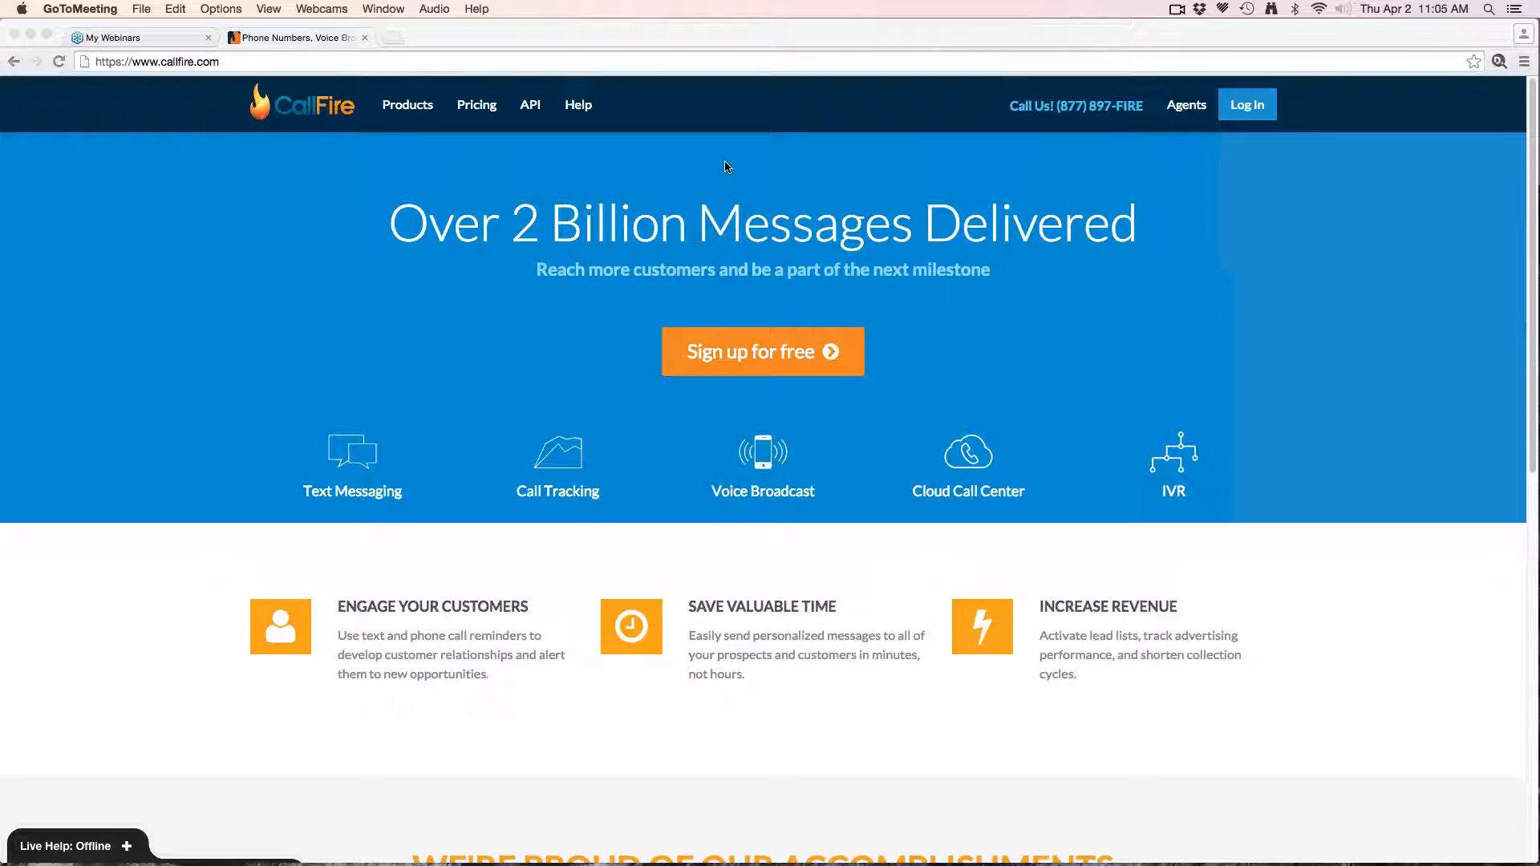
{"action": "mouse_move", "coordinate": [737, 178]}
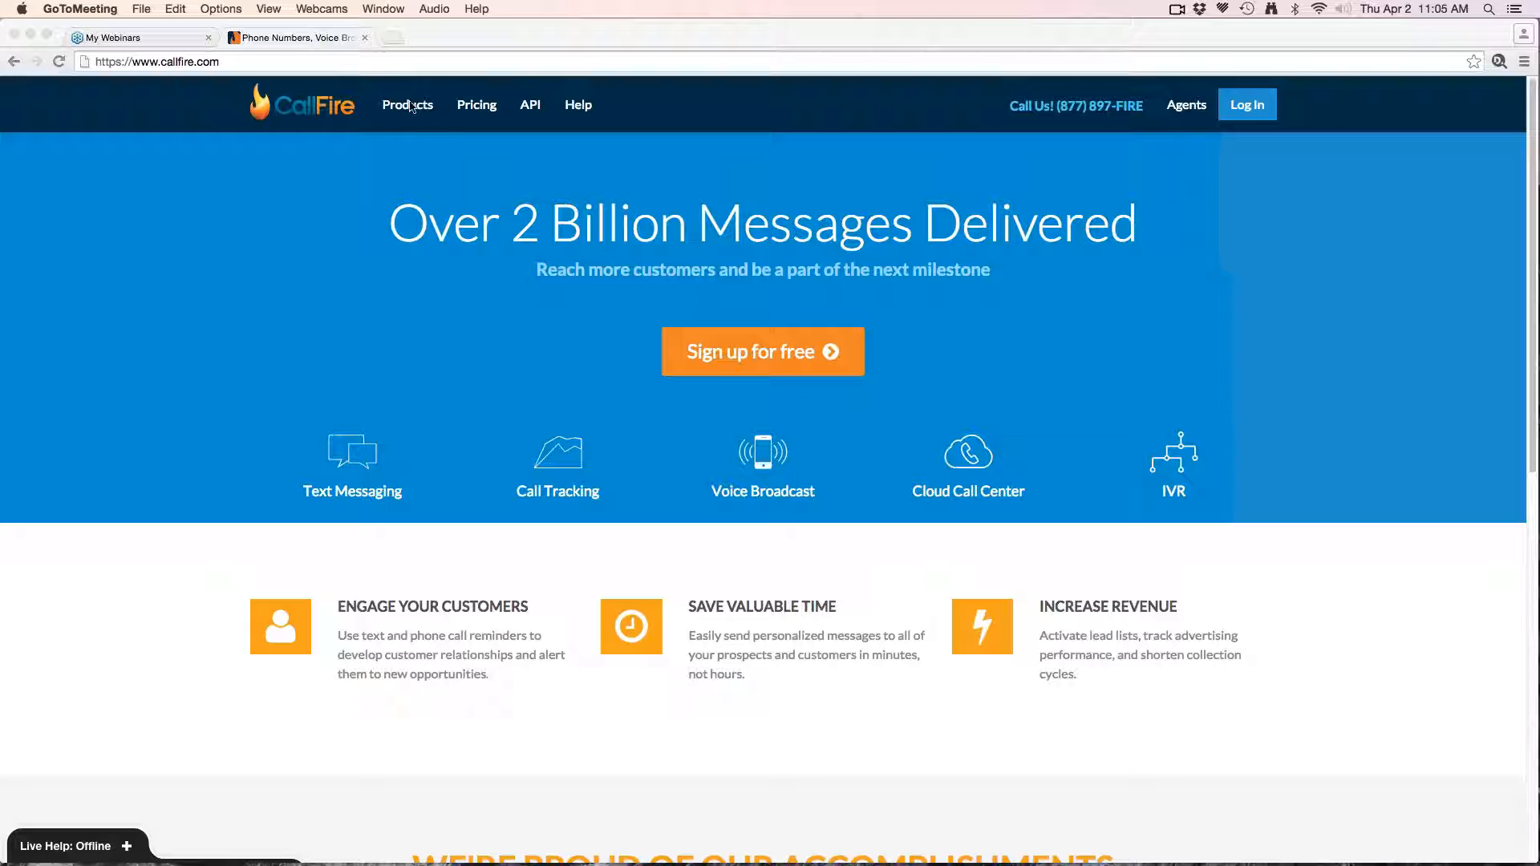
Reach the Voice Broadcast product page via the Products overview
{"action": "left_click", "coordinate": [406, 106]}
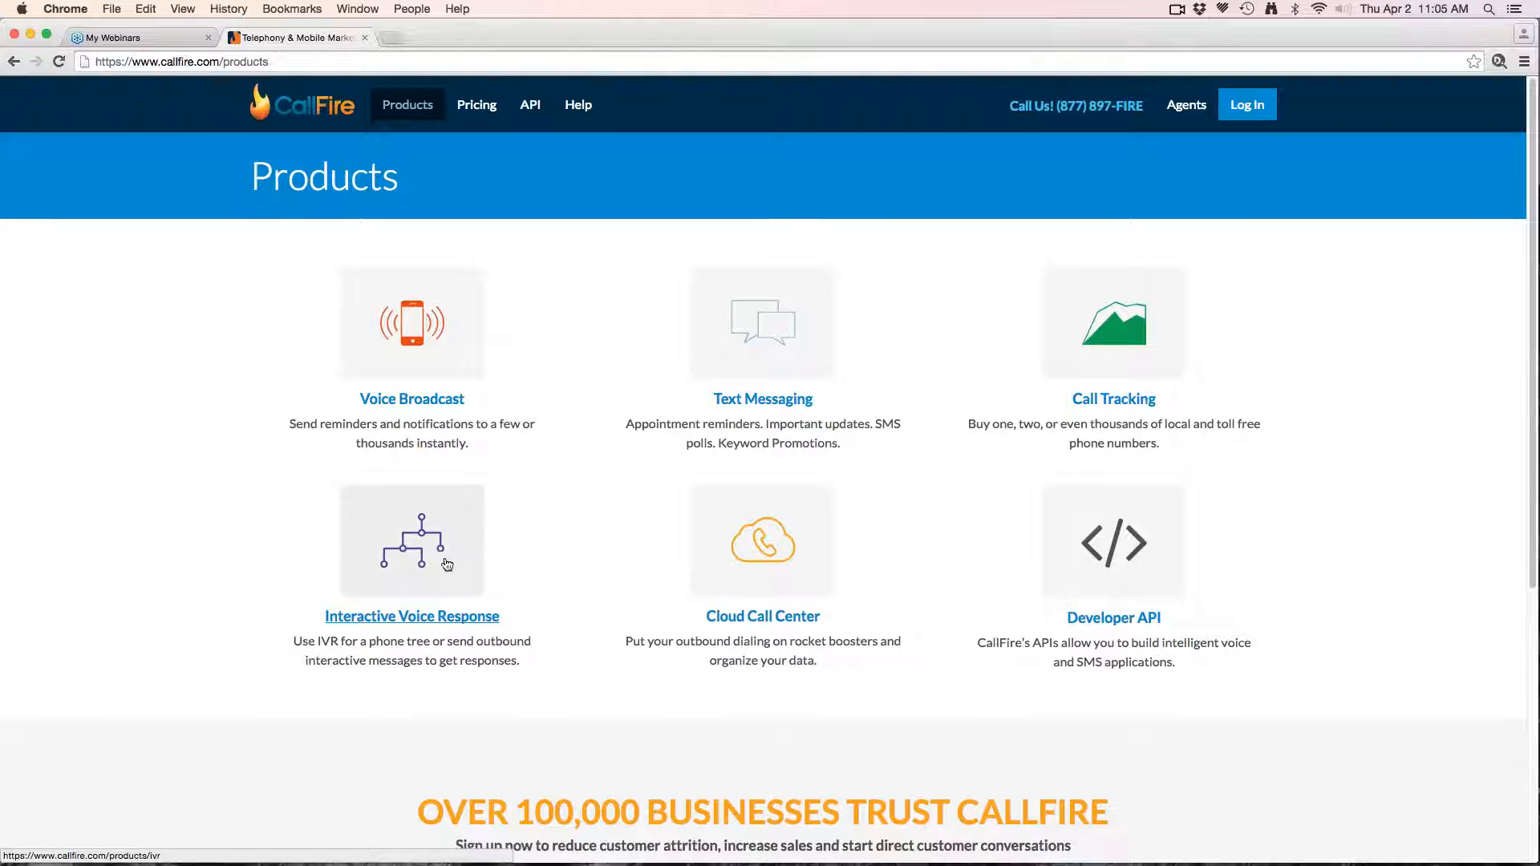
{"action": "mouse_move", "coordinate": [762, 540]}
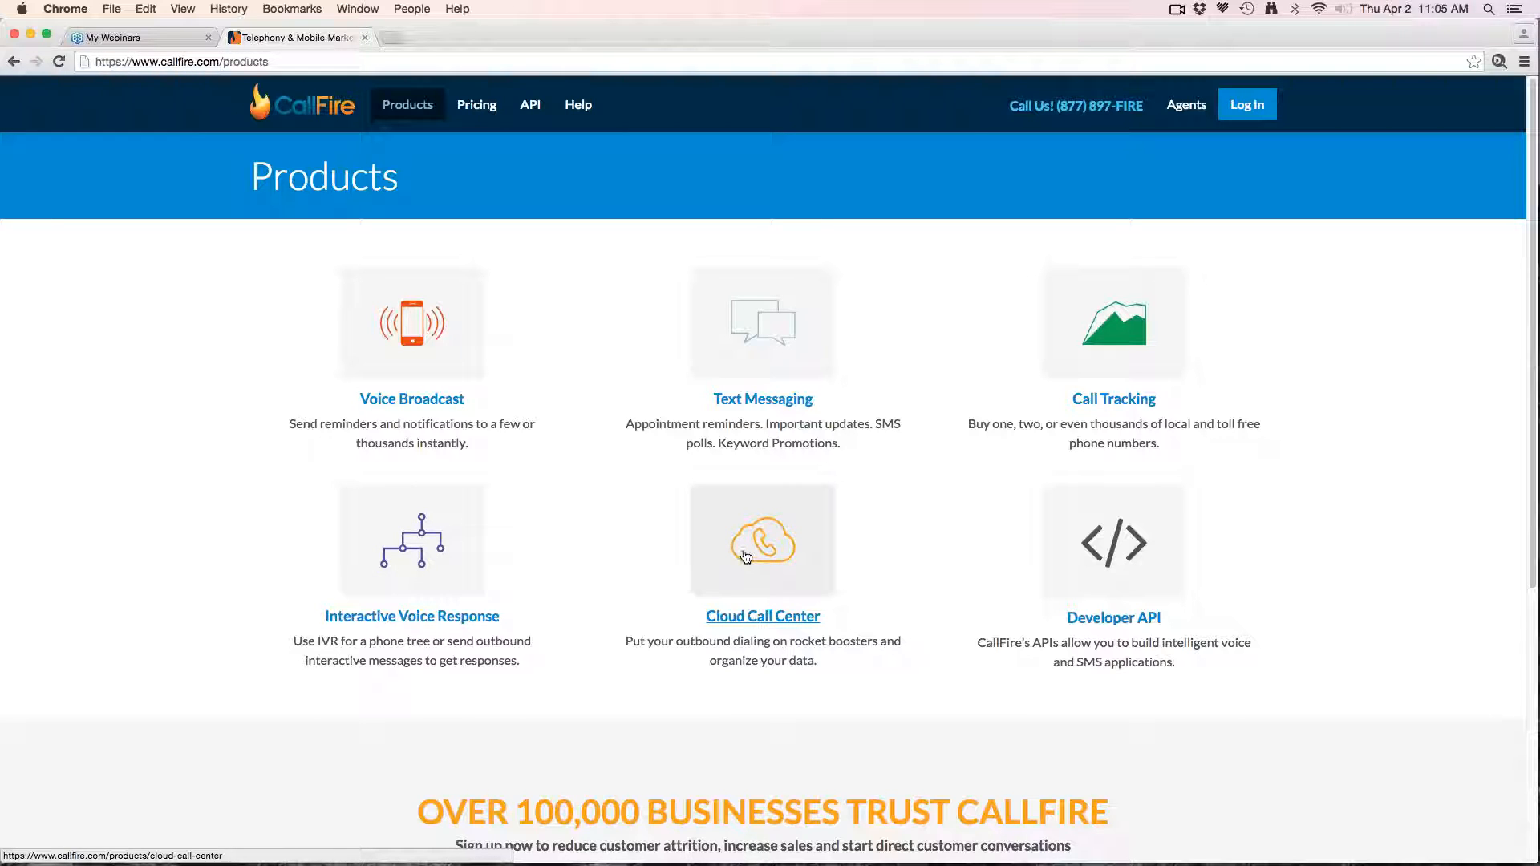
{"action": "left_click", "coordinate": [412, 400]}
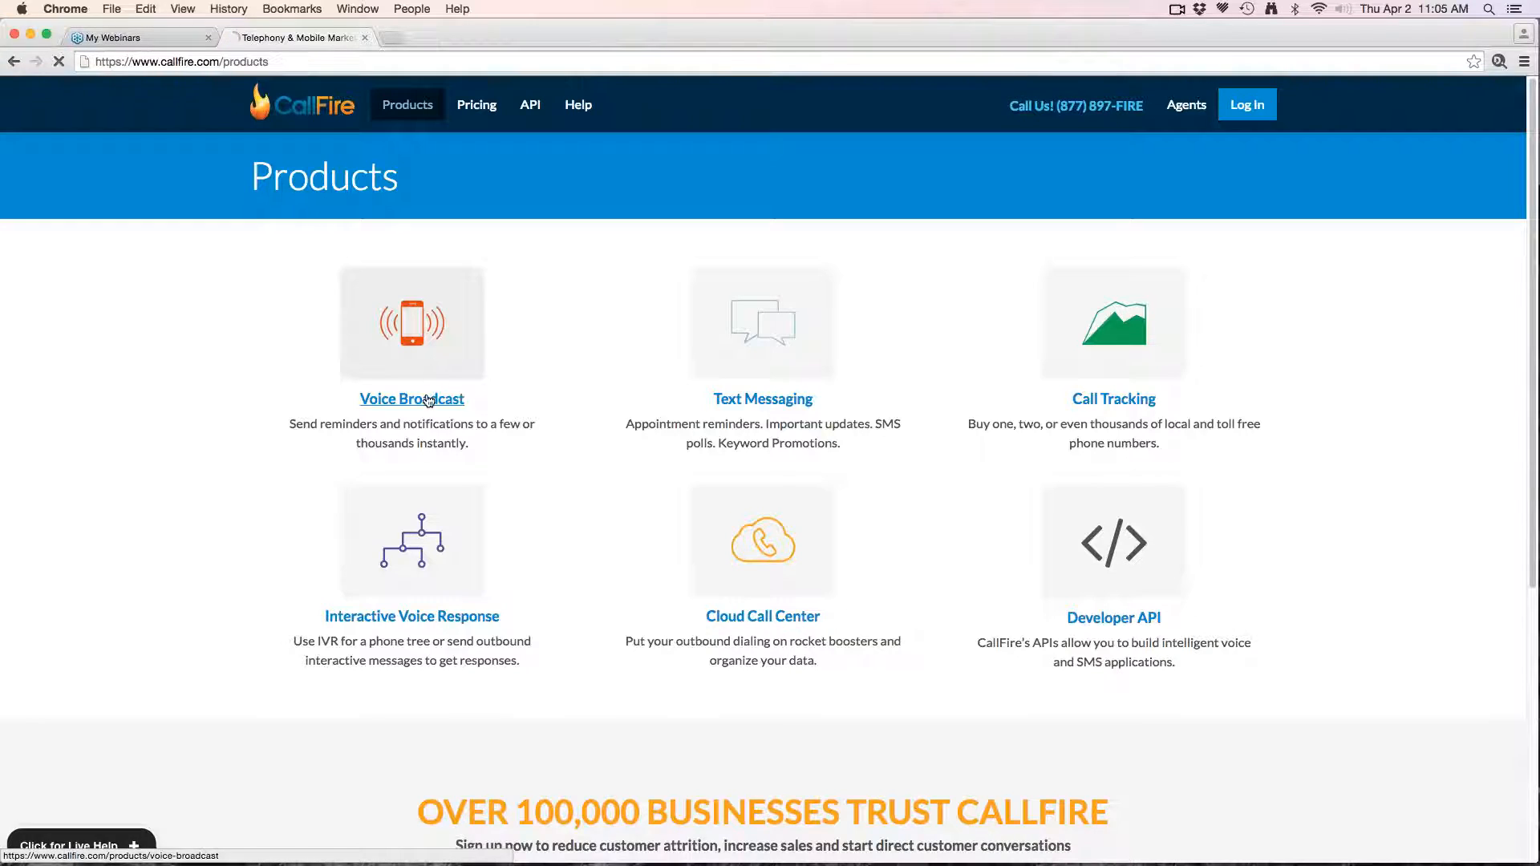
{"action": "left_click", "coordinate": [412, 399]}
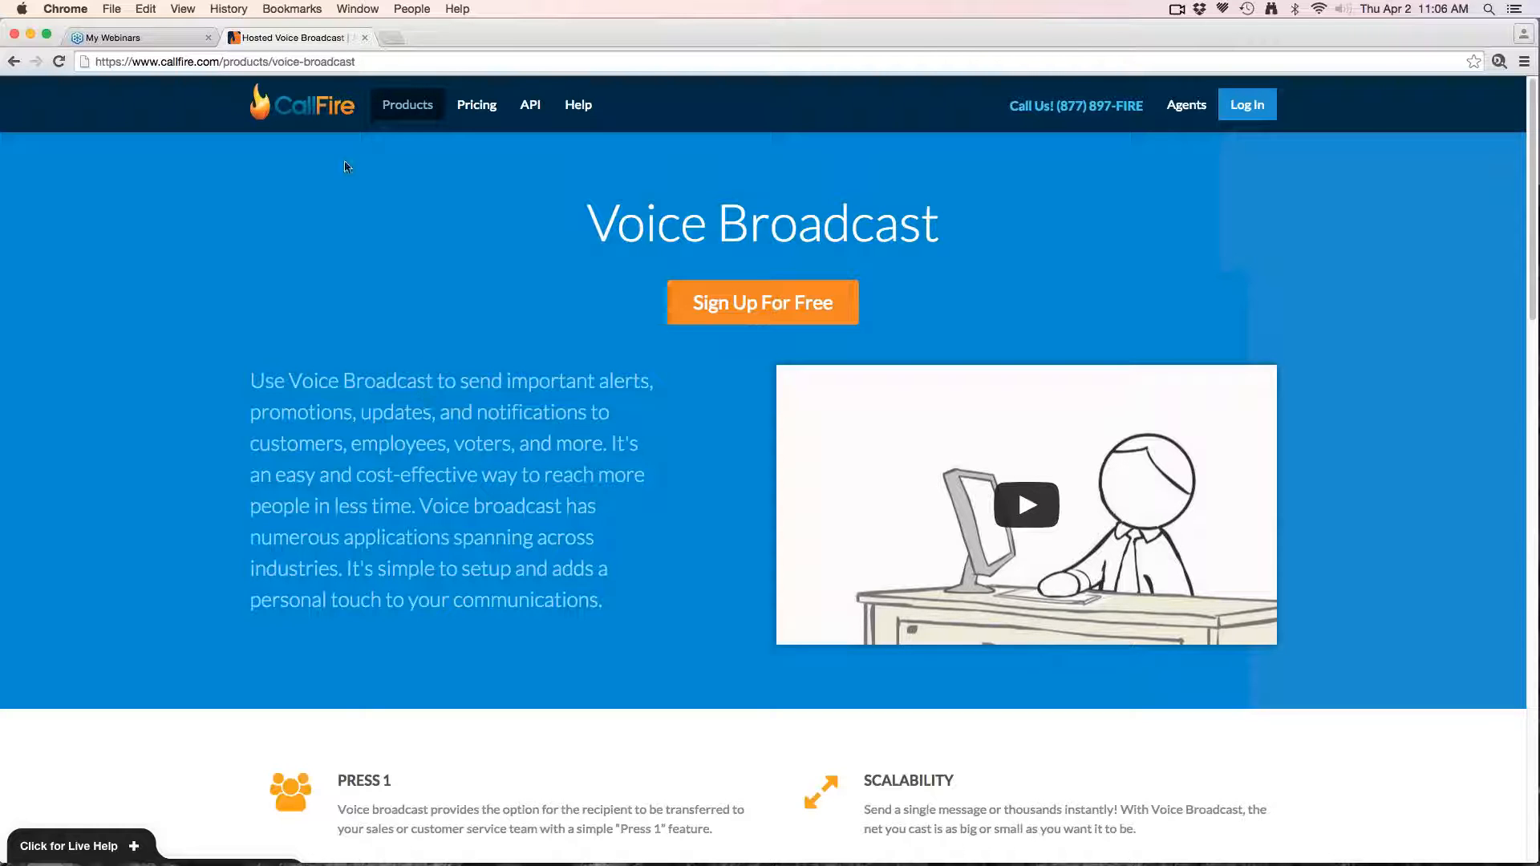
Show the pricing page comparing Pro, Startup, Lite and Pay As You Go plans
{"action": "left_click", "coordinate": [477, 106]}
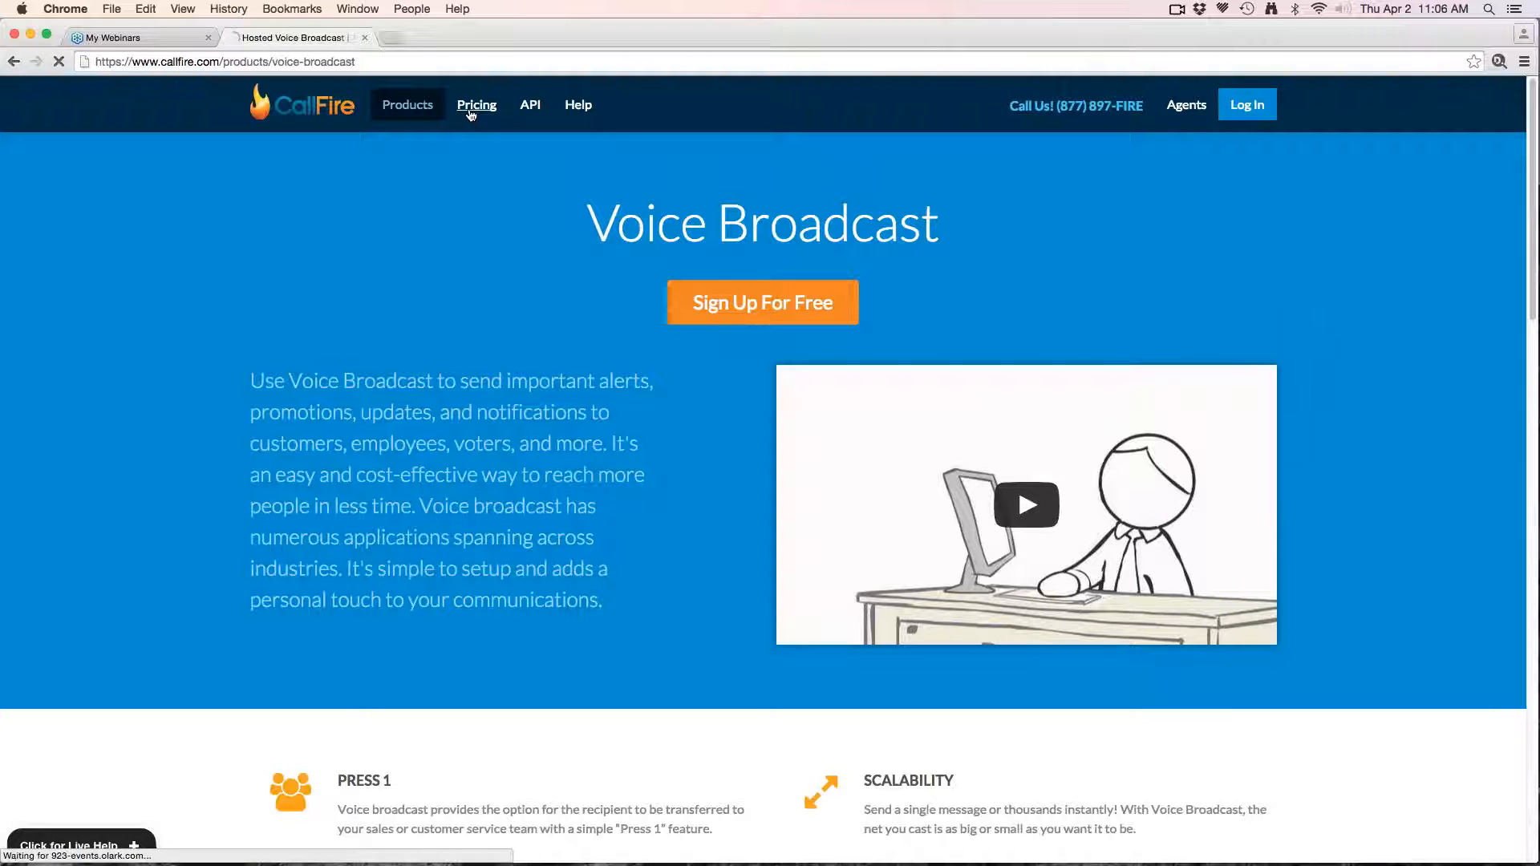
{"action": "left_click", "coordinate": [477, 106]}
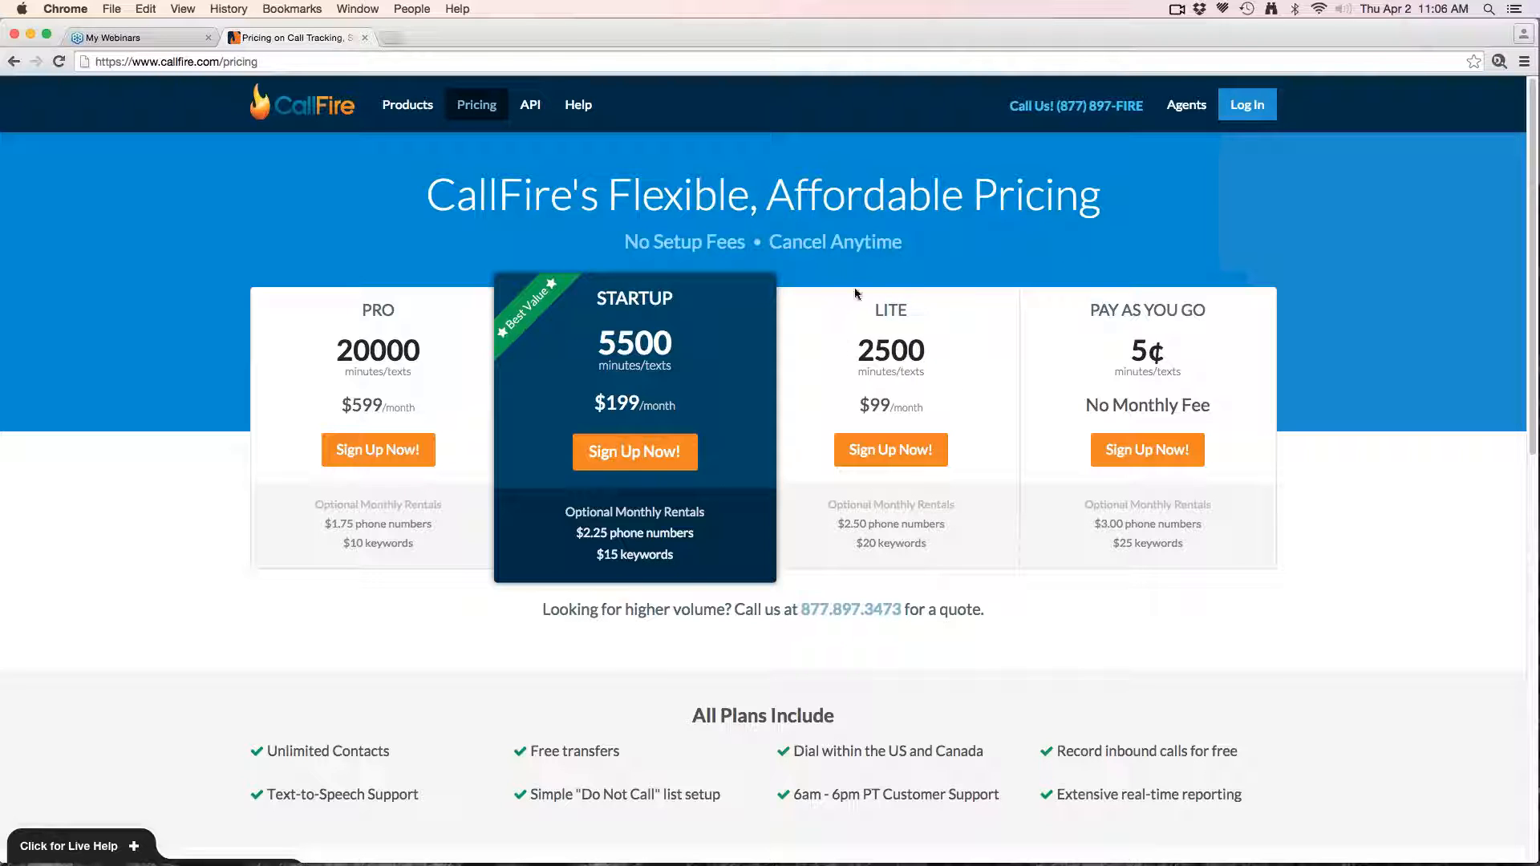
{"action": "mouse_move", "coordinate": [1016, 393]}
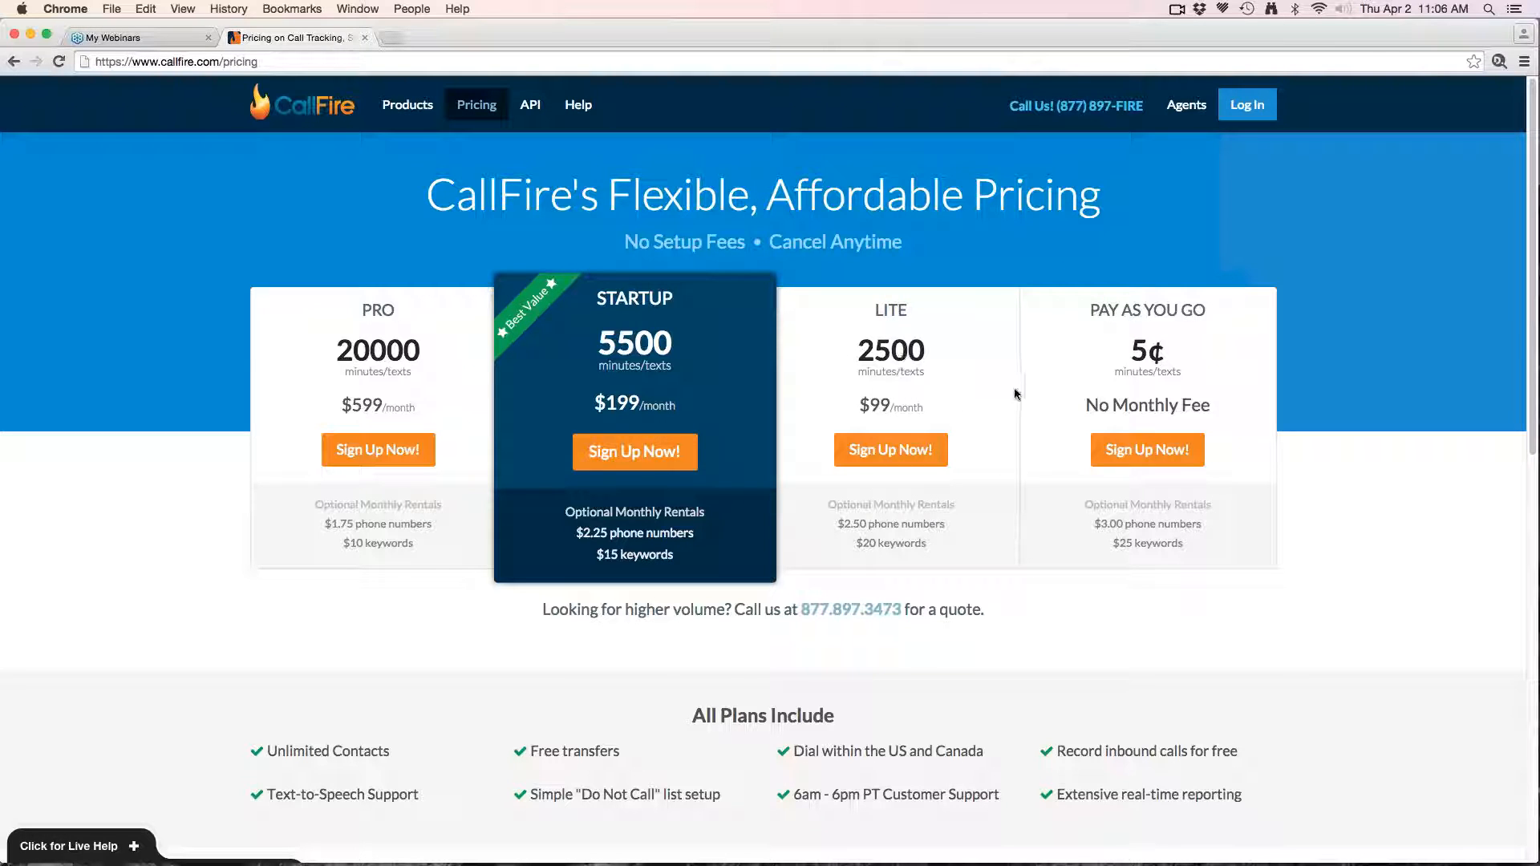
{"action": "mouse_move", "coordinate": [1009, 354]}
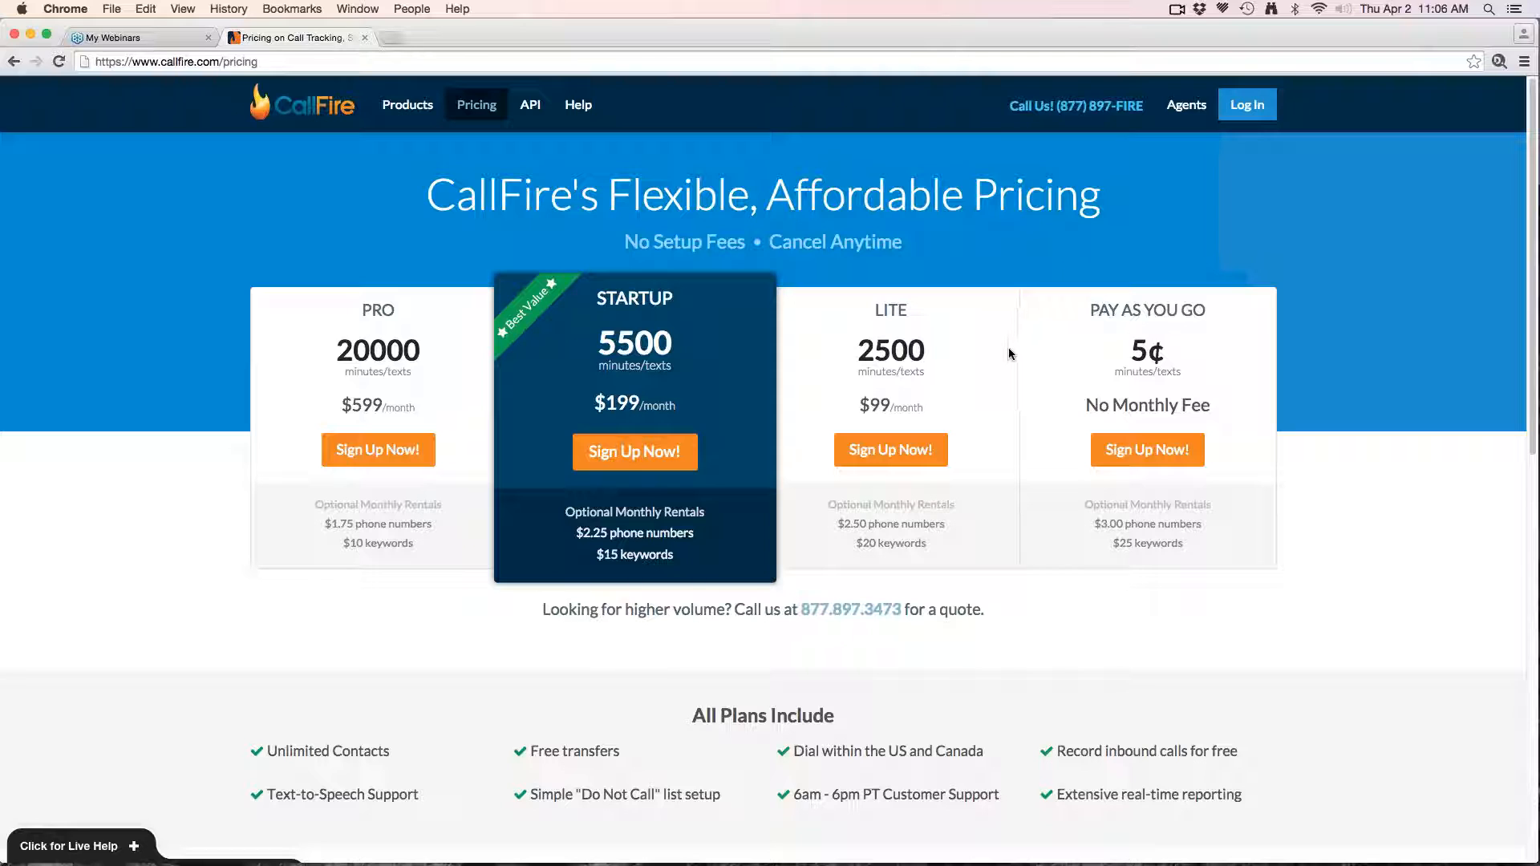
{"action": "mouse_move", "coordinate": [895, 303]}
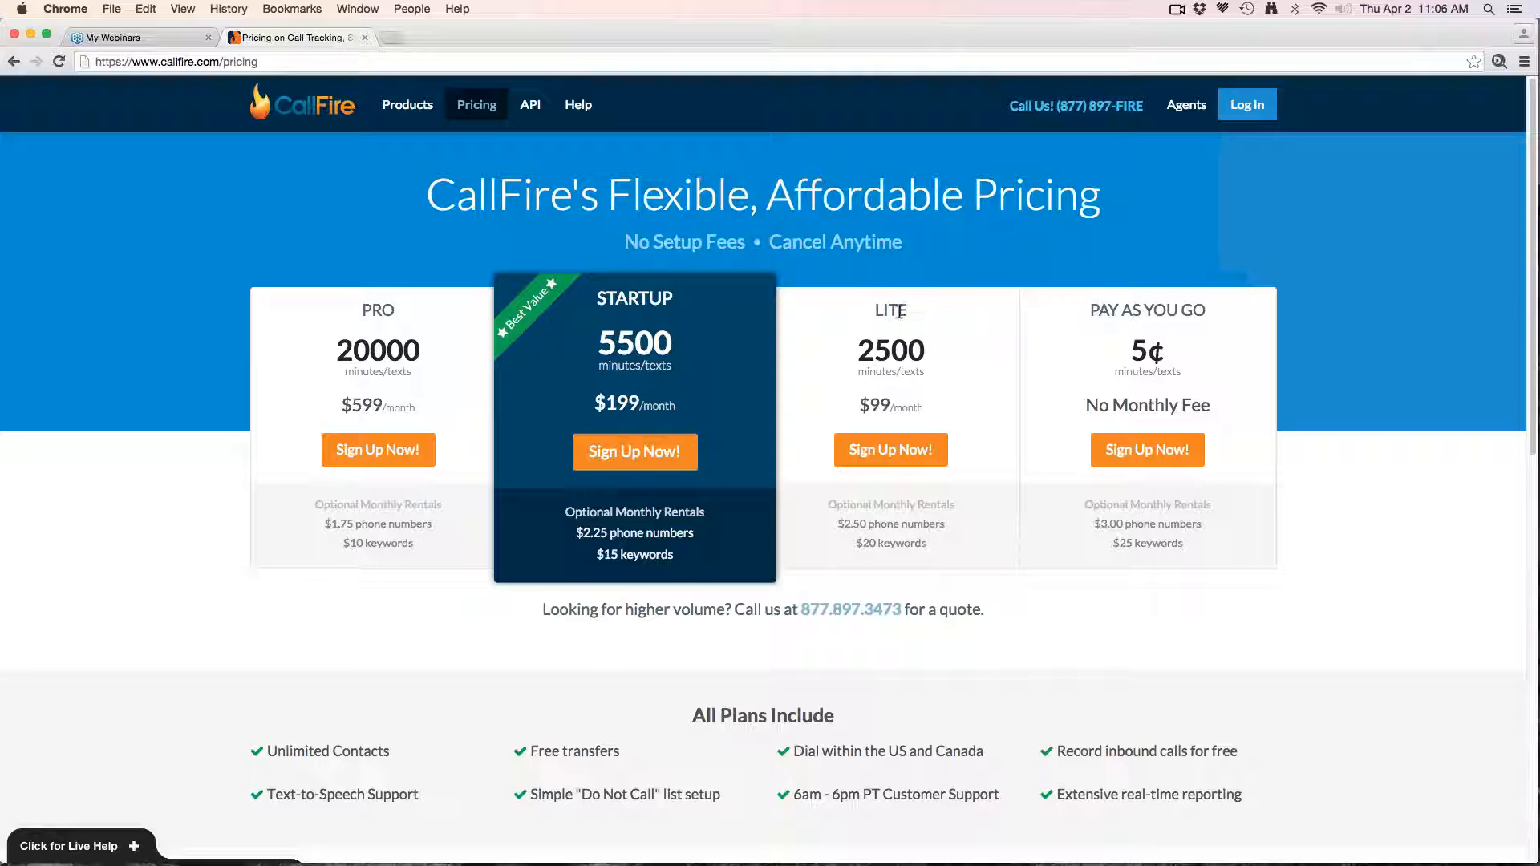
{"action": "mouse_move", "coordinate": [877, 395]}
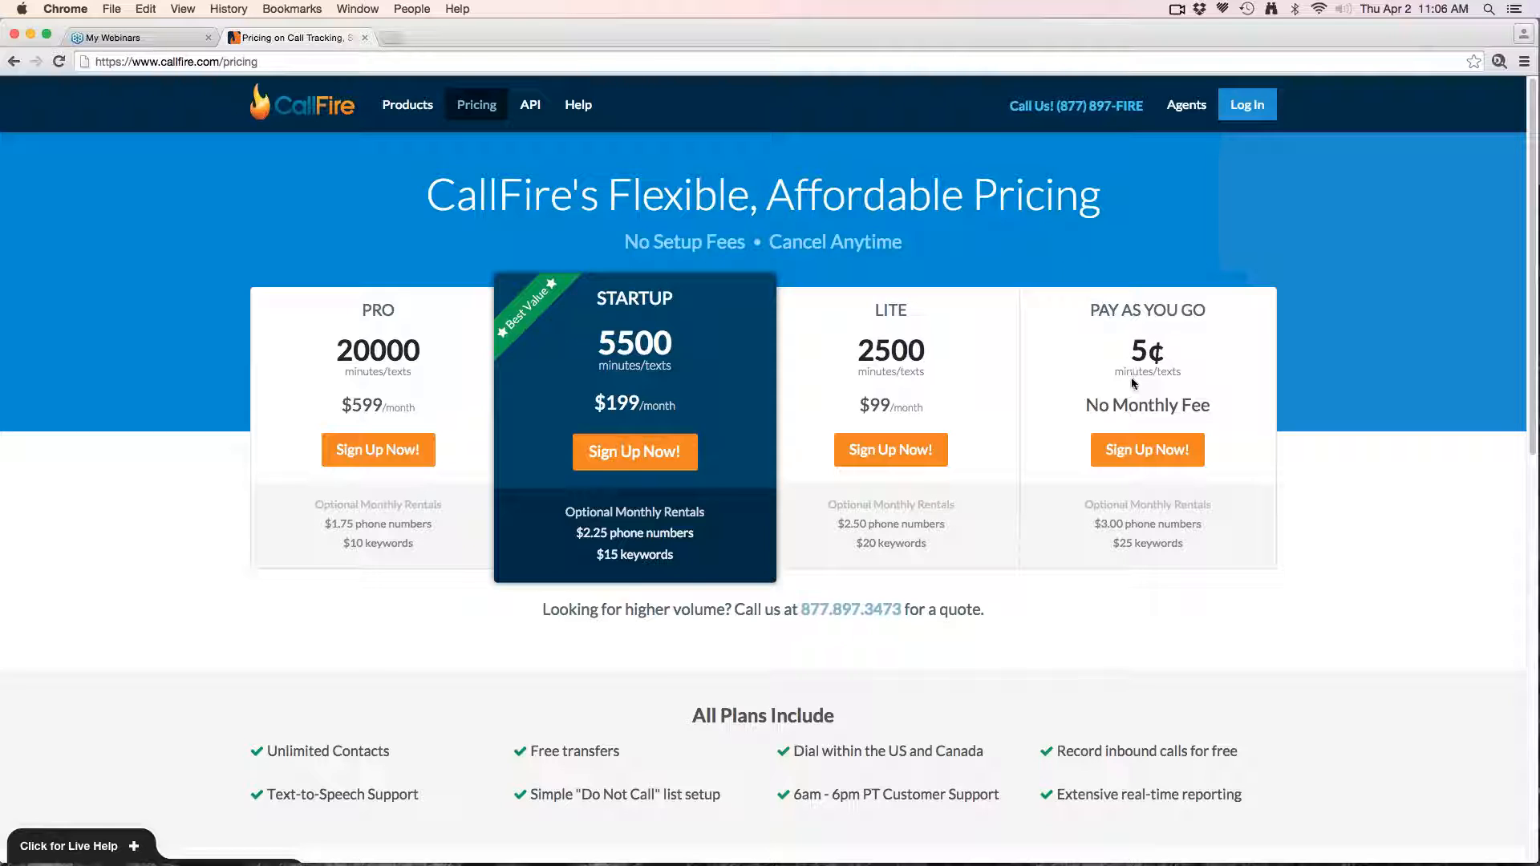
{"action": "mouse_move", "coordinate": [979, 143]}
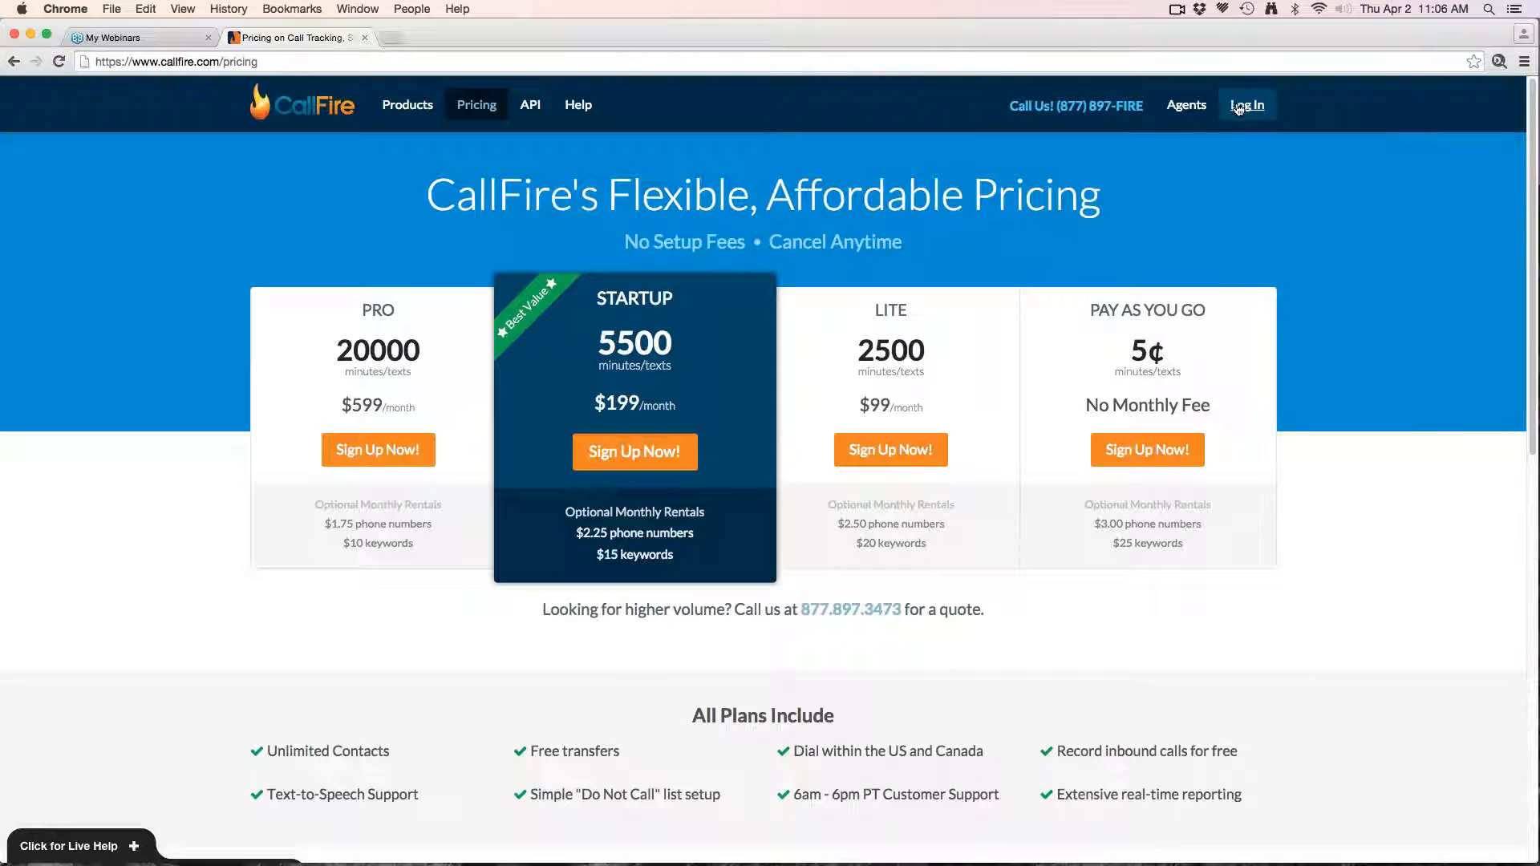
{"action": "left_click", "coordinate": [1246, 106]}
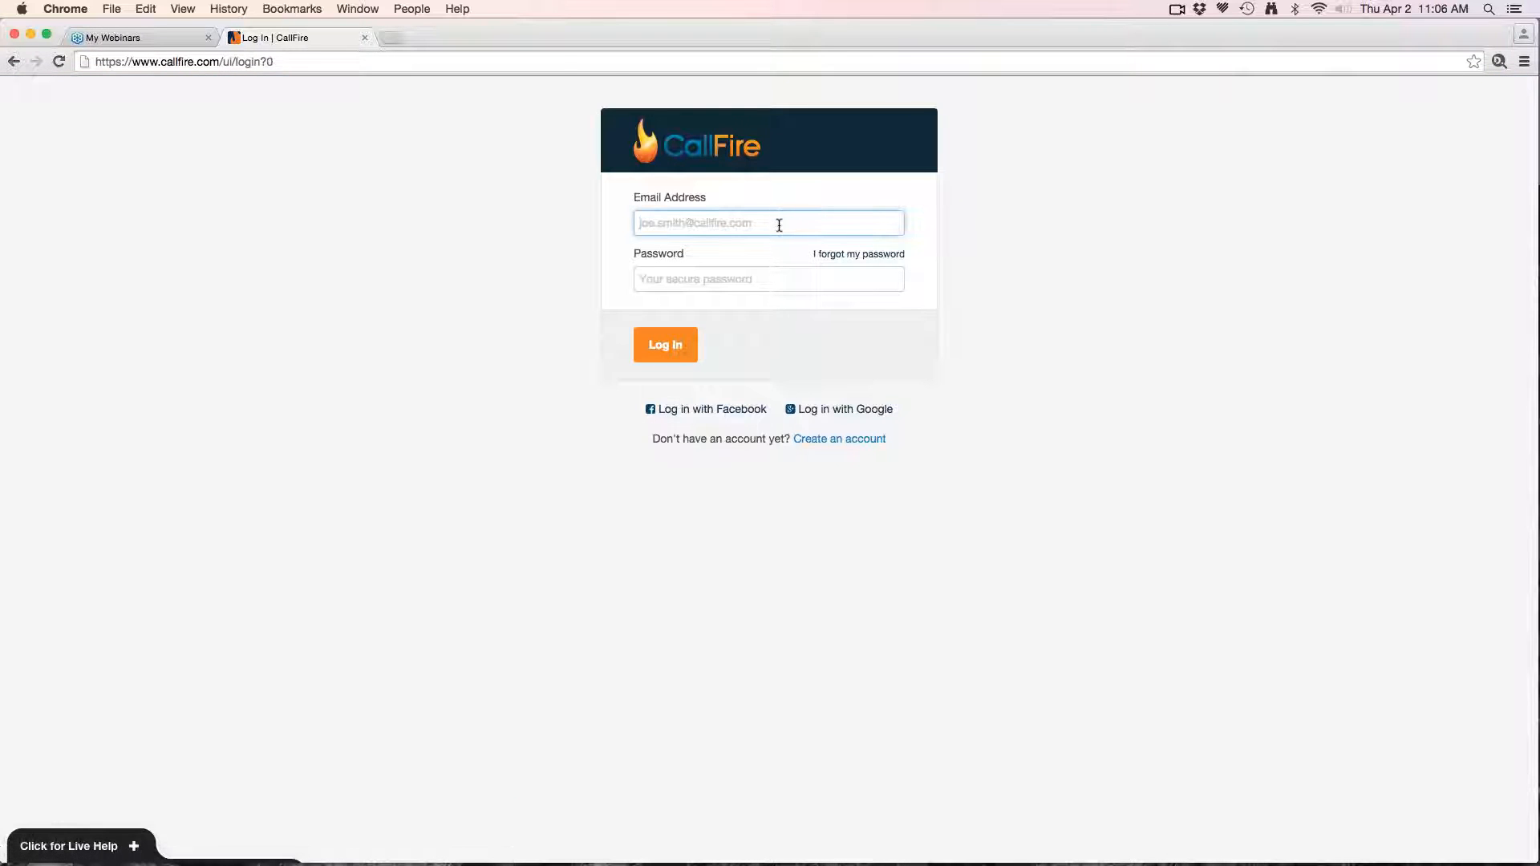
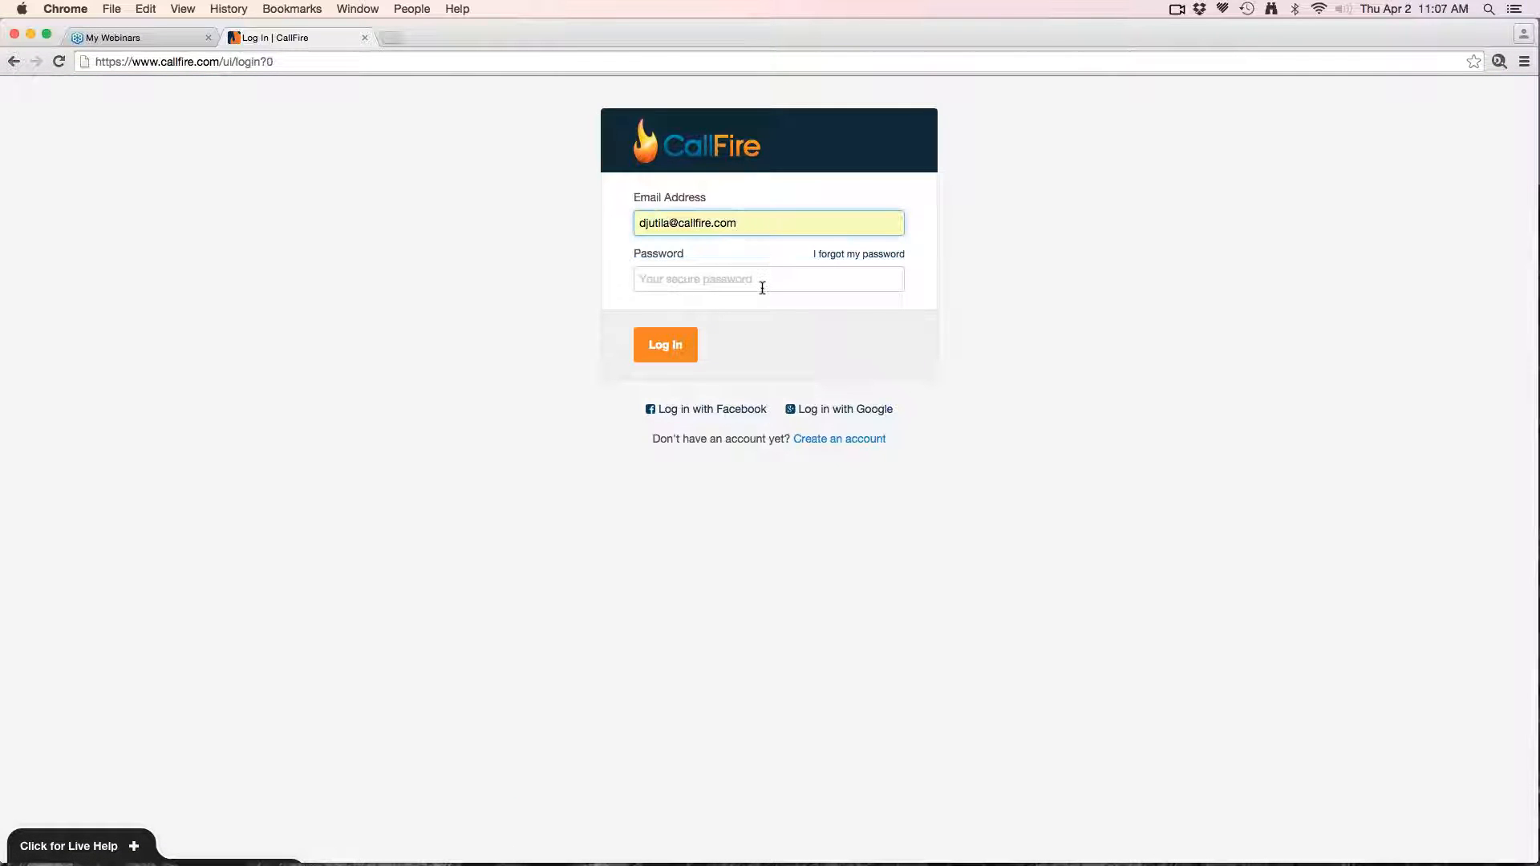
{"action": "type", "text": "•••••"}
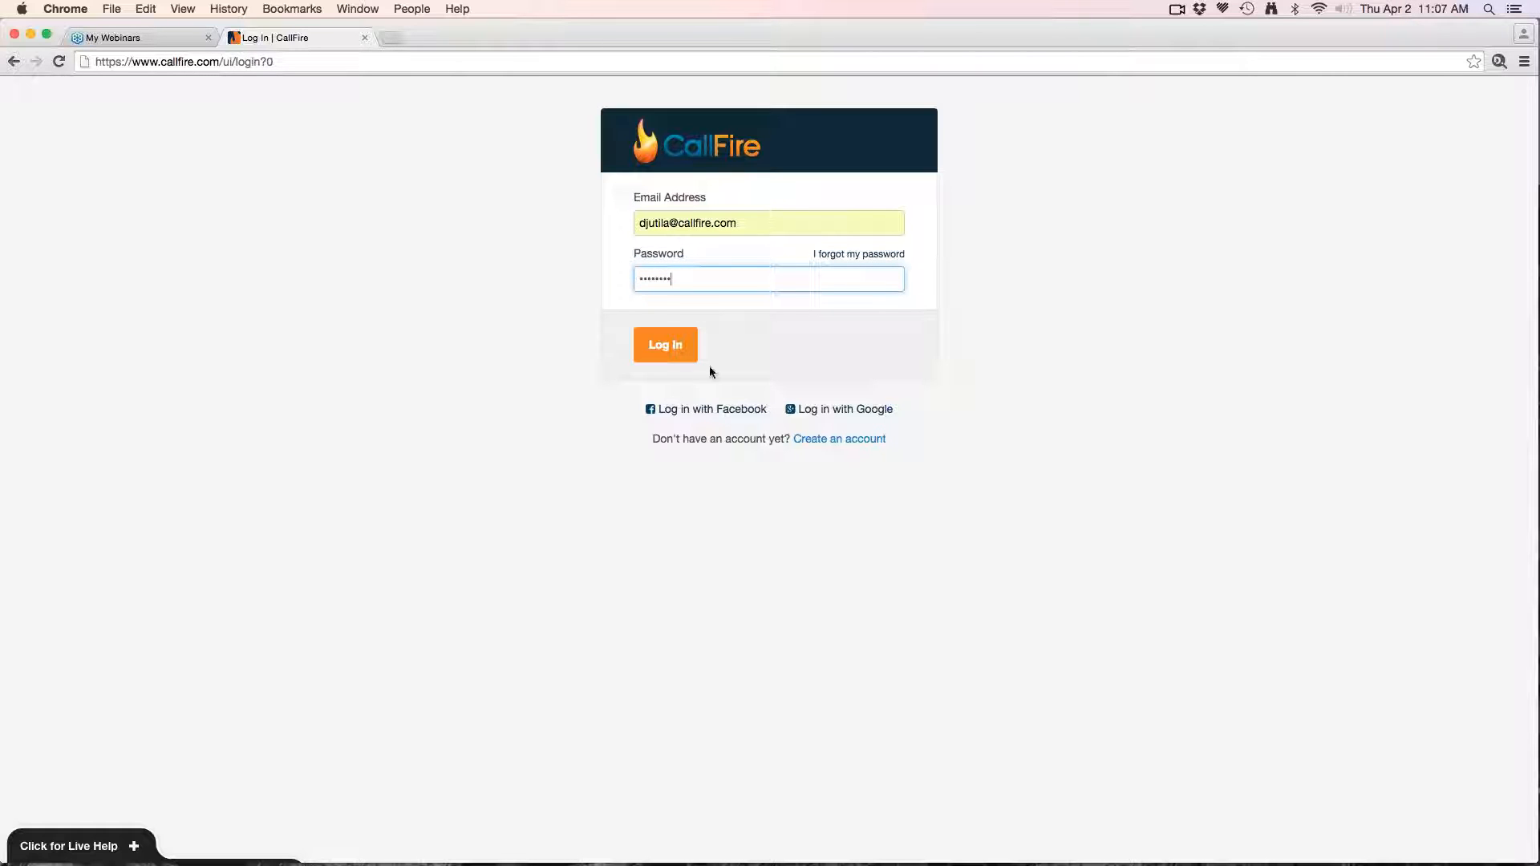
{"action": "left_click", "coordinate": [664, 345]}
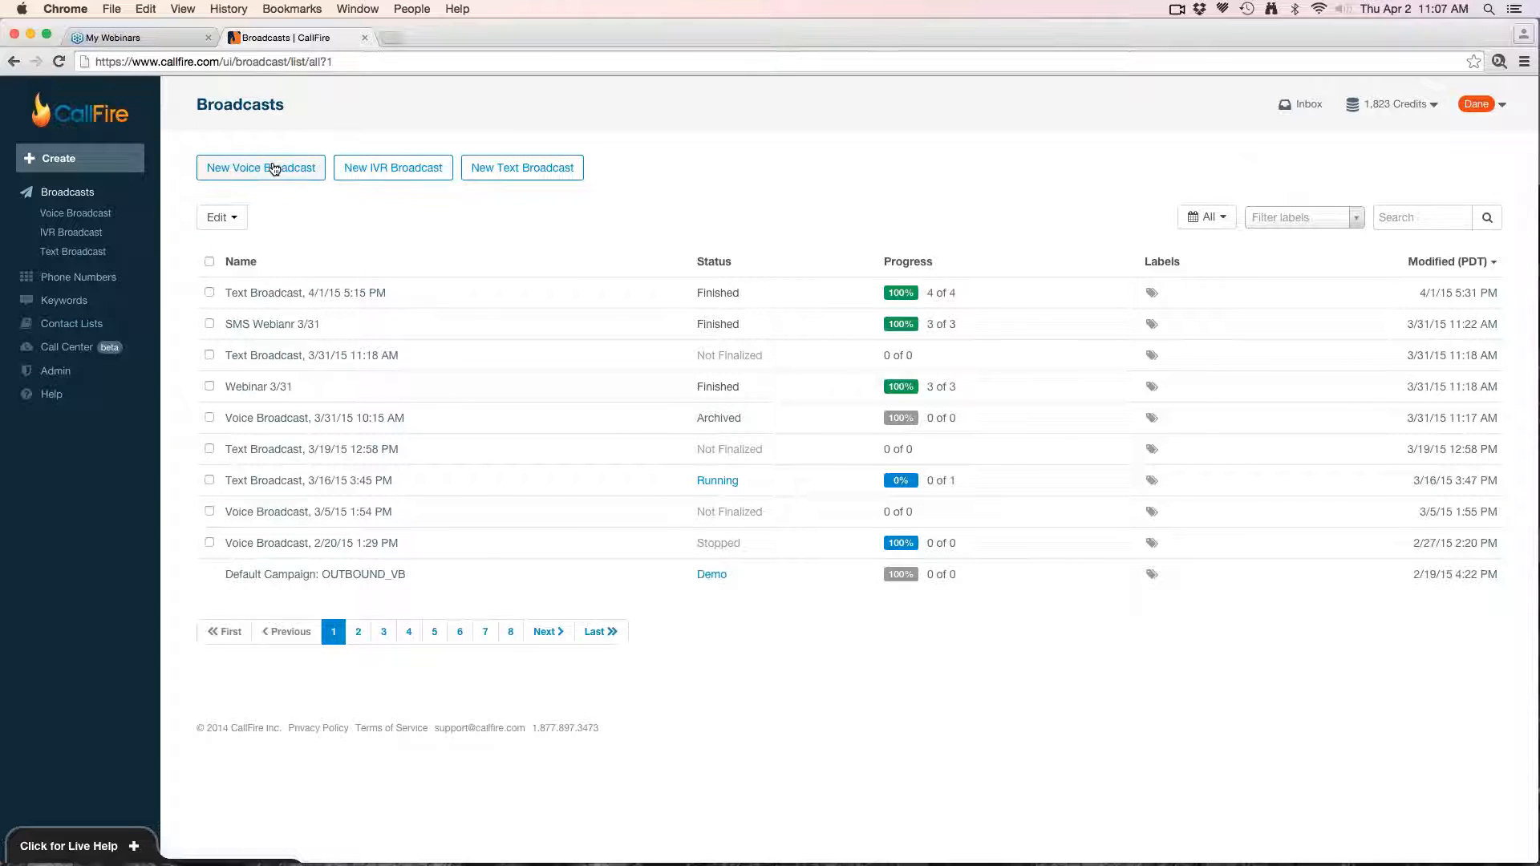
{"action": "mouse_move", "coordinate": [424, 237]}
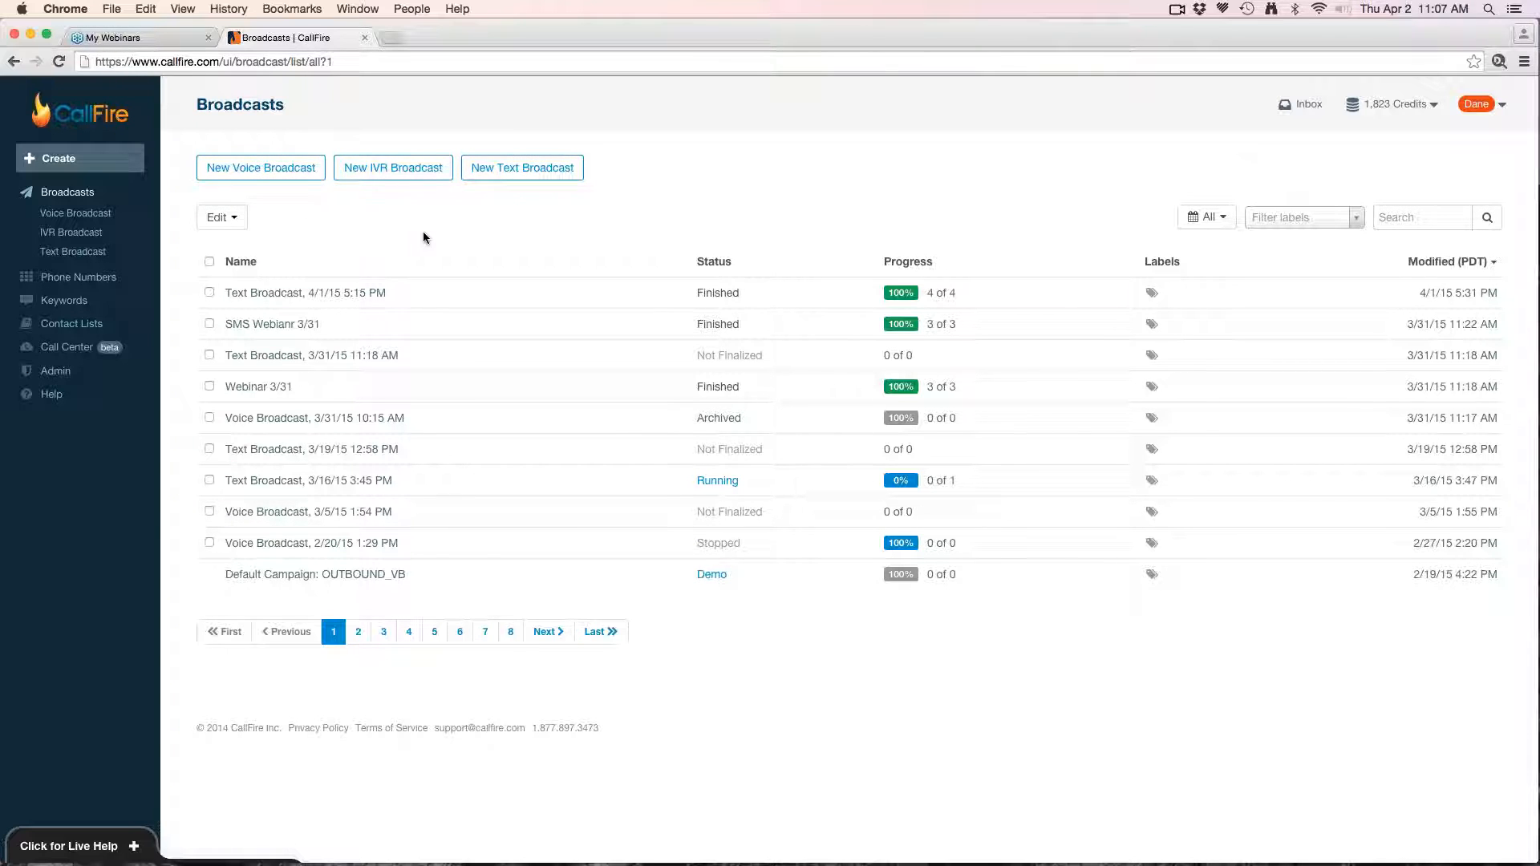
{"action": "mouse_move", "coordinate": [67, 351]}
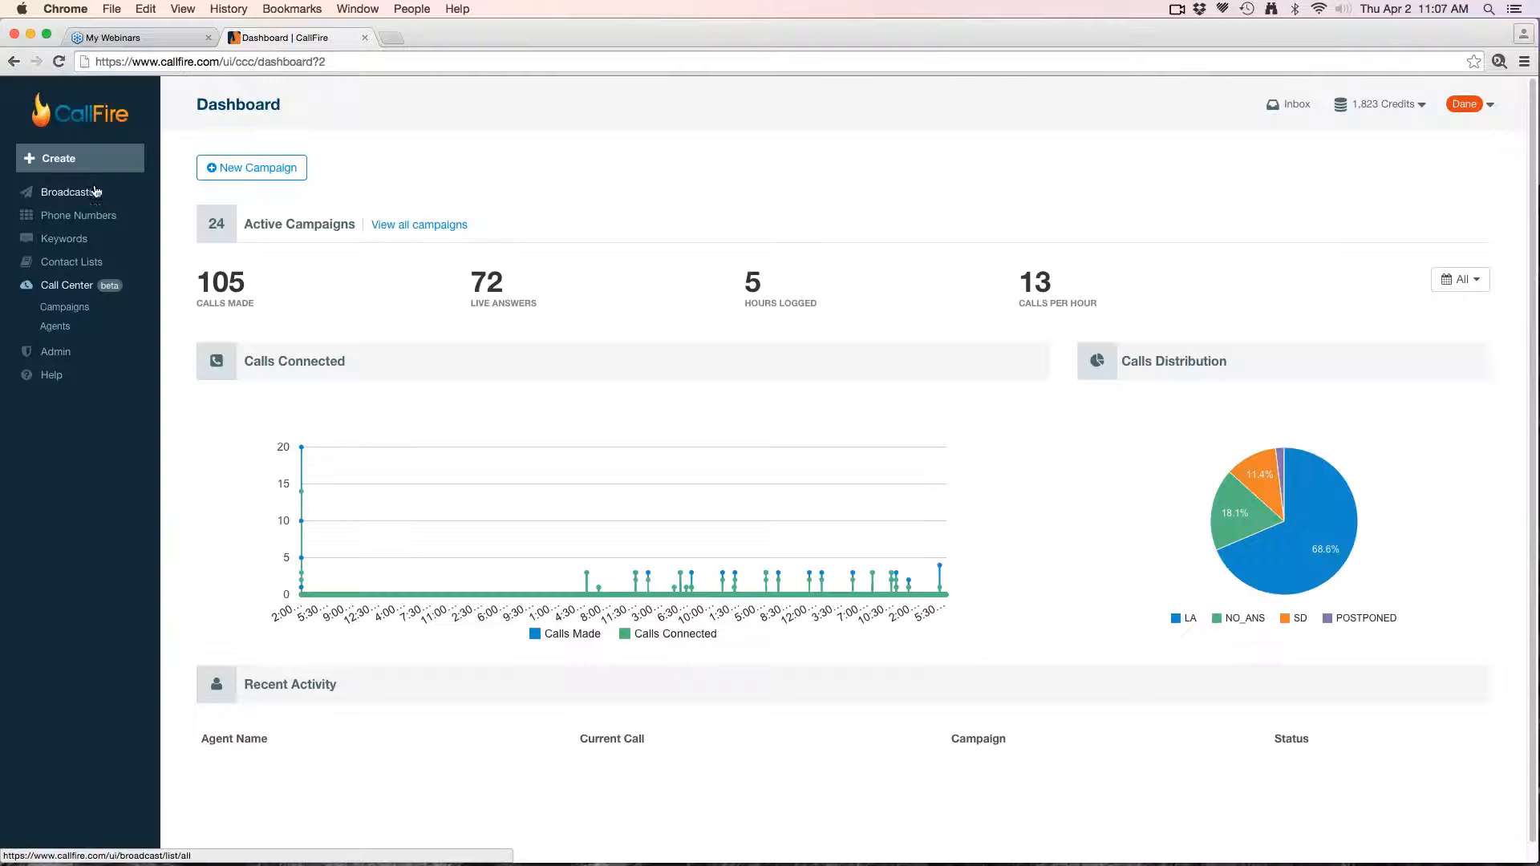
Return to the Broadcasts list of past voice and text campaigns
{"action": "left_click", "coordinate": [69, 191]}
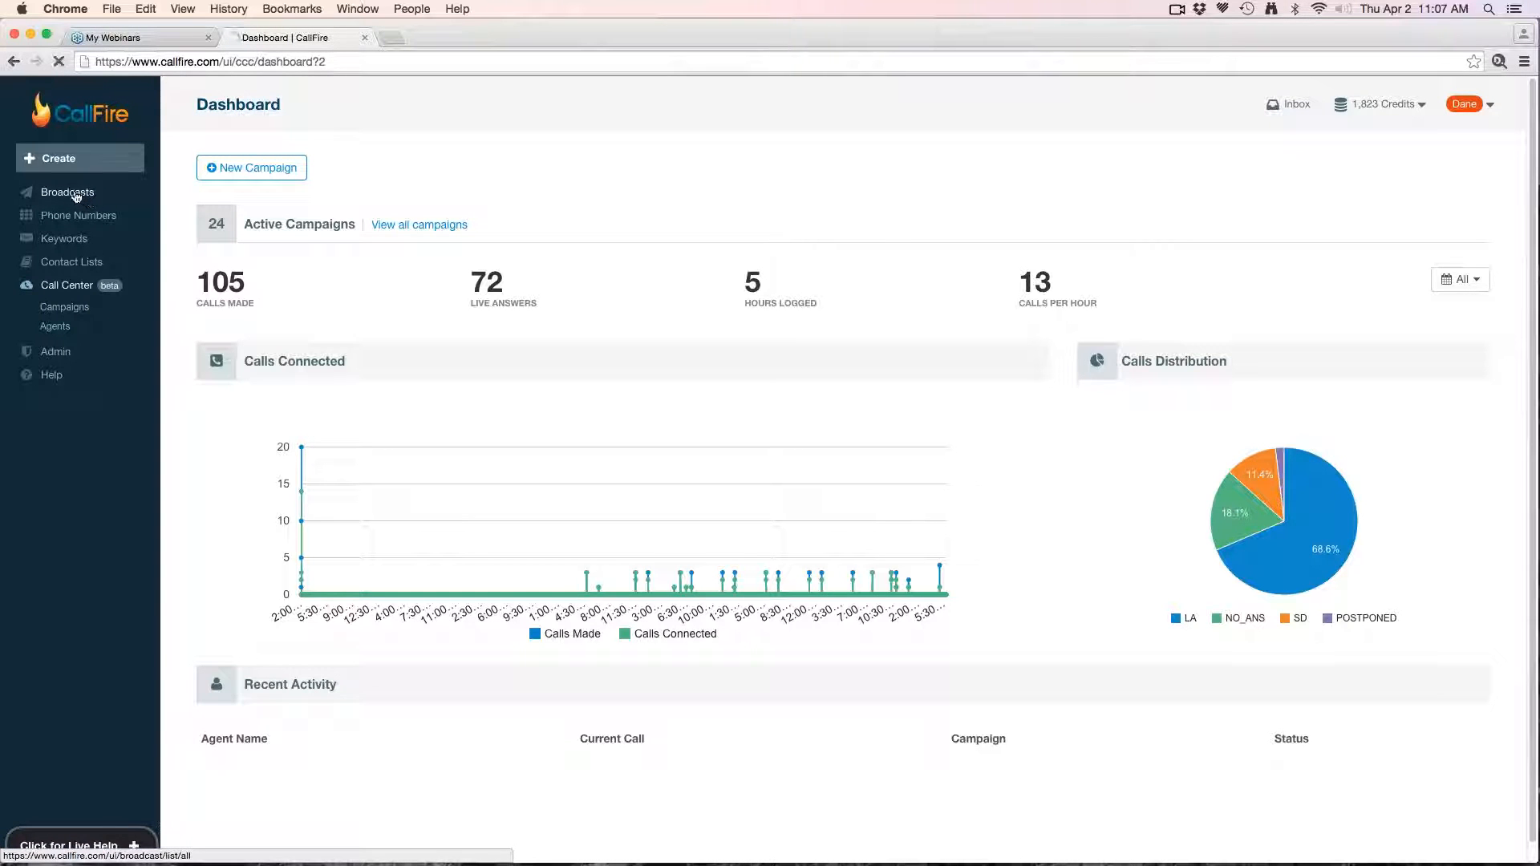
{"action": "left_click", "coordinate": [69, 191]}
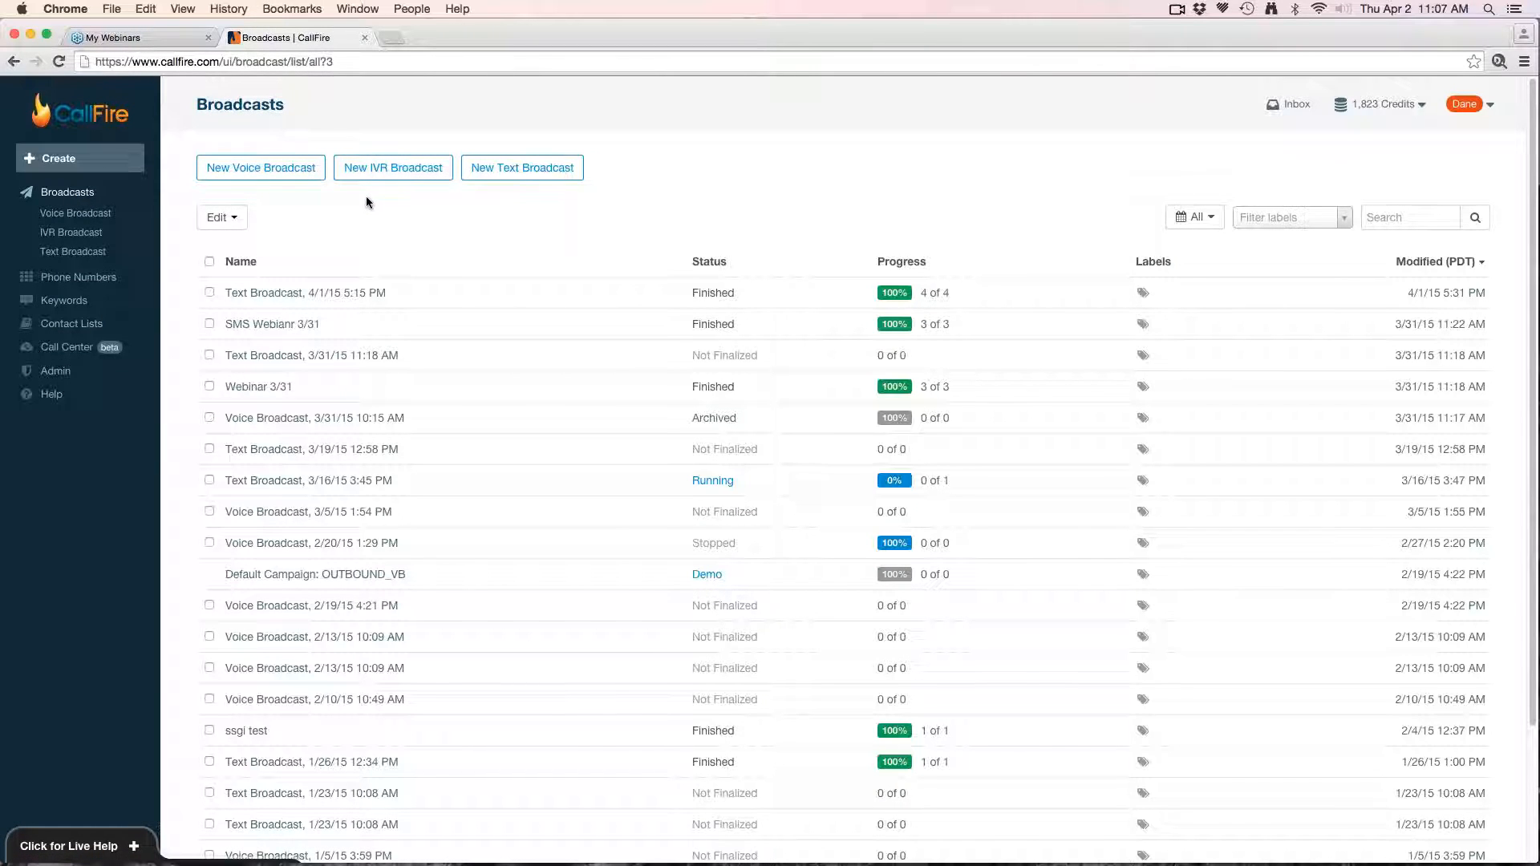
{"action": "mouse_move", "coordinate": [276, 182]}
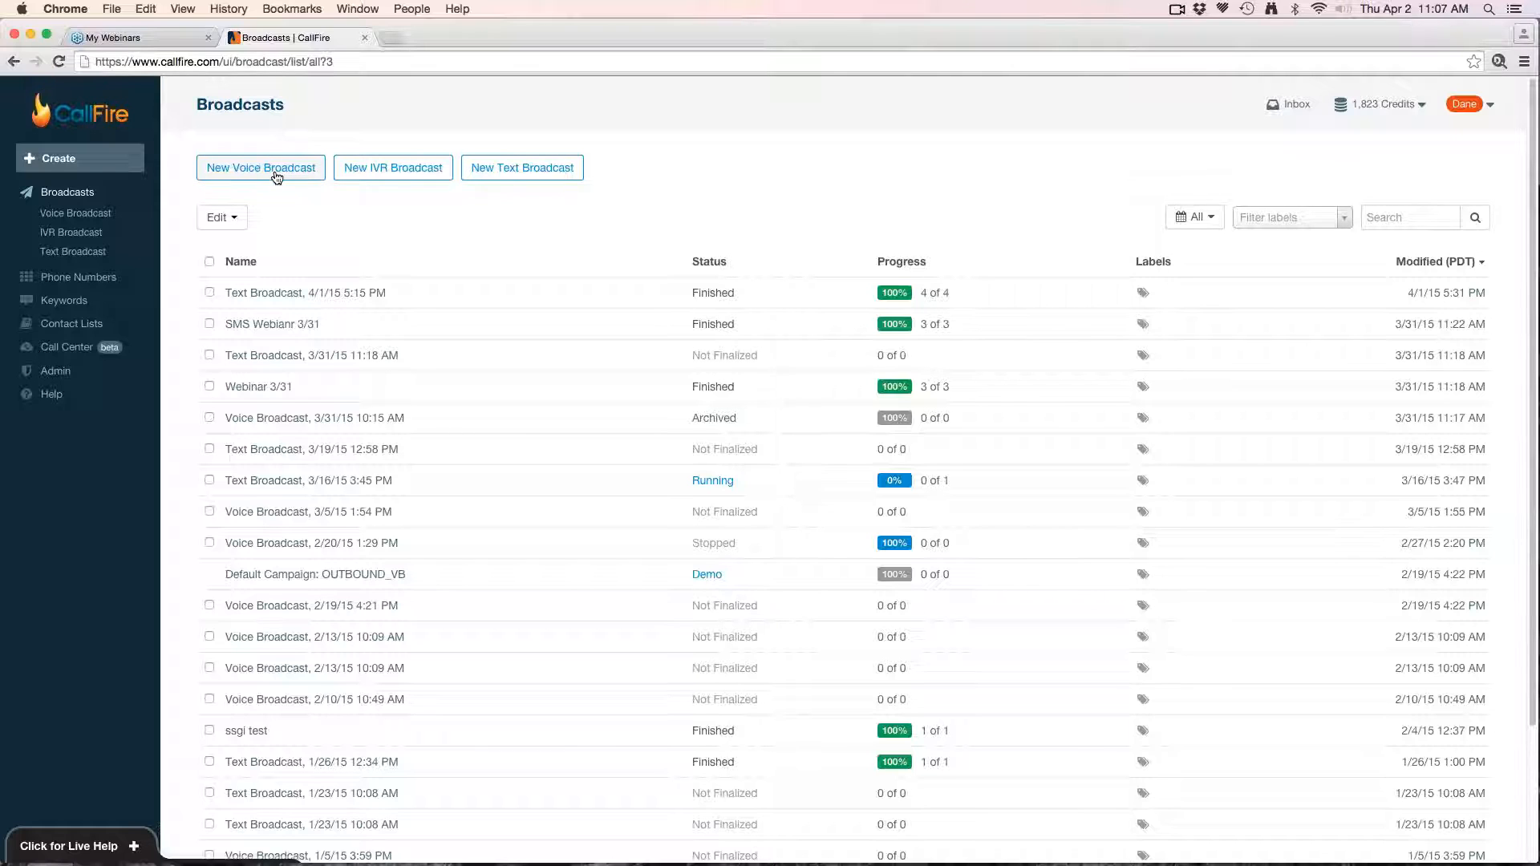
Start a new voice broadcast, landing on its Sounds setup step
{"action": "left_click", "coordinate": [260, 167]}
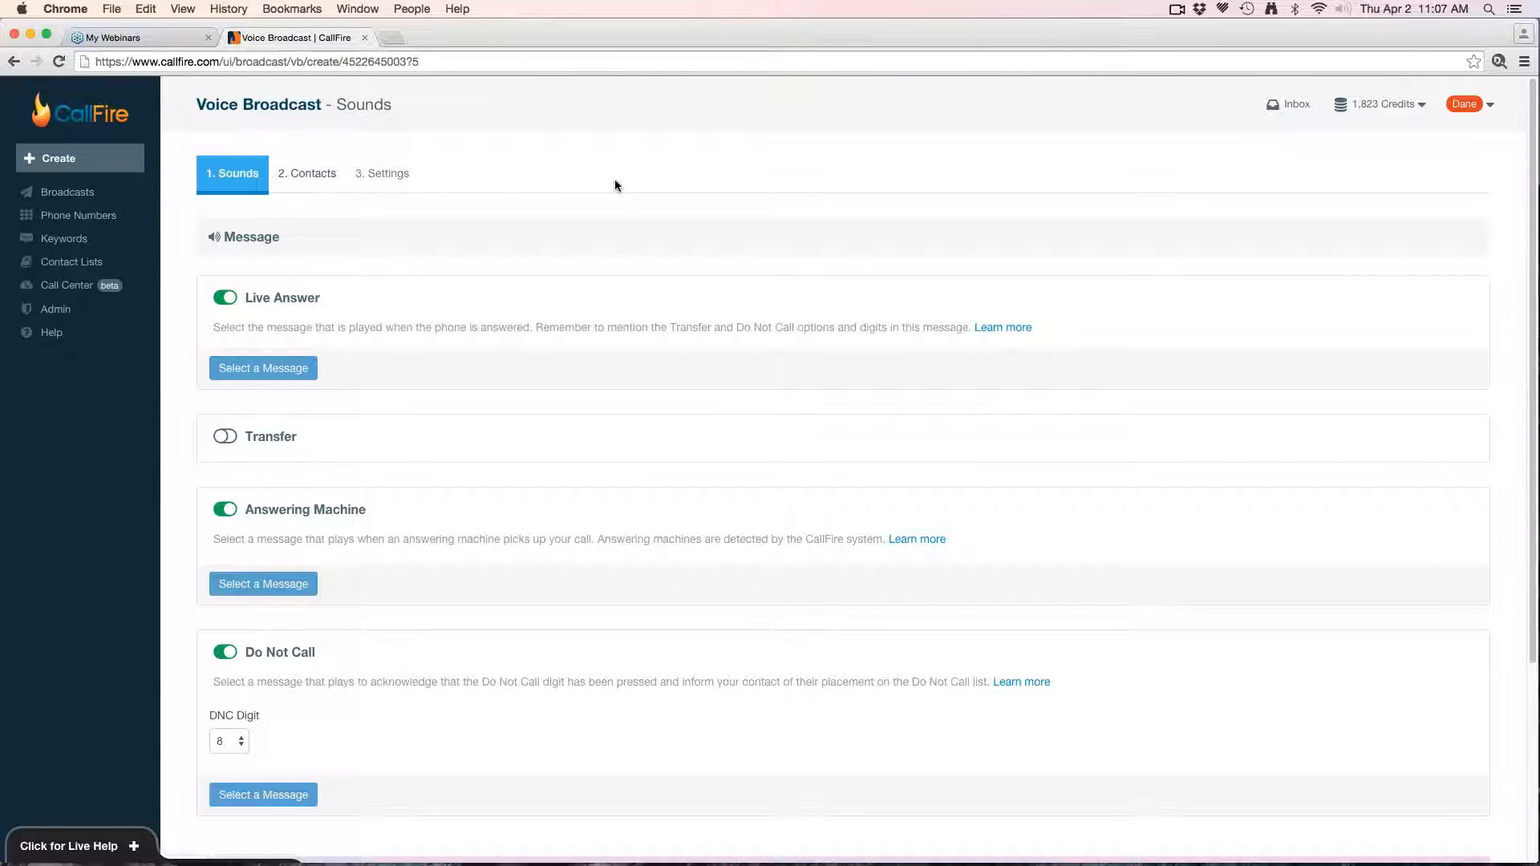
{"action": "mouse_move", "coordinate": [611, 201]}
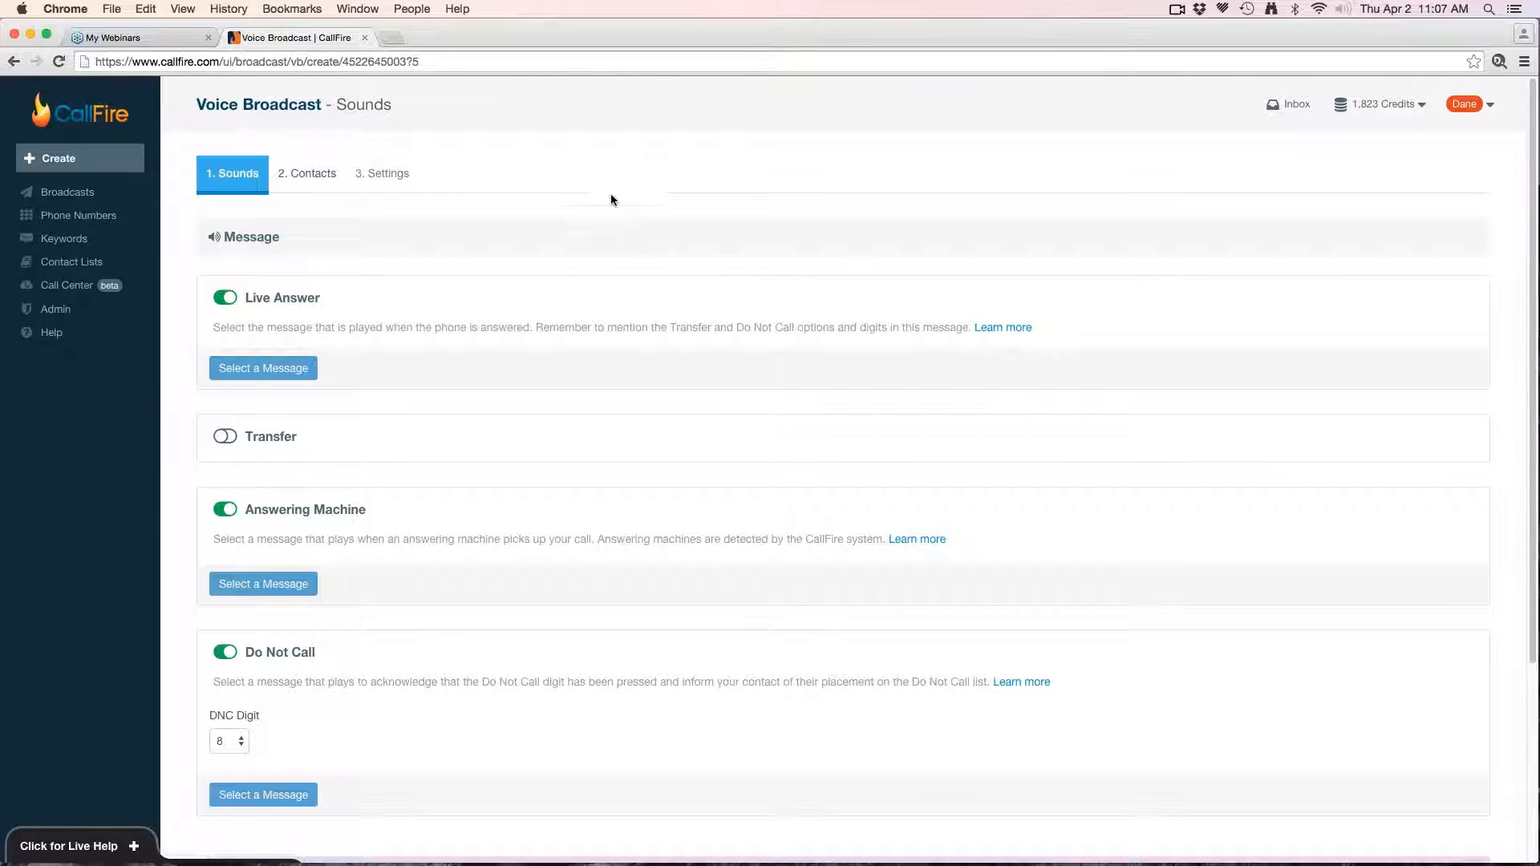
{"action": "mouse_move", "coordinate": [260, 260]}
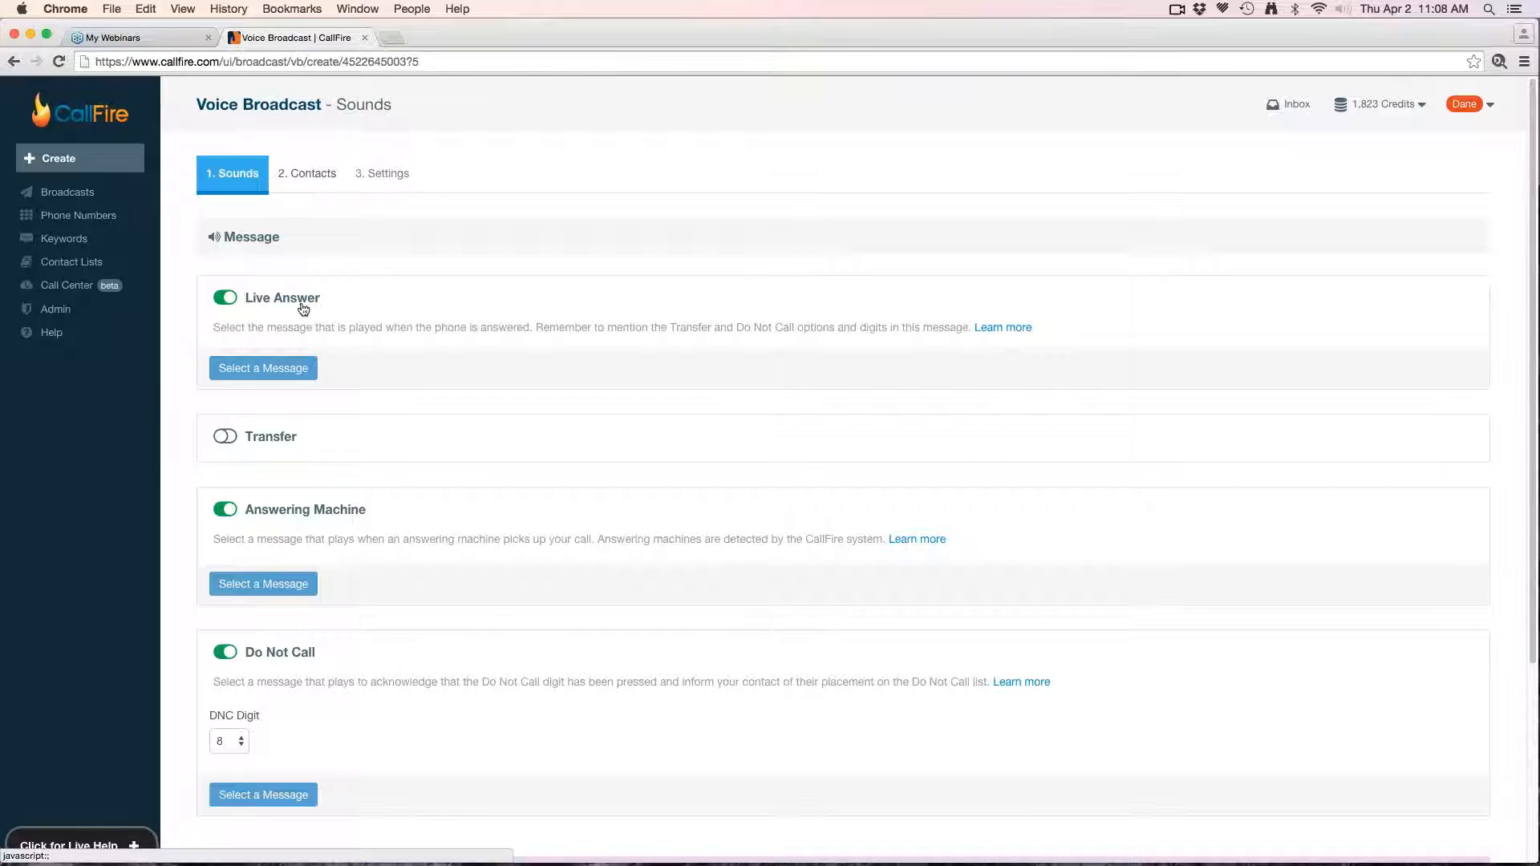
{"action": "mouse_move", "coordinate": [315, 301]}
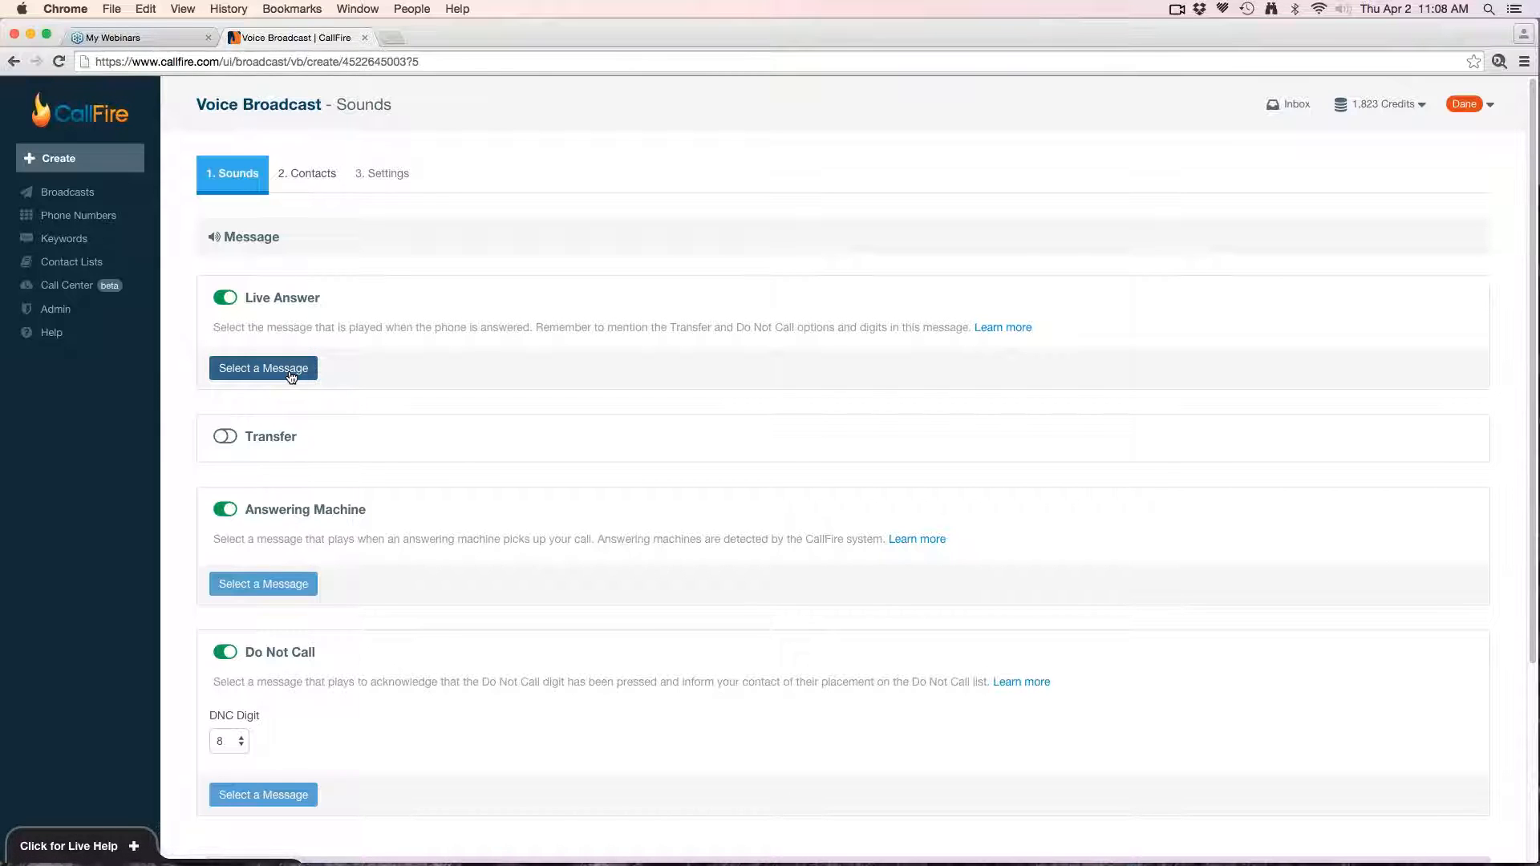
{"action": "left_click", "coordinate": [262, 367]}
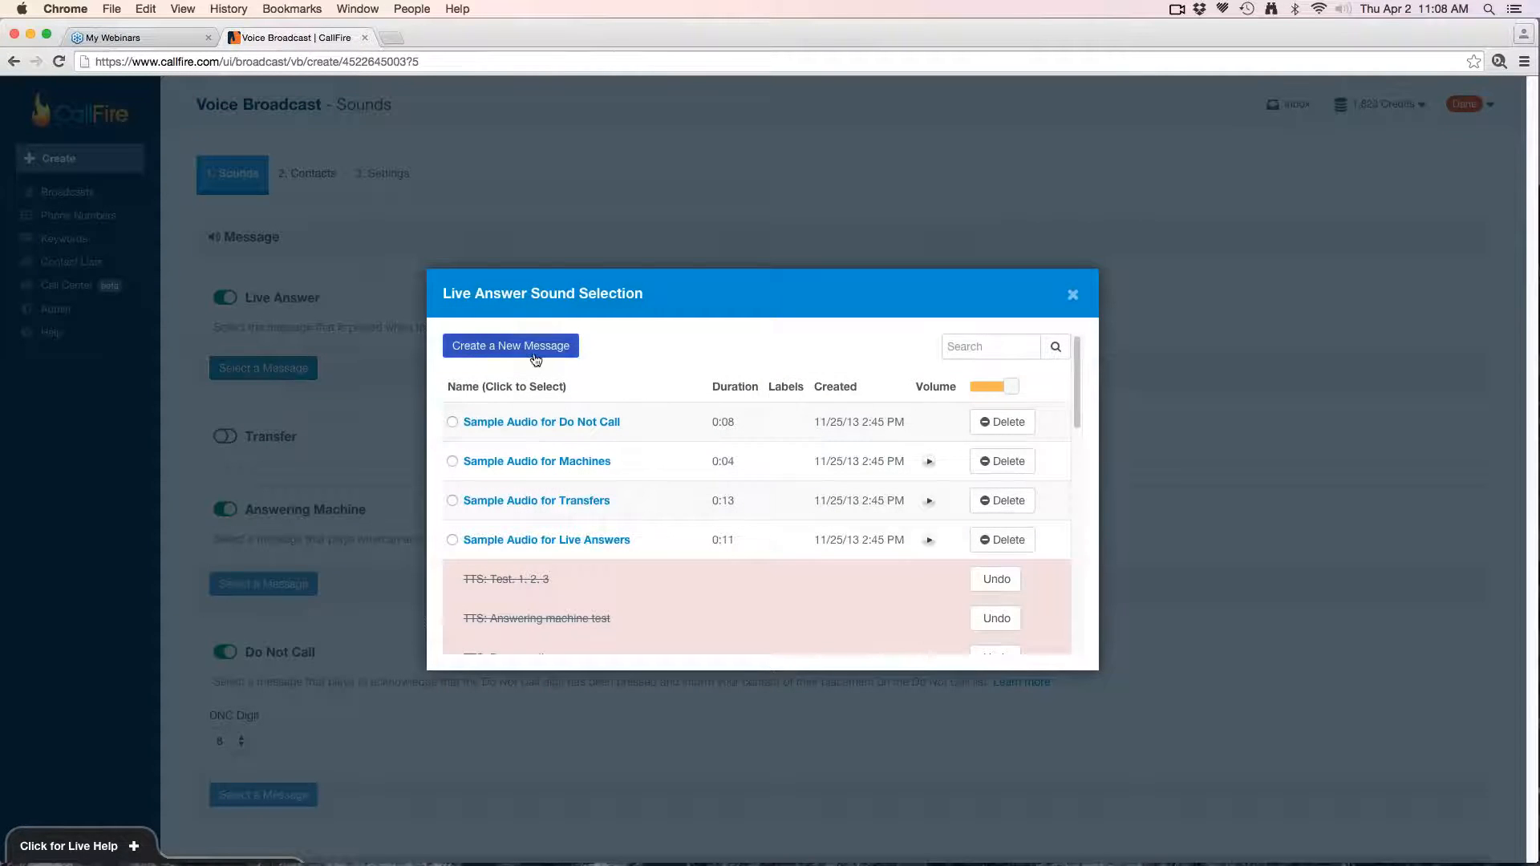
{"action": "left_click", "coordinate": [510, 345]}
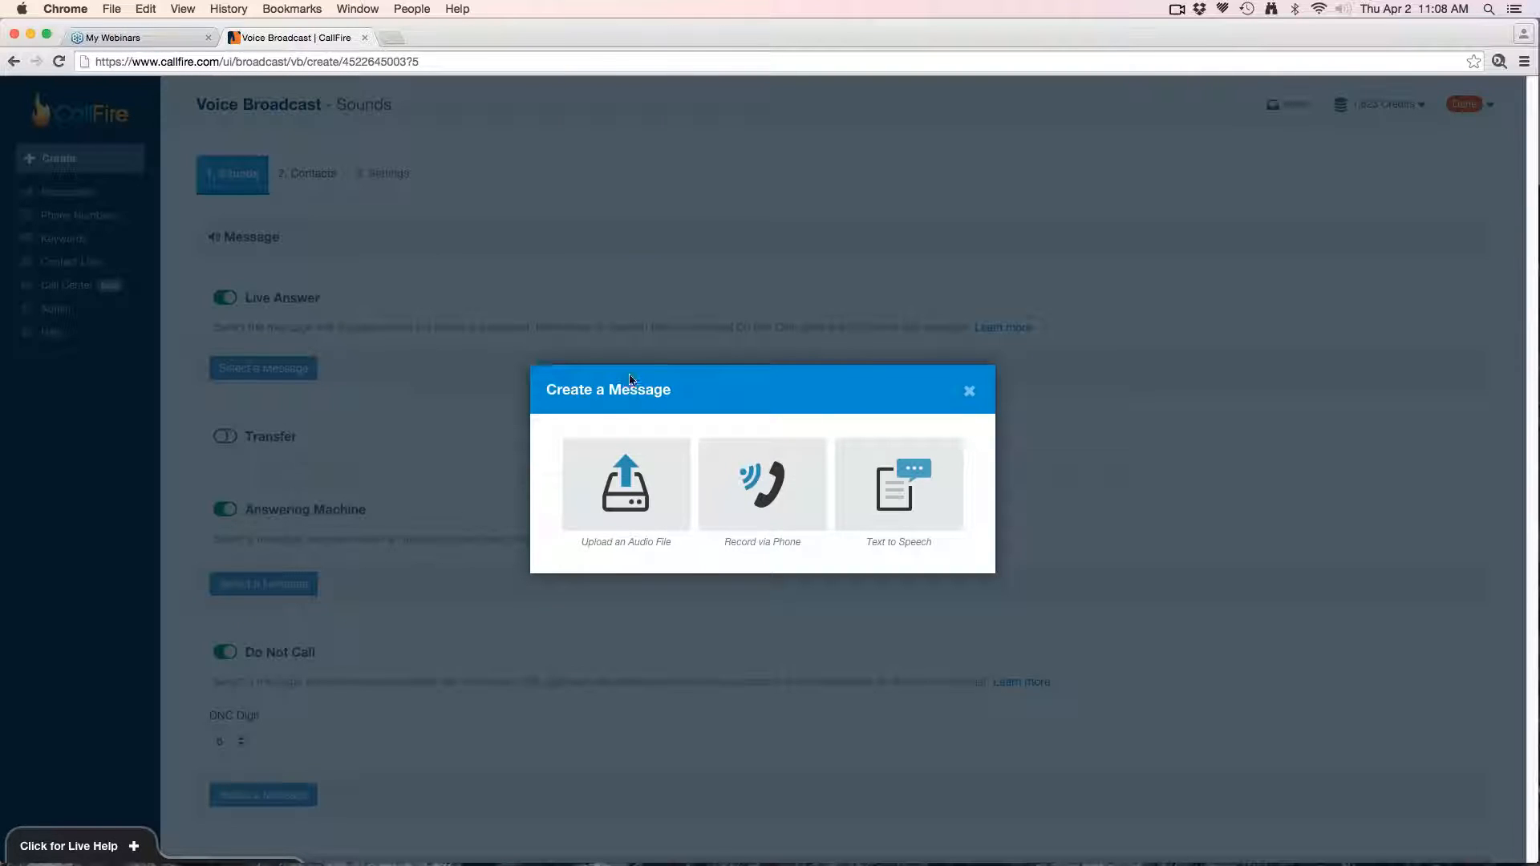
{"action": "mouse_move", "coordinate": [799, 465]}
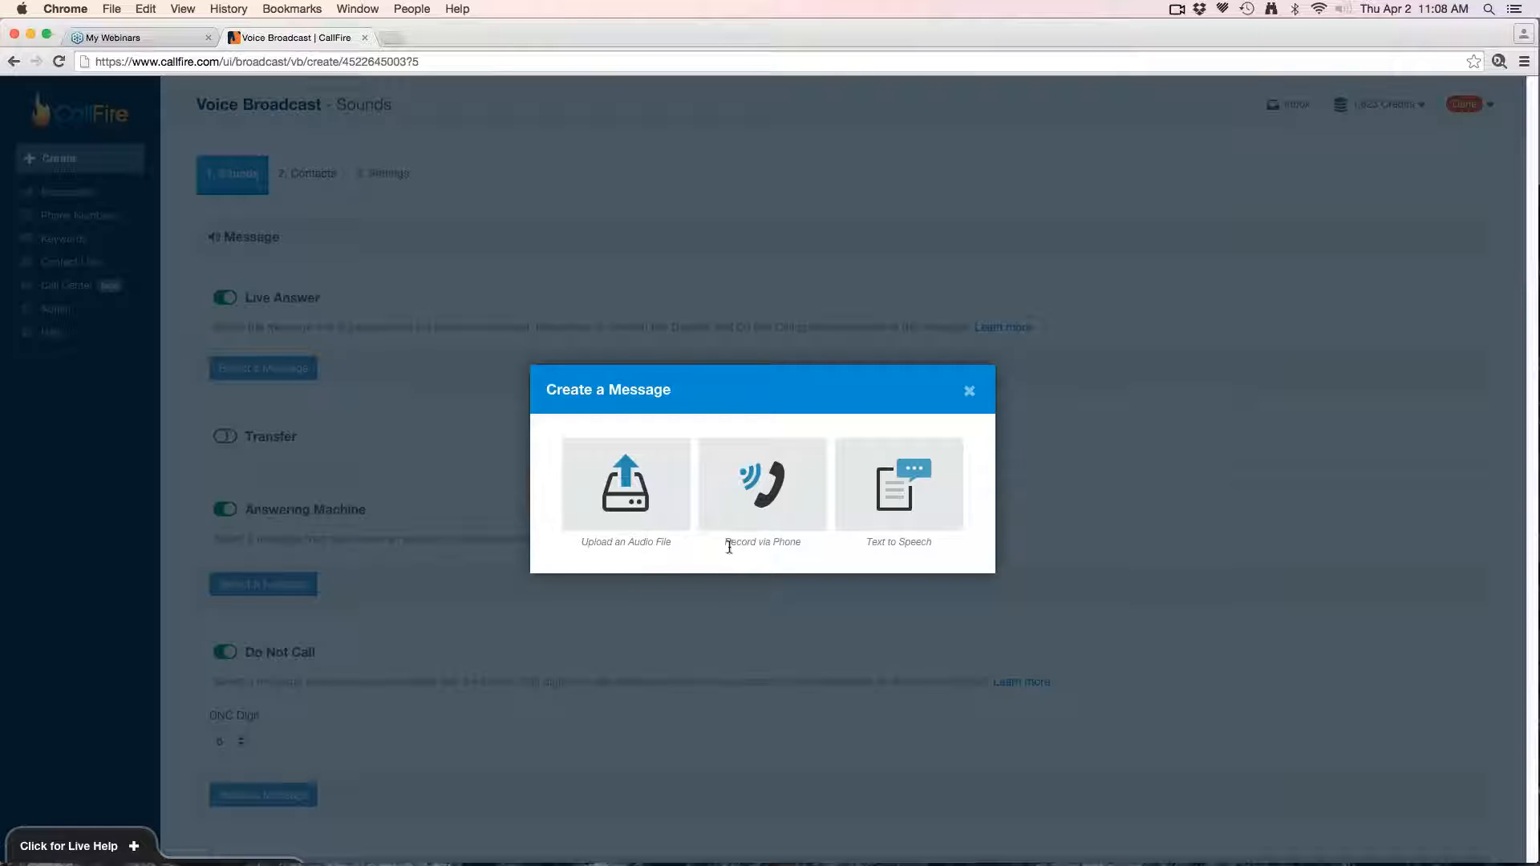
{"action": "left_click", "coordinate": [761, 485]}
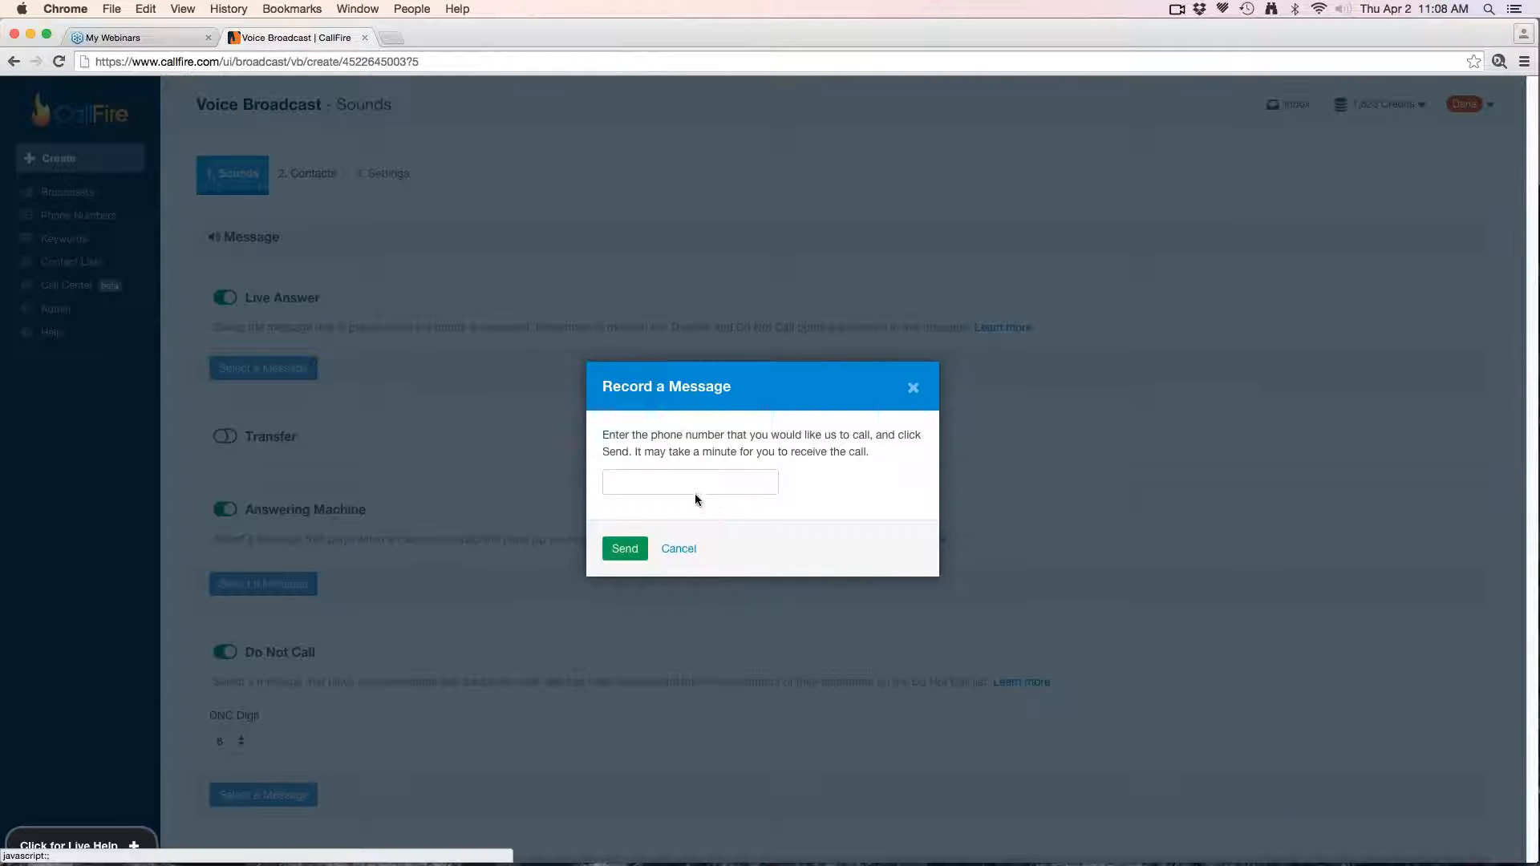
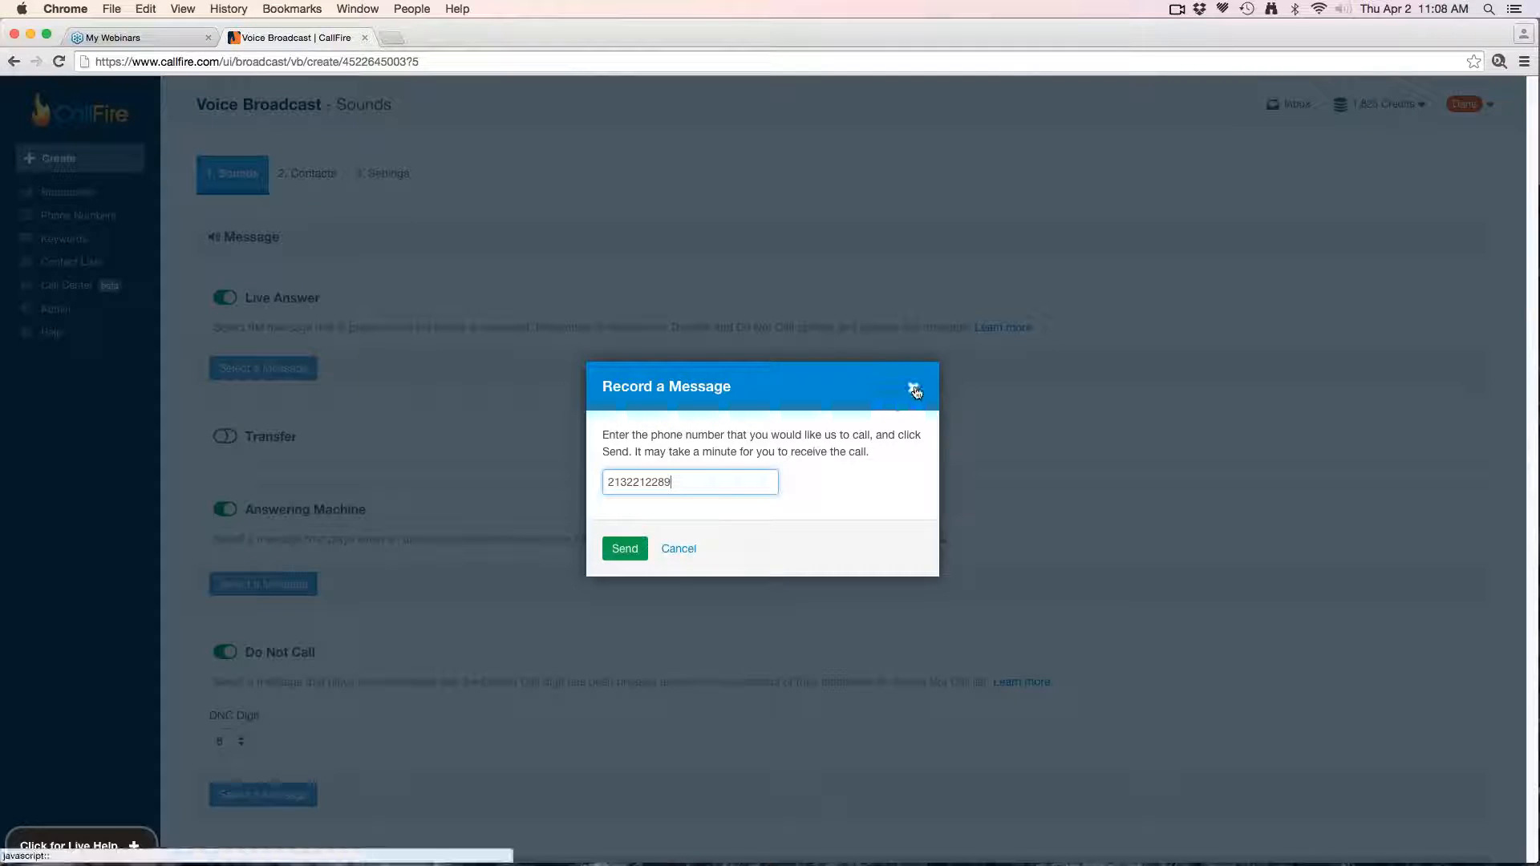
{"action": "left_click", "coordinate": [913, 388]}
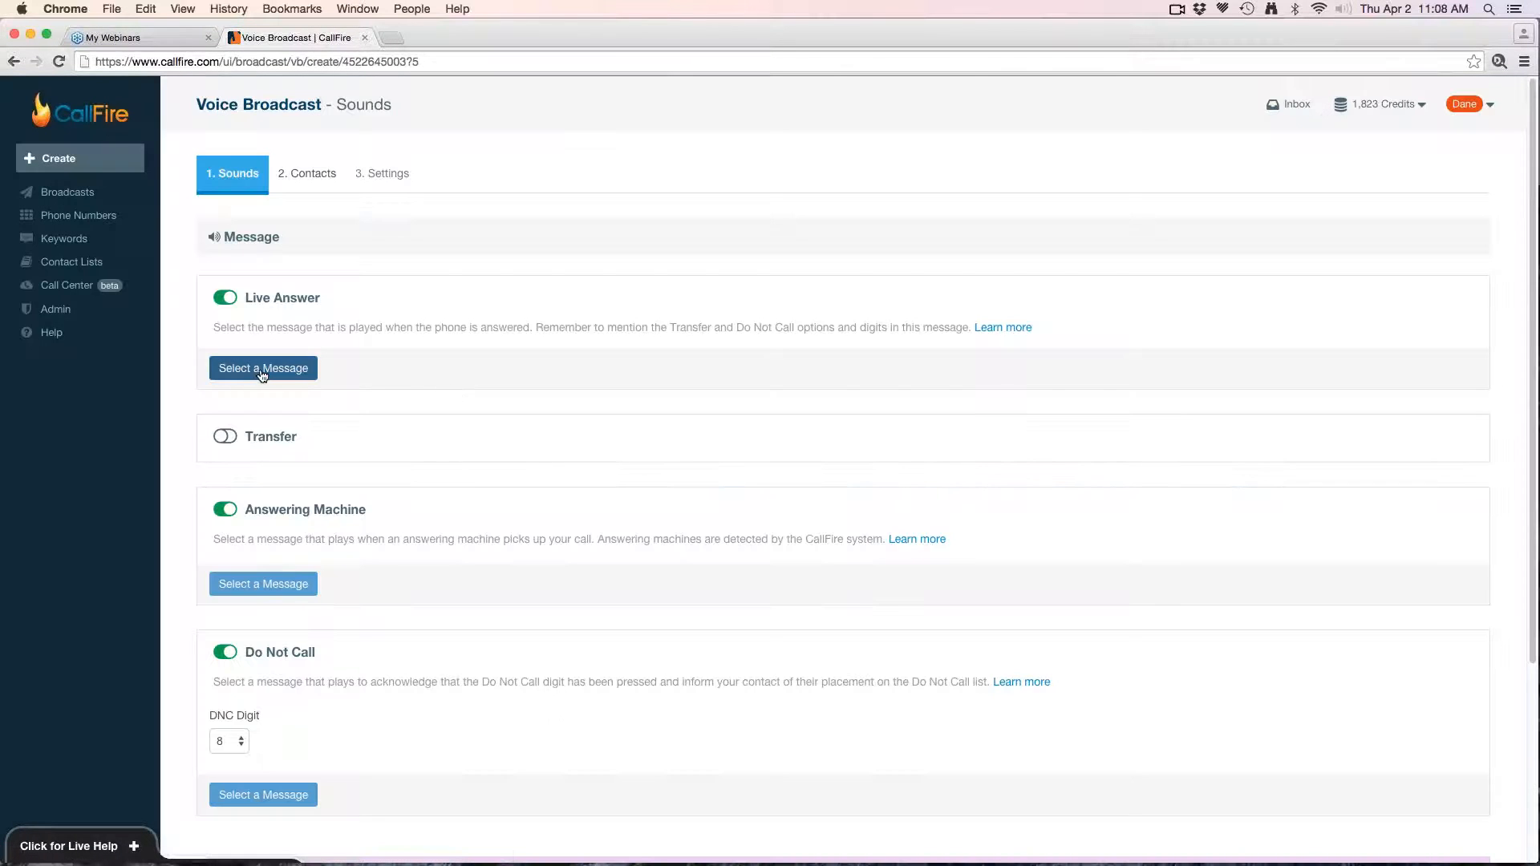
Write the live-answer text-to-speech script: 'This is Dane. Press 1 to transfer to me…'
{"action": "left_click", "coordinate": [261, 368]}
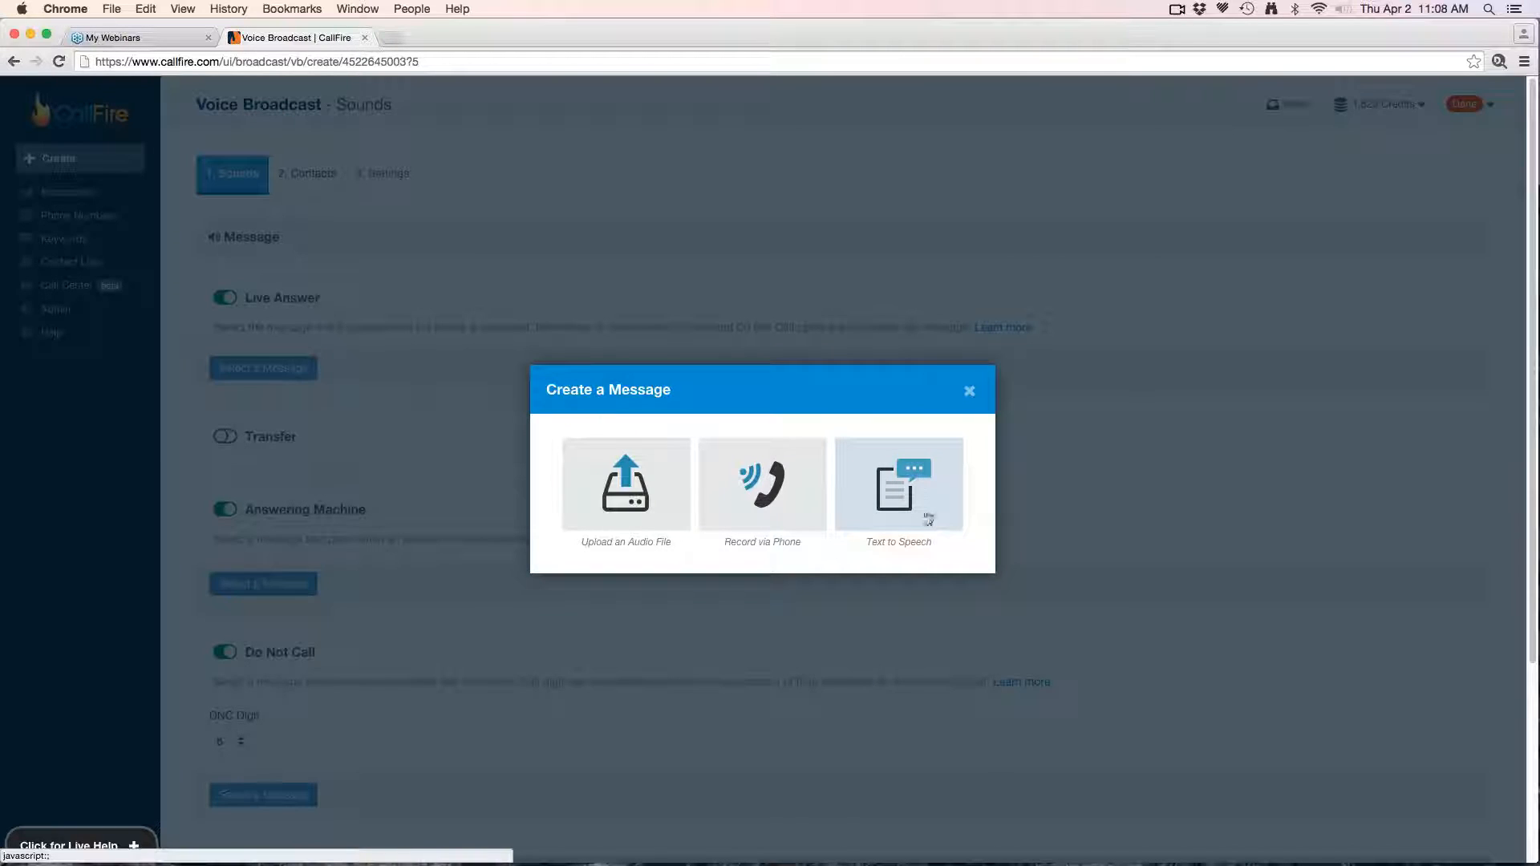
{"action": "left_click", "coordinate": [896, 486]}
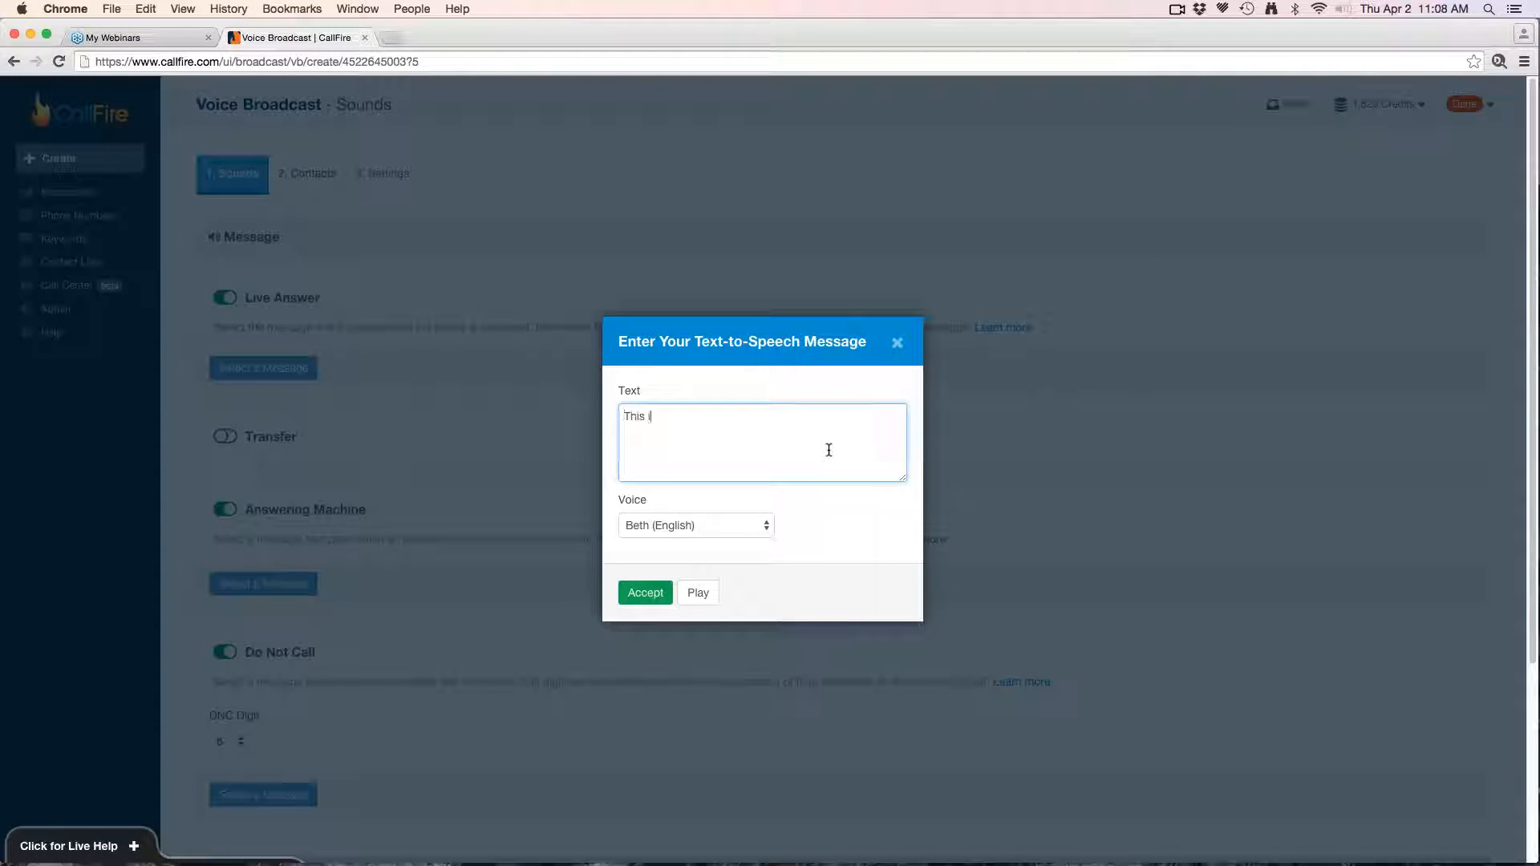
{"action": "type", "text": "s Dane. P"}
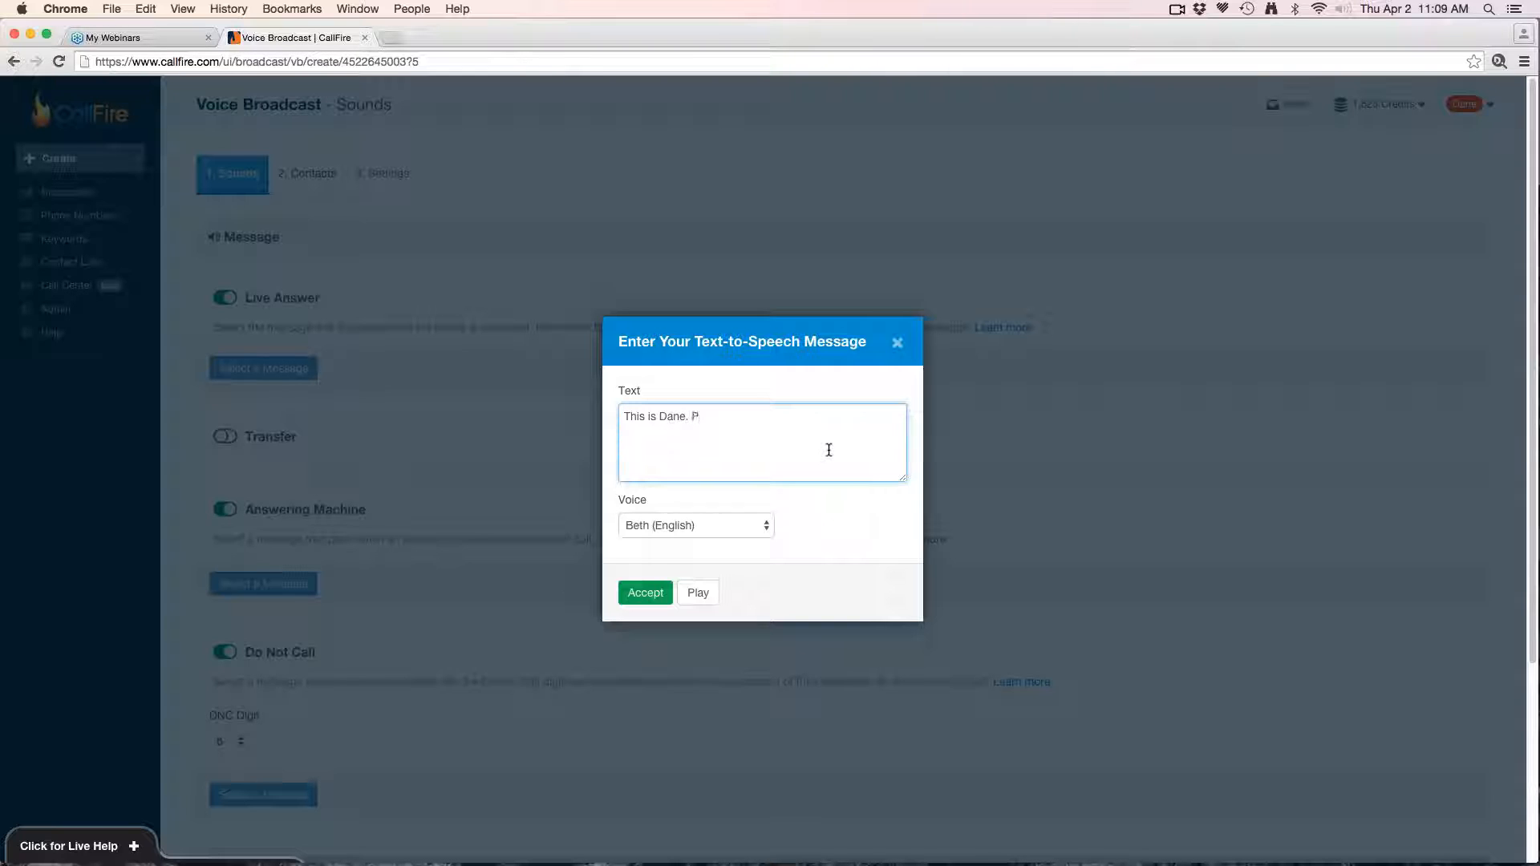
{"action": "type", "text": "ress 1 to"}
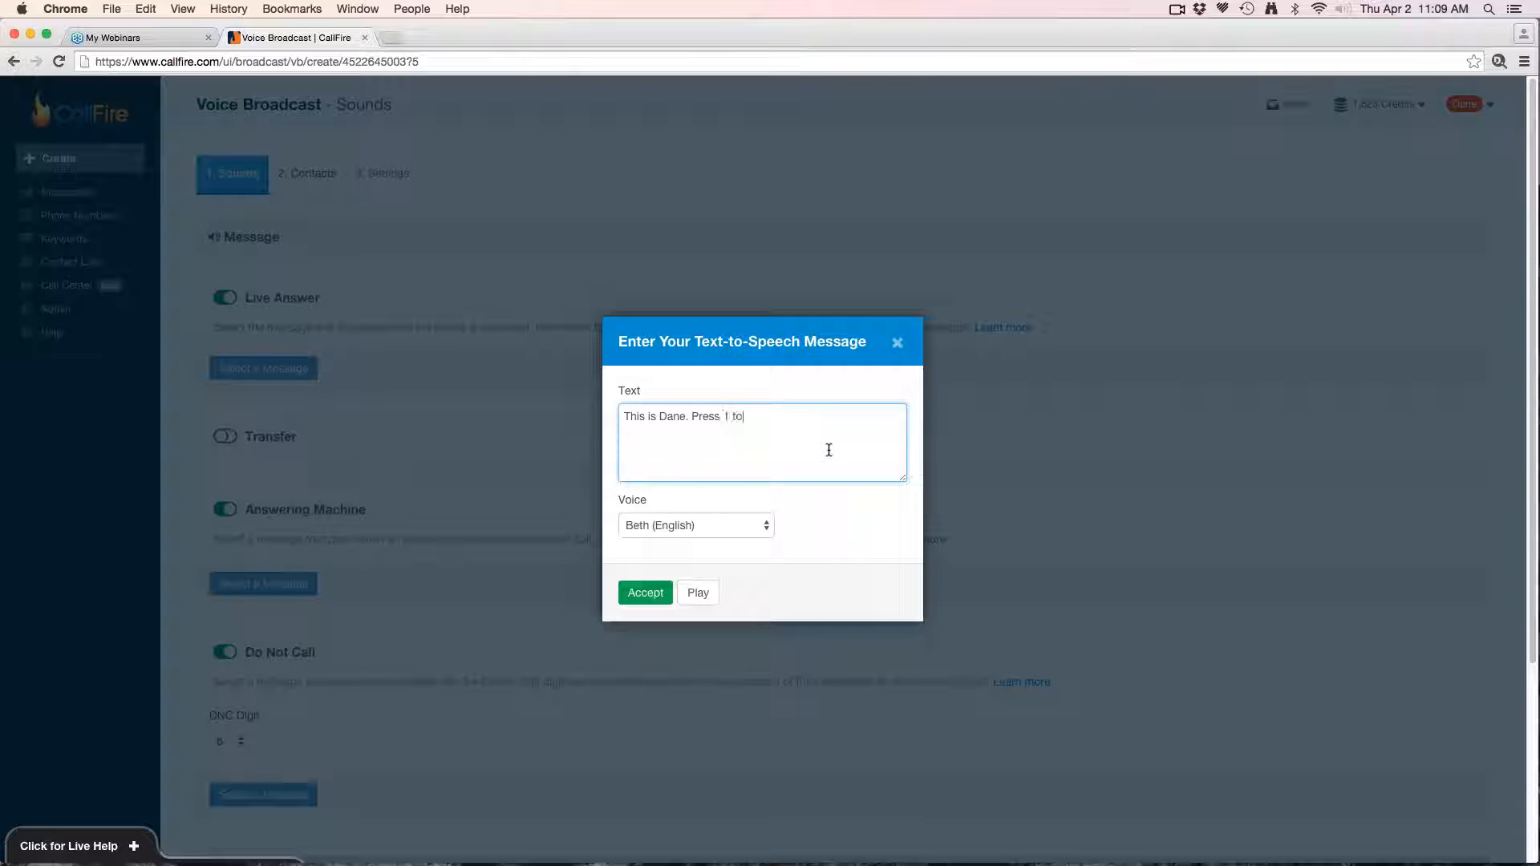
{"action": "type", "text": "transfer to me. Press 8"}
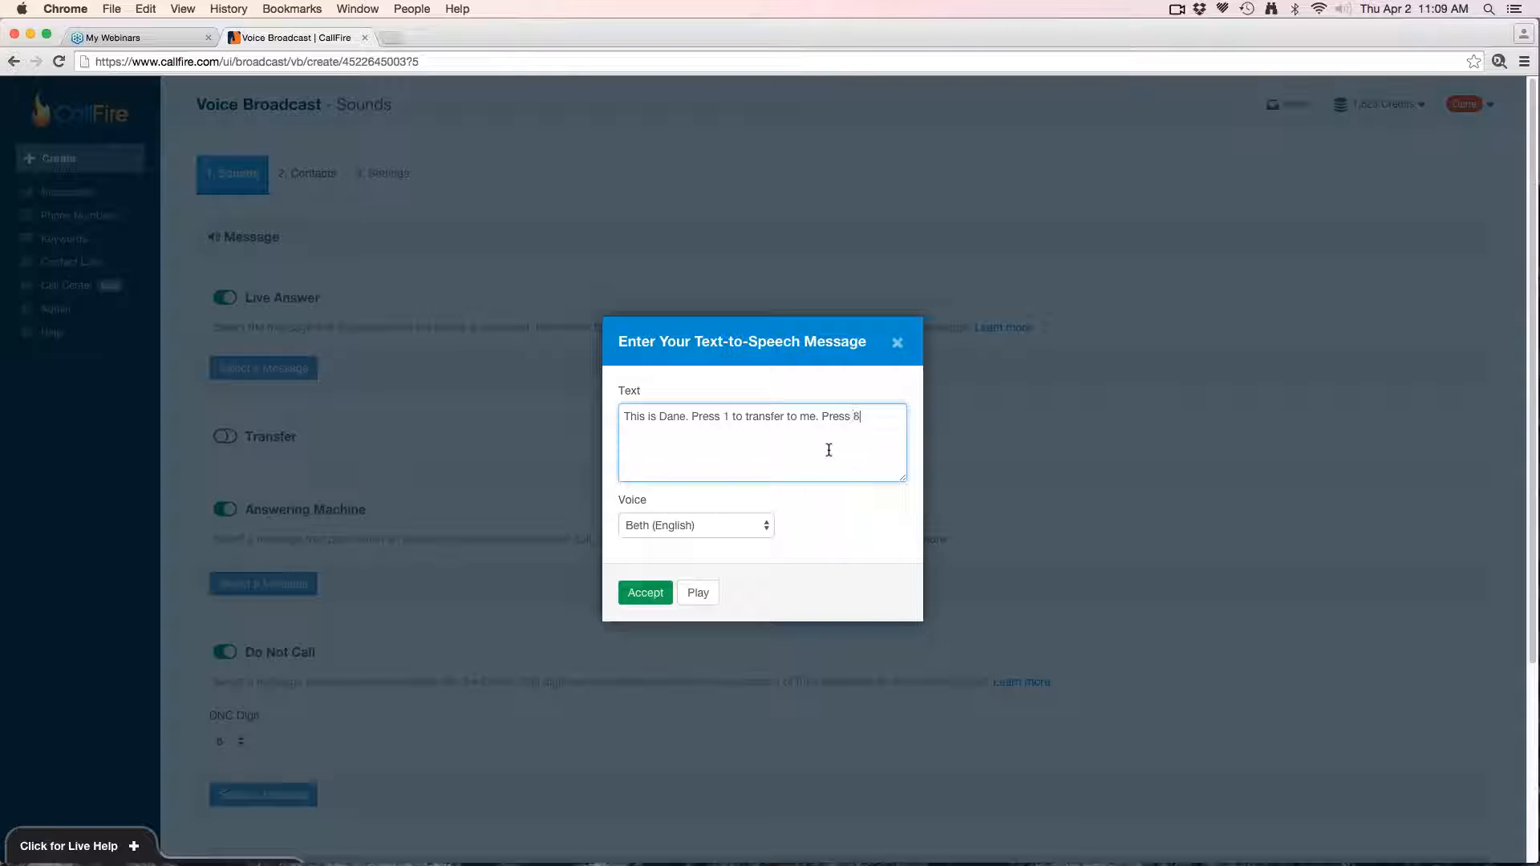
{"action": "type", "text": "\" \""}
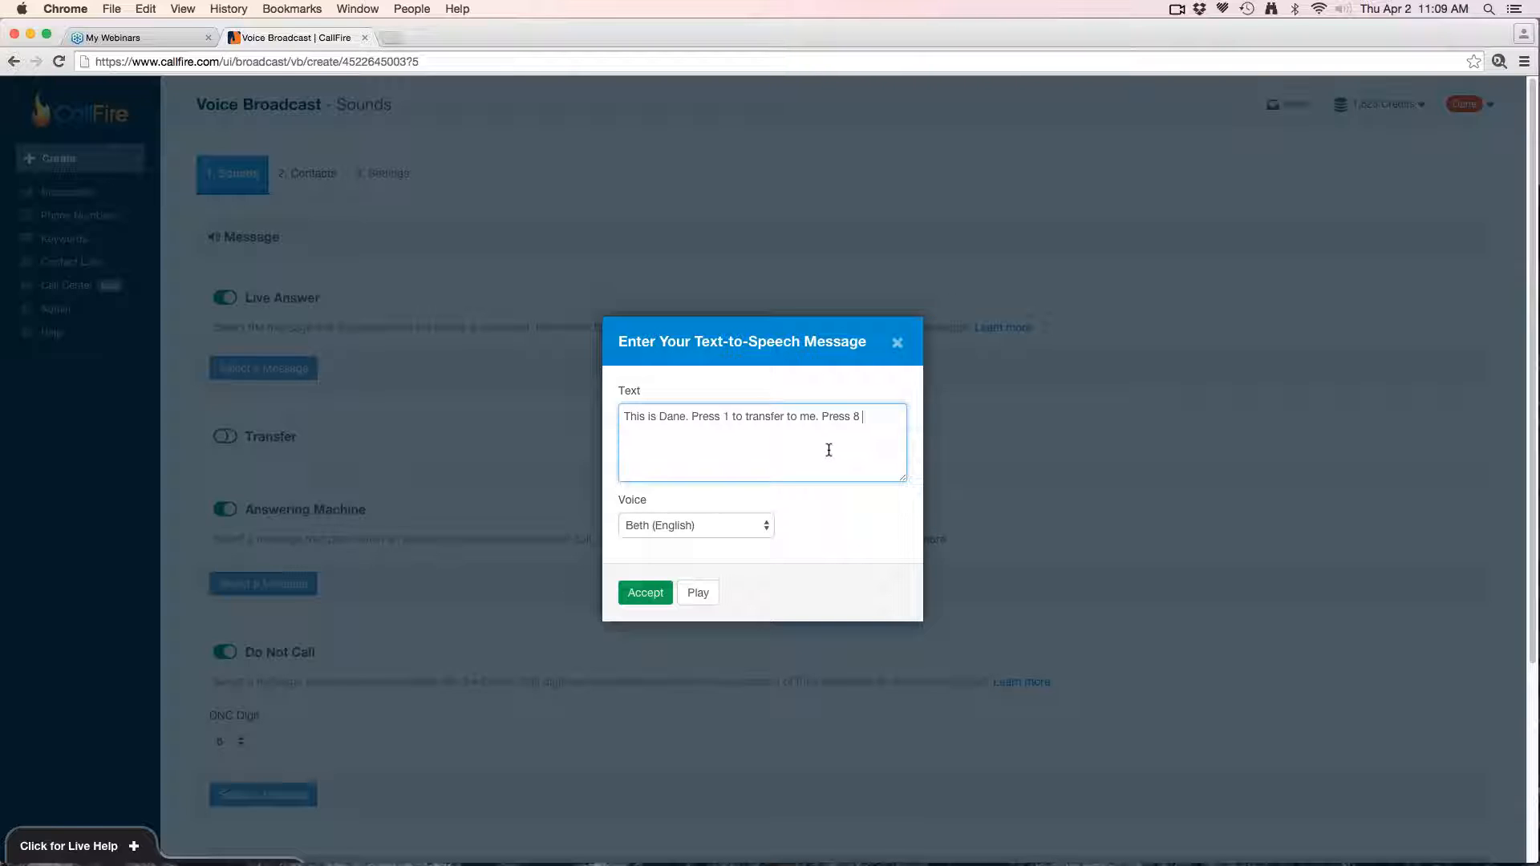
{"action": "type", "text": "to be added to my do not call list."}
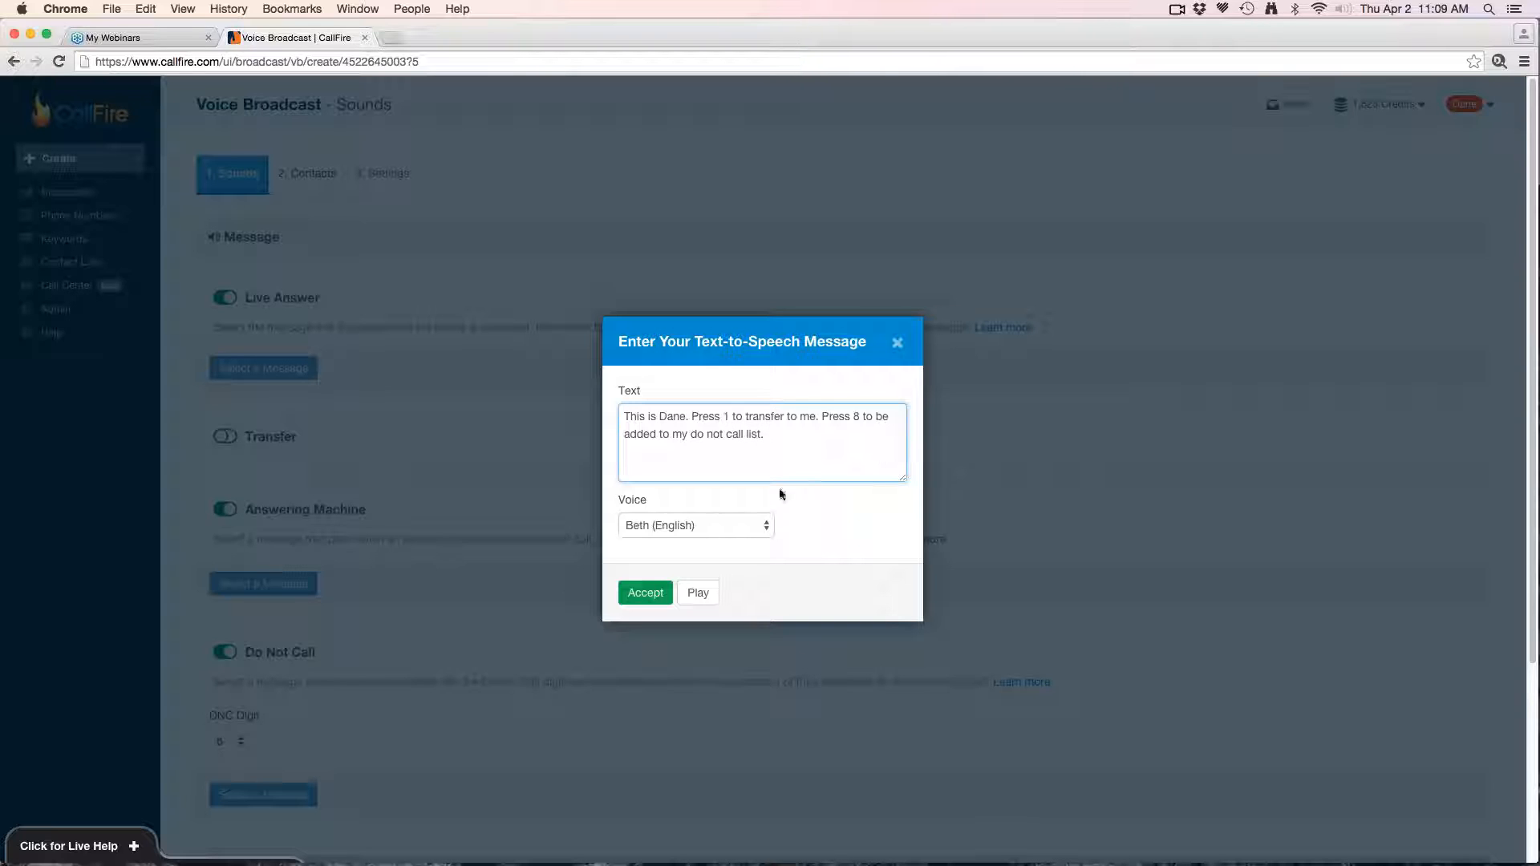
Keep the Beth (English) voice and accept the live-answer message
{"action": "left_click", "coordinate": [695, 525]}
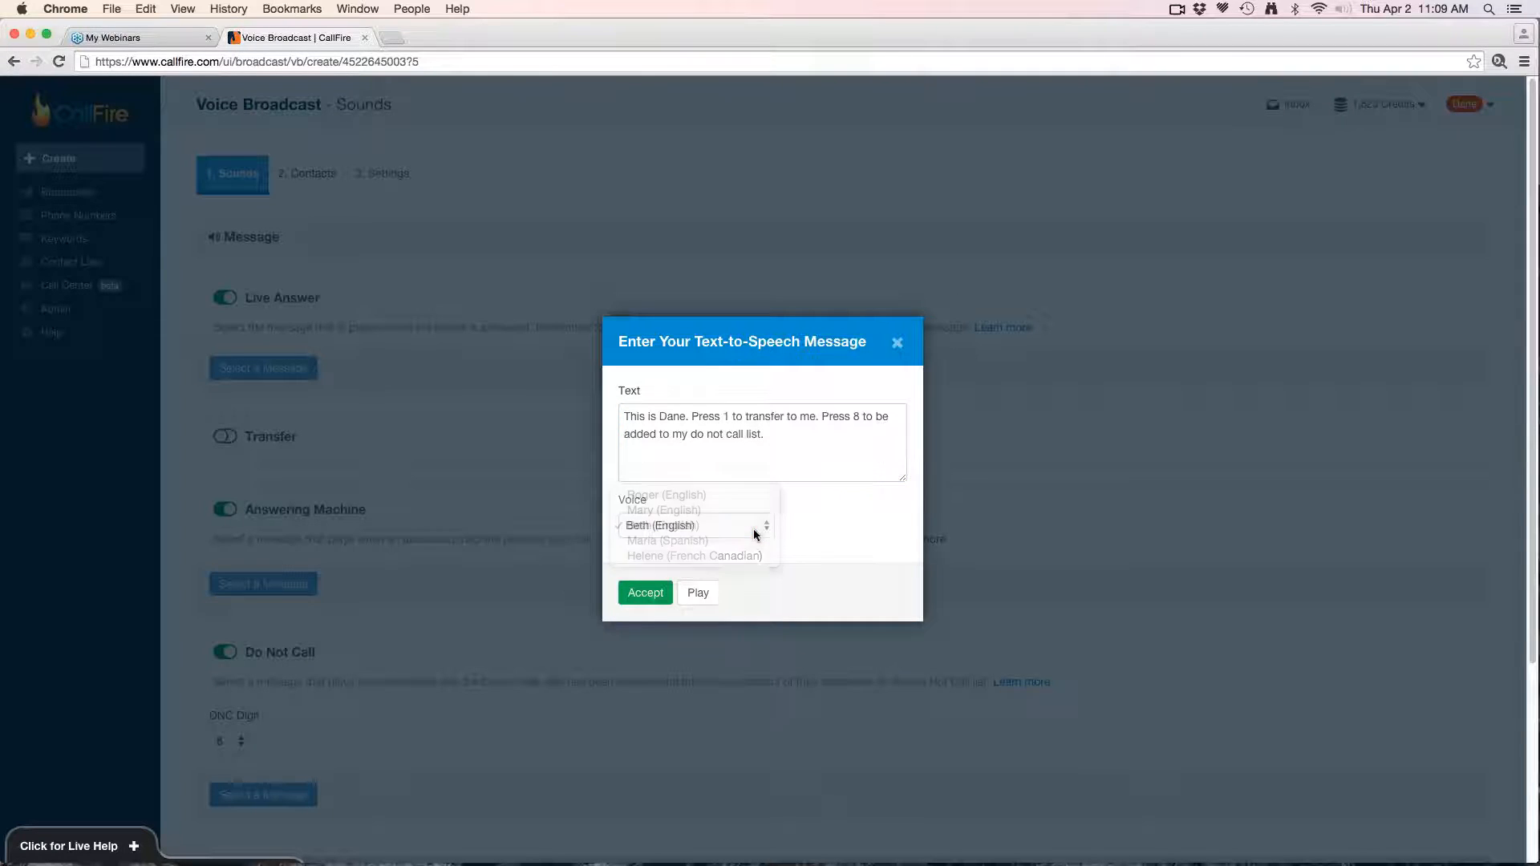
{"action": "left_click", "coordinate": [659, 524]}
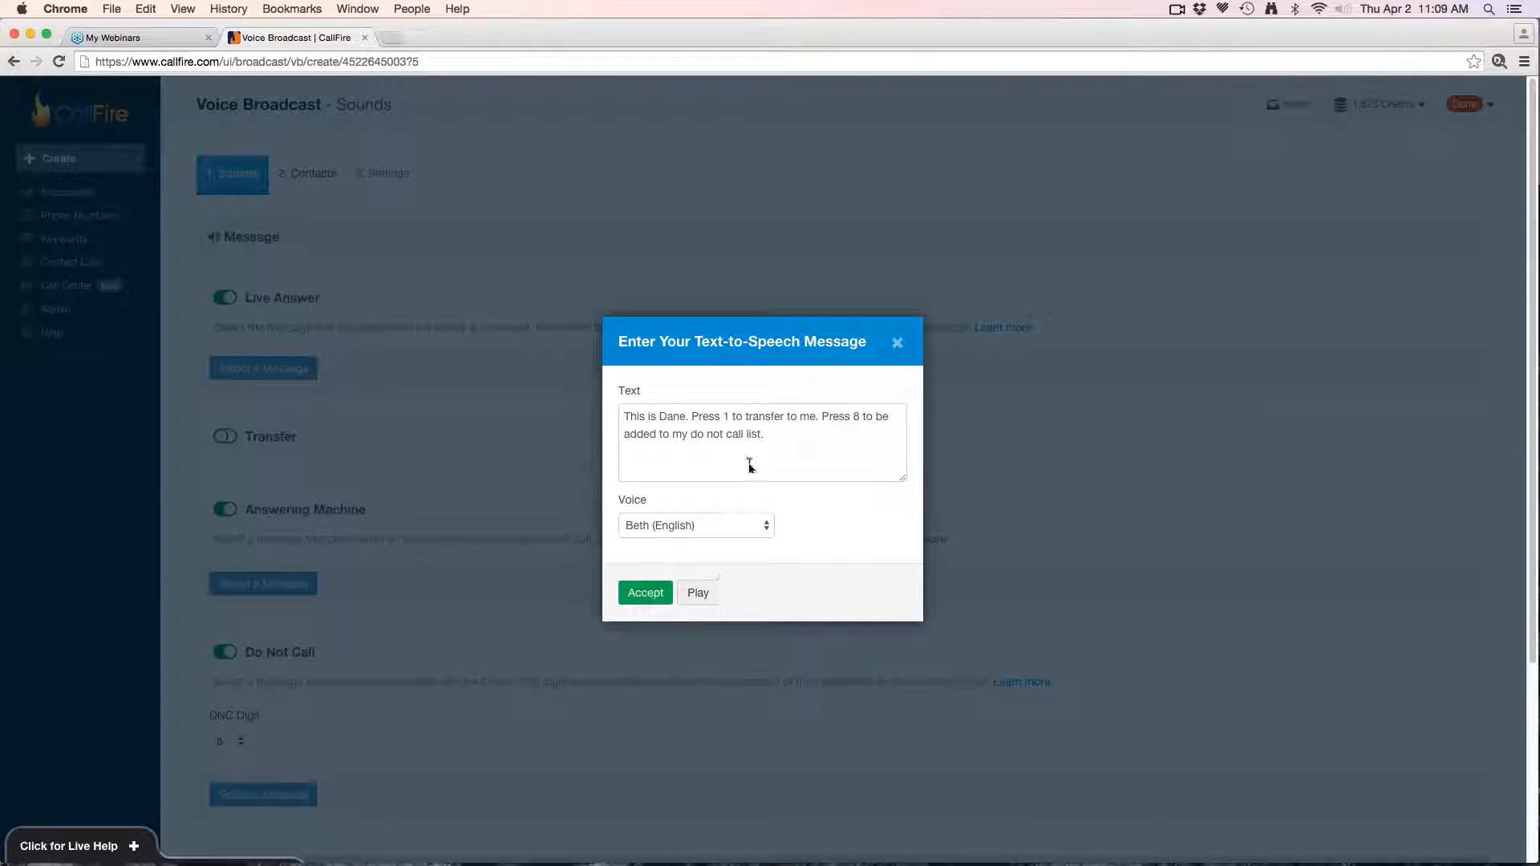
{"action": "mouse_move", "coordinate": [948, 364]}
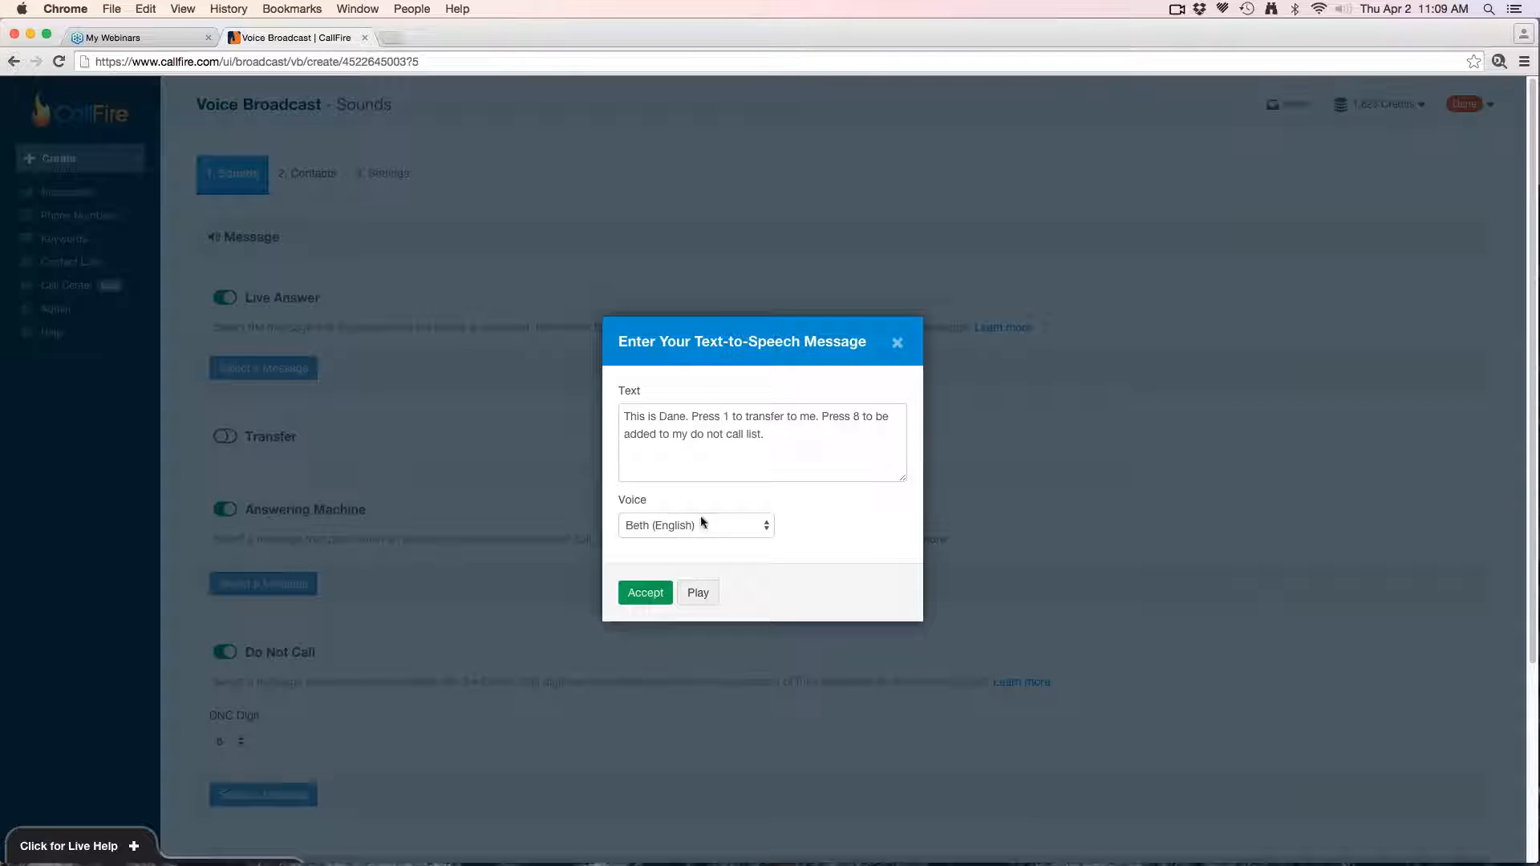
{"action": "left_click", "coordinate": [694, 525]}
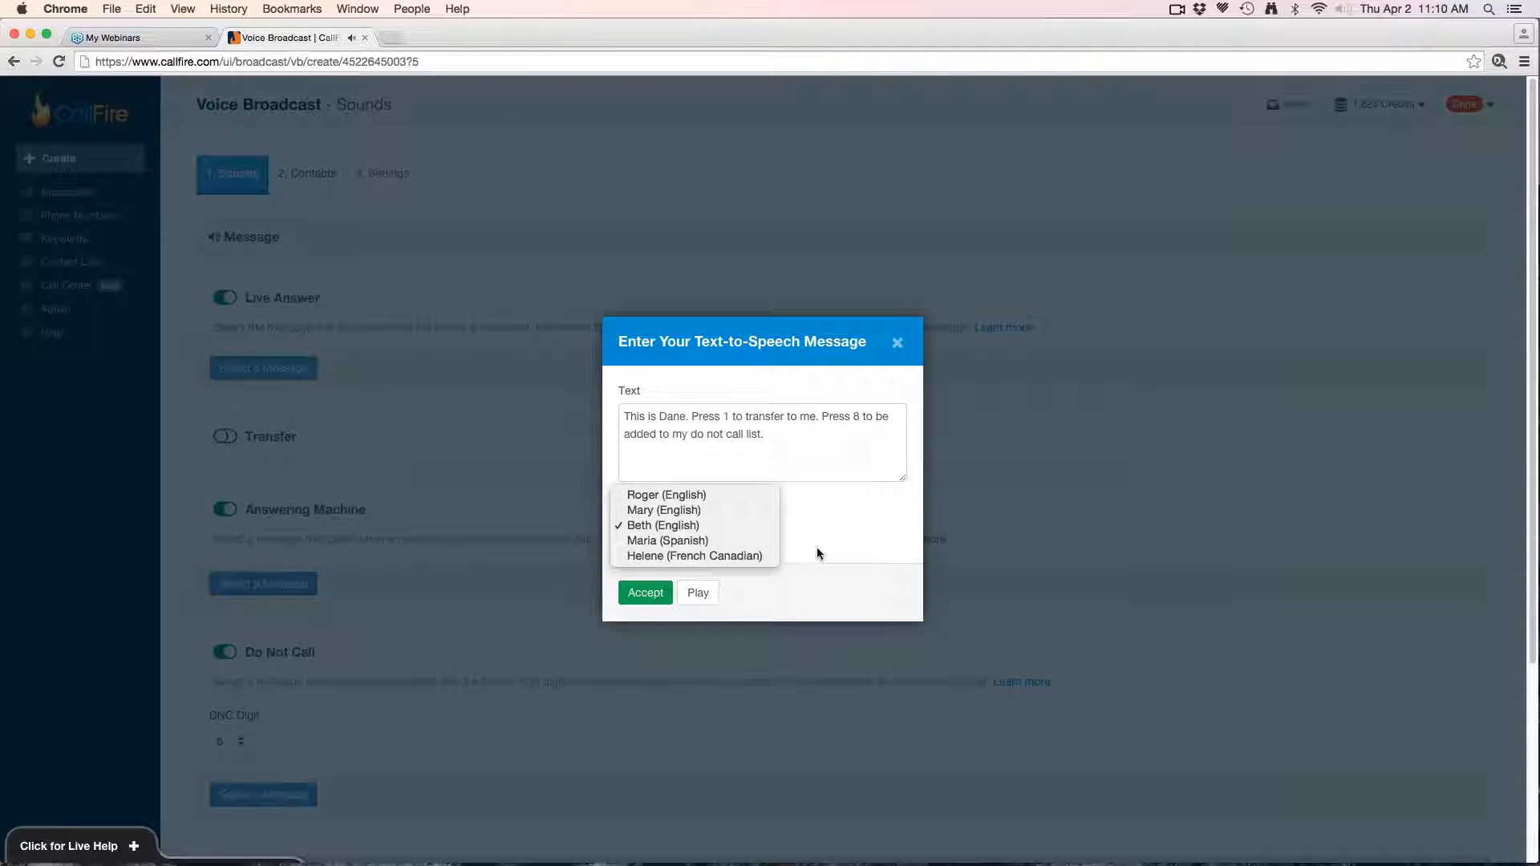
{"action": "mouse_move", "coordinate": [834, 520]}
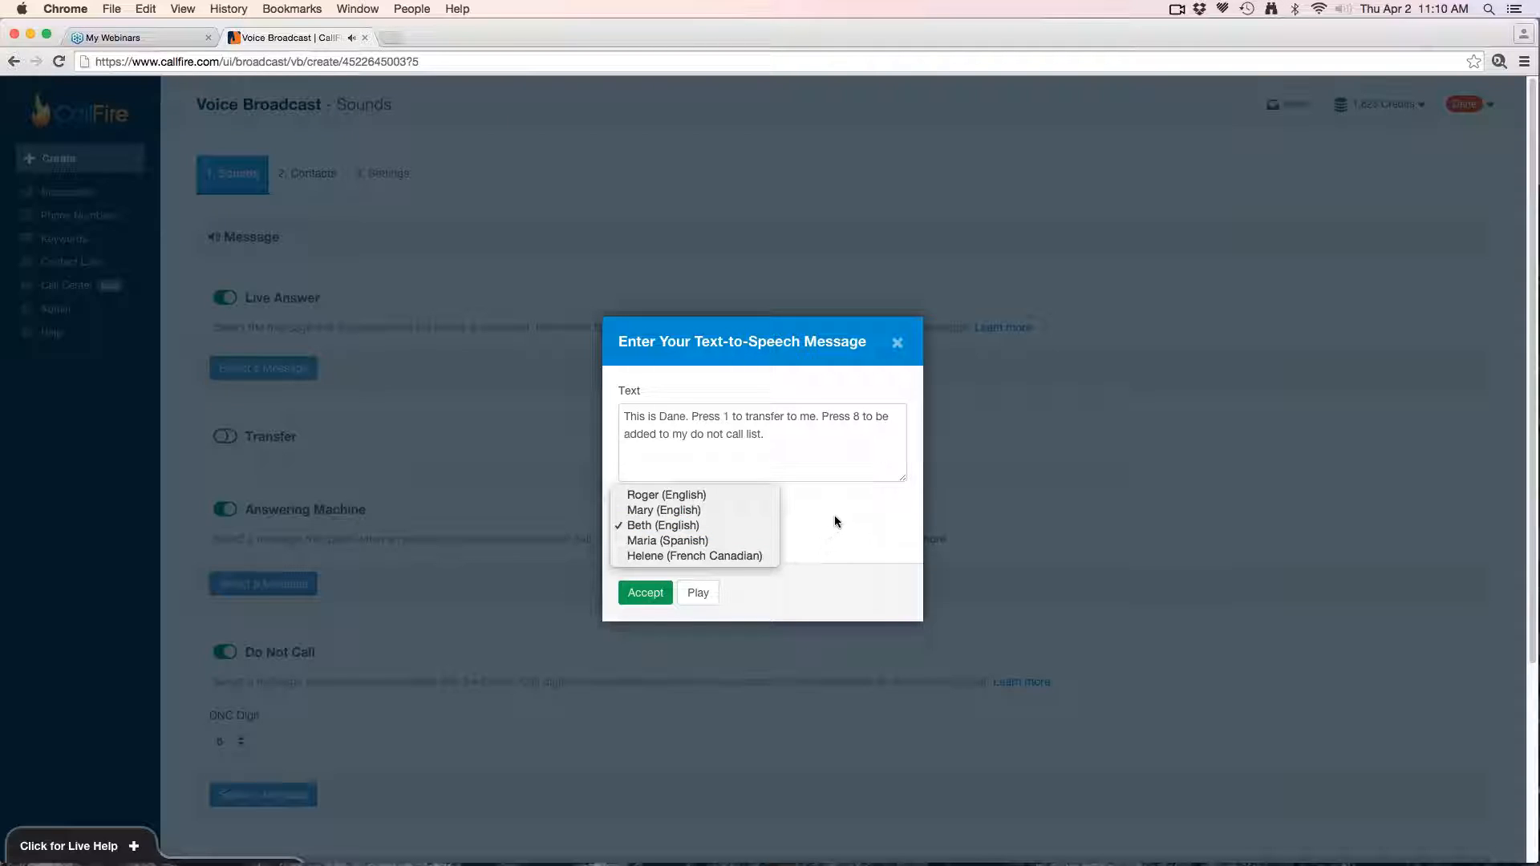
{"action": "left_click", "coordinate": [695, 524]}
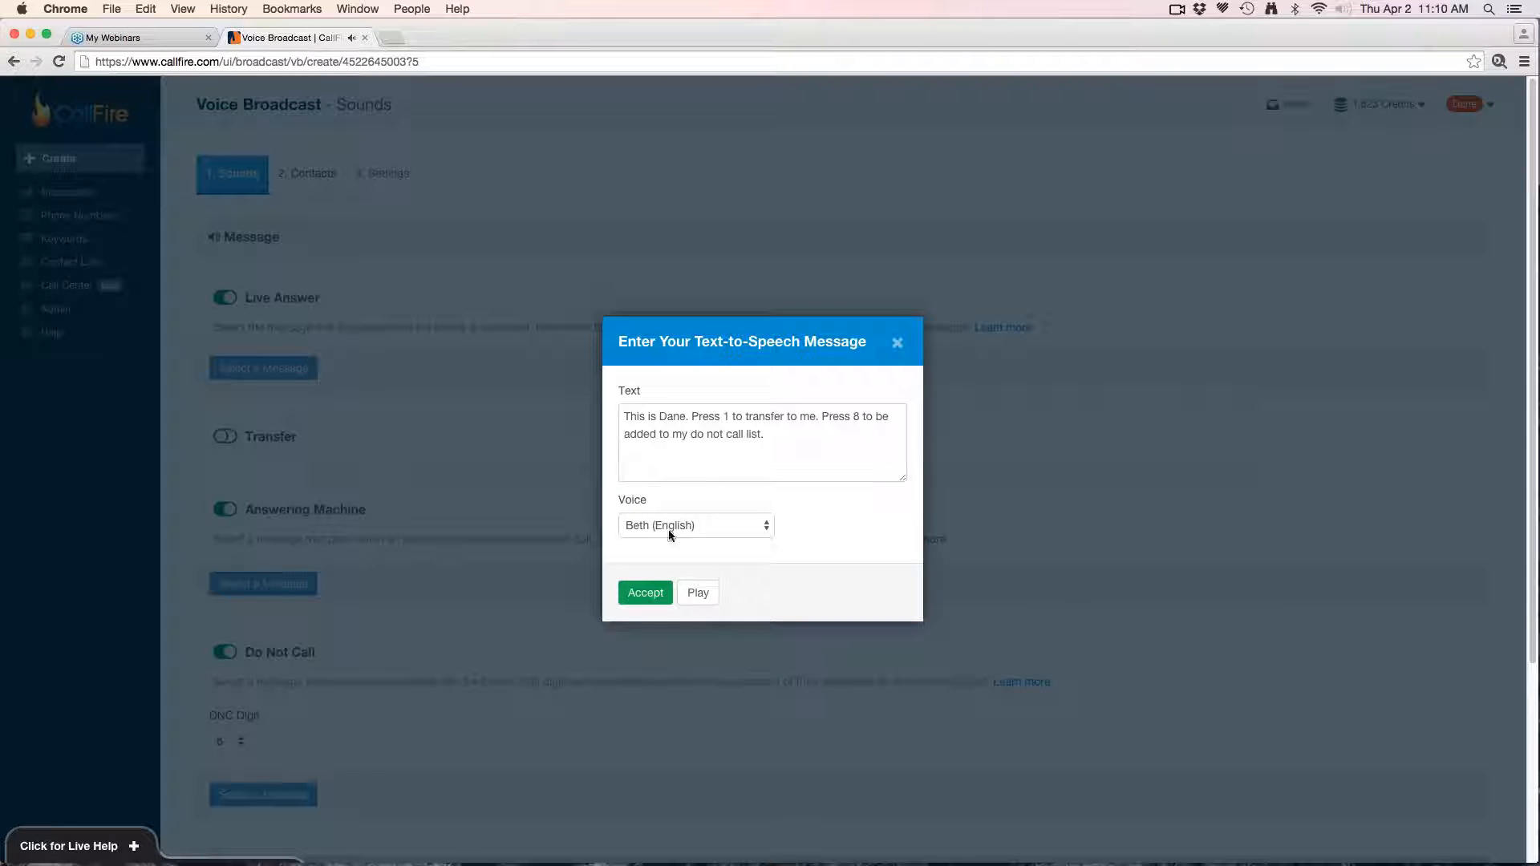
{"action": "left_click", "coordinate": [644, 592]}
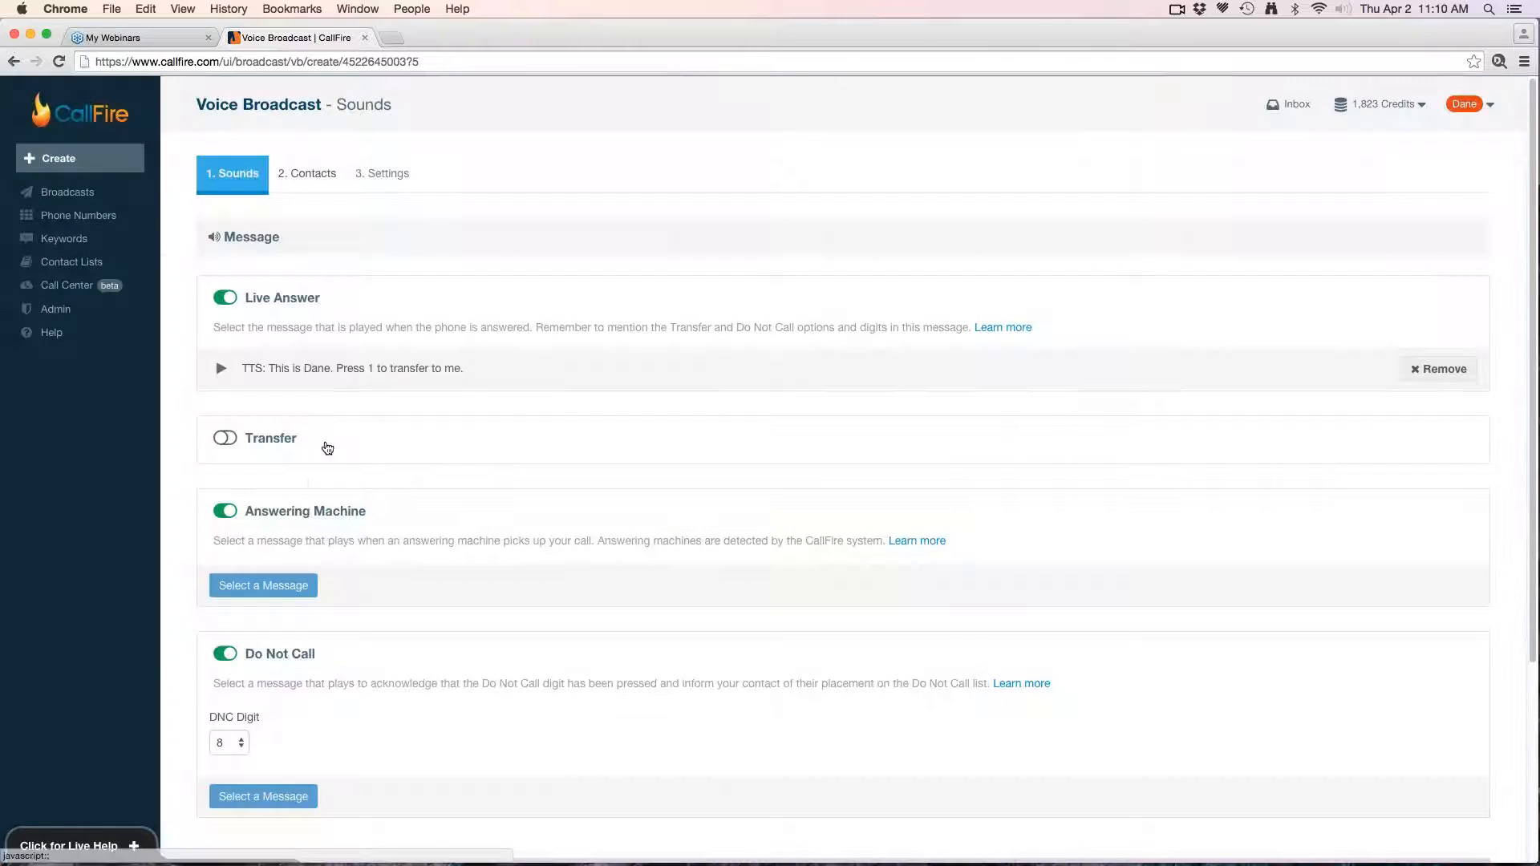
{"action": "mouse_move", "coordinate": [510, 409]}
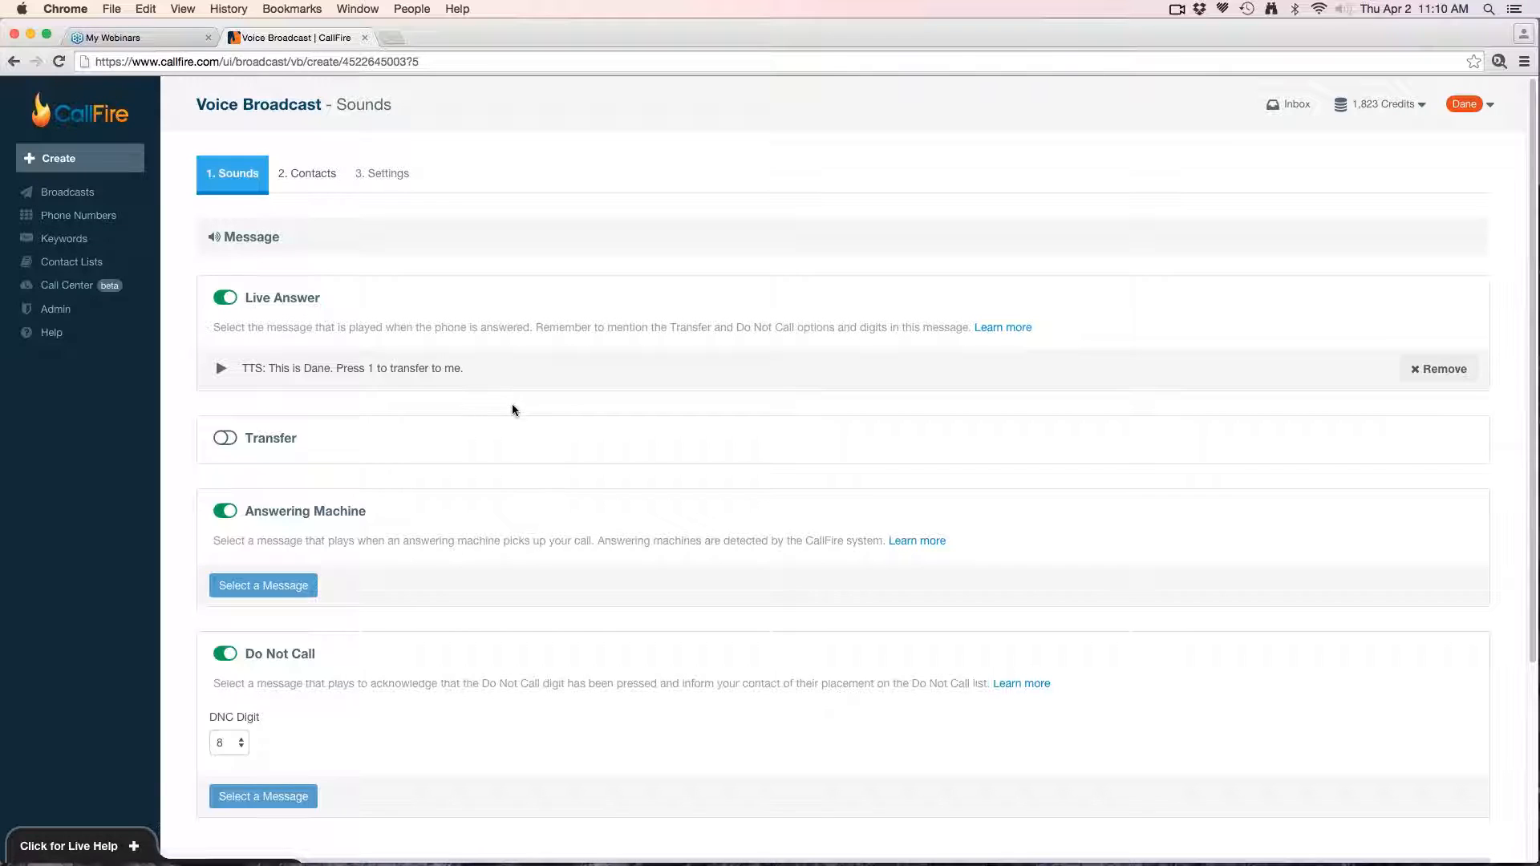
{"action": "mouse_move", "coordinate": [506, 423]}
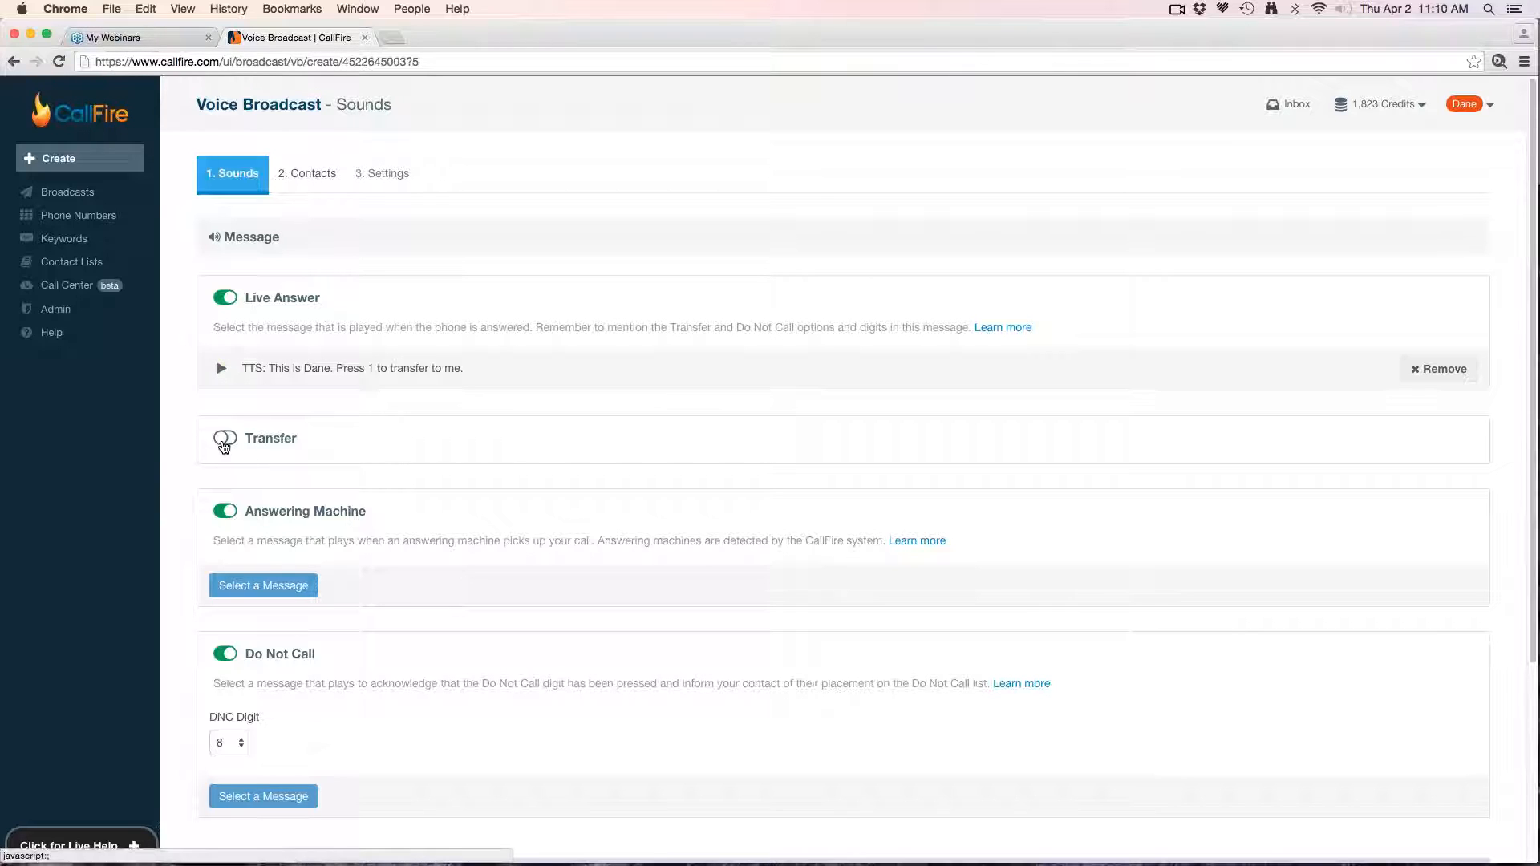
{"action": "left_click", "coordinate": [225, 436]}
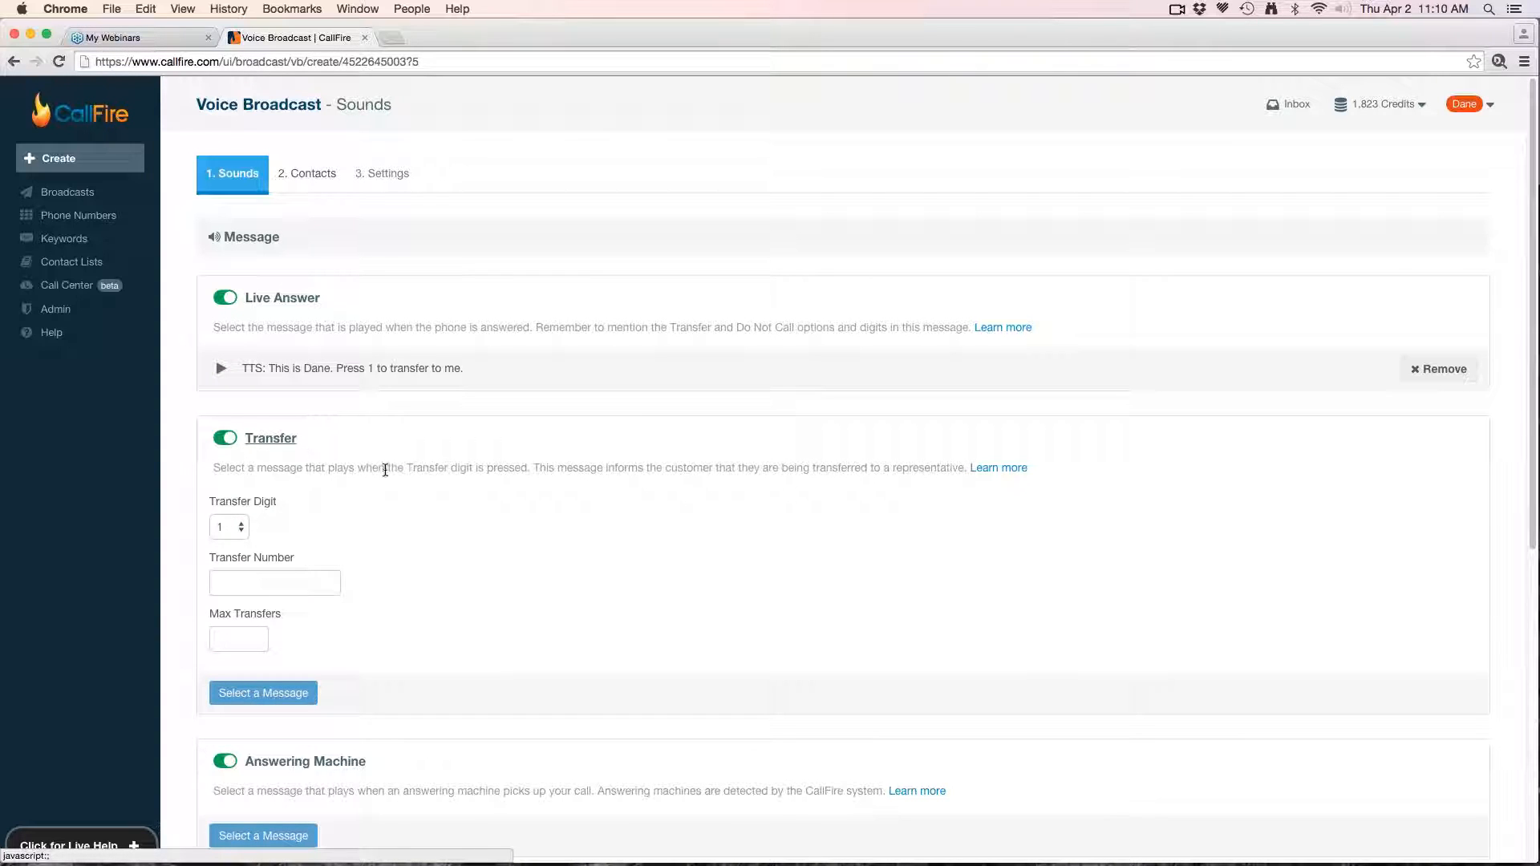
{"action": "mouse_move", "coordinate": [382, 526]}
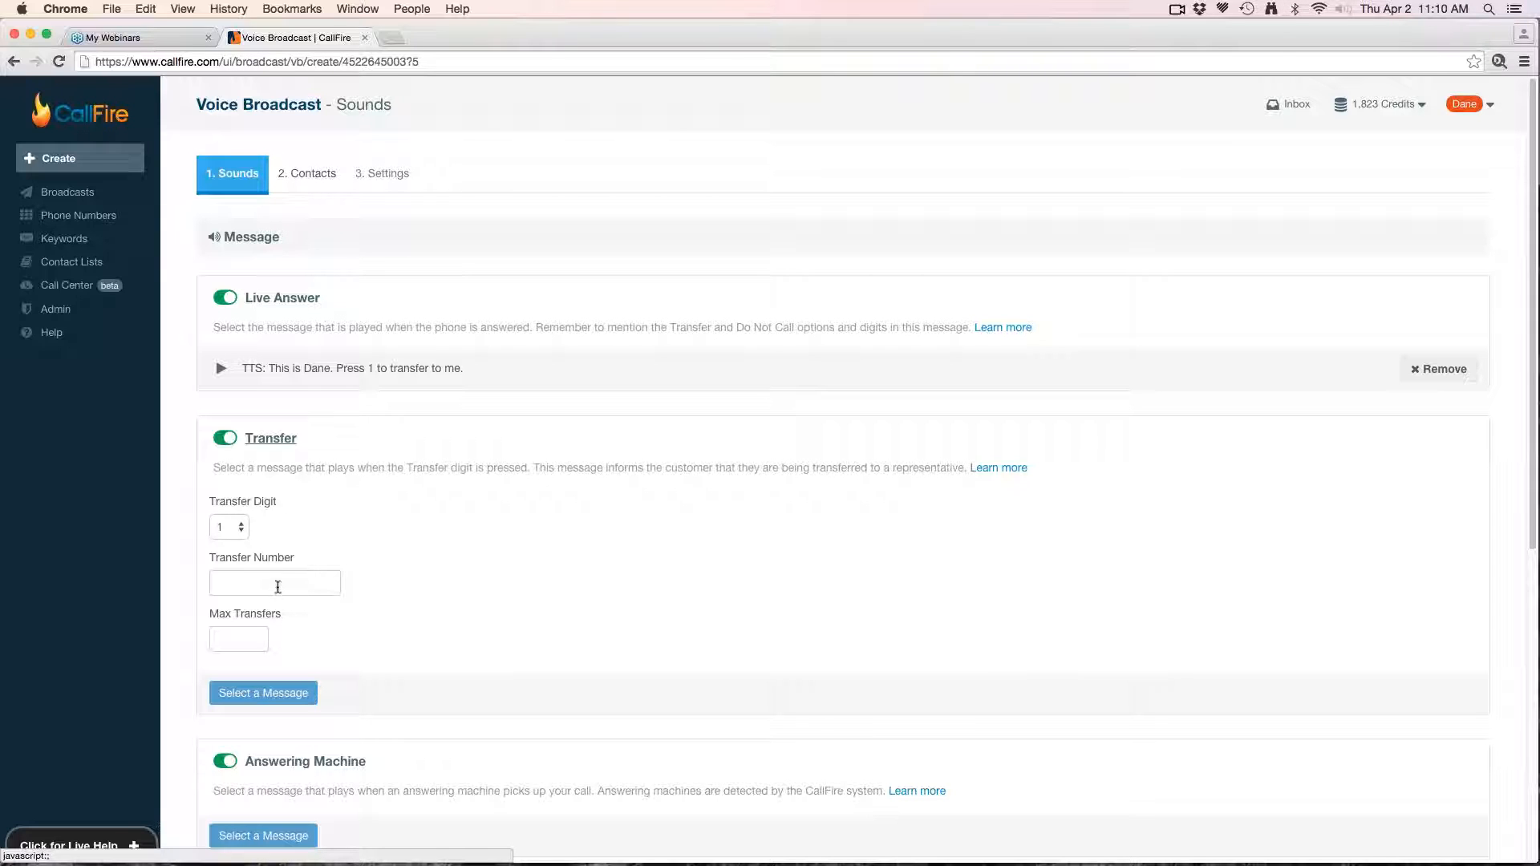
{"action": "type", "text": "21322122"}
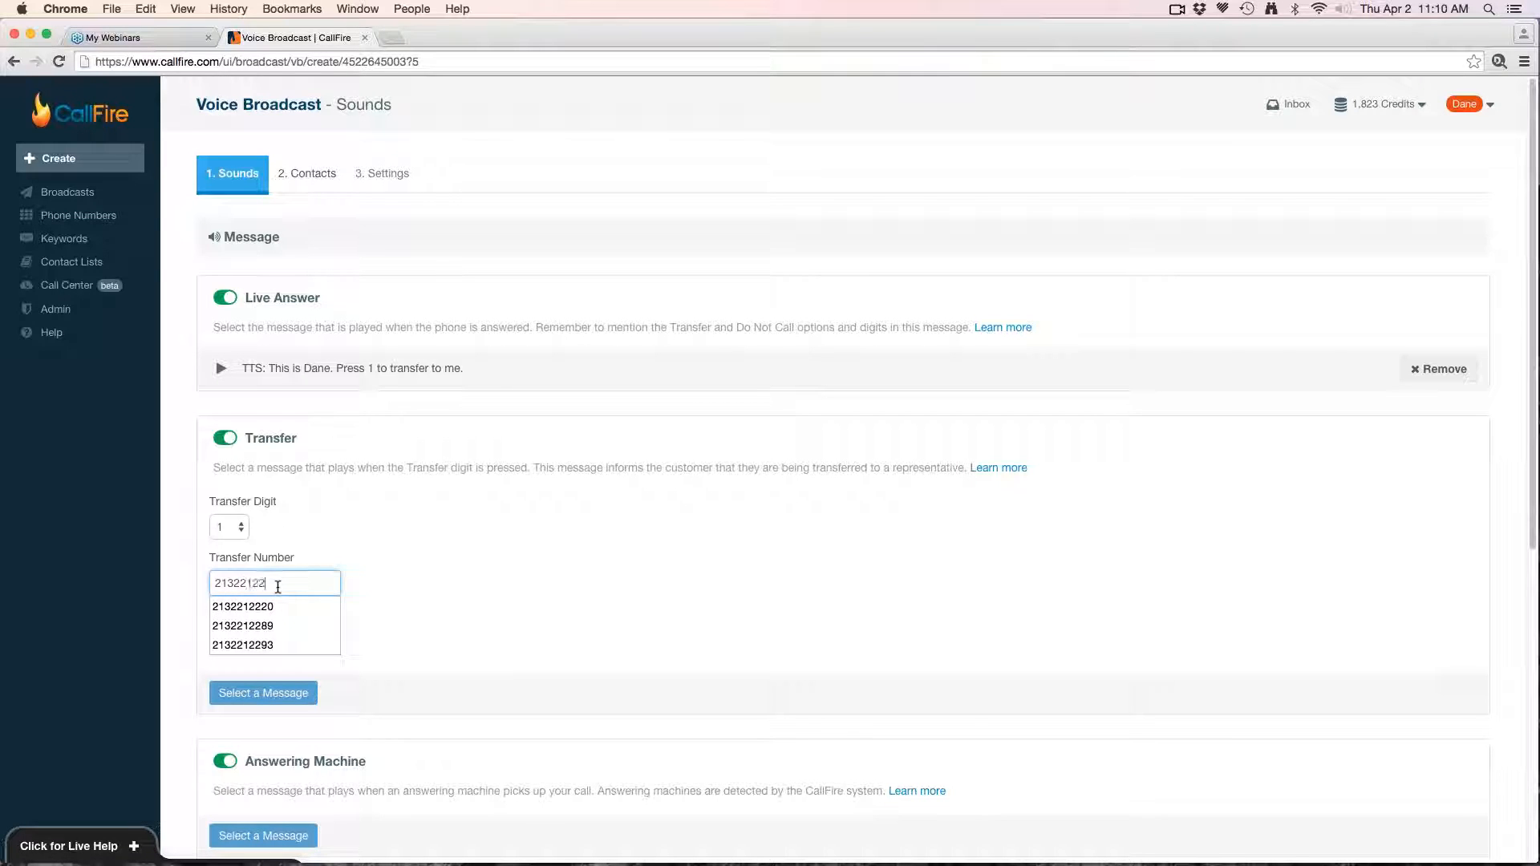
{"action": "left_click", "coordinate": [242, 624]}
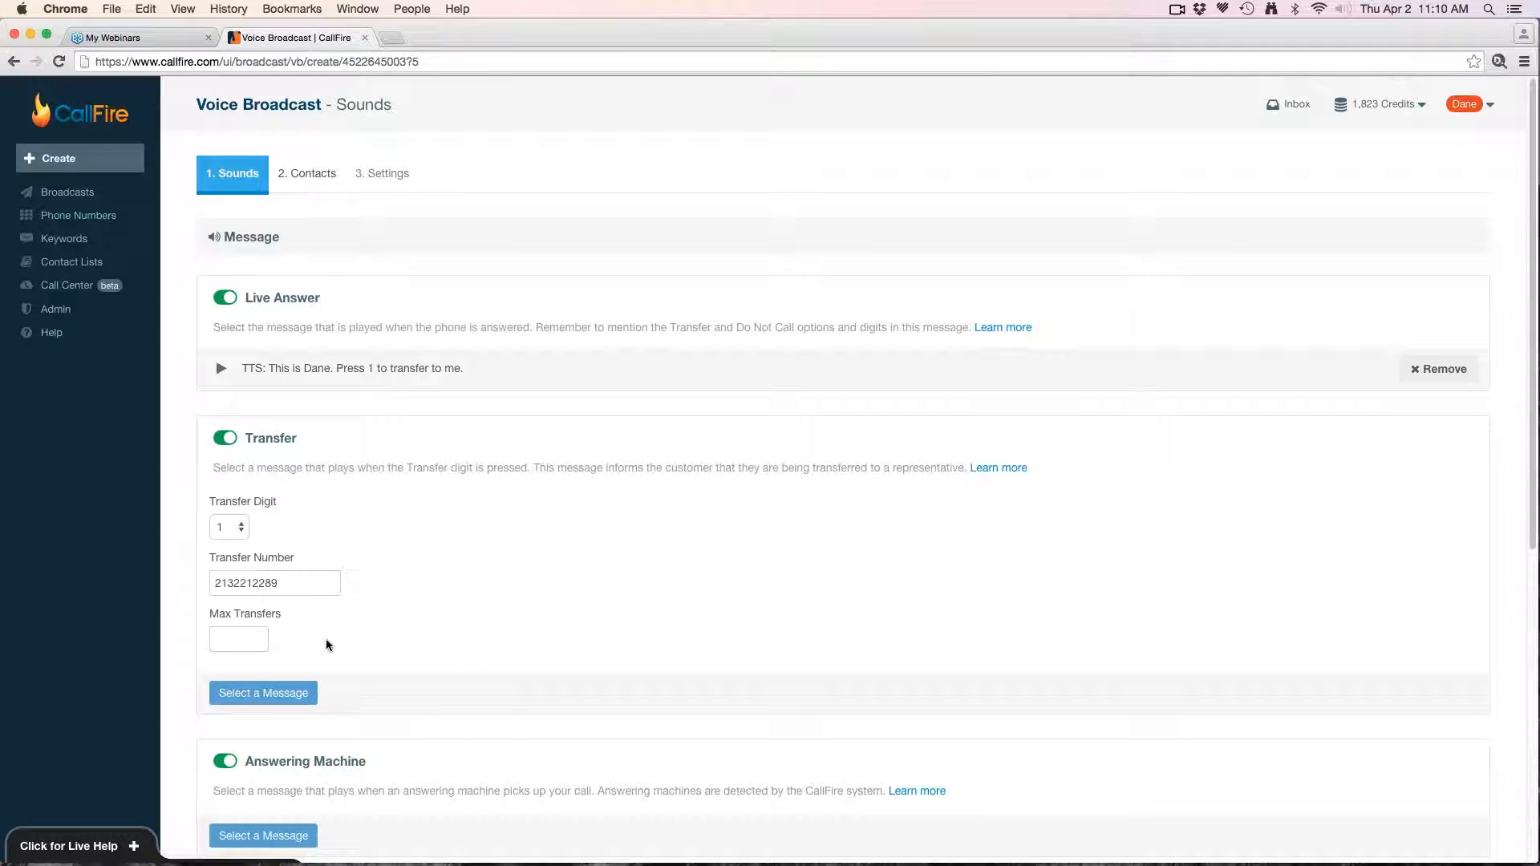
{"action": "left_click", "coordinate": [237, 640]}
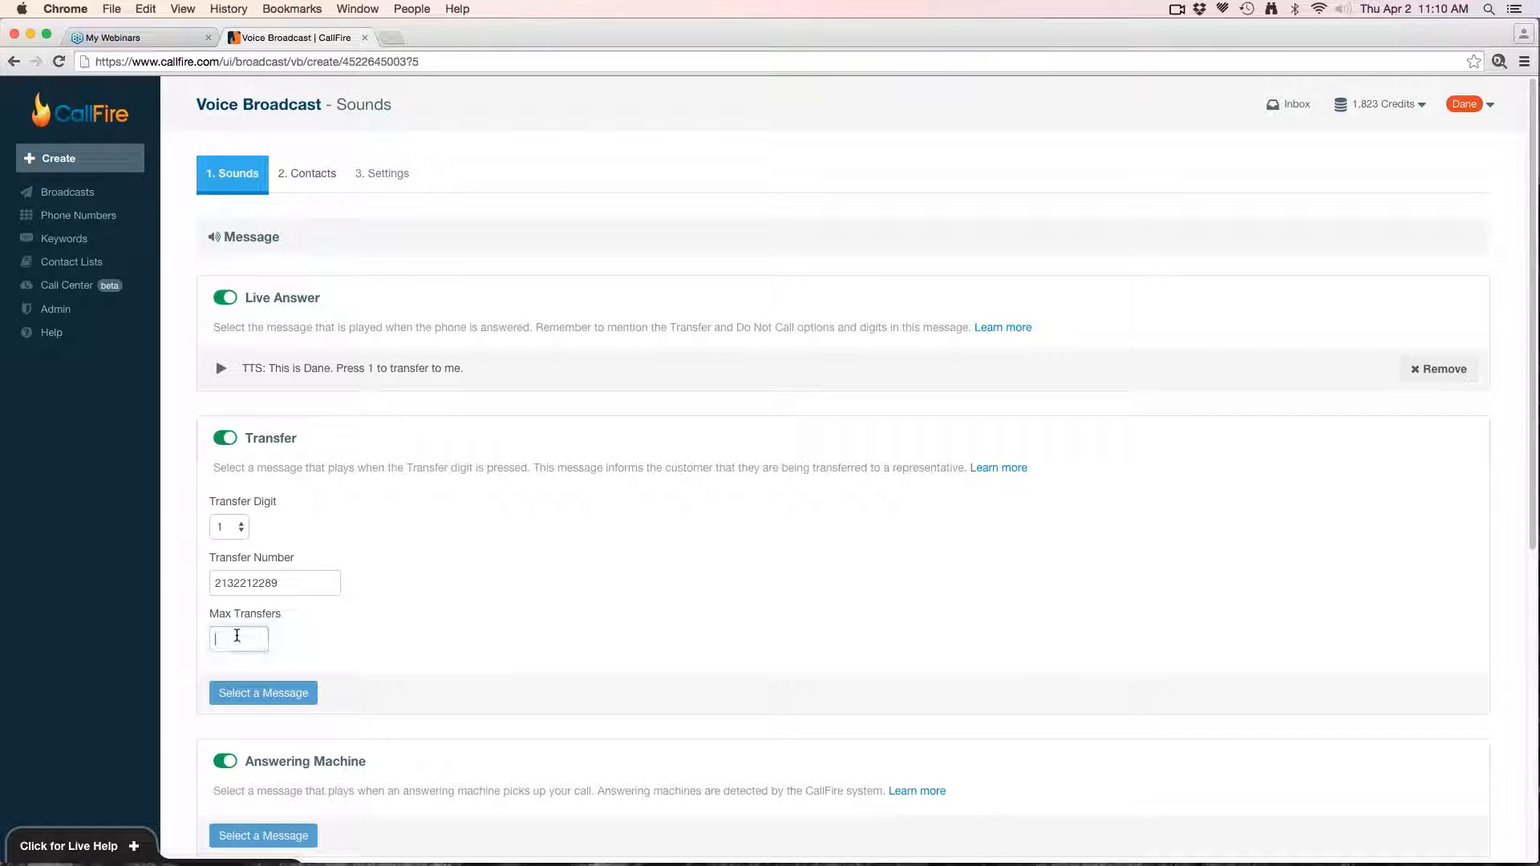
{"action": "left_click", "coordinate": [237, 639]}
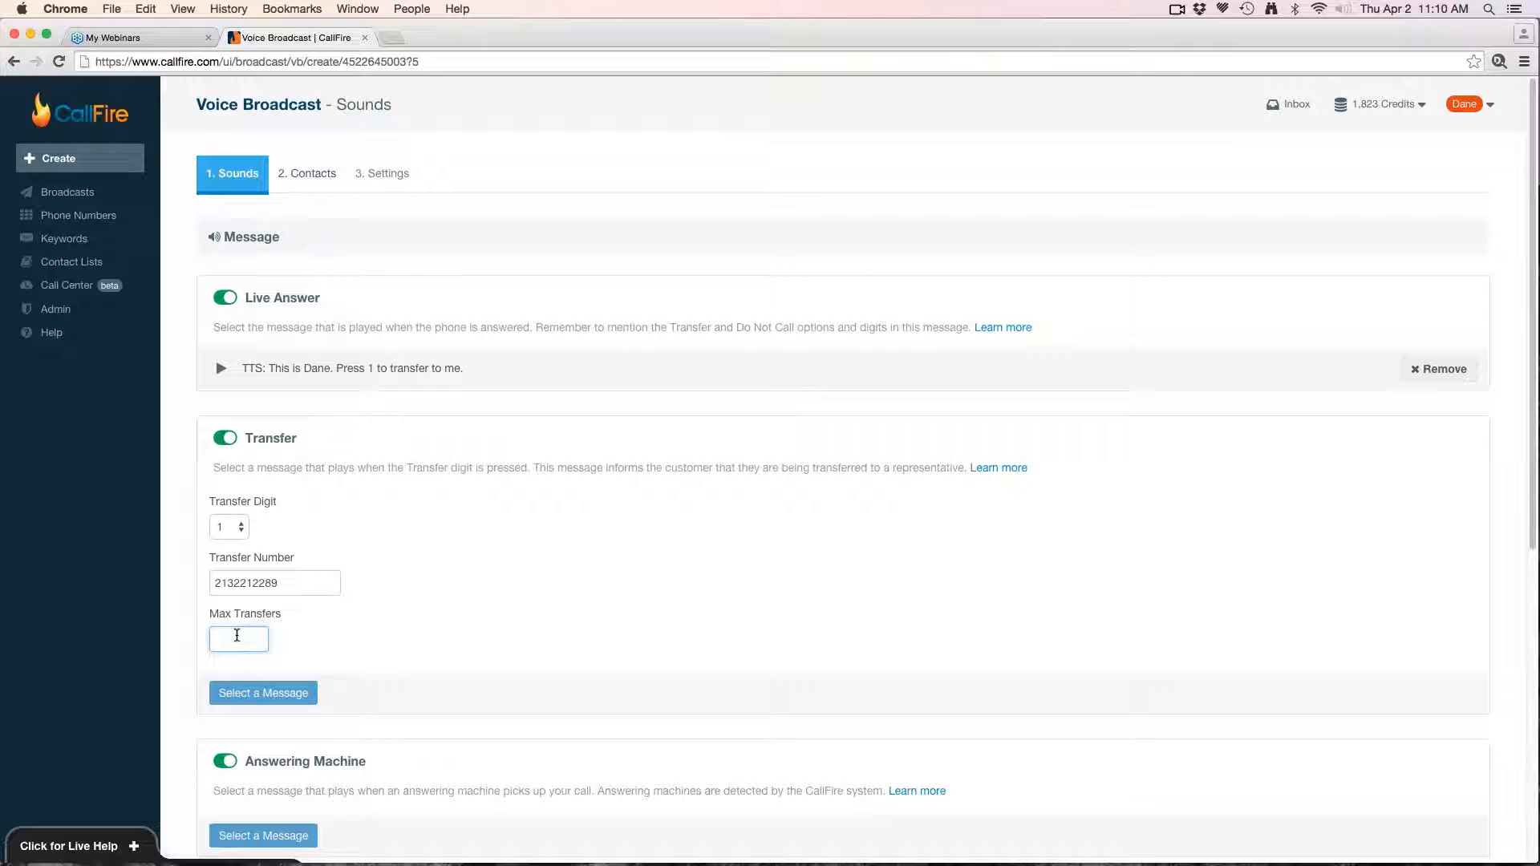
{"action": "type", "text": "1"}
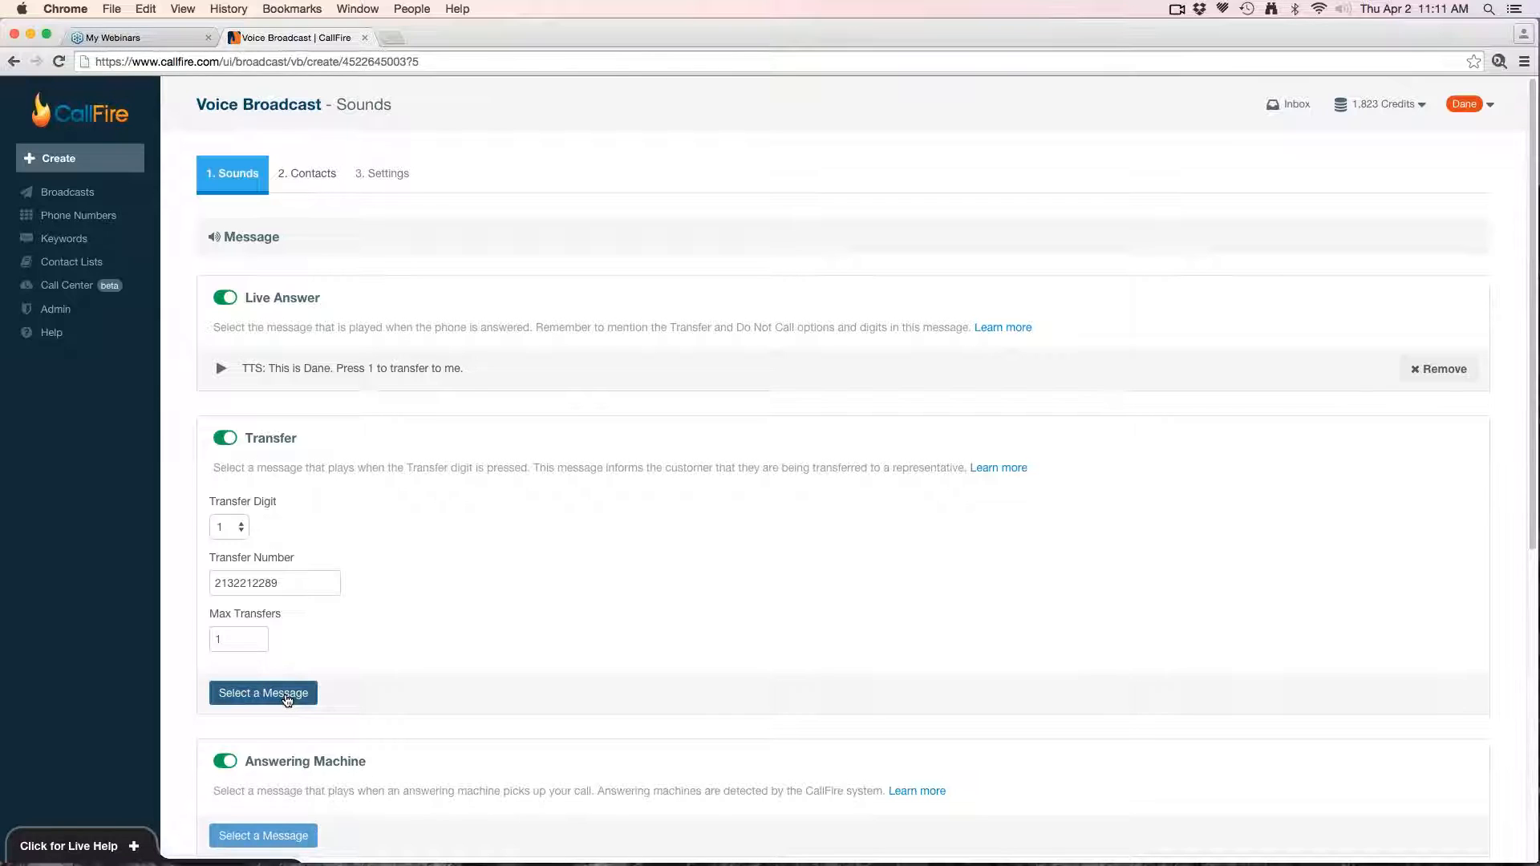
Set the transfer message to text-to-speech 'You are now being transferrred' and accept it
{"action": "left_click", "coordinate": [262, 692]}
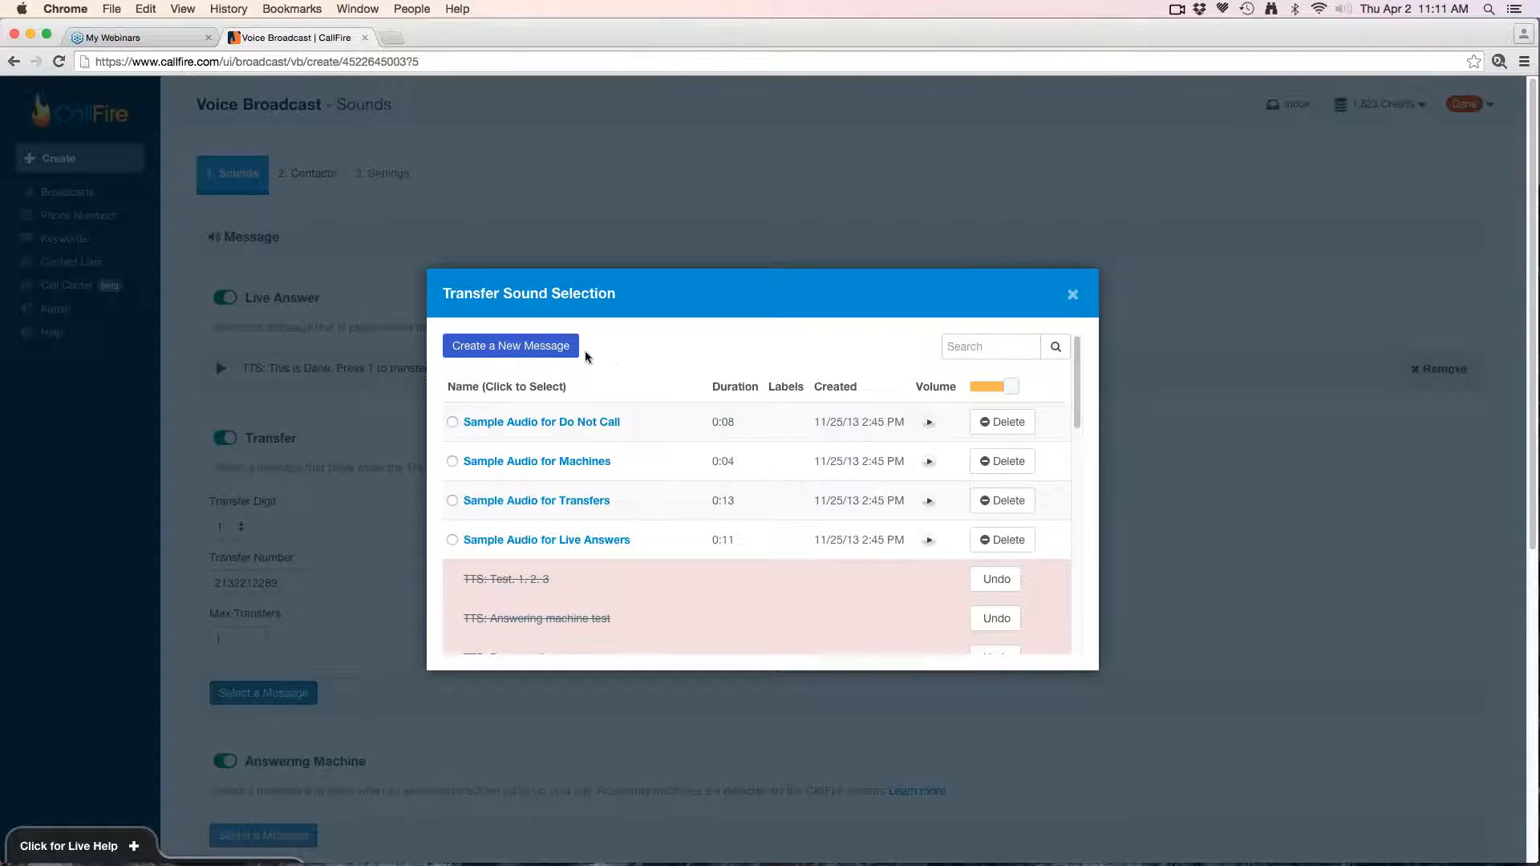
{"action": "left_click", "coordinate": [511, 346]}
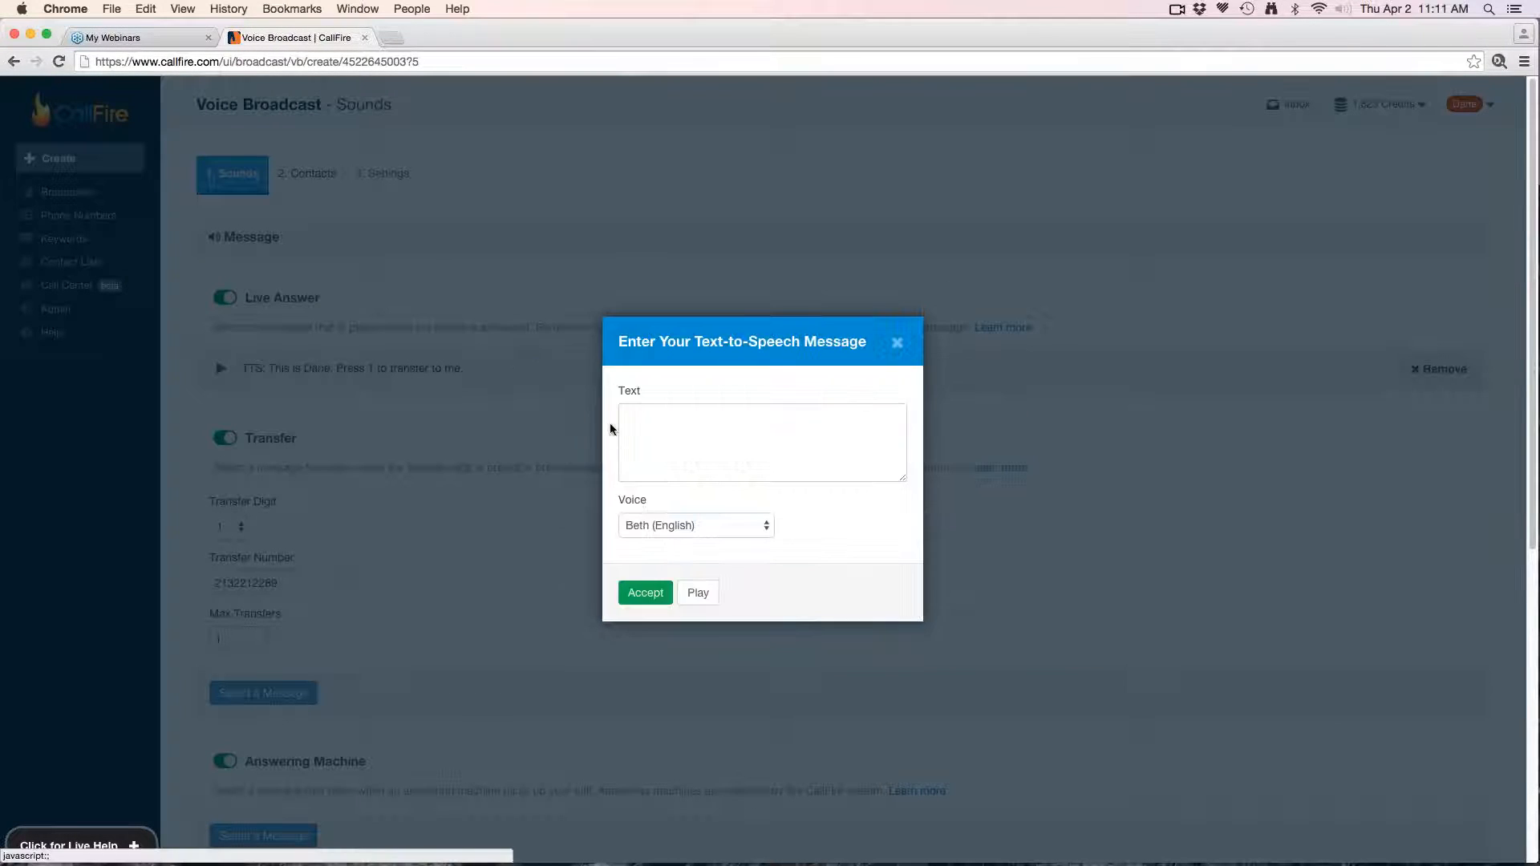
{"action": "left_click", "coordinate": [762, 441]}
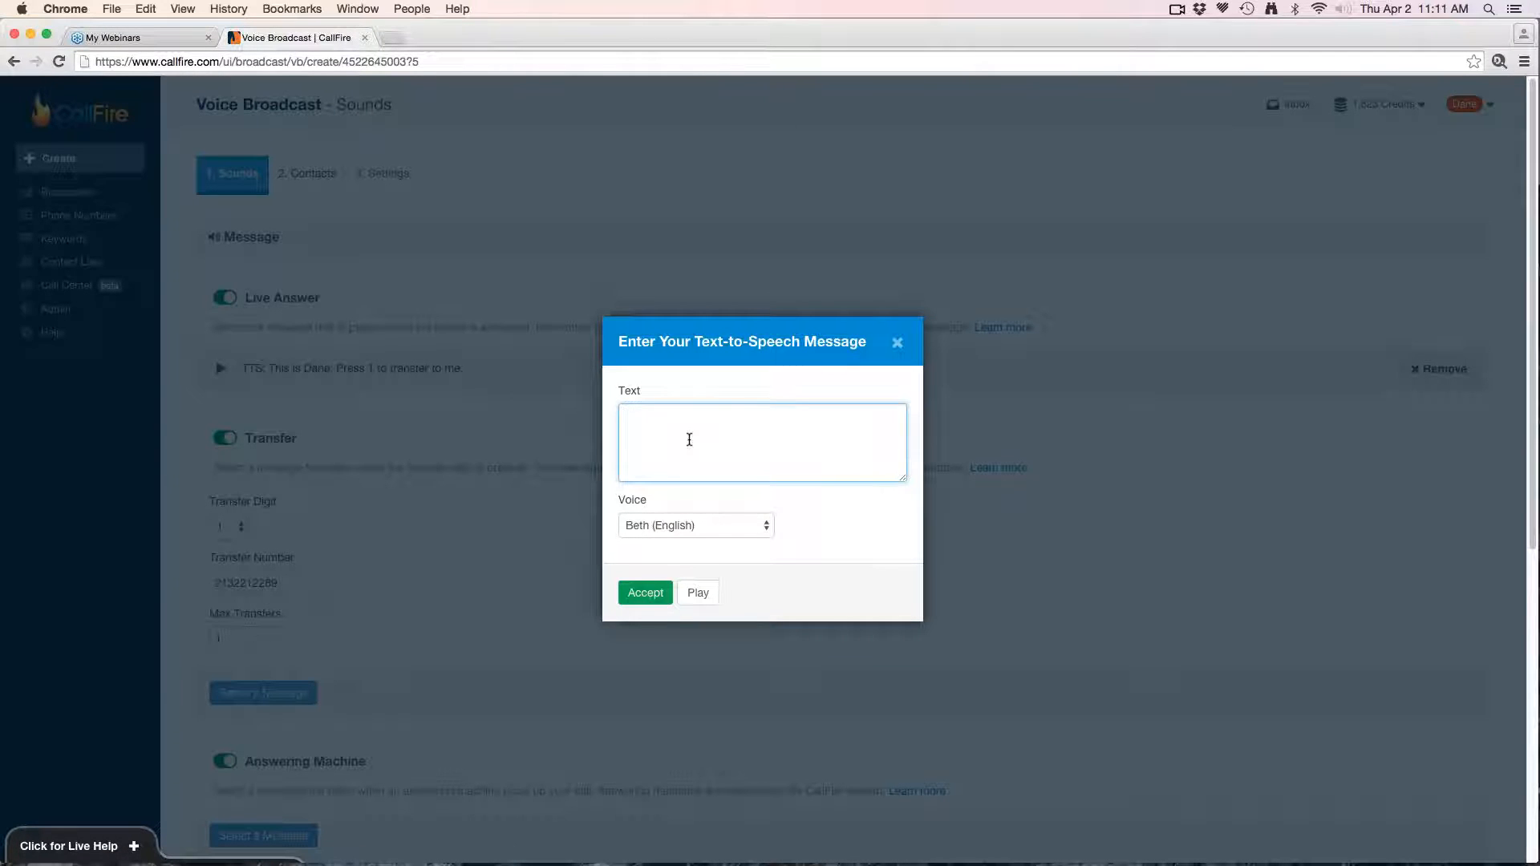
{"action": "type", "text": "You are"}
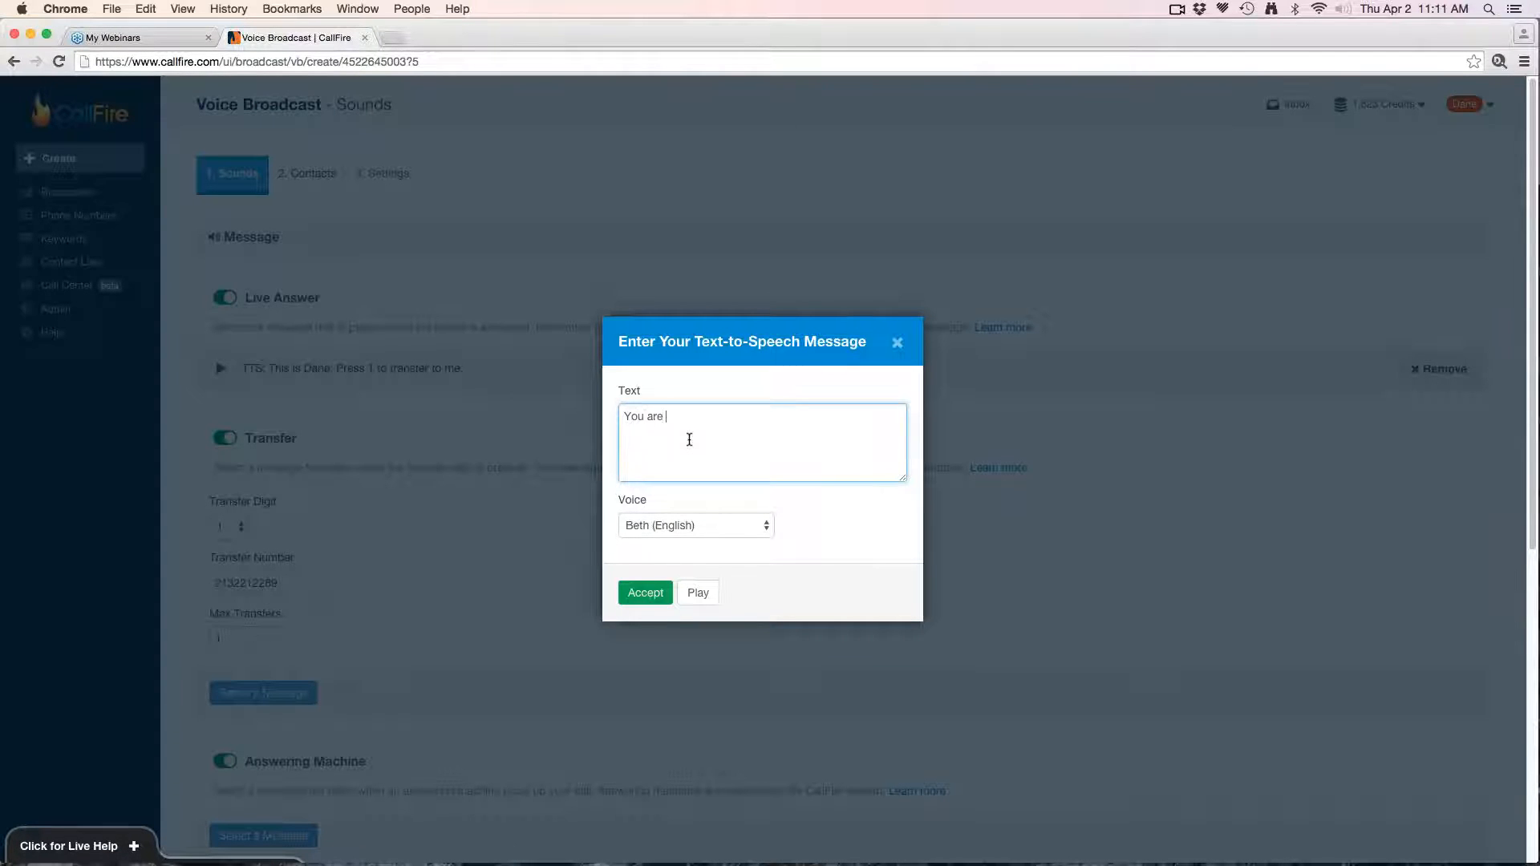
{"action": "type", "text": "now being tran"}
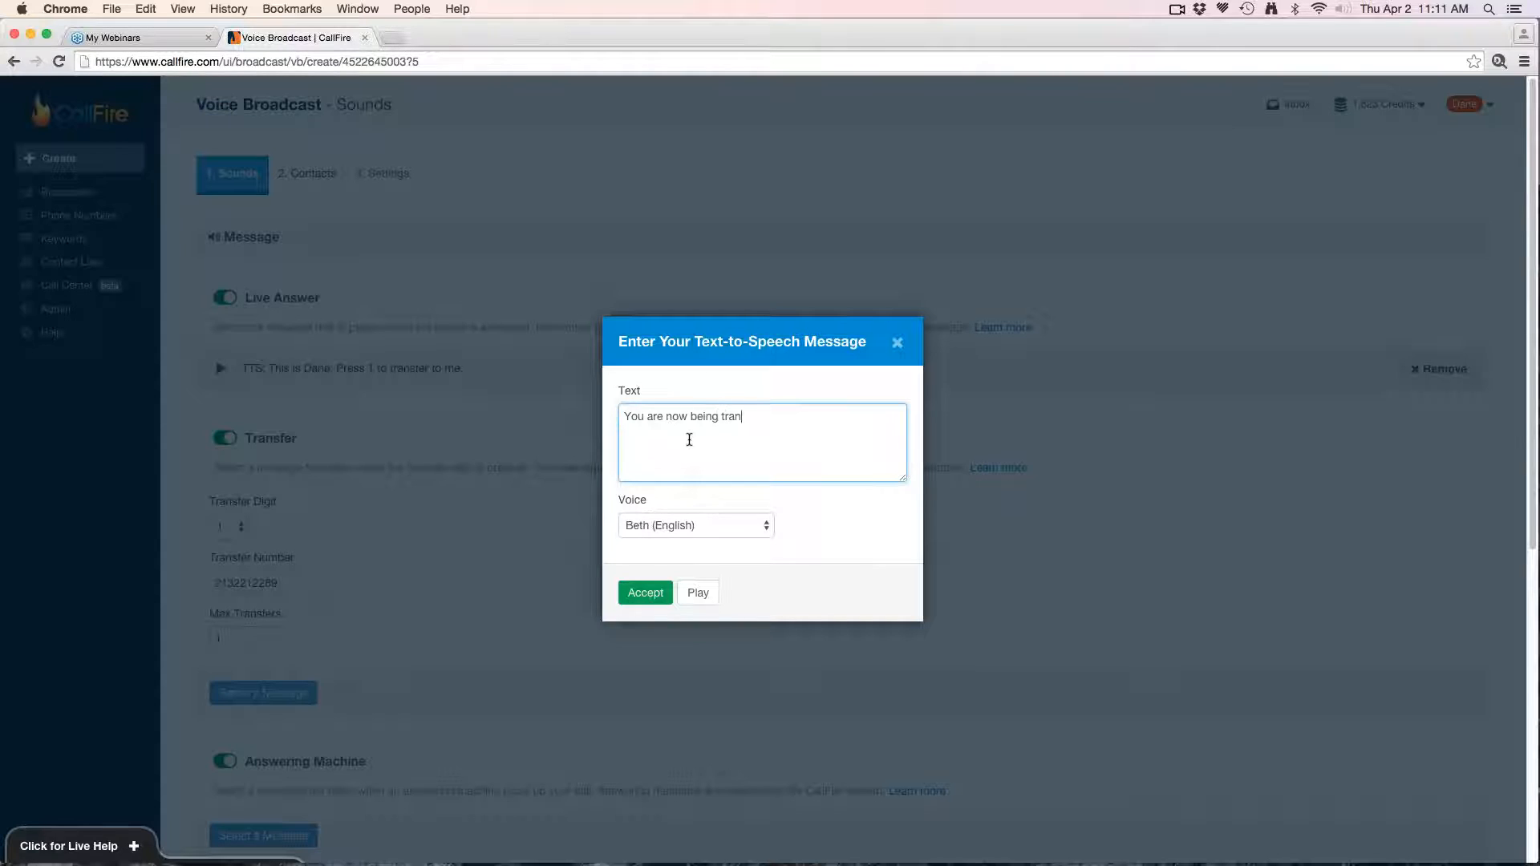
{"action": "type", "text": "sferrred"}
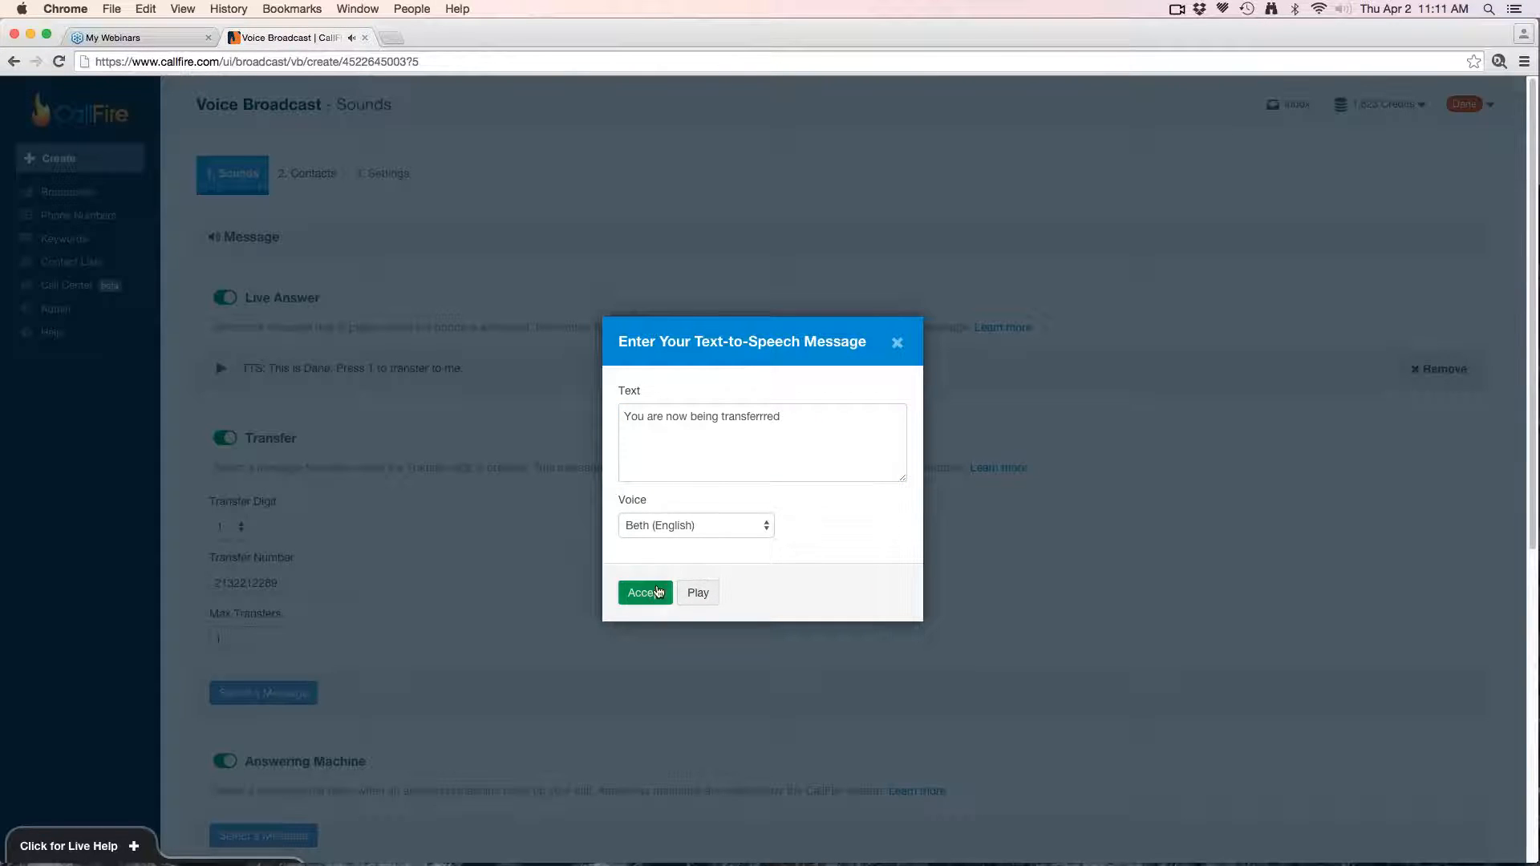
{"action": "left_click", "coordinate": [645, 592]}
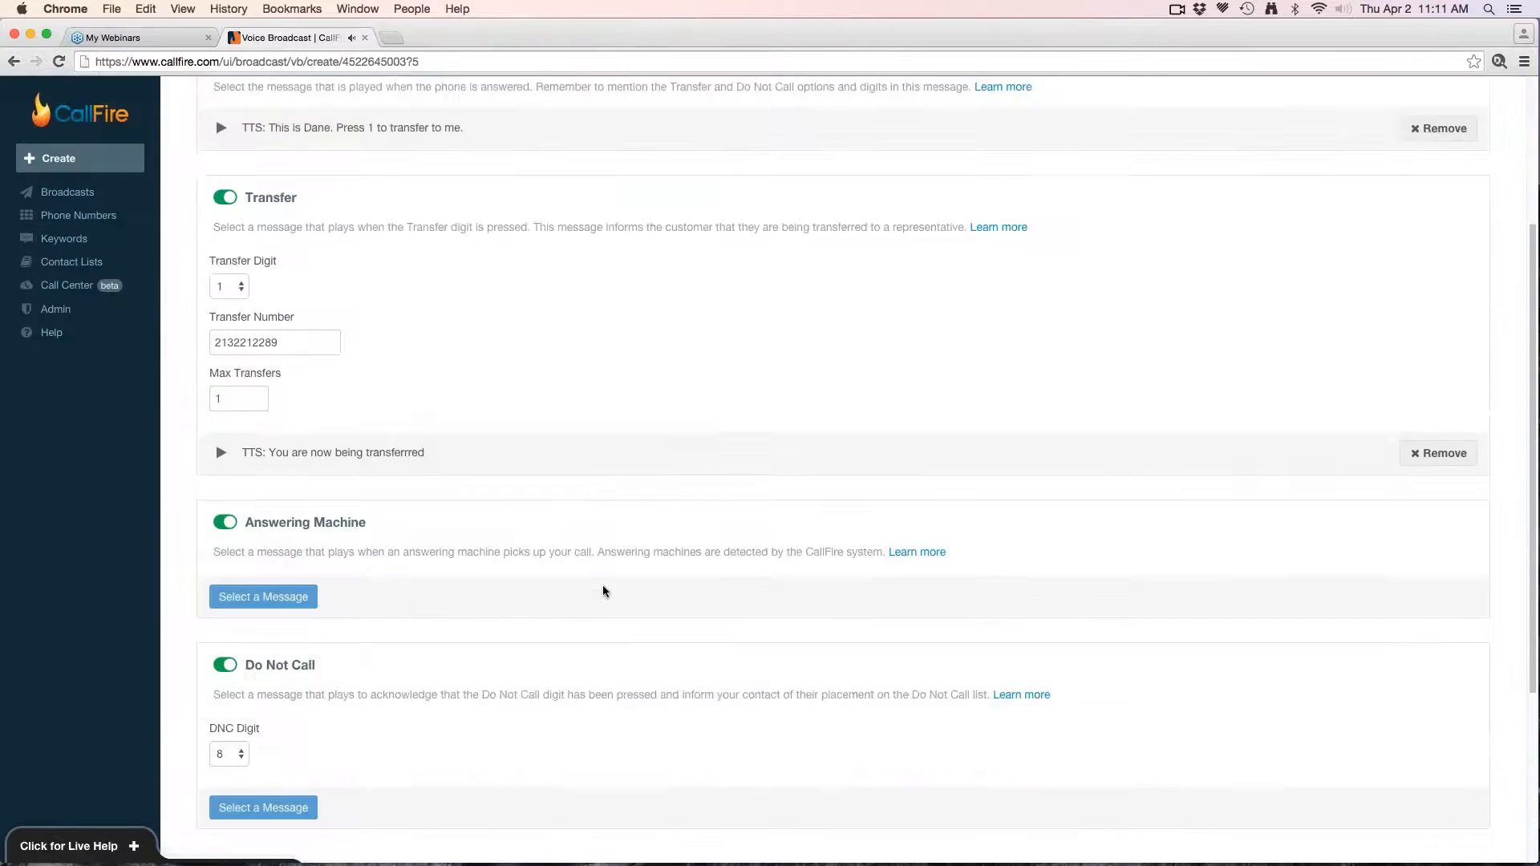
{"action": "scroll", "scroll_direction": "down", "scroll_amount": 3}
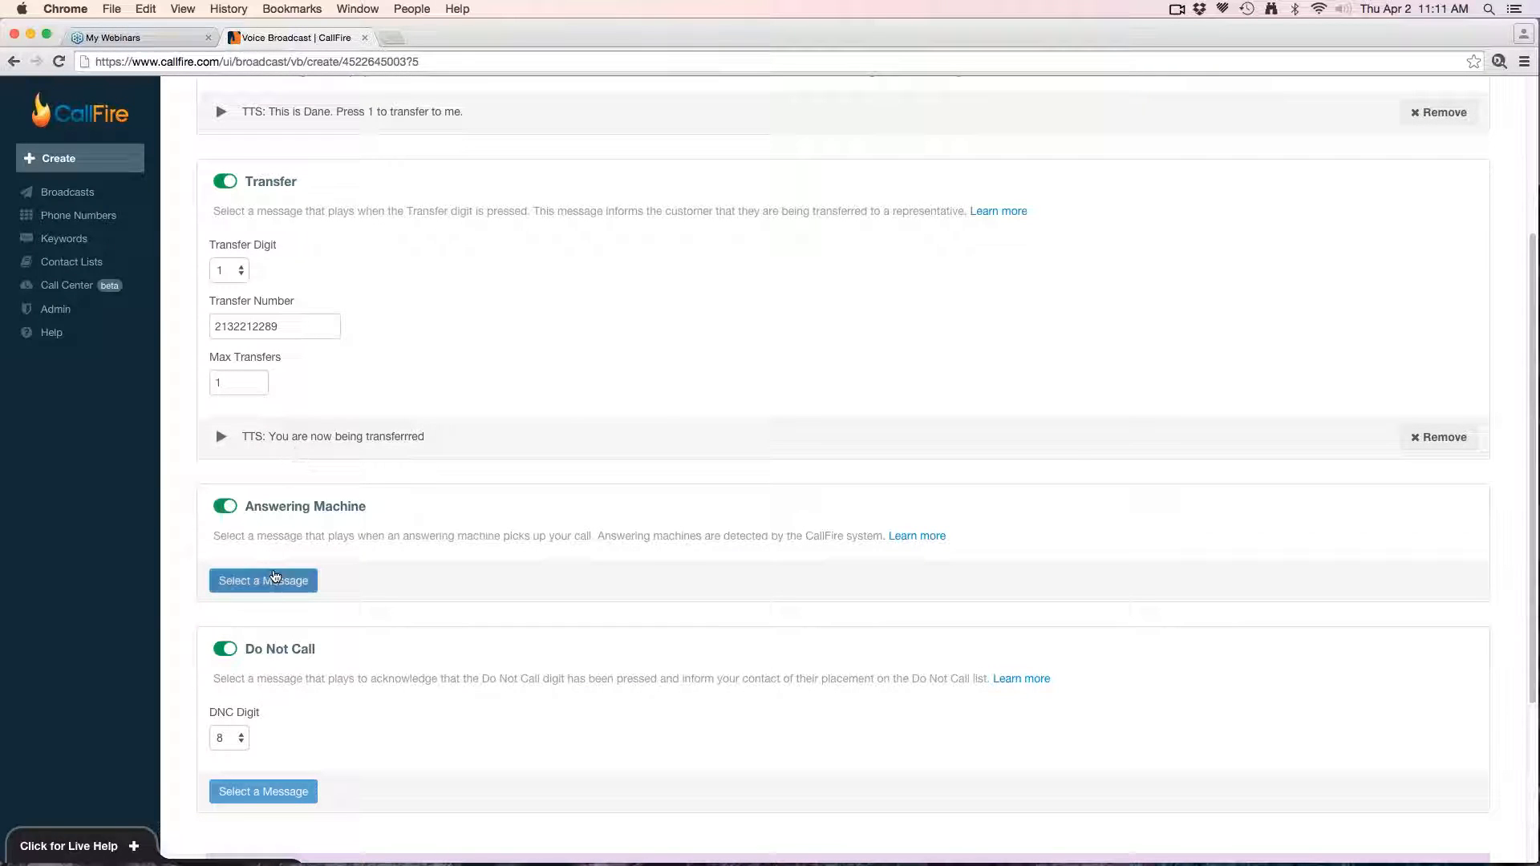
Create the answering-machine text-to-speech 'This is Dane. Call me at 2 2 2 1 … 89' and accept it
{"action": "left_click", "coordinate": [262, 579]}
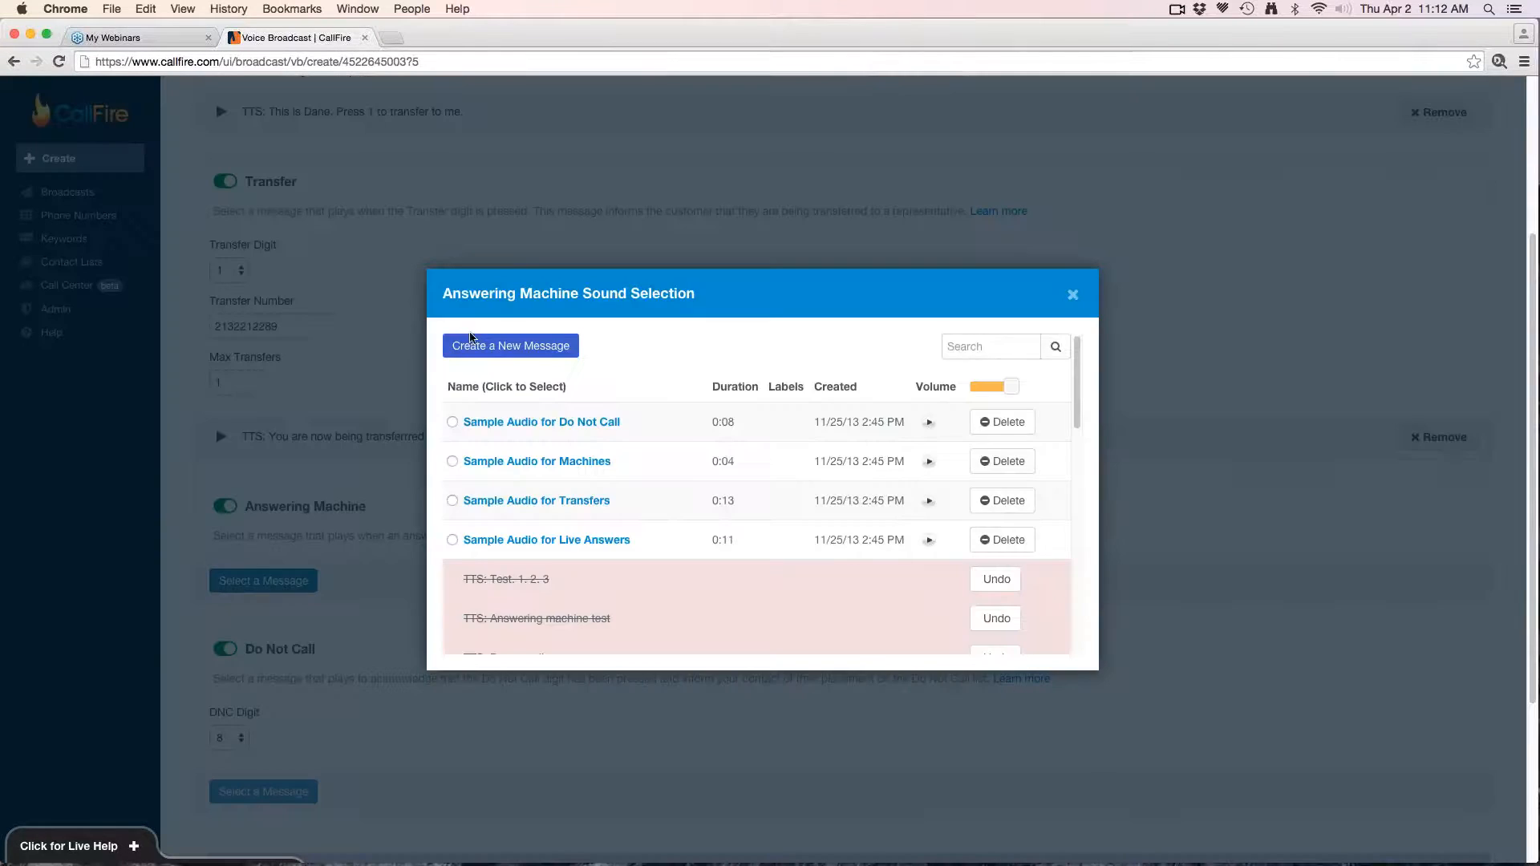
{"action": "left_click", "coordinate": [510, 346]}
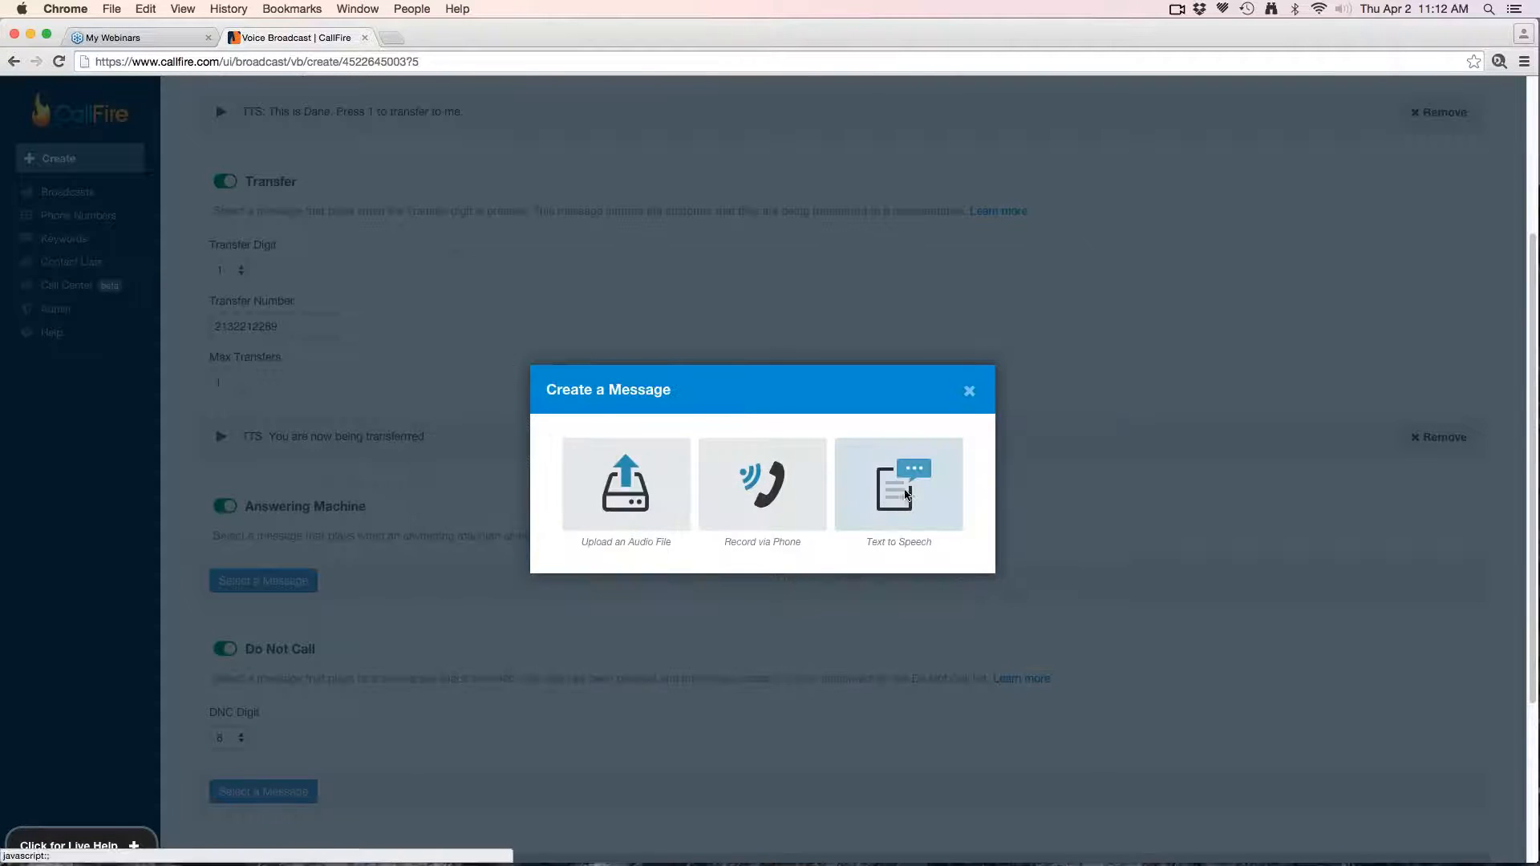
{"action": "left_click", "coordinate": [897, 484]}
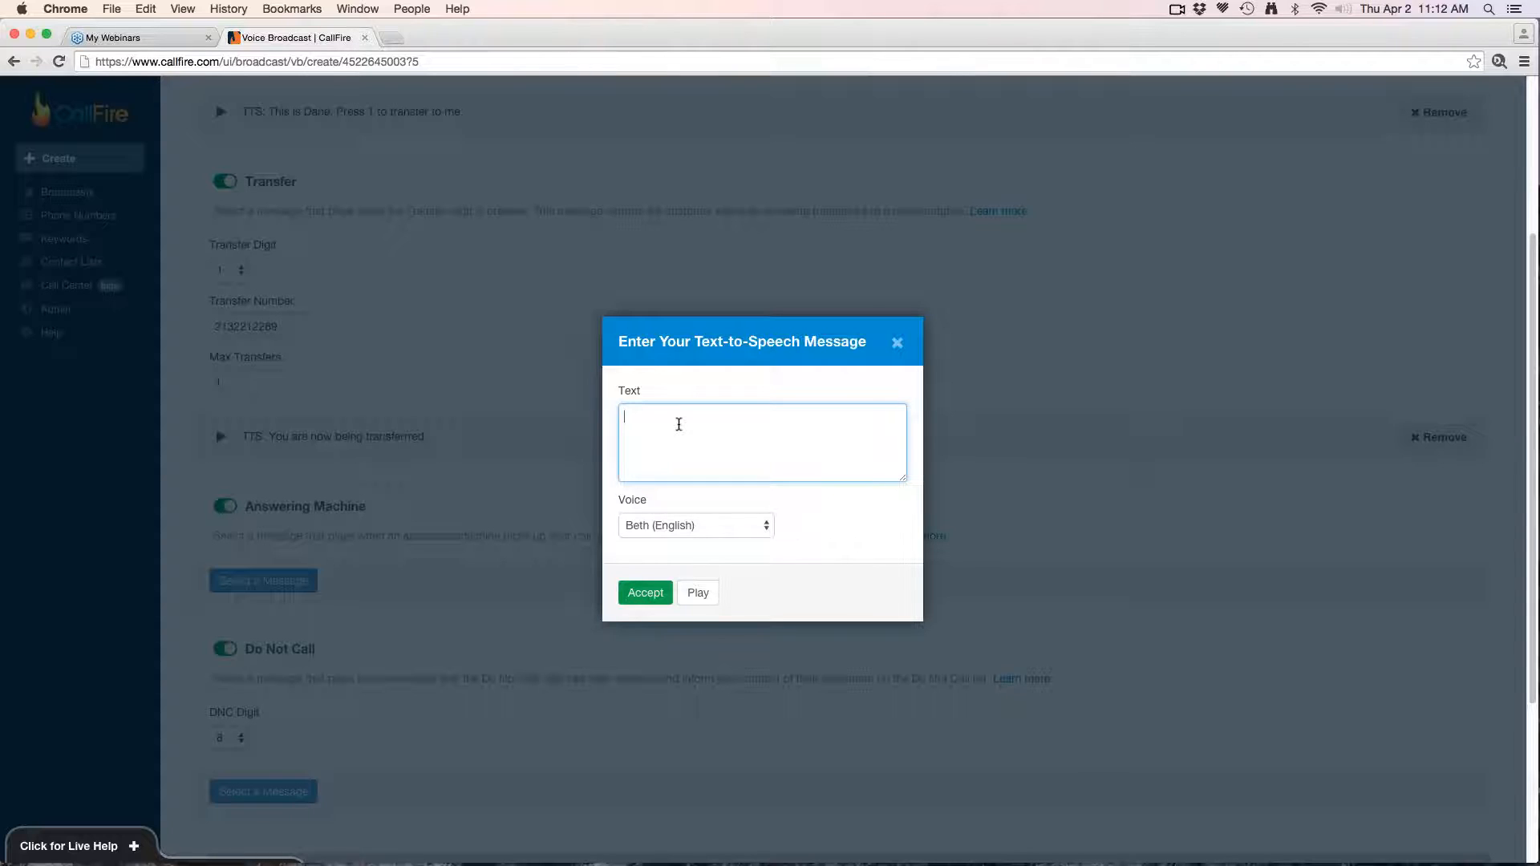
{"action": "type", "text": "This is Dane"}
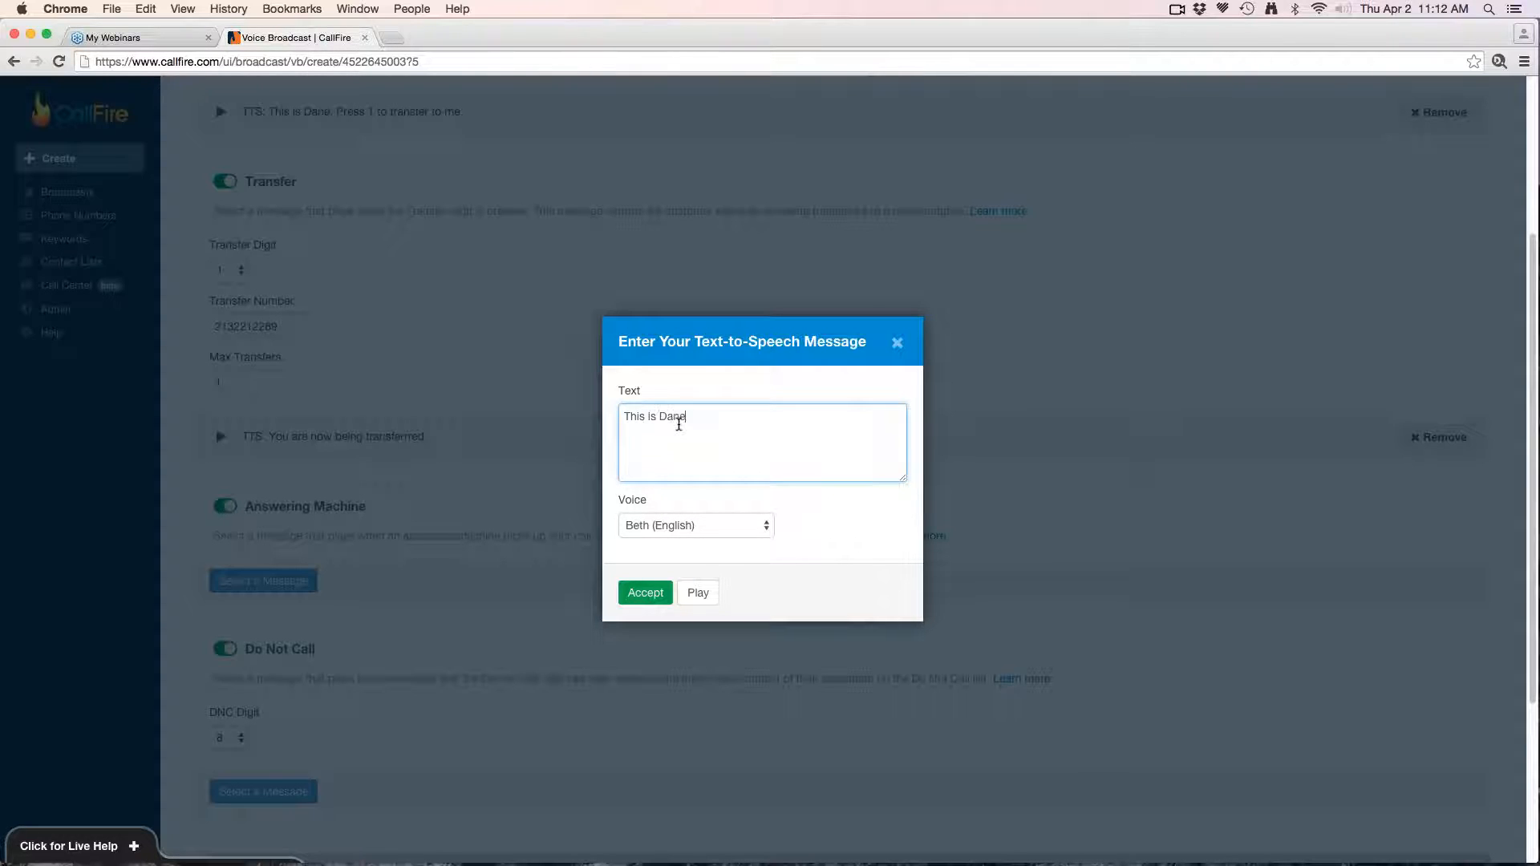
{"action": "type", "text": ". Call me at"}
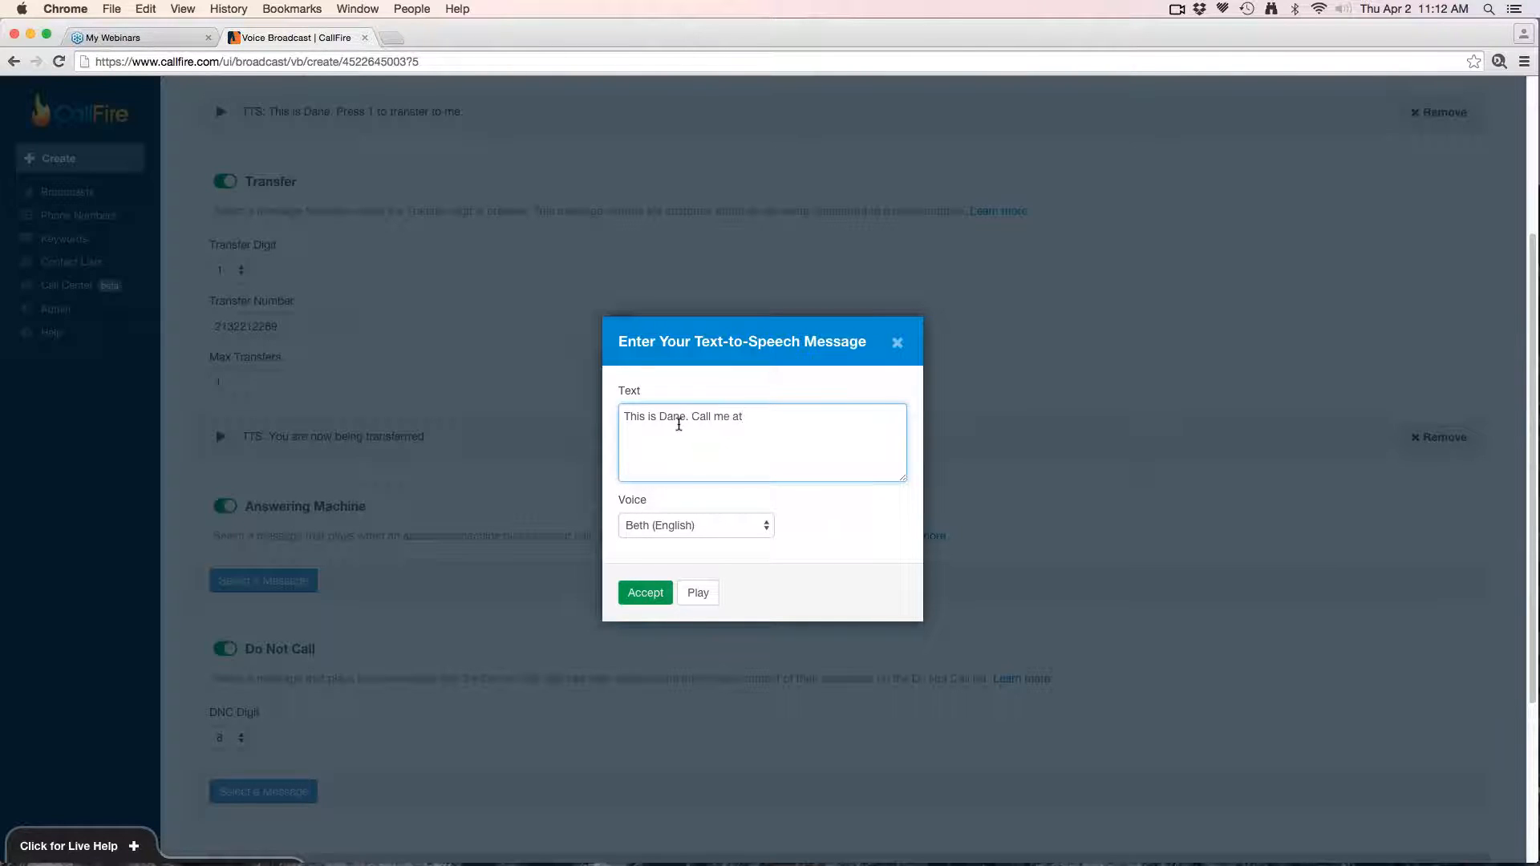
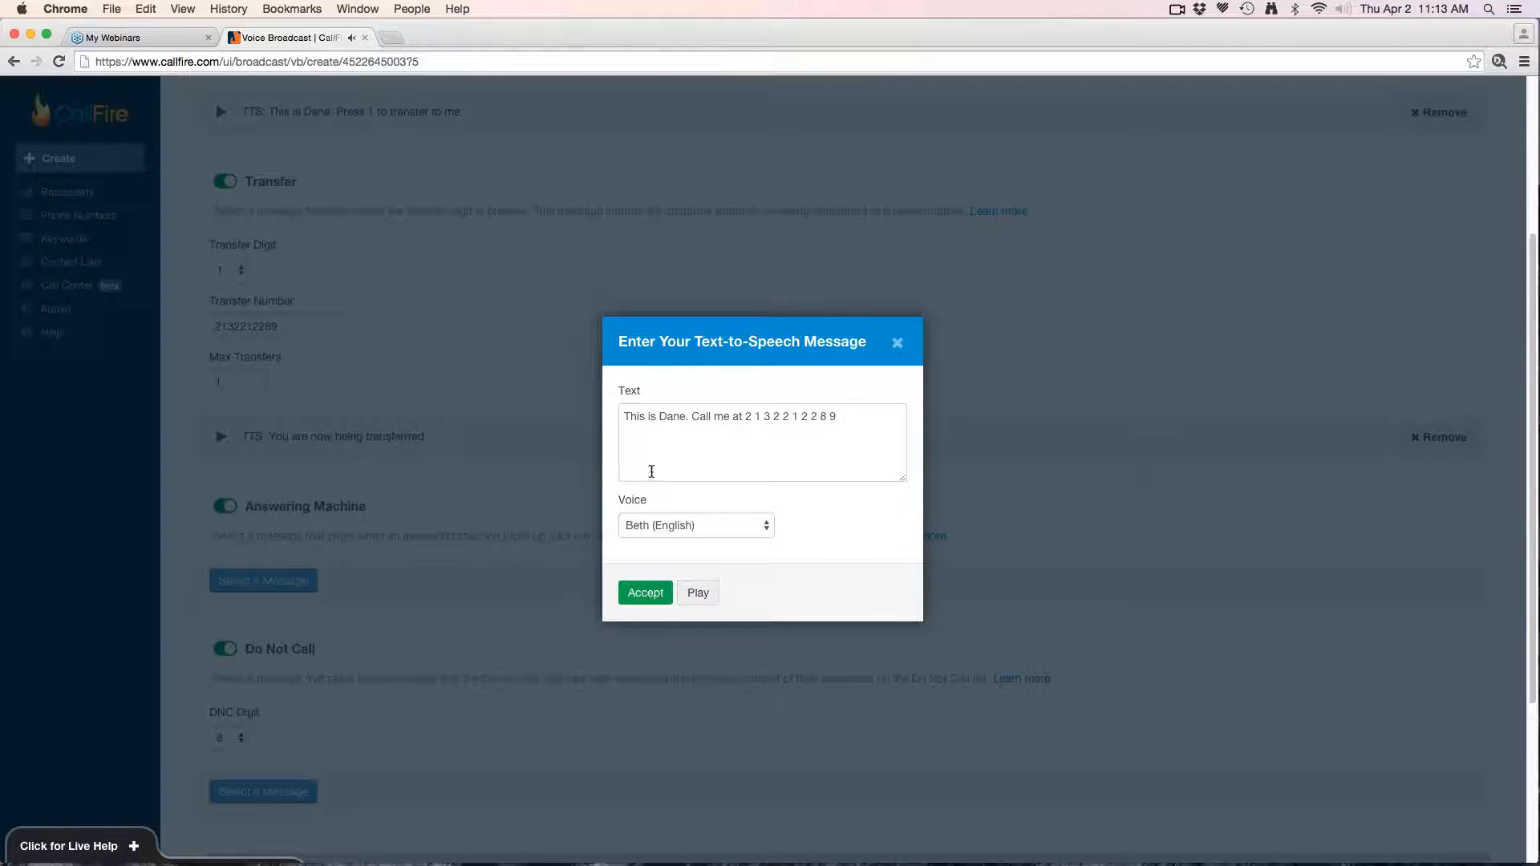
{"action": "left_click", "coordinate": [645, 592]}
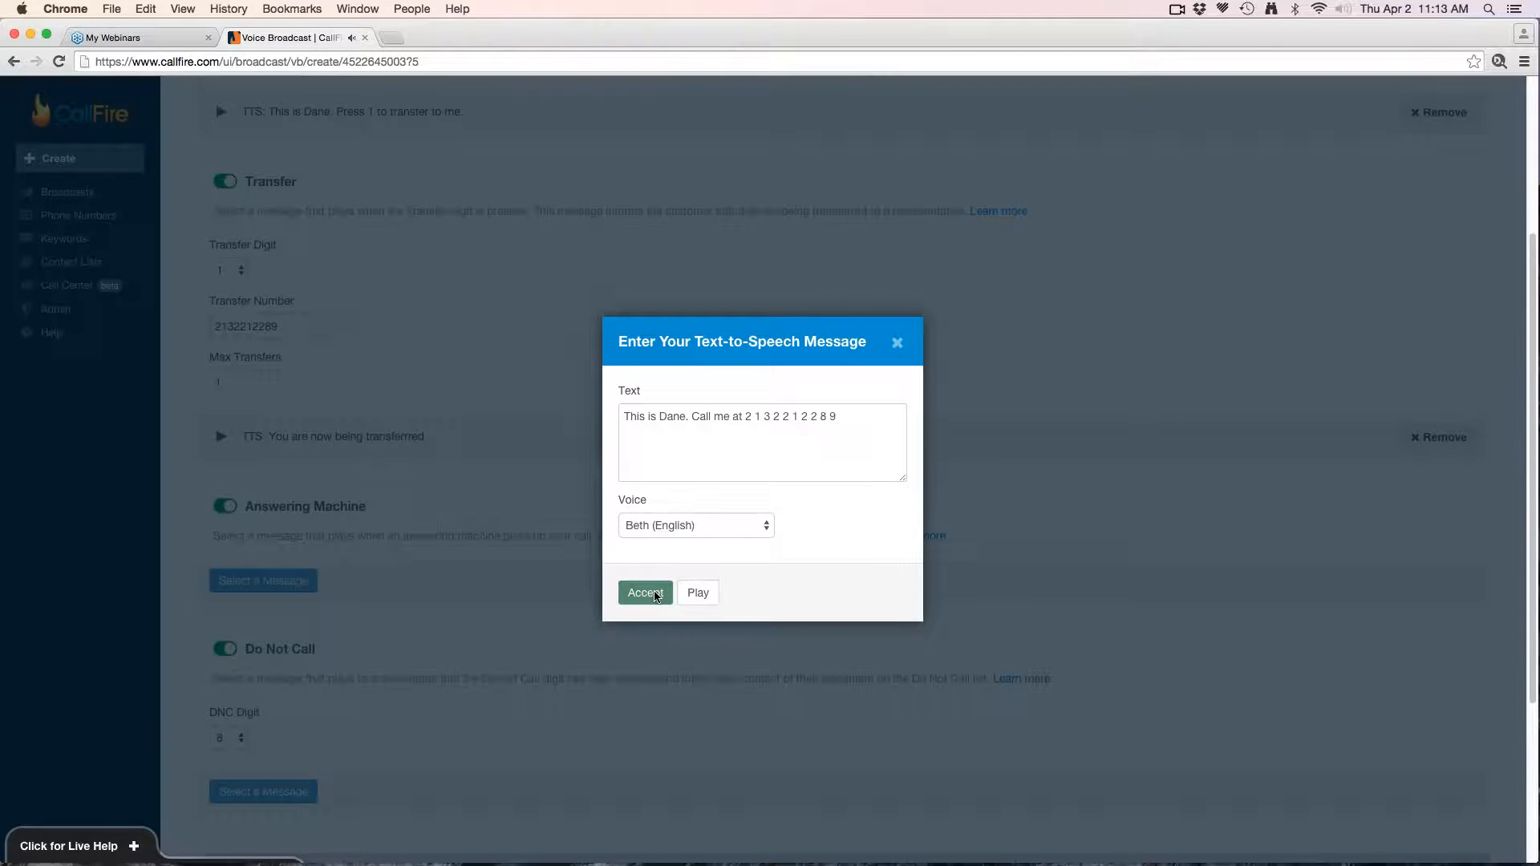
{"action": "left_click", "coordinate": [645, 592]}
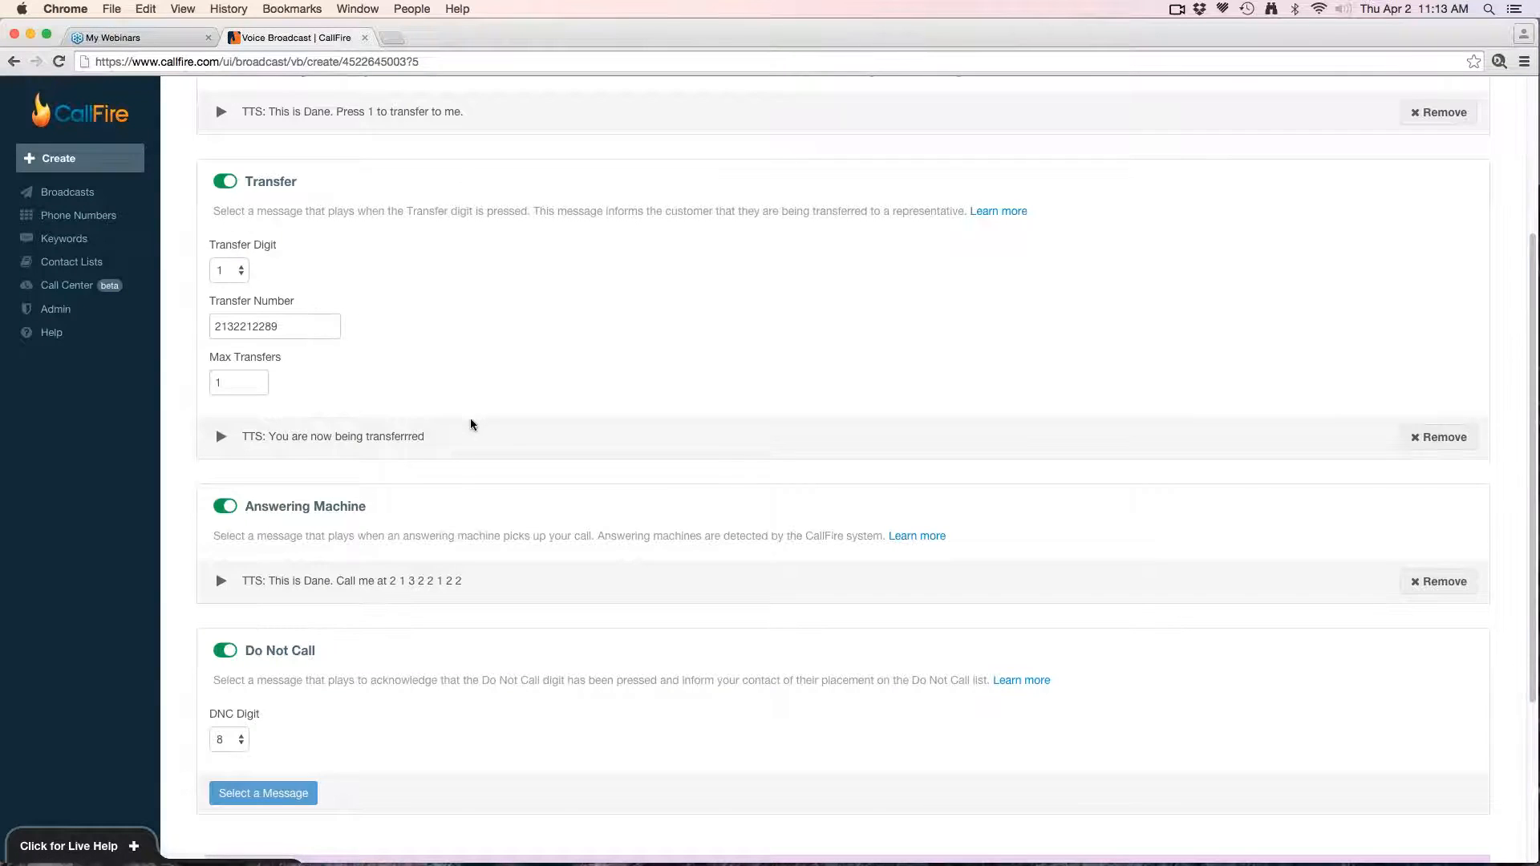
Create, preview and accept the Do Not Call message 'You have now been added to our do not call list'
{"action": "scroll", "scroll_direction": "down", "scroll_amount": 3}
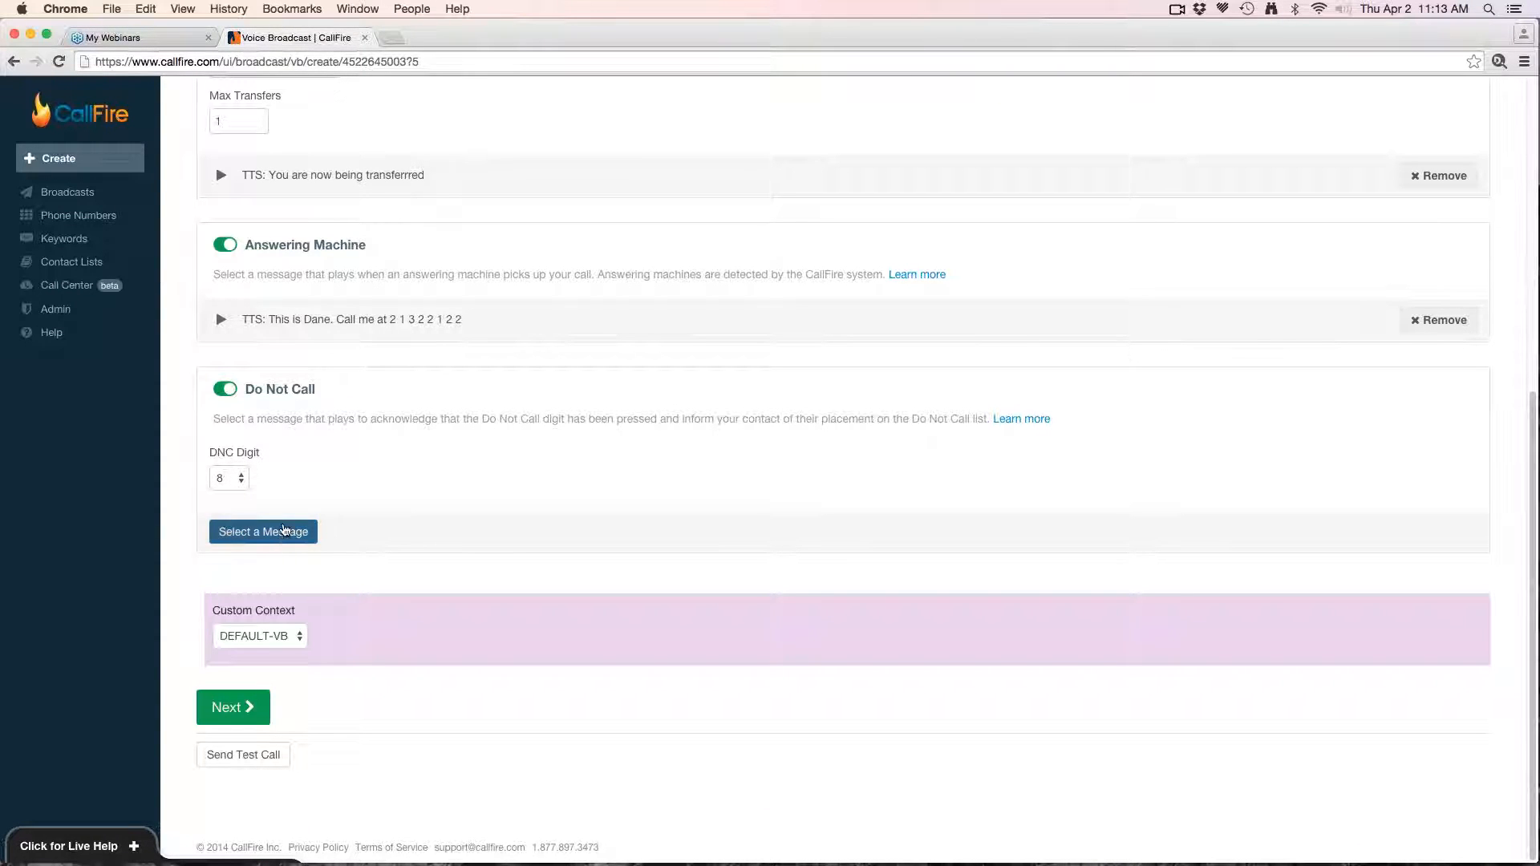
{"action": "left_click", "coordinate": [261, 531]}
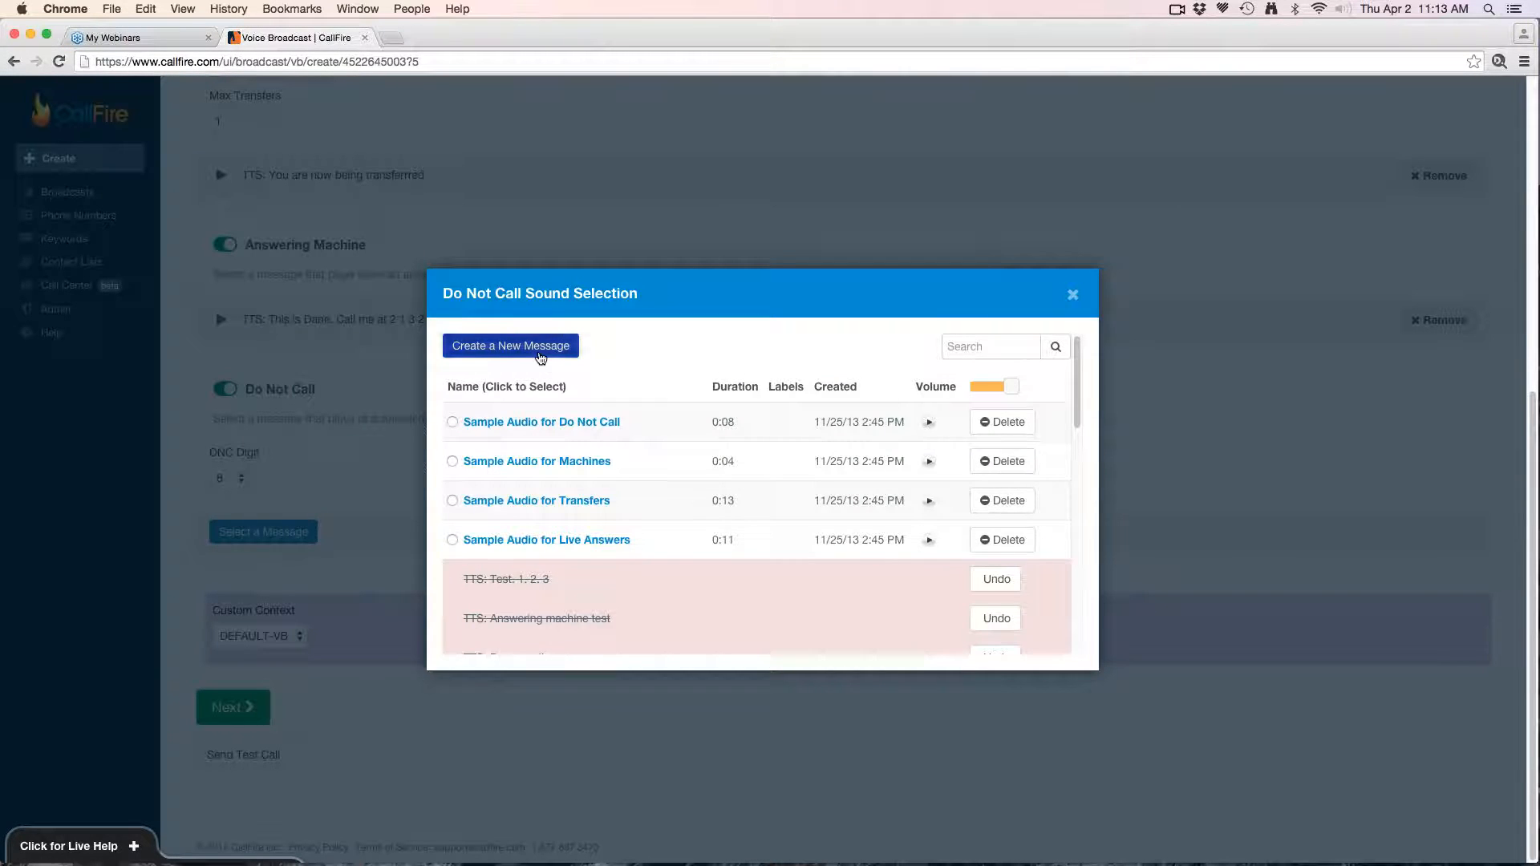
{"action": "left_click", "coordinate": [510, 345]}
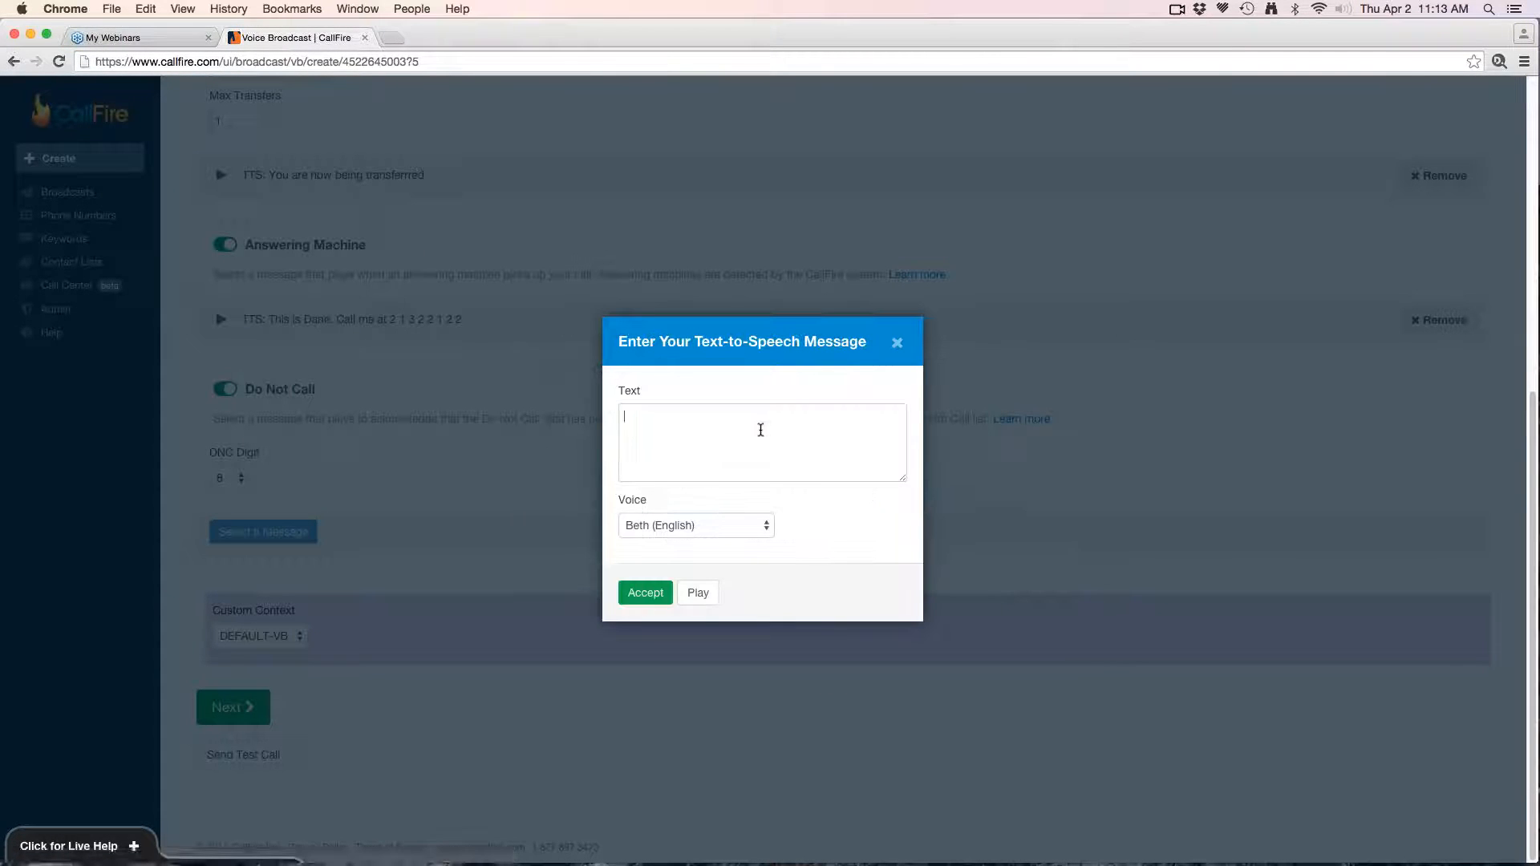
{"action": "type", "text": "You have"}
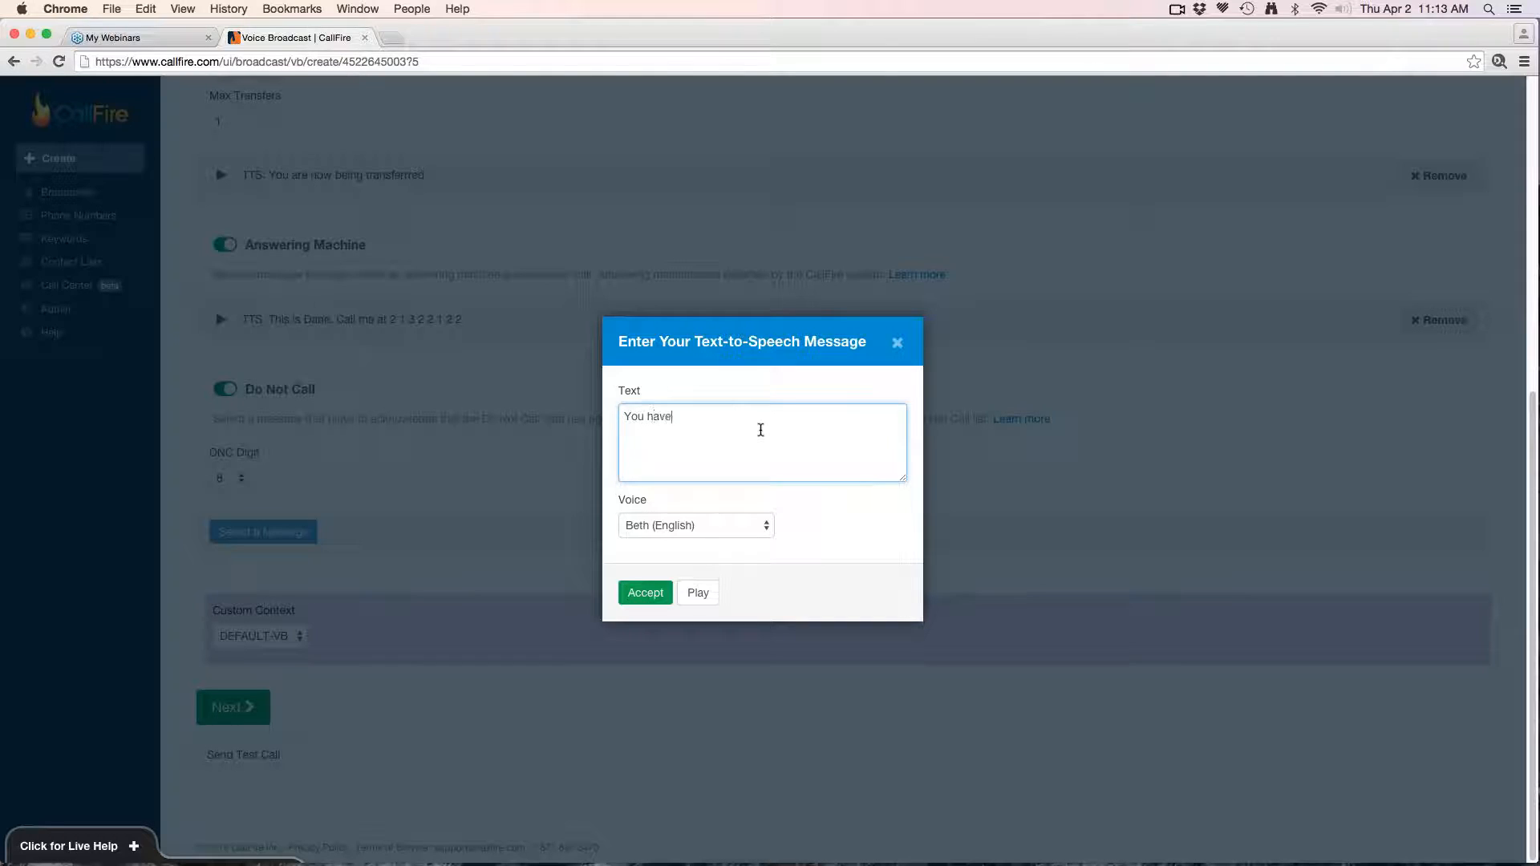
{"action": "type", "text": "now been added"}
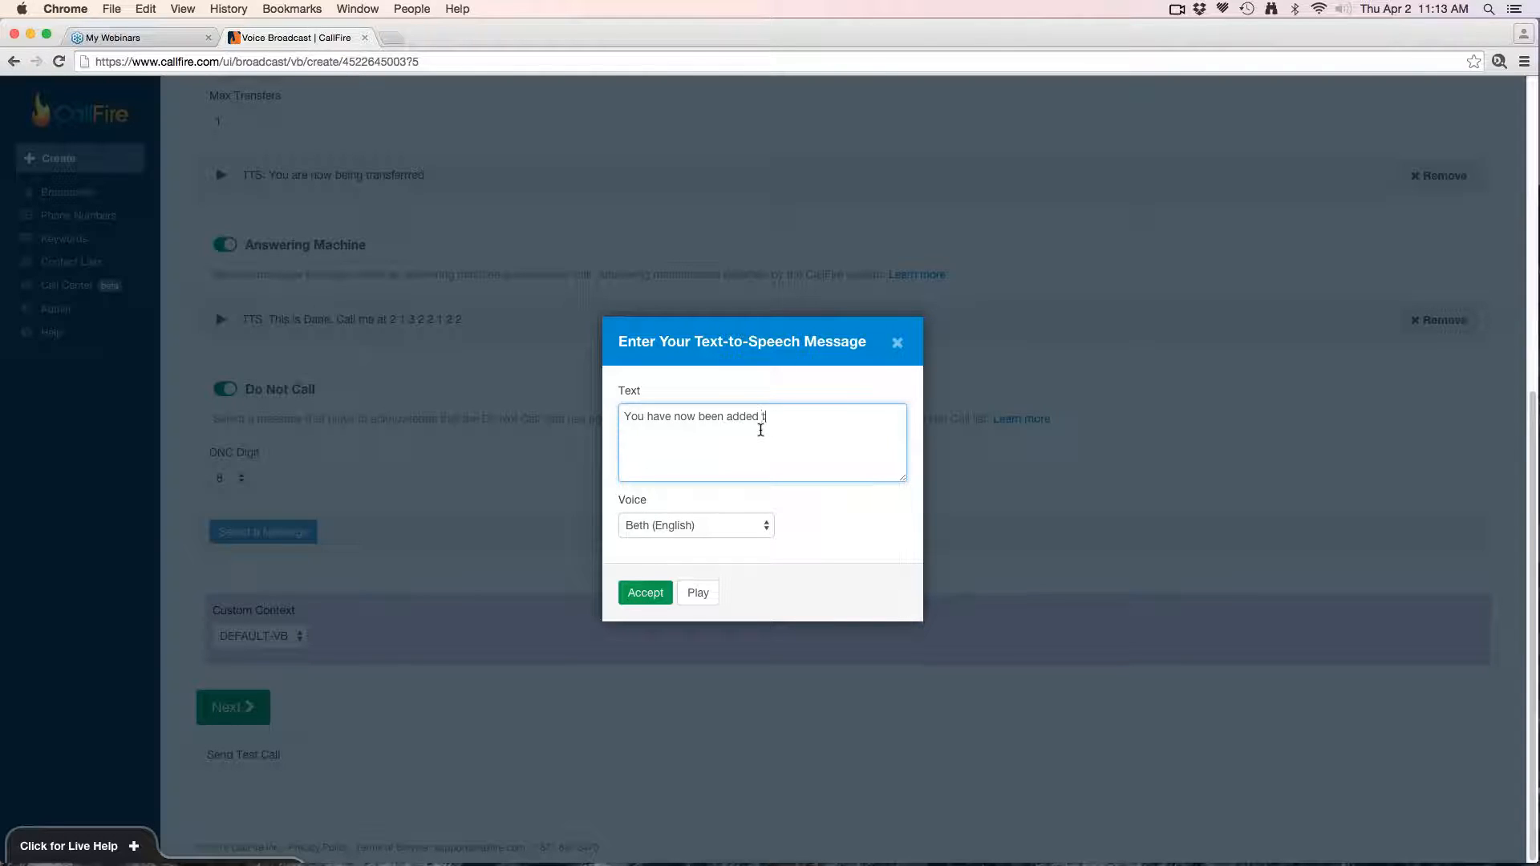
{"action": "type", "text": "to our"}
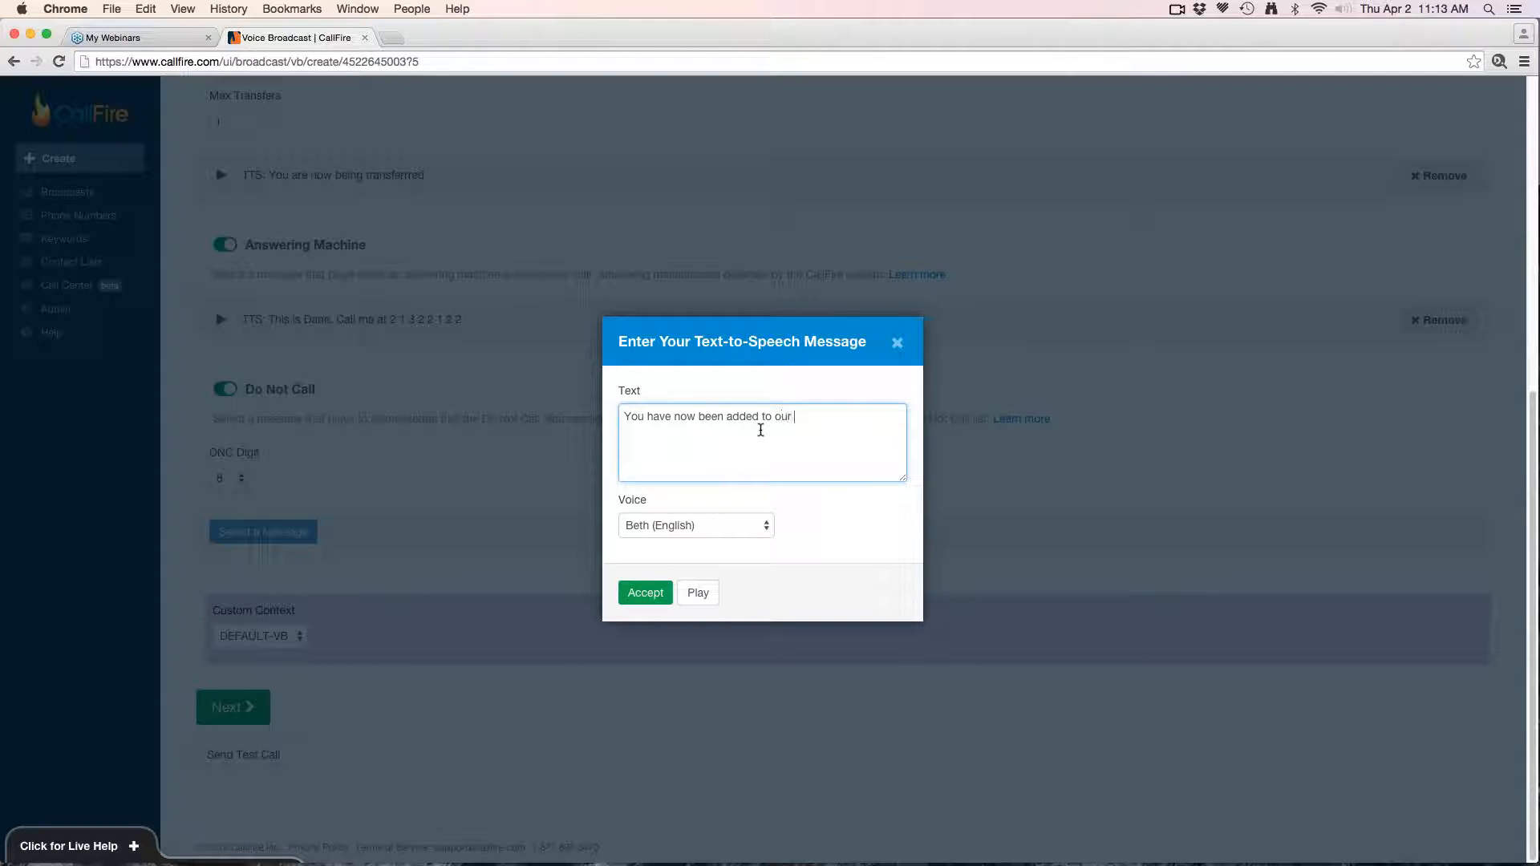
{"action": "type", "text": "do not call lis"}
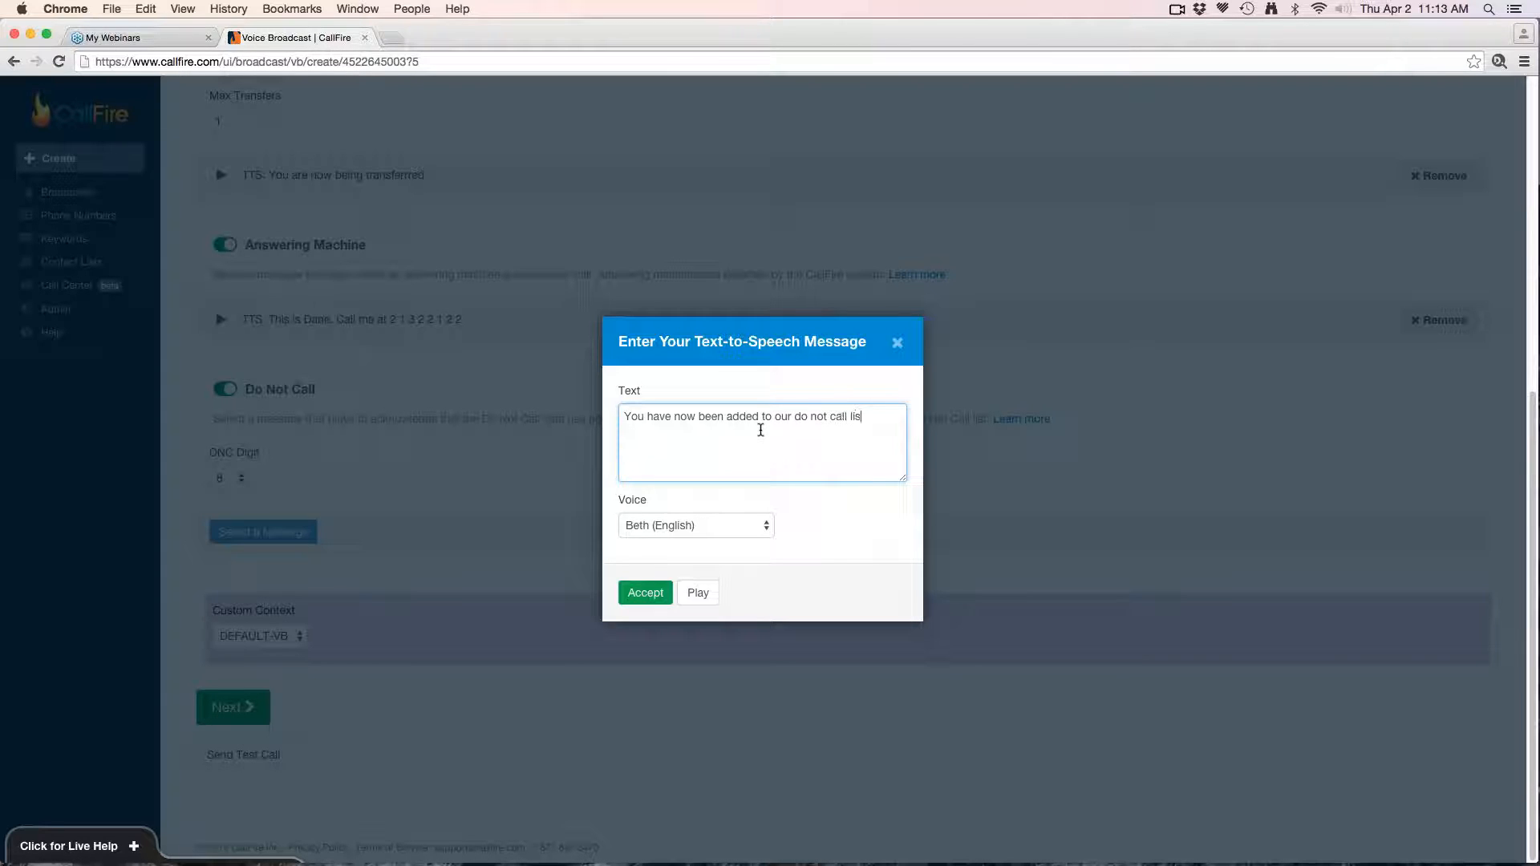
{"action": "type", "text": "t"}
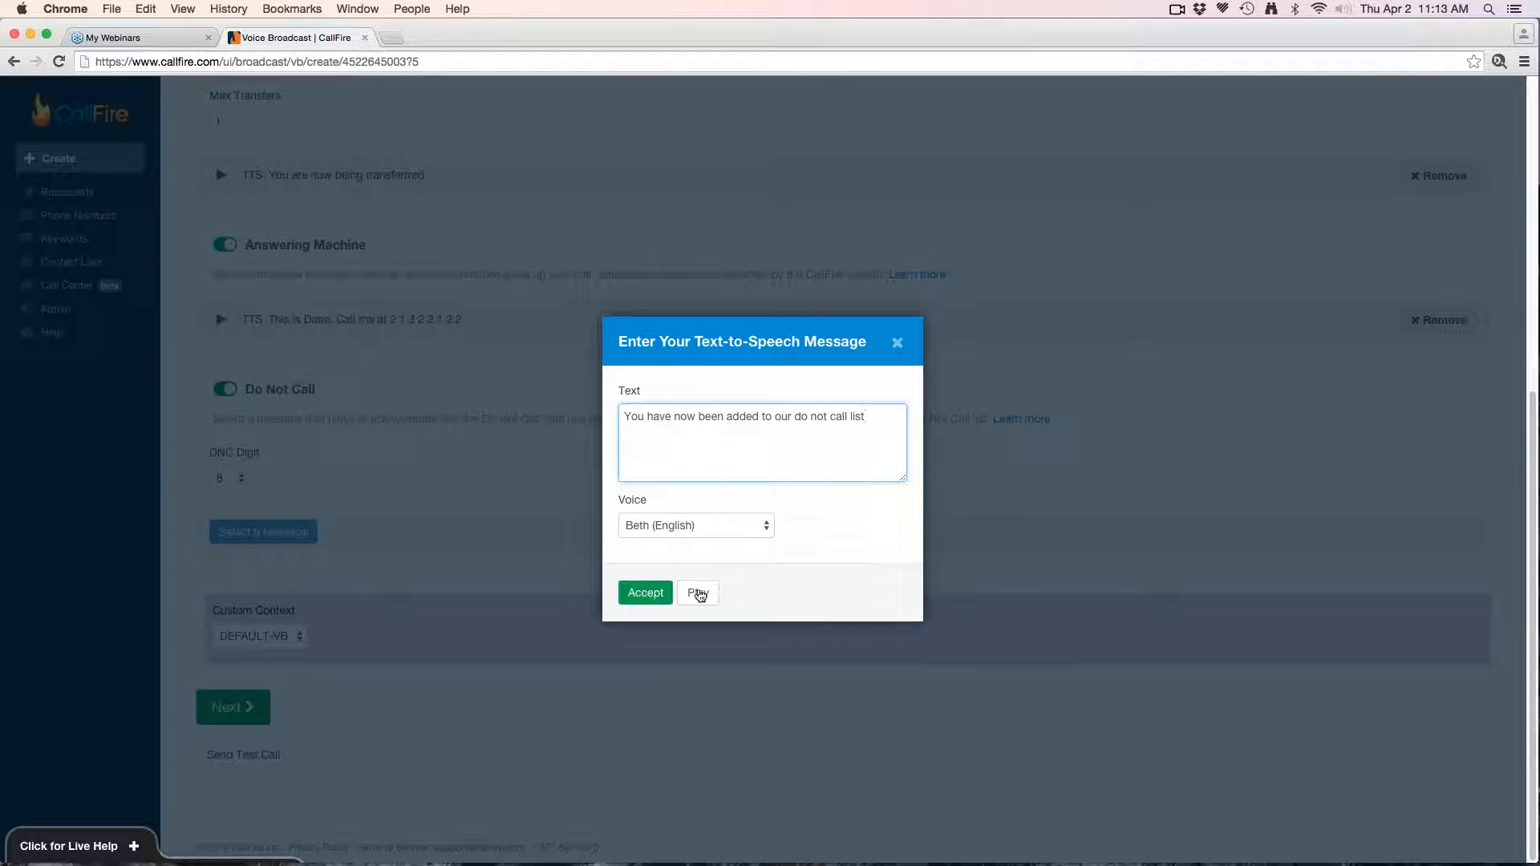
{"action": "left_click", "coordinate": [698, 592]}
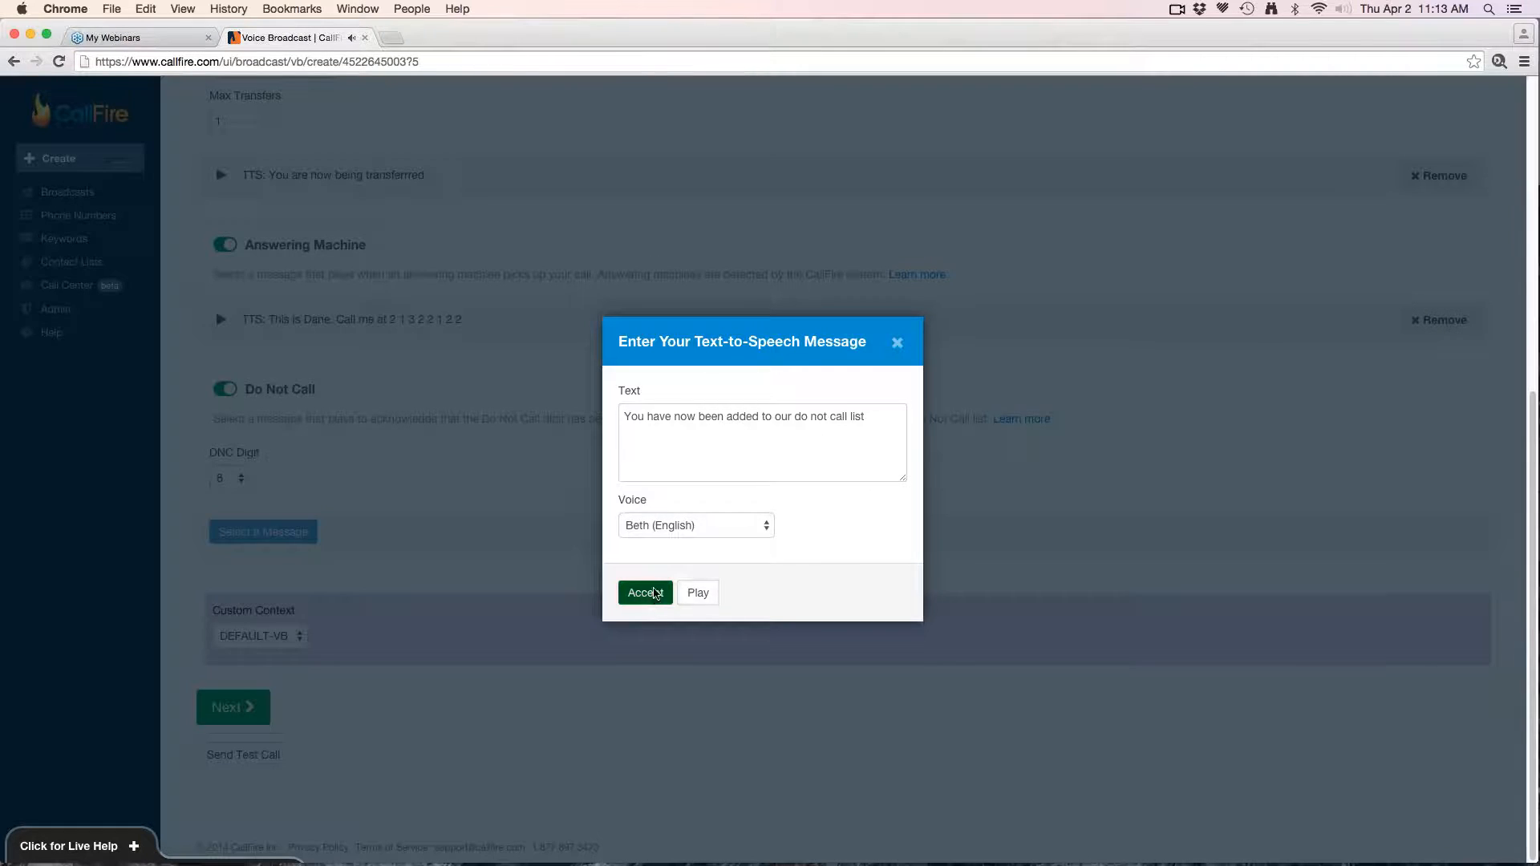
{"action": "left_click", "coordinate": [645, 592]}
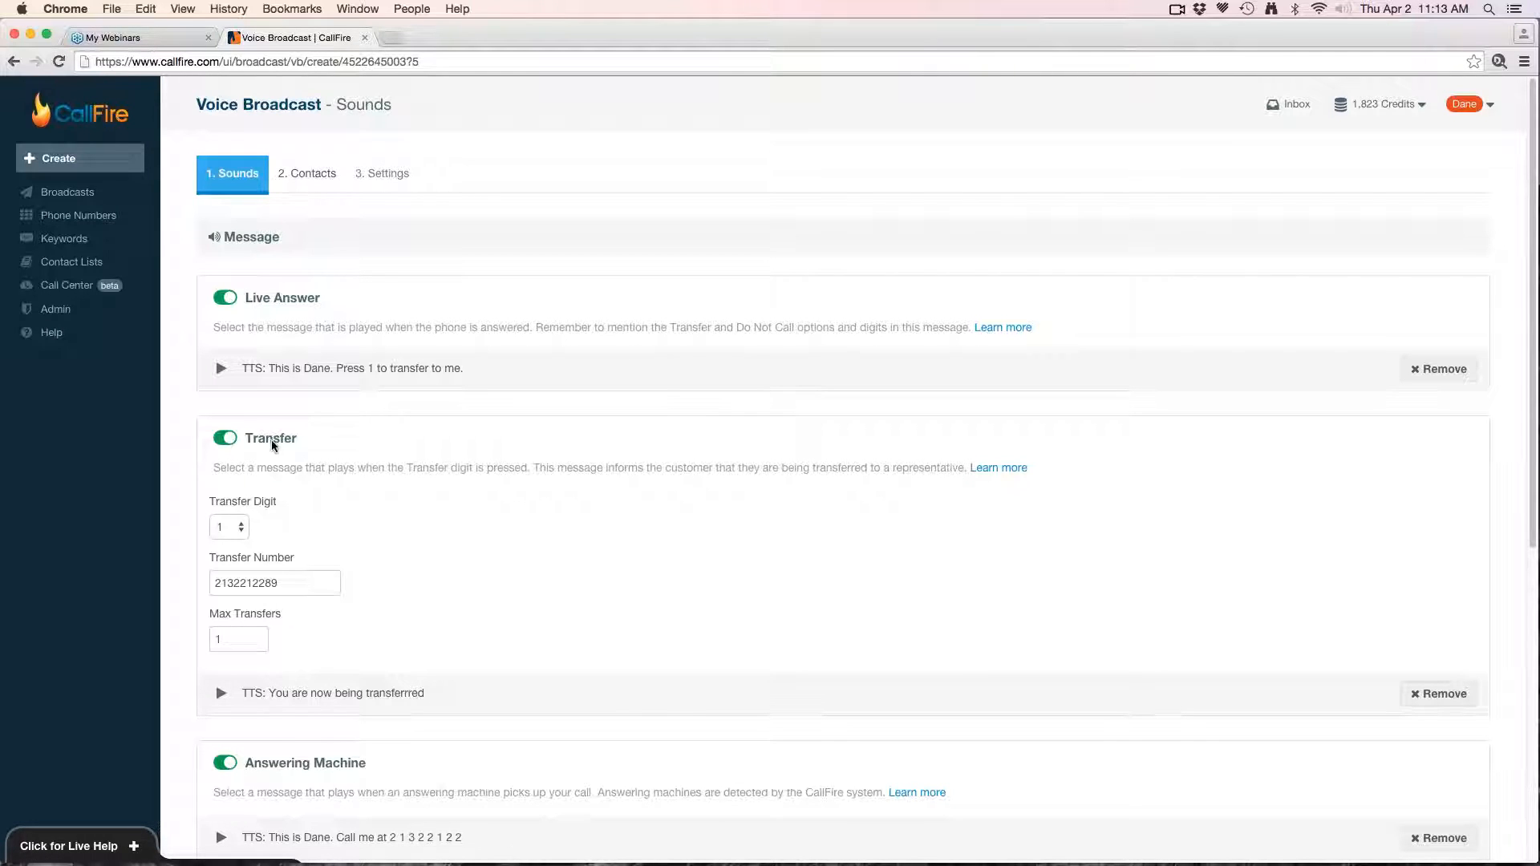
{"action": "mouse_move", "coordinate": [324, 411]}
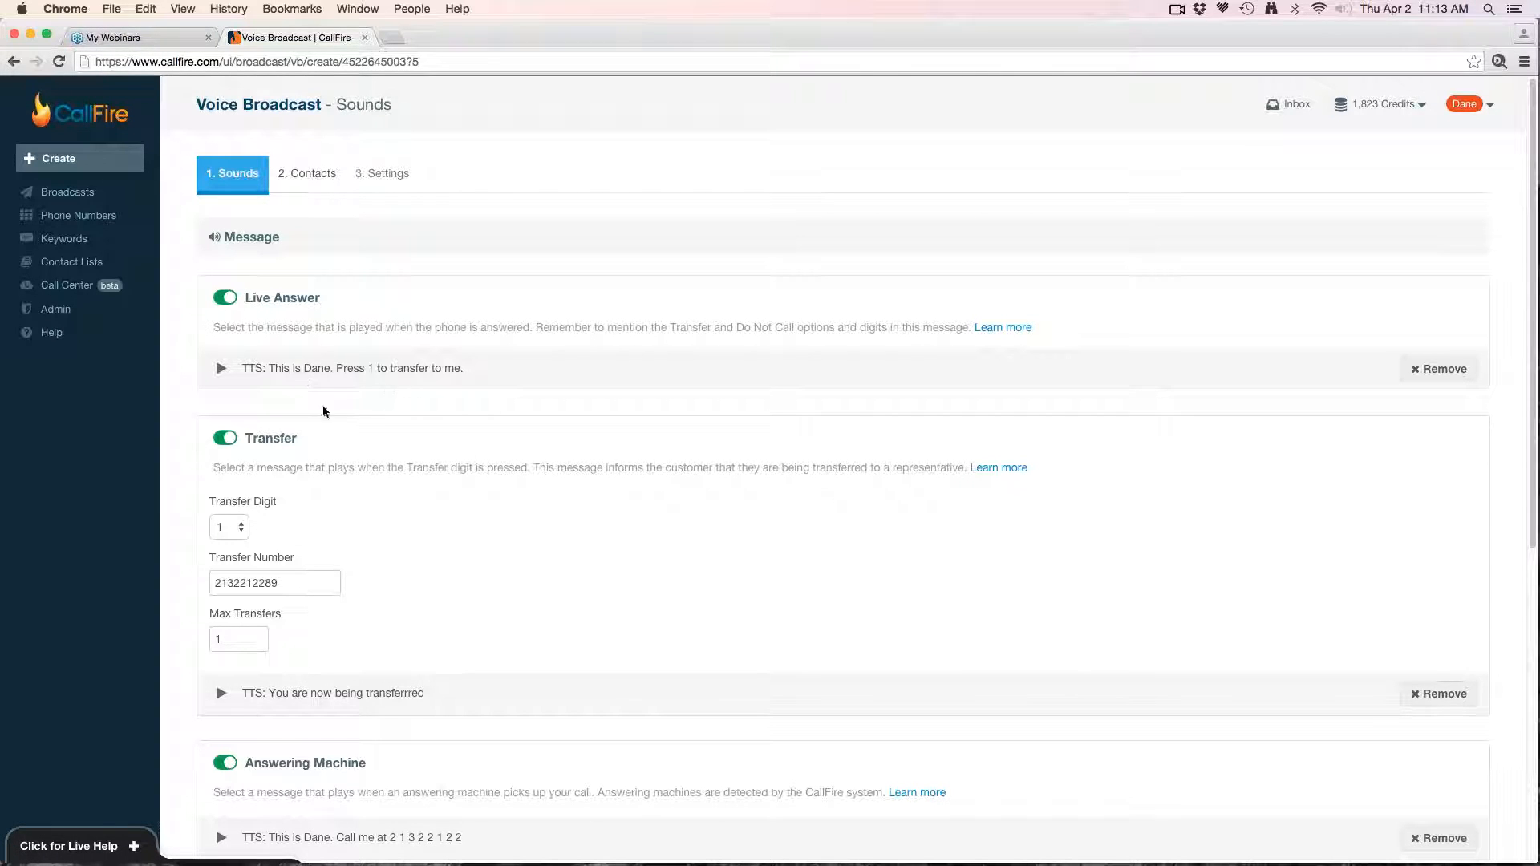
Submit the completed Sounds step to advance to the Contacts step
{"action": "scroll", "scroll_direction": "down", "scroll_amount": 3}
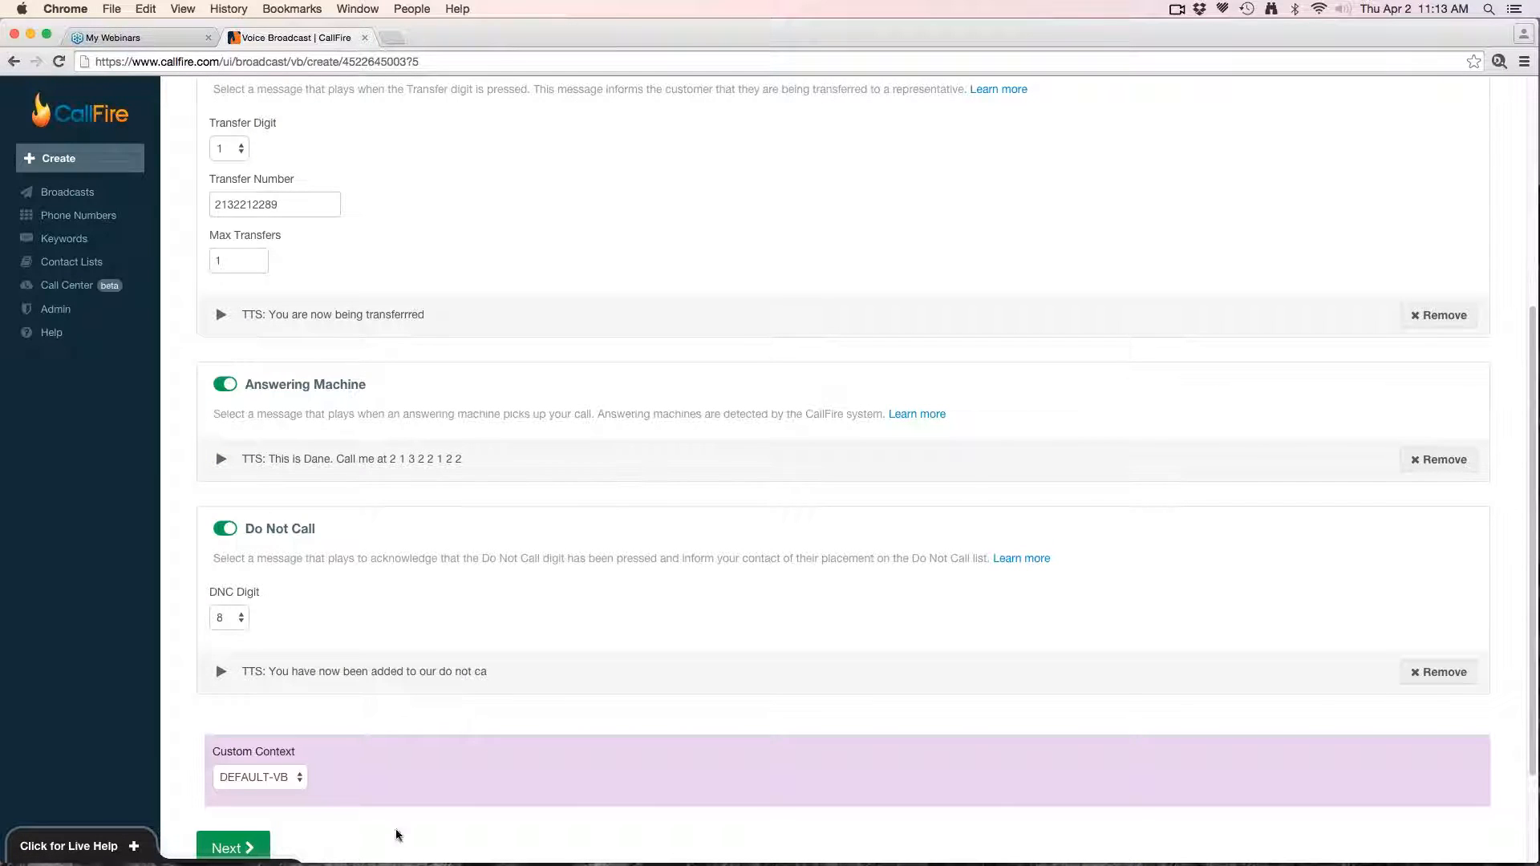
{"action": "mouse_move", "coordinate": [515, 592]}
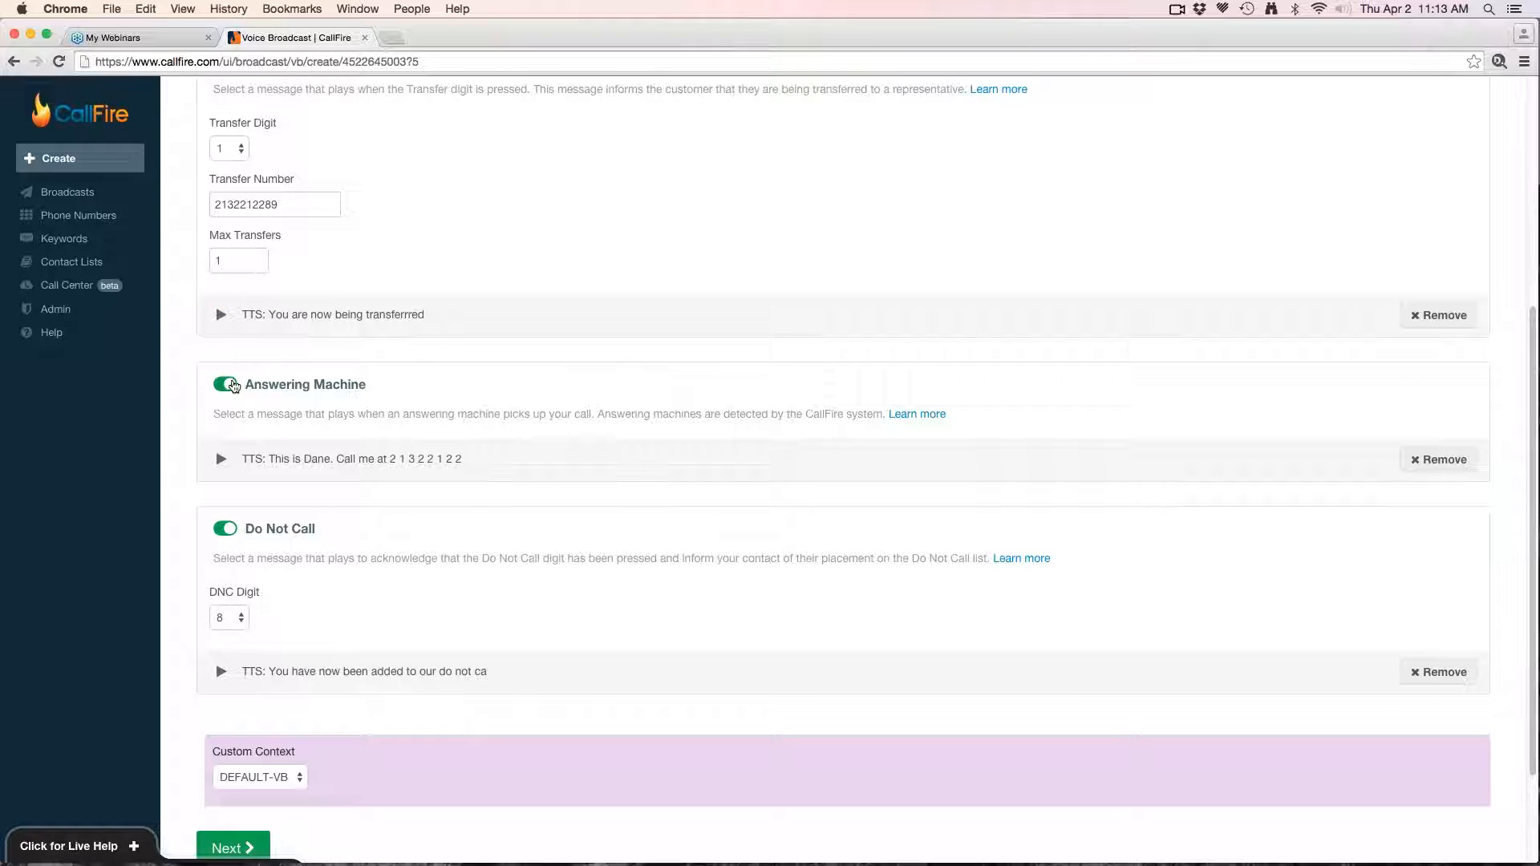
{"action": "mouse_move", "coordinate": [396, 479]}
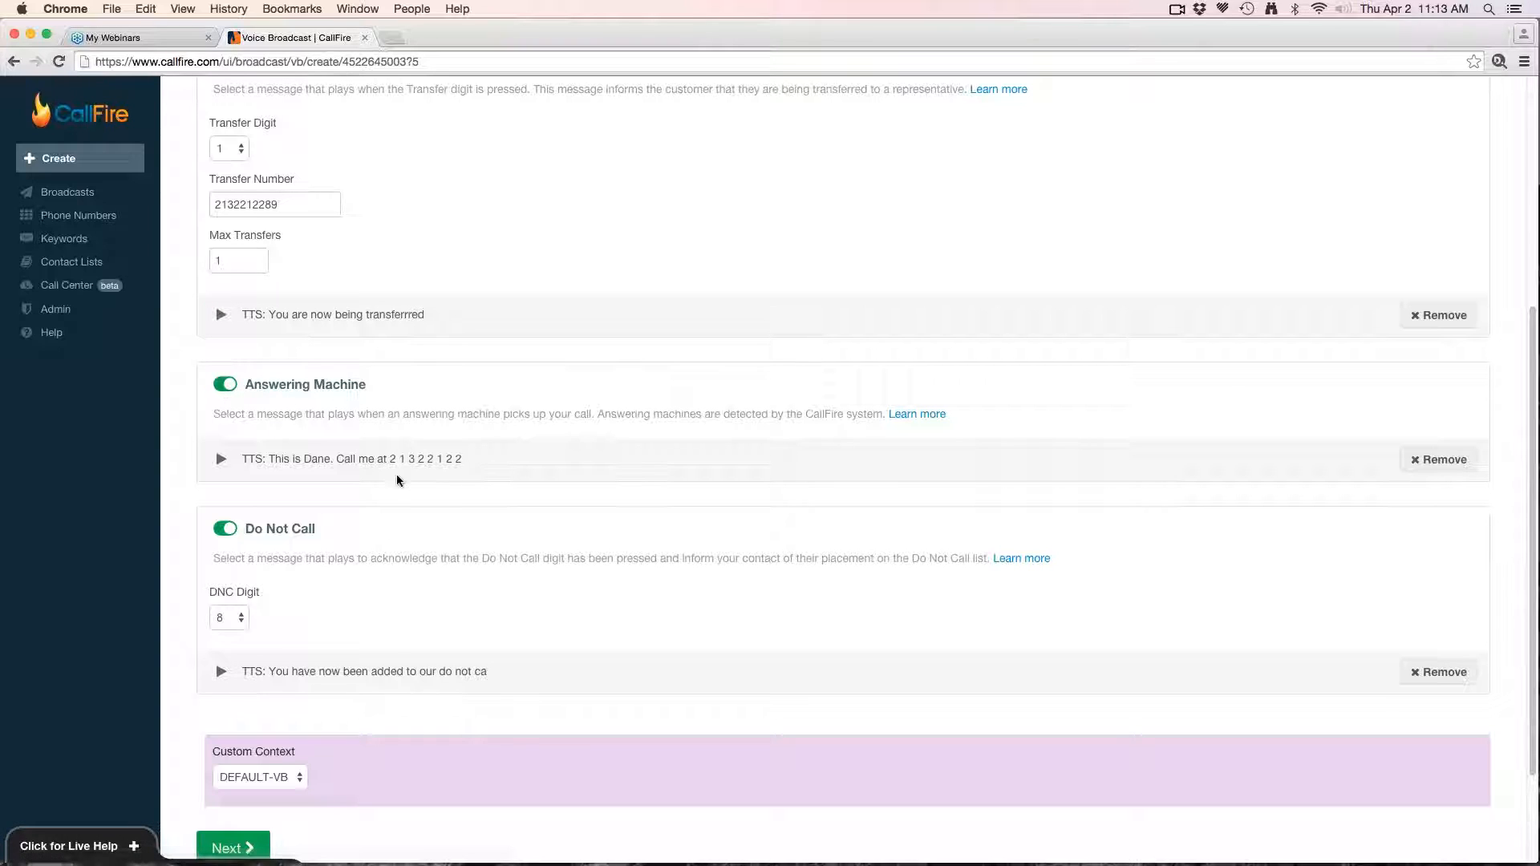
{"action": "mouse_move", "coordinate": [371, 544]}
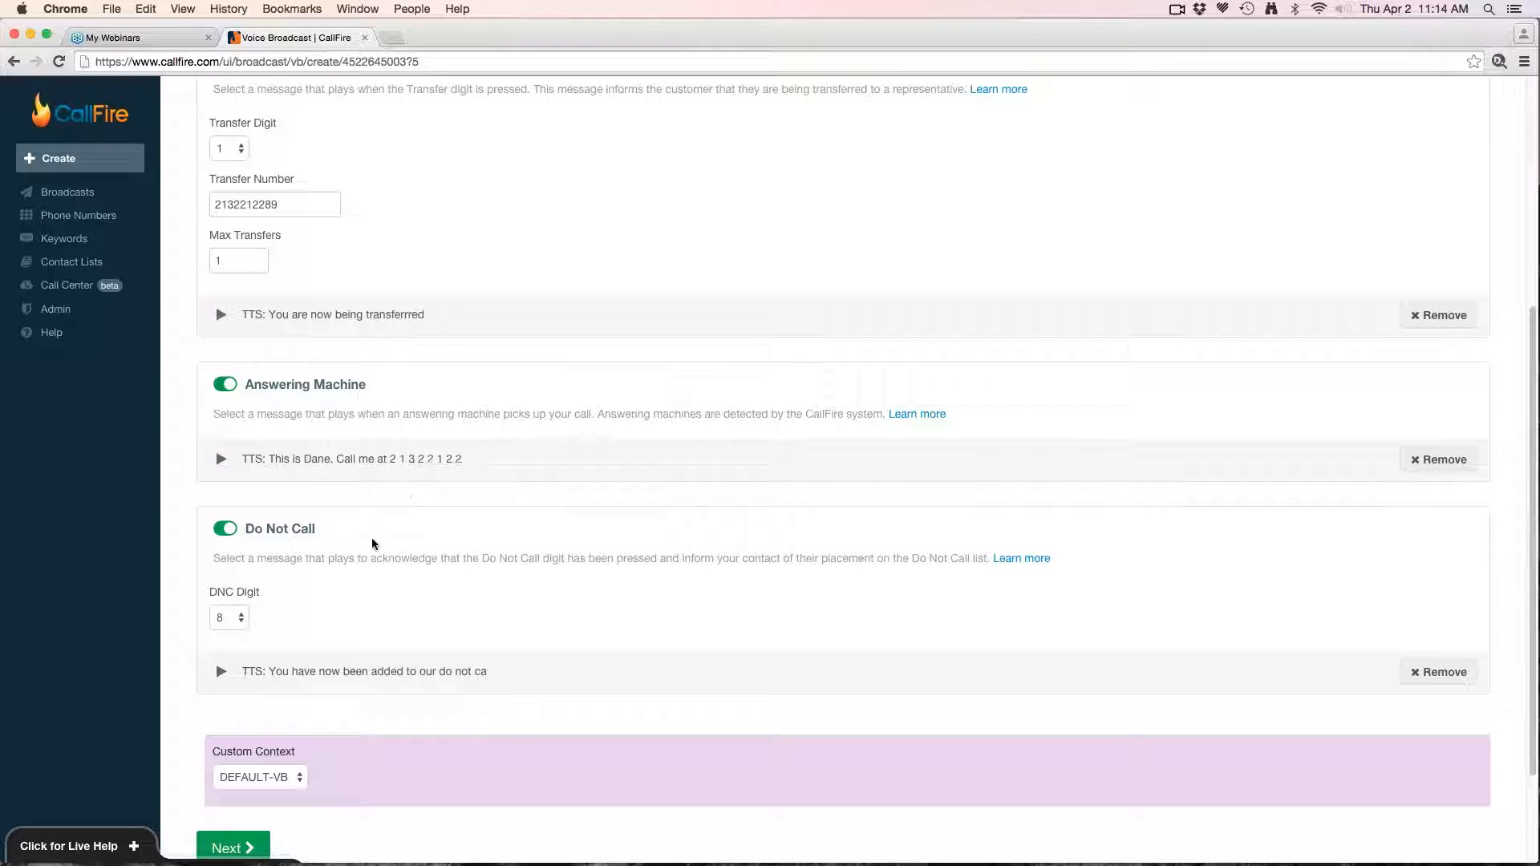
{"action": "scroll", "scroll_direction": "down", "scroll_amount": 3}
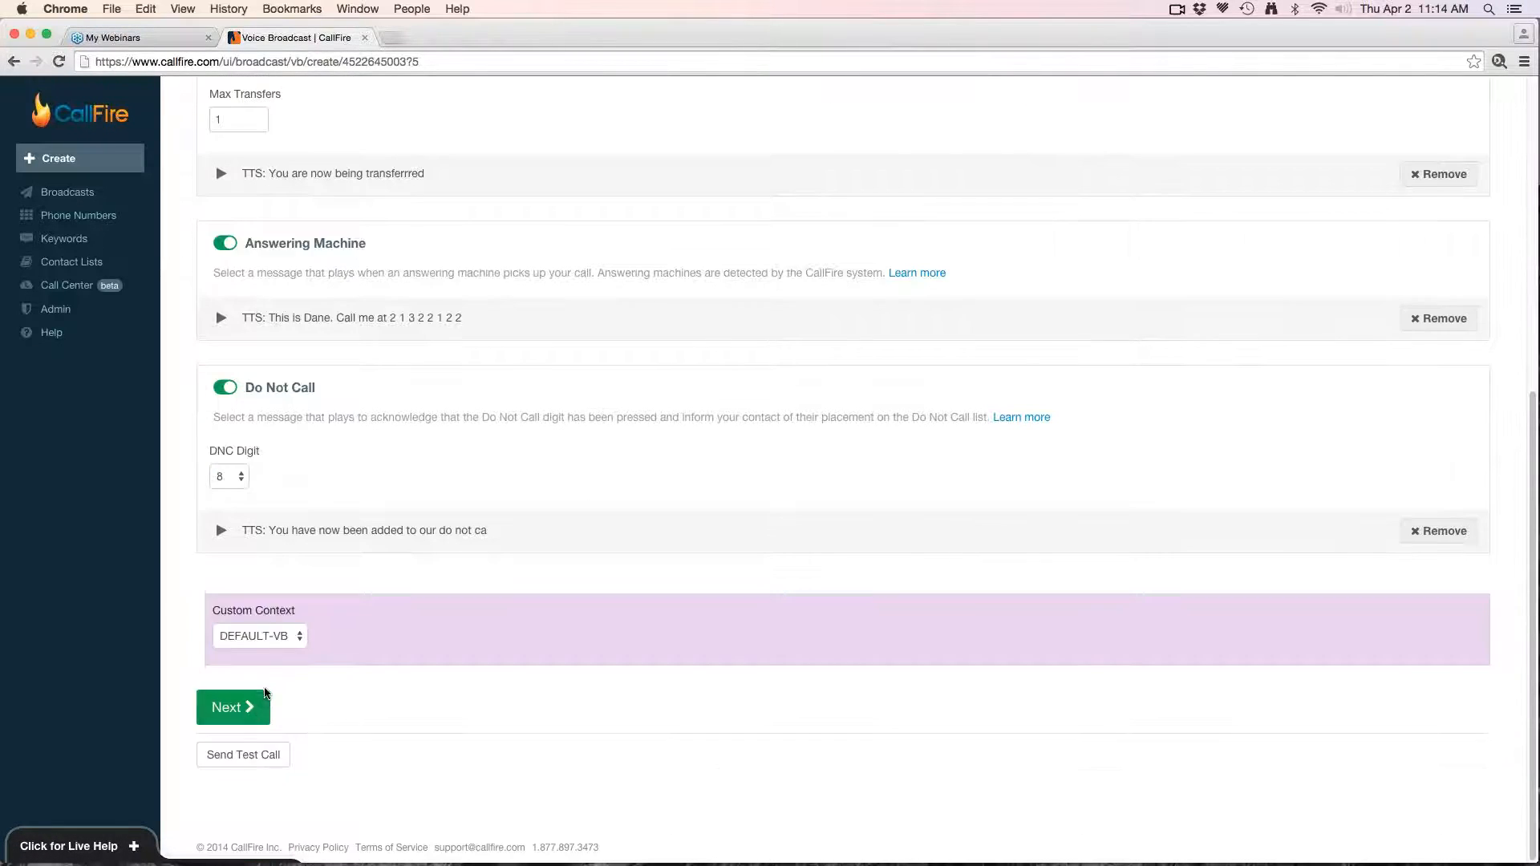
{"action": "left_click", "coordinate": [232, 707]}
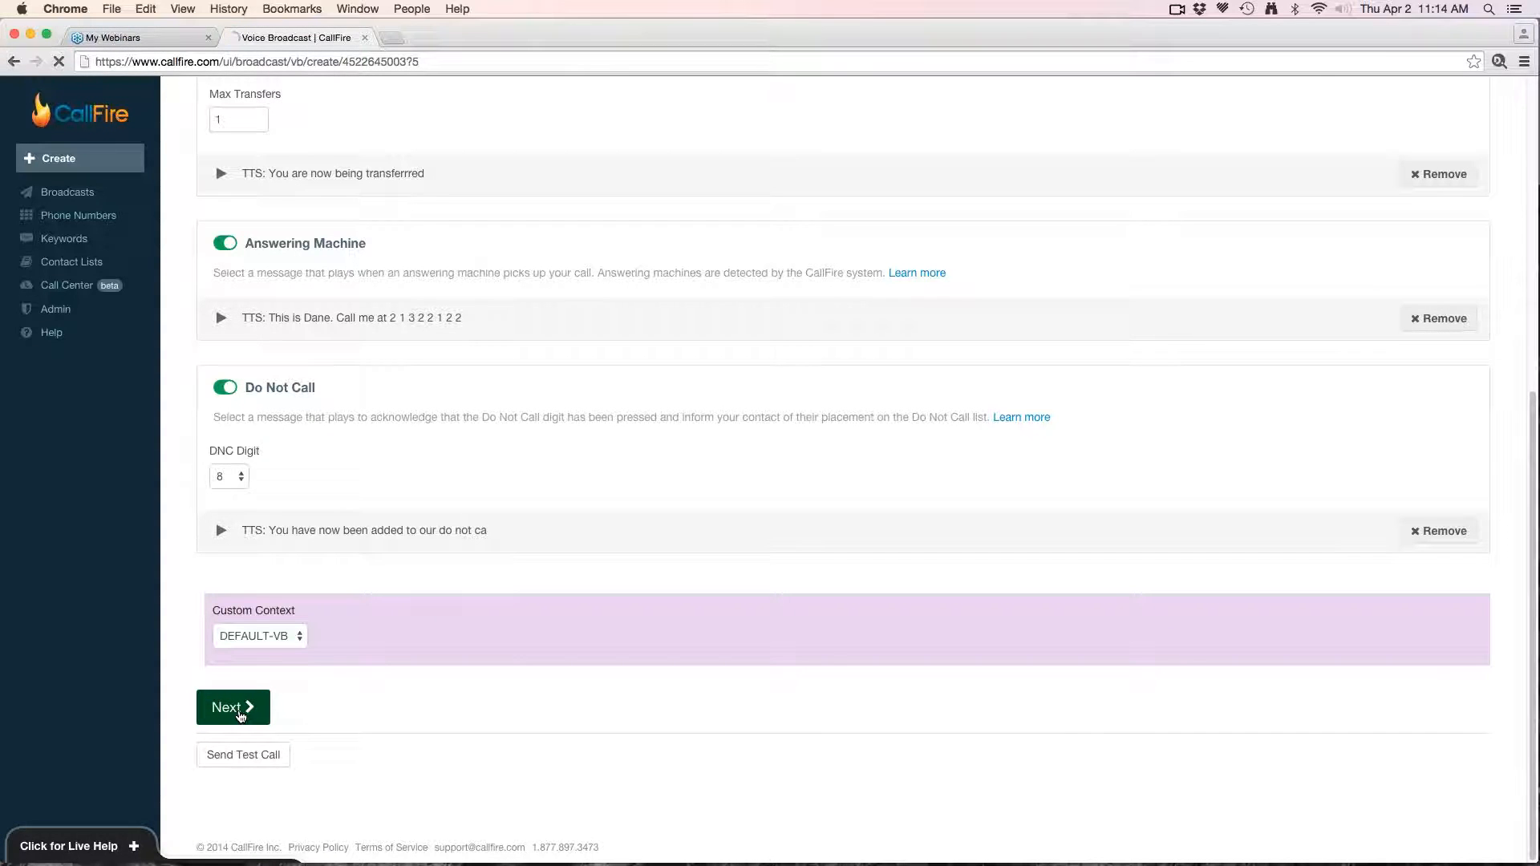
Reach the Contacts step and preview the Upload List and Choose Existing List options
{"action": "left_click", "coordinate": [233, 707]}
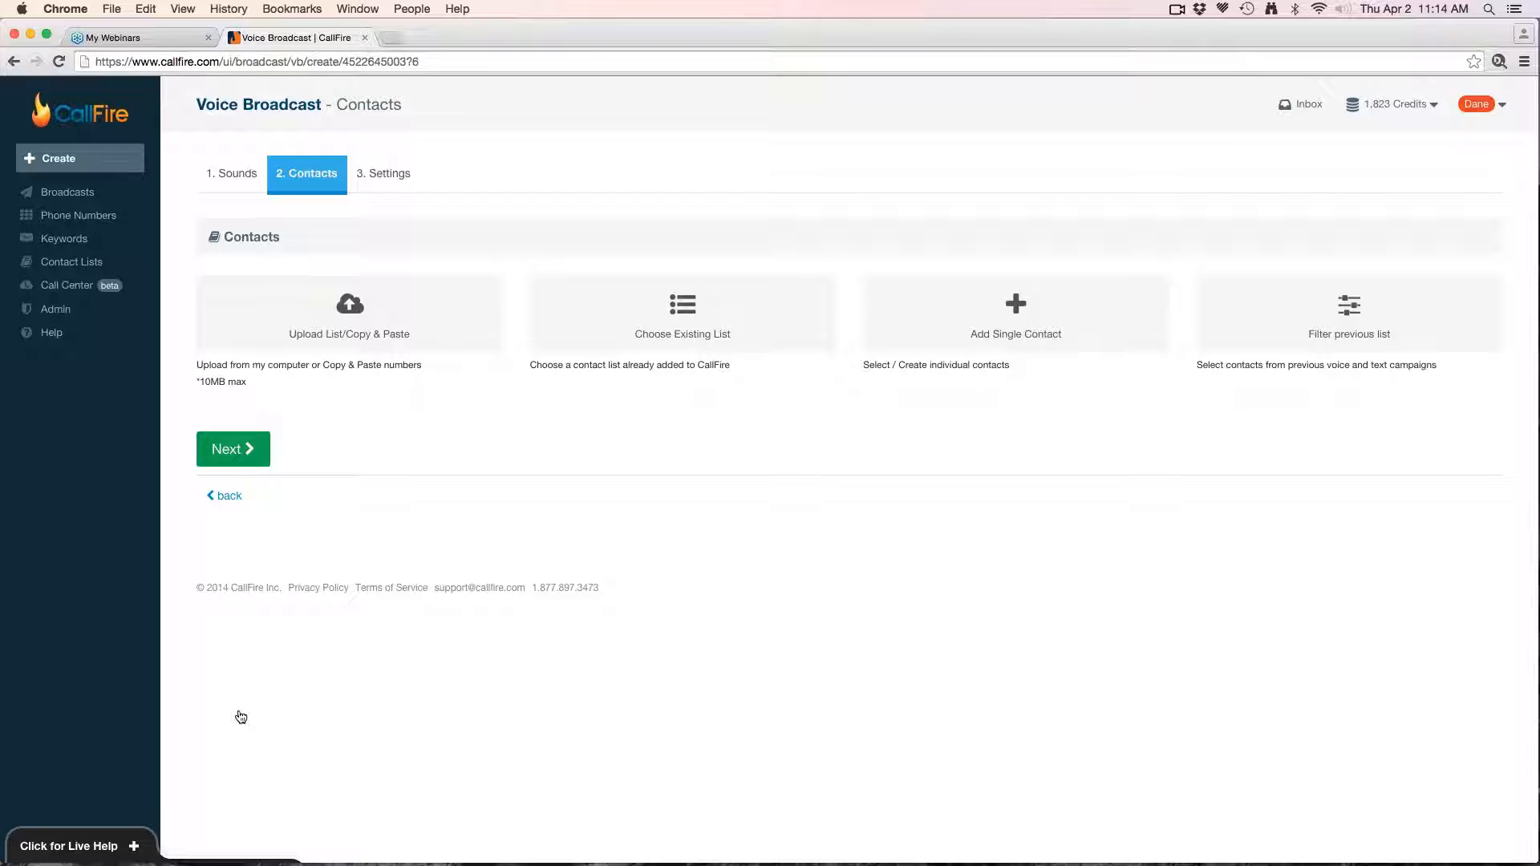
{"action": "mouse_move", "coordinate": [265, 639]}
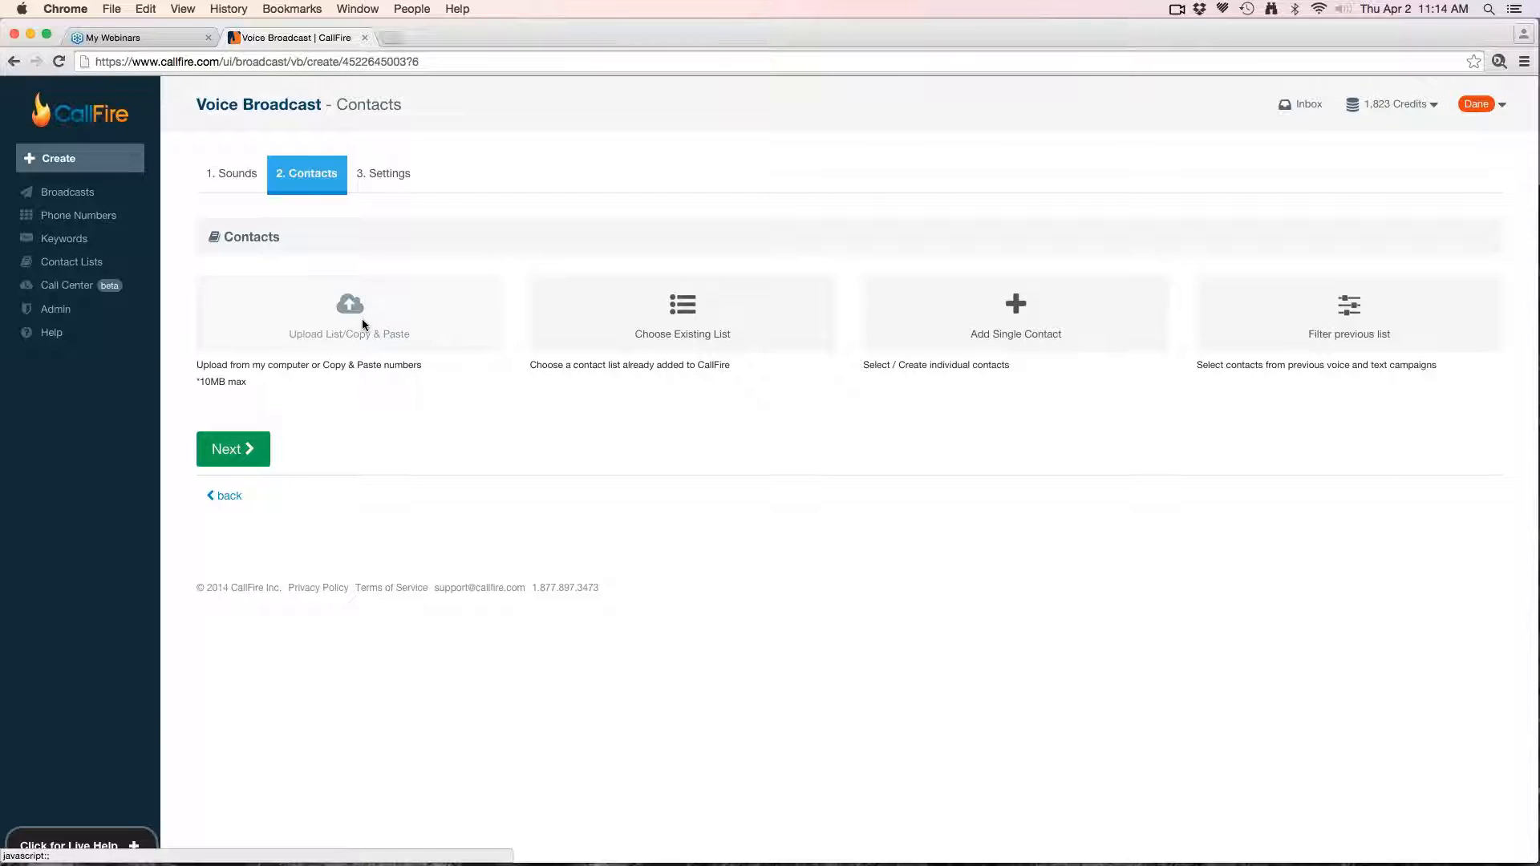
{"action": "left_click", "coordinate": [348, 314]}
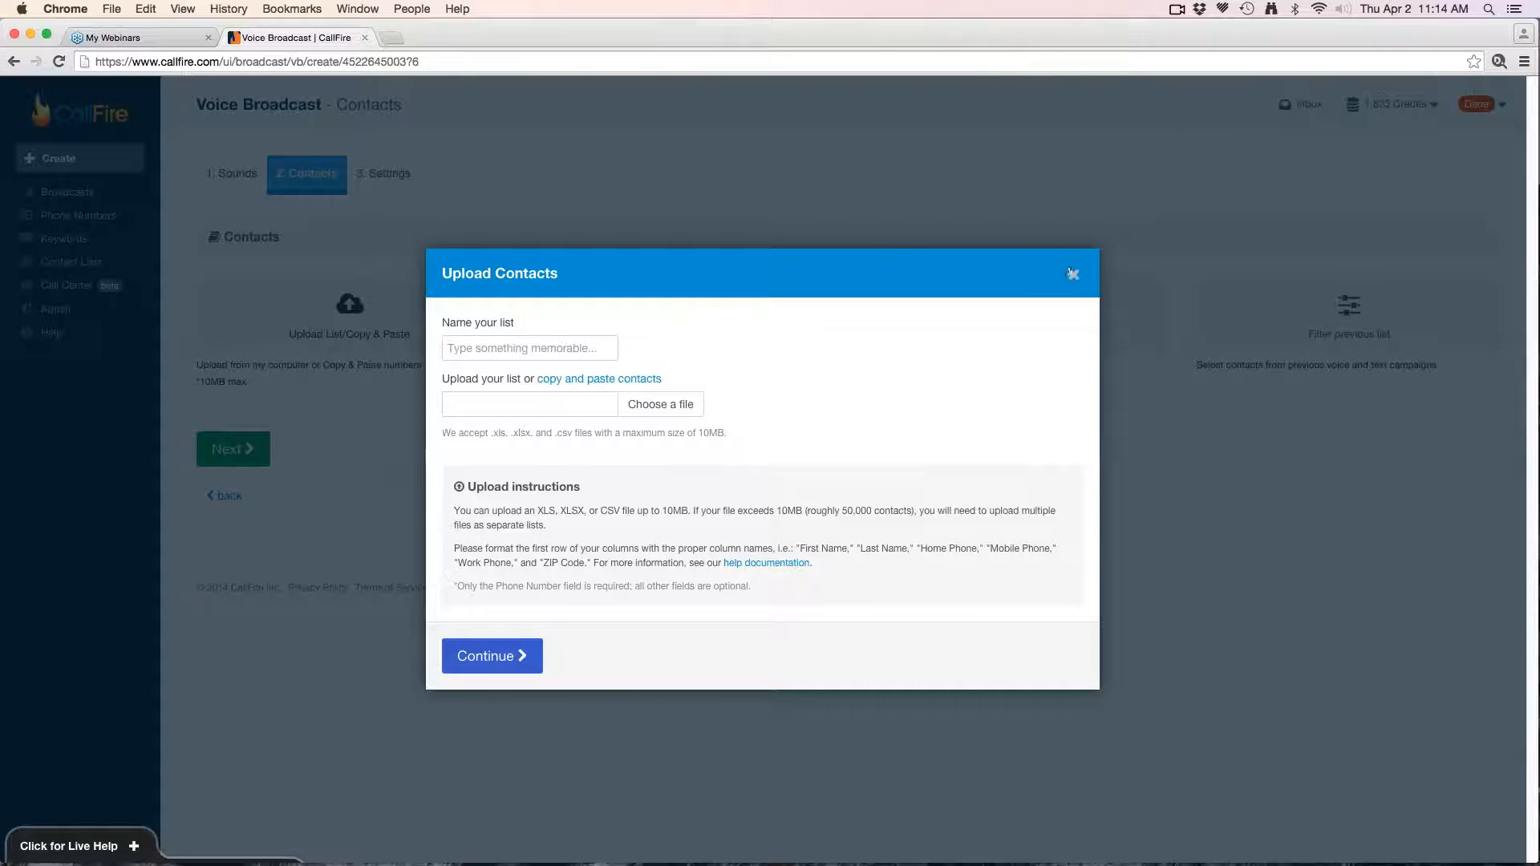
{"action": "left_click", "coordinate": [1073, 274]}
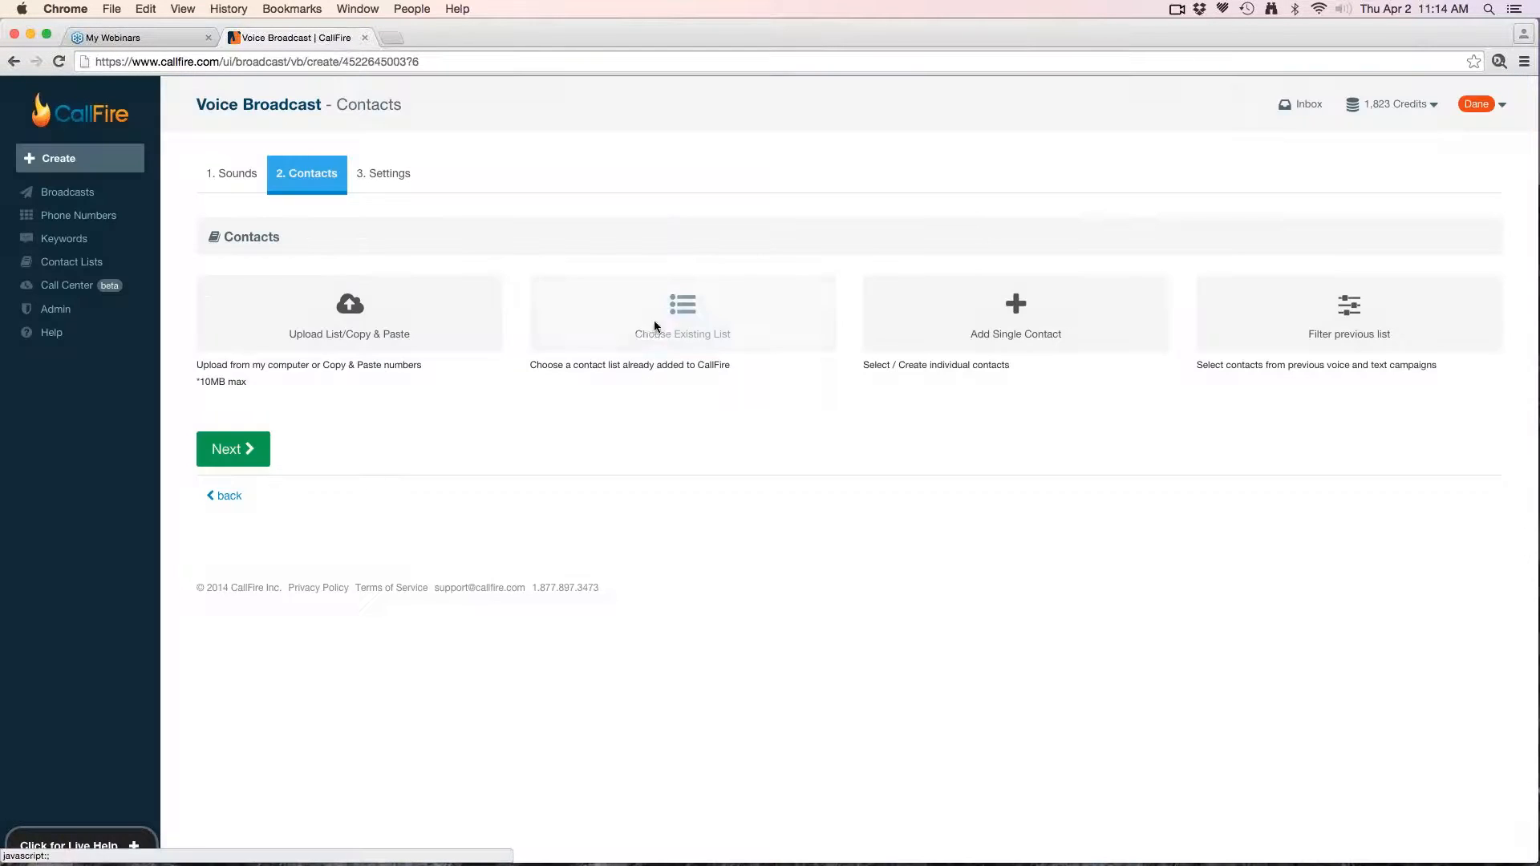
{"action": "left_click", "coordinate": [682, 315]}
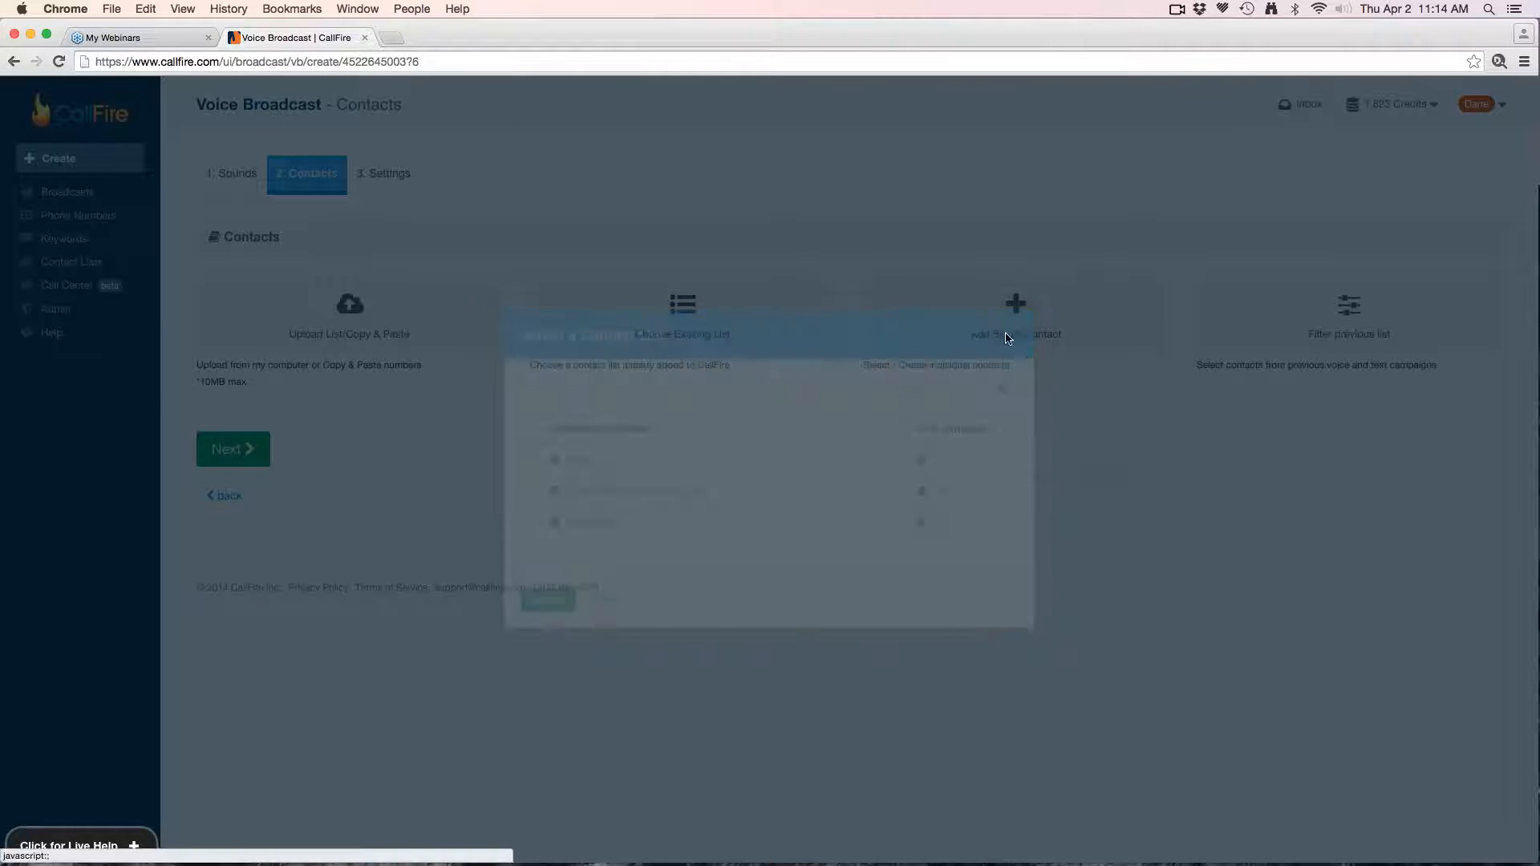
Preview the Add Single Contact picker and the previous-campaign filter, closing each without changes
{"action": "left_click", "coordinate": [1013, 315]}
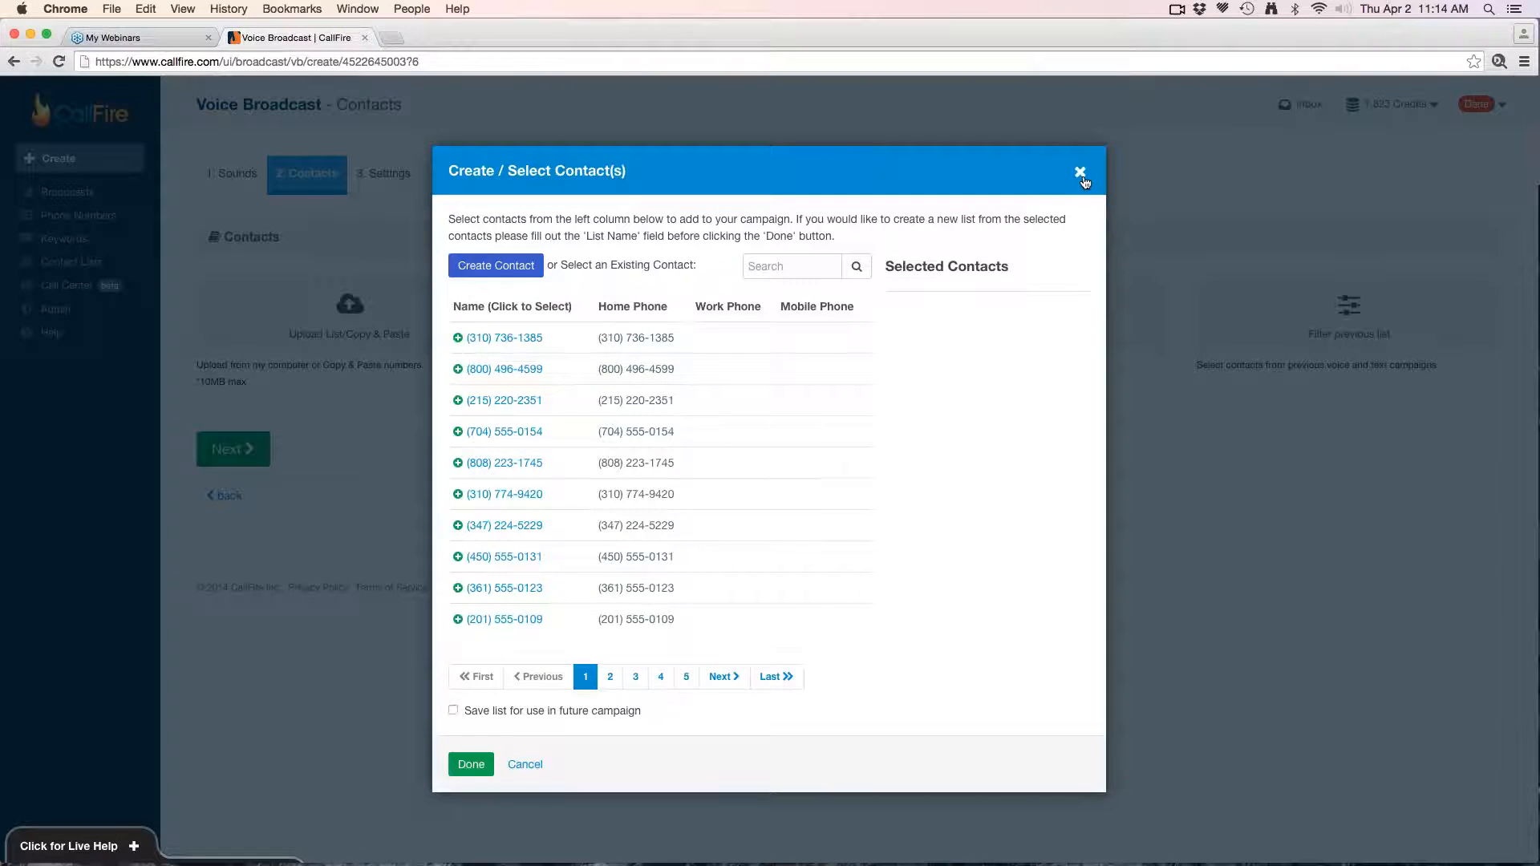
{"action": "left_click", "coordinate": [1079, 173]}
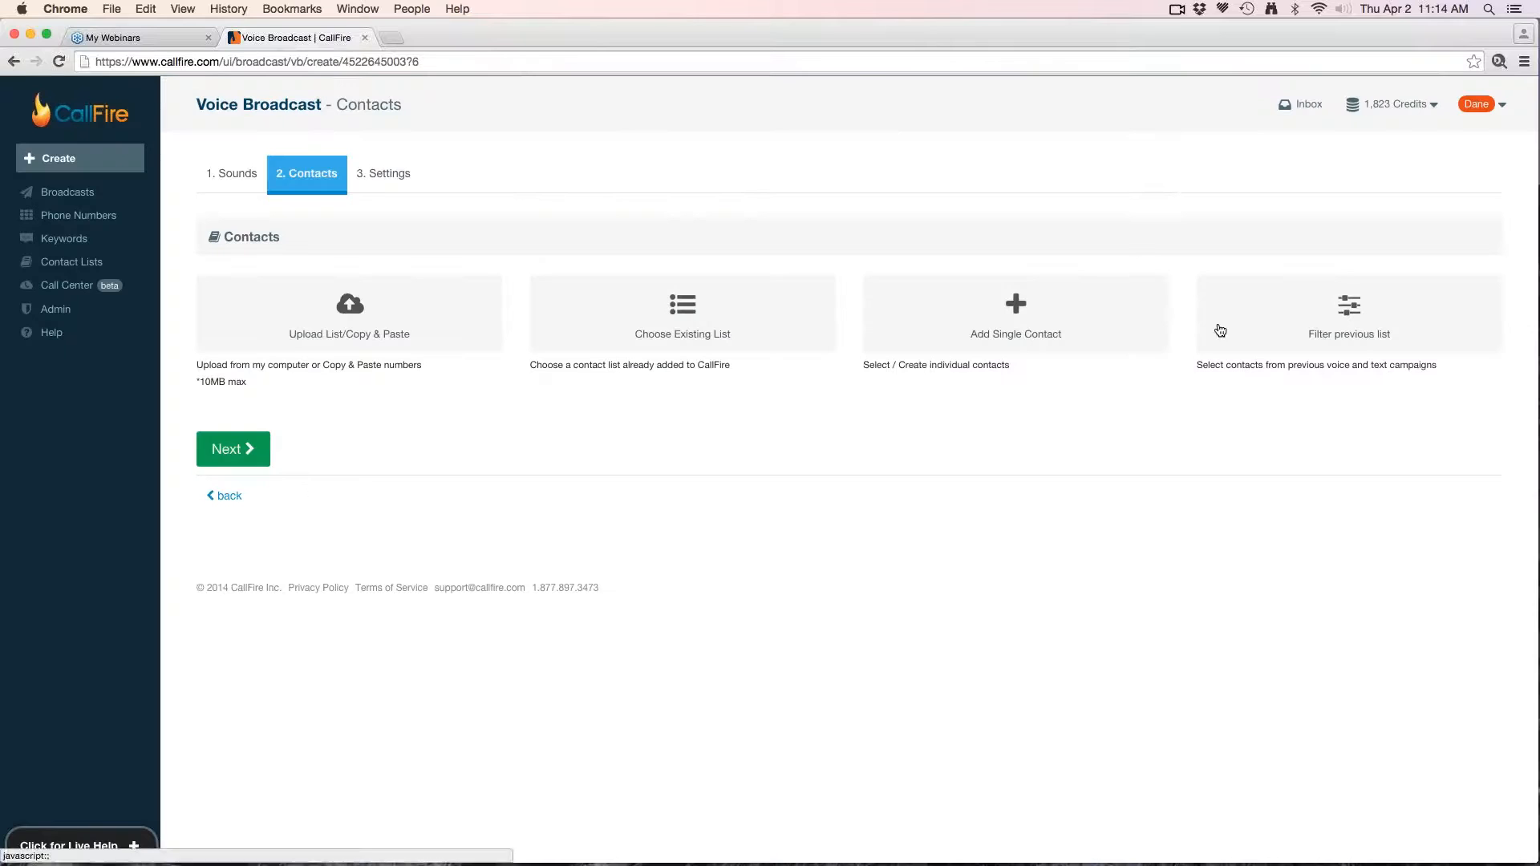
{"action": "left_click", "coordinate": [1347, 314]}
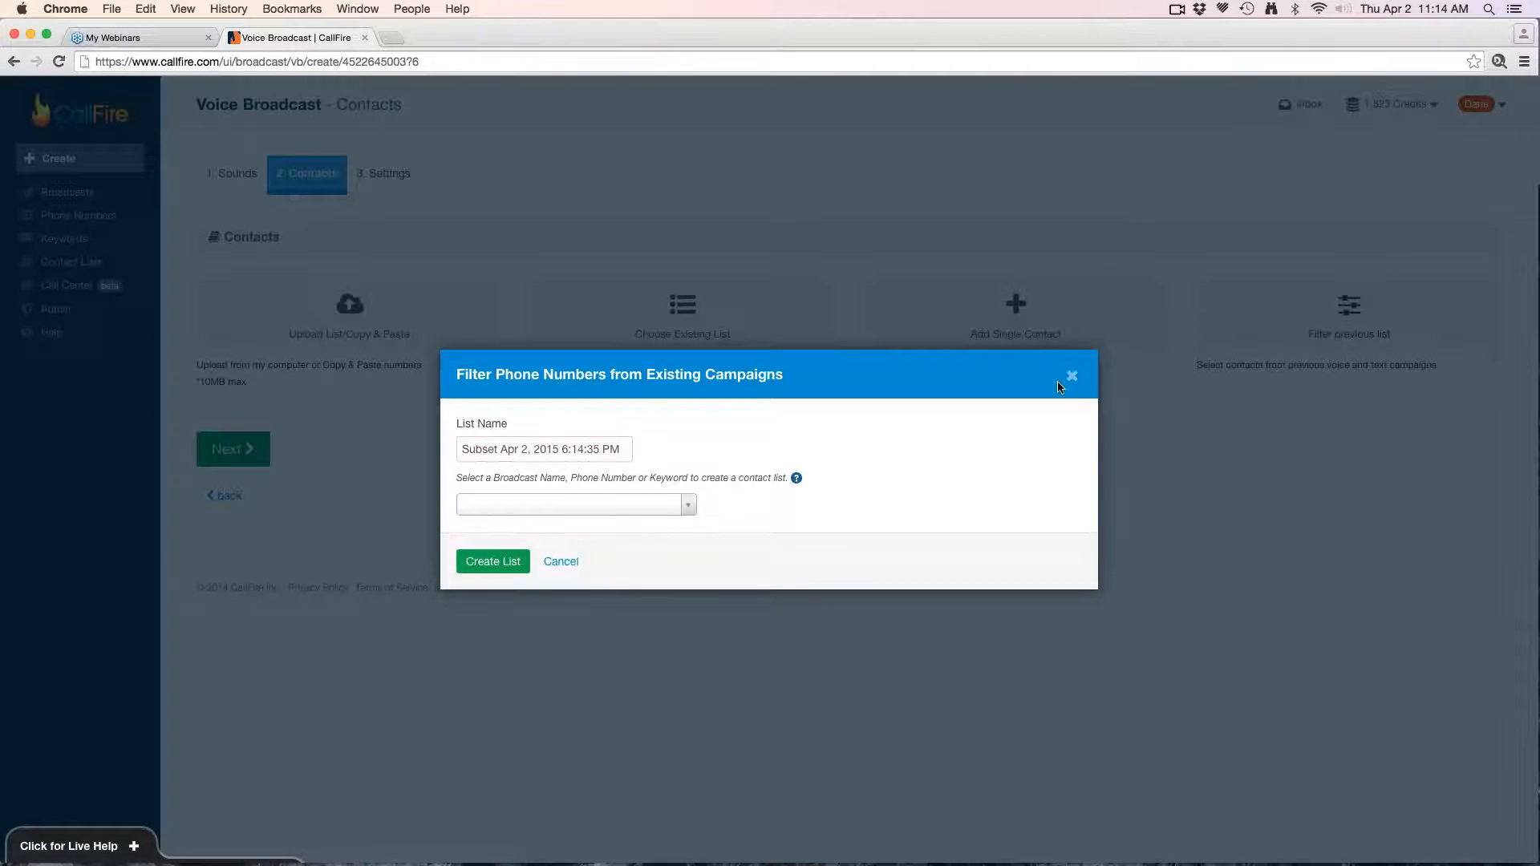
{"action": "left_click", "coordinate": [1072, 375]}
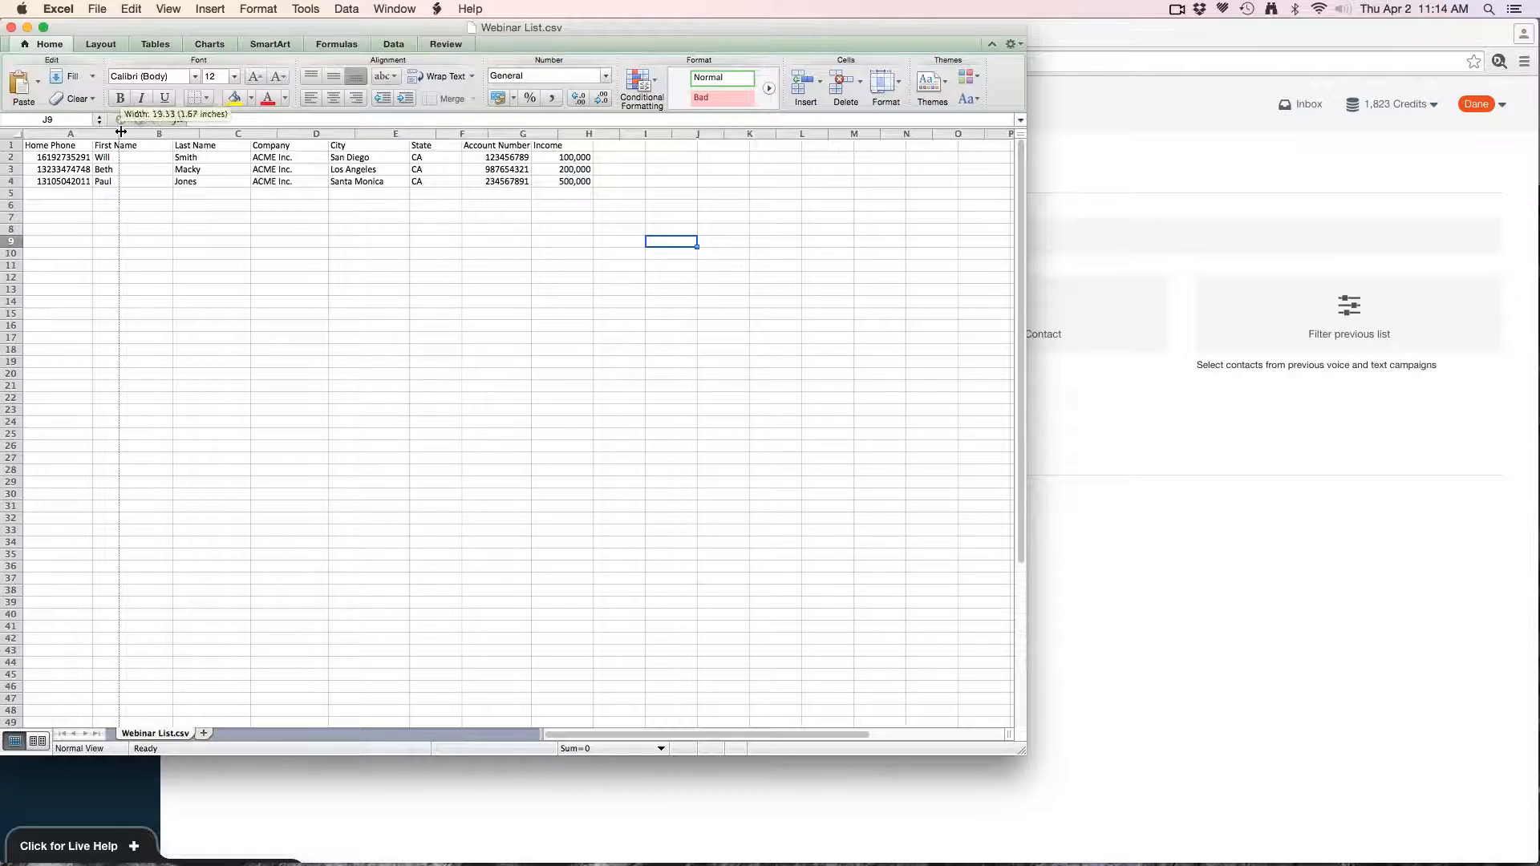
Widen the Home Phone column in Webinar List.csv so the numbers show fully
{"action": "left_click_drag", "start_coordinate": [121, 133], "coordinate": [70, 134]}
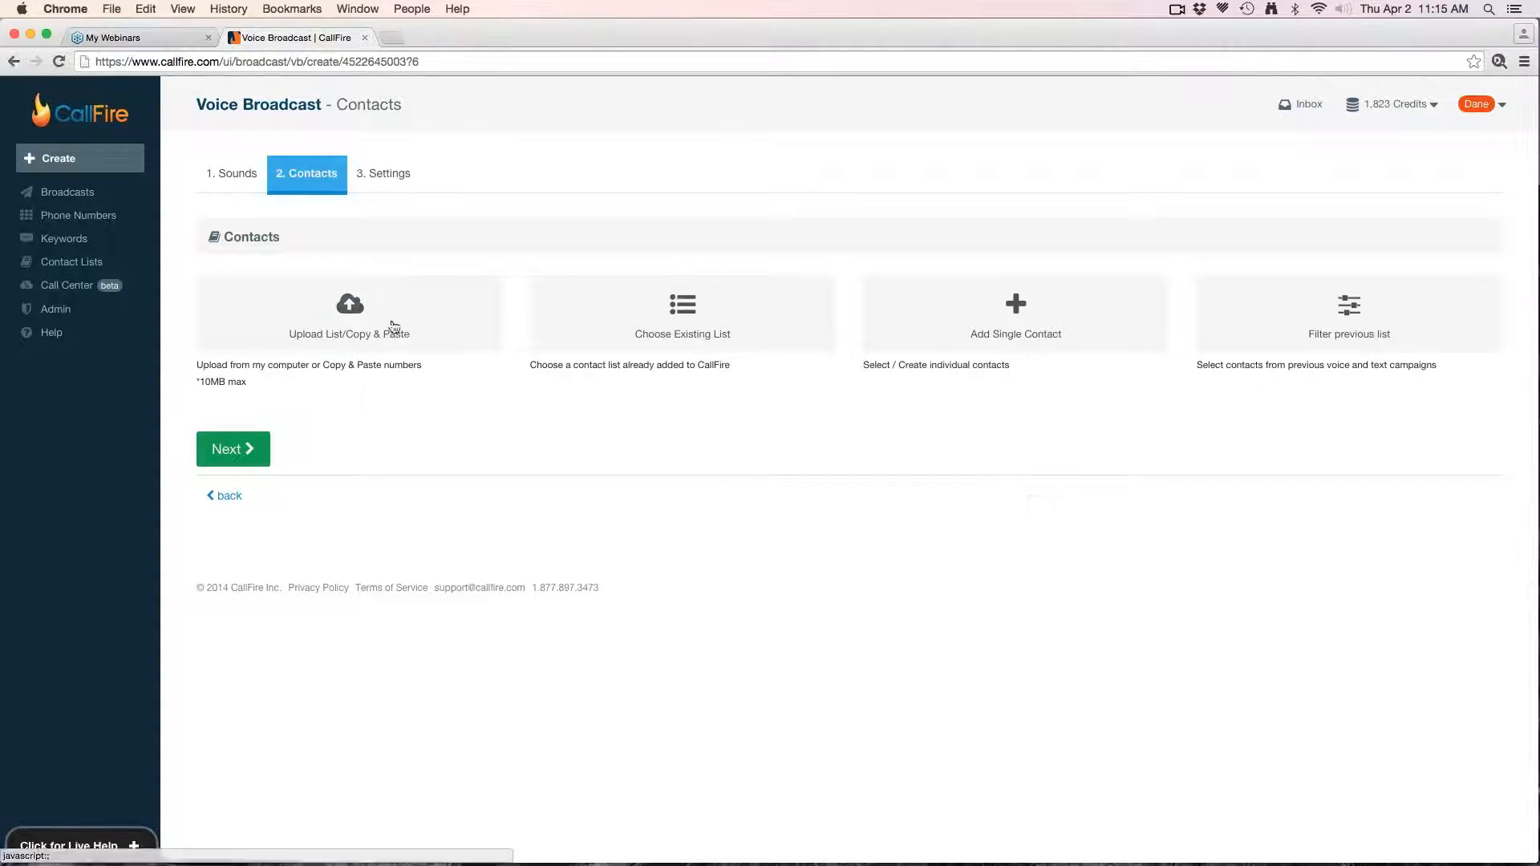
Upload Webinar List.csv as a new contact list named VB and submit it for validation
{"action": "left_click", "coordinate": [348, 315]}
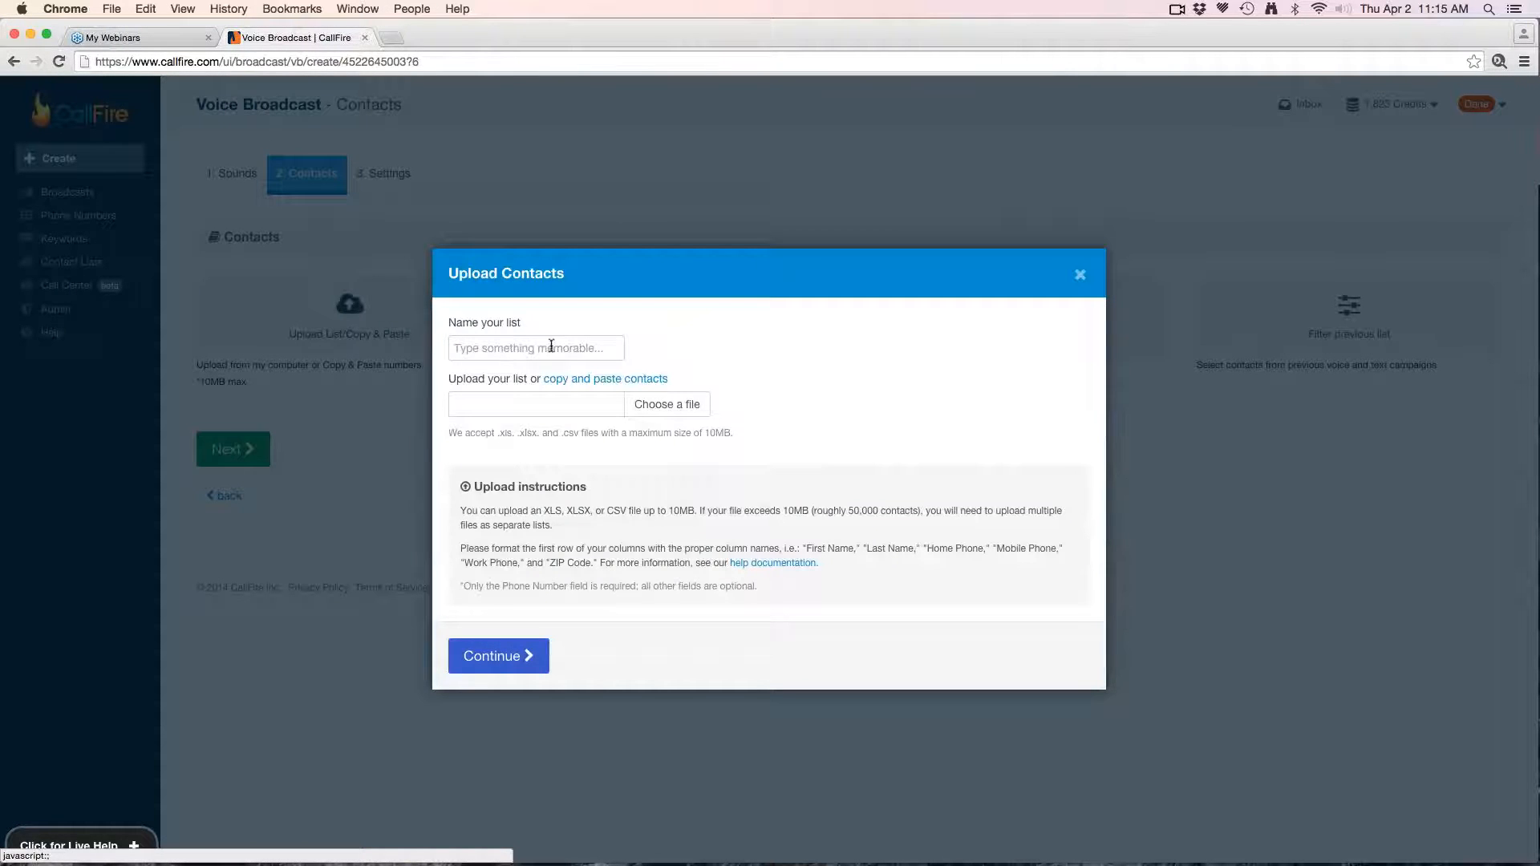
{"action": "type", "text": "VB"}
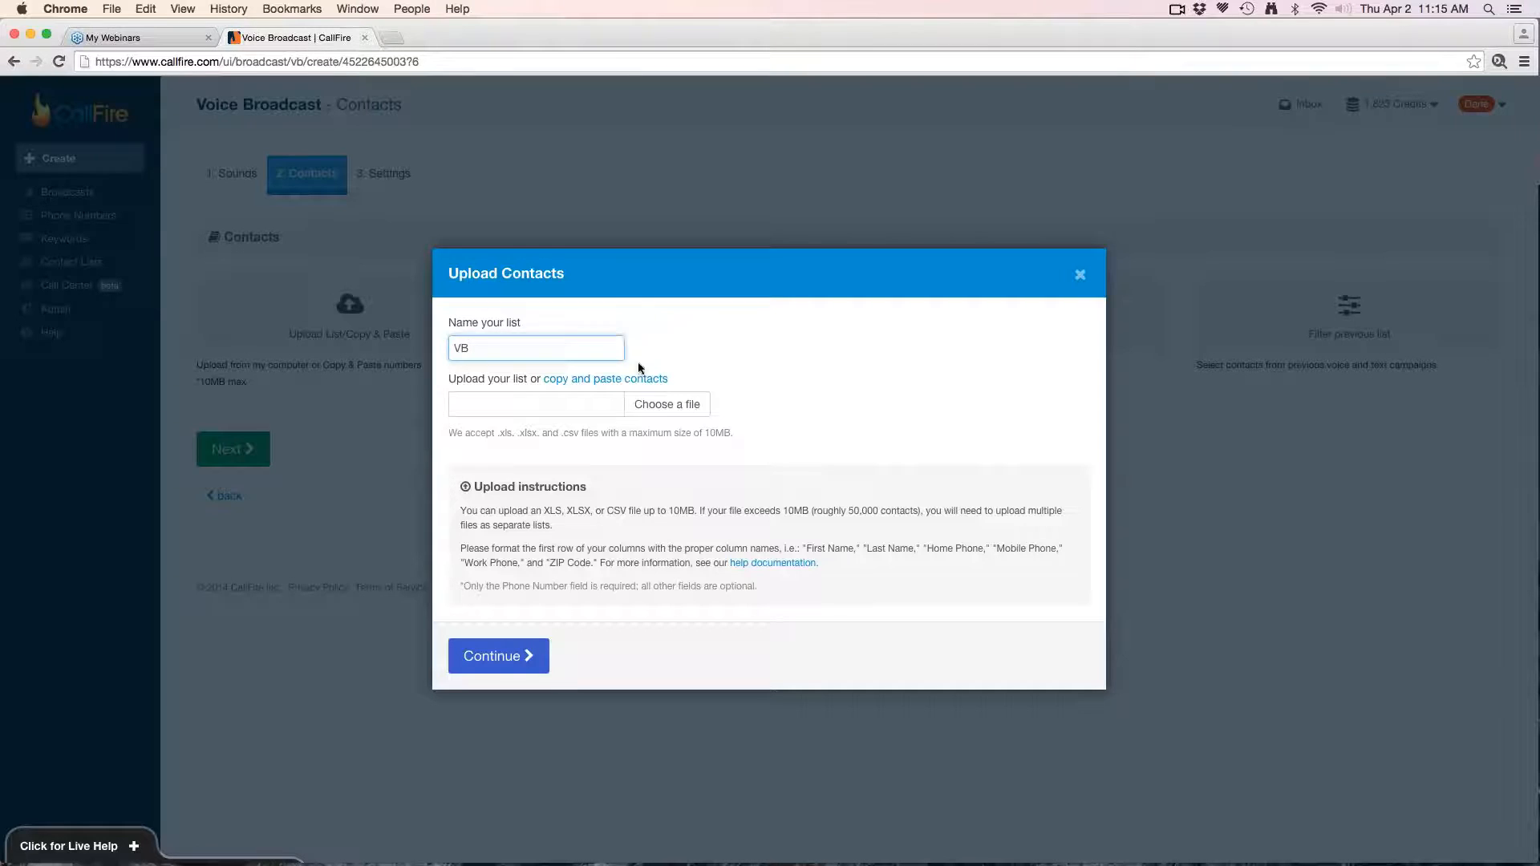
{"action": "left_click", "coordinate": [666, 404]}
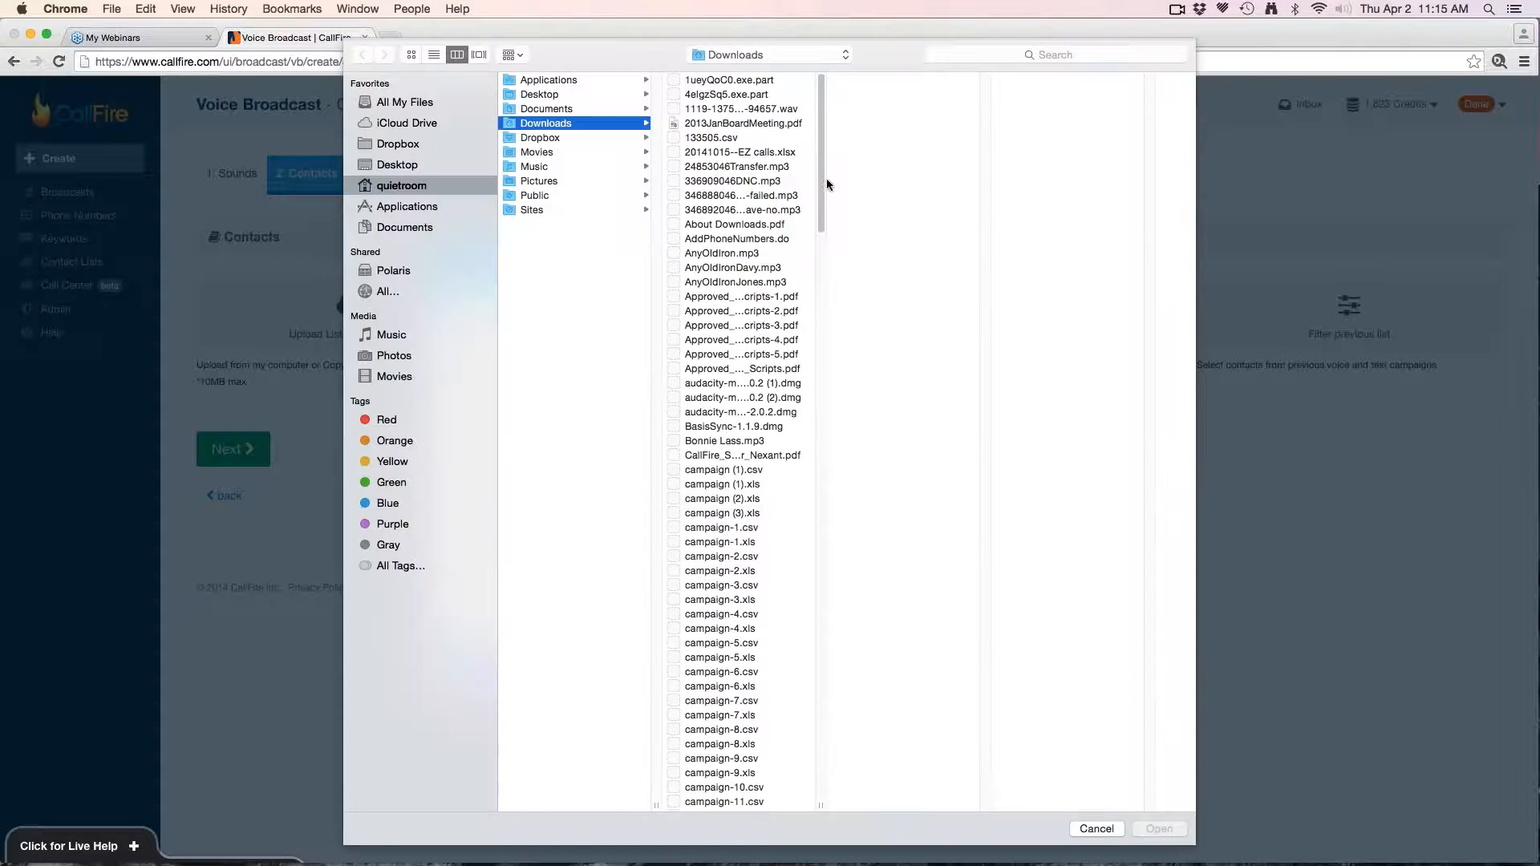
{"action": "left_click", "coordinate": [1055, 55]}
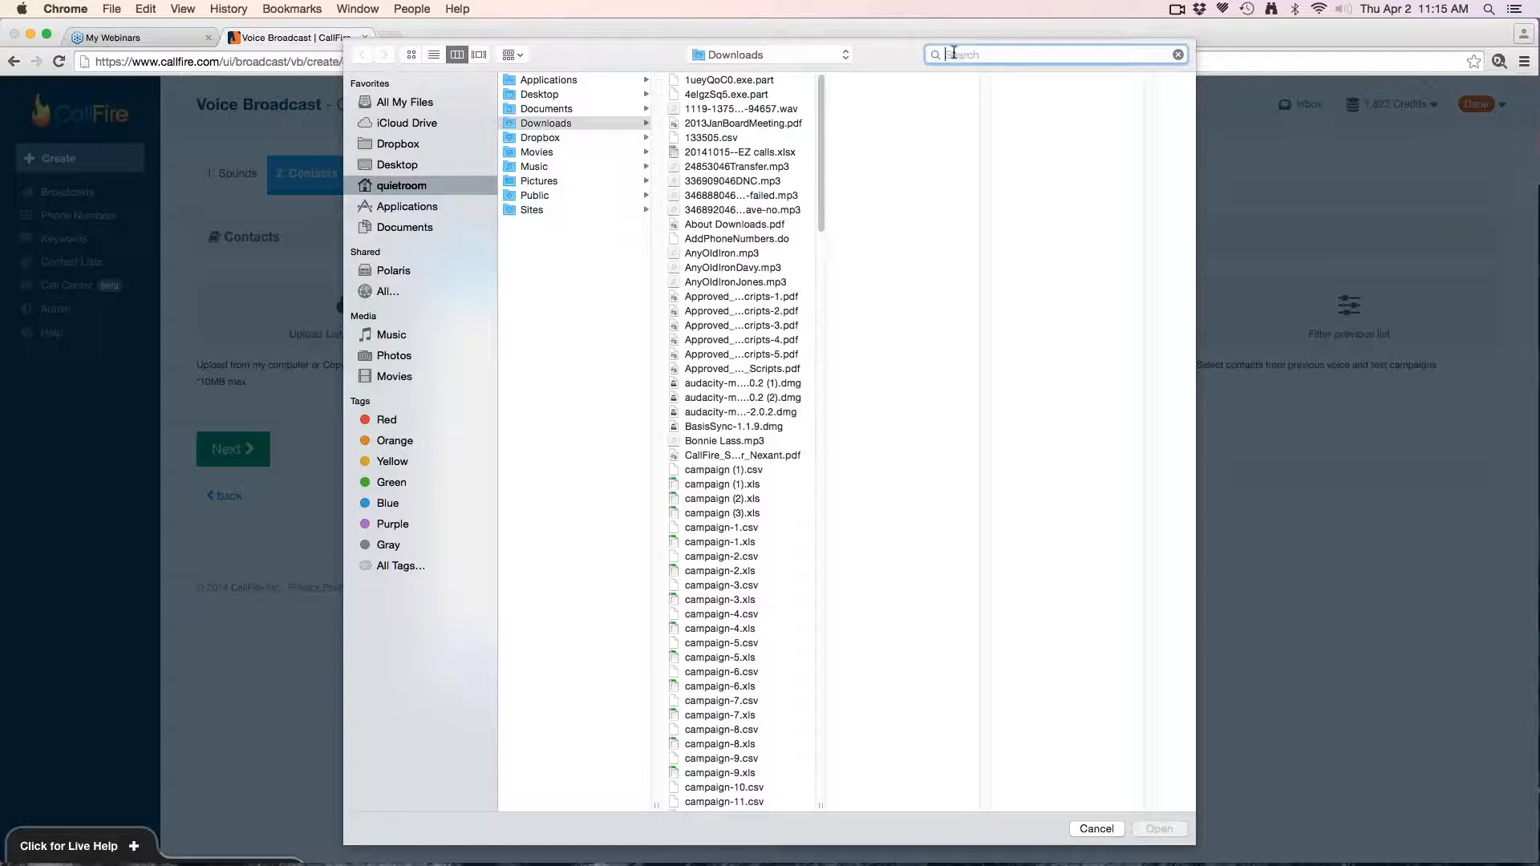
{"action": "type", "text": "Webinar"}
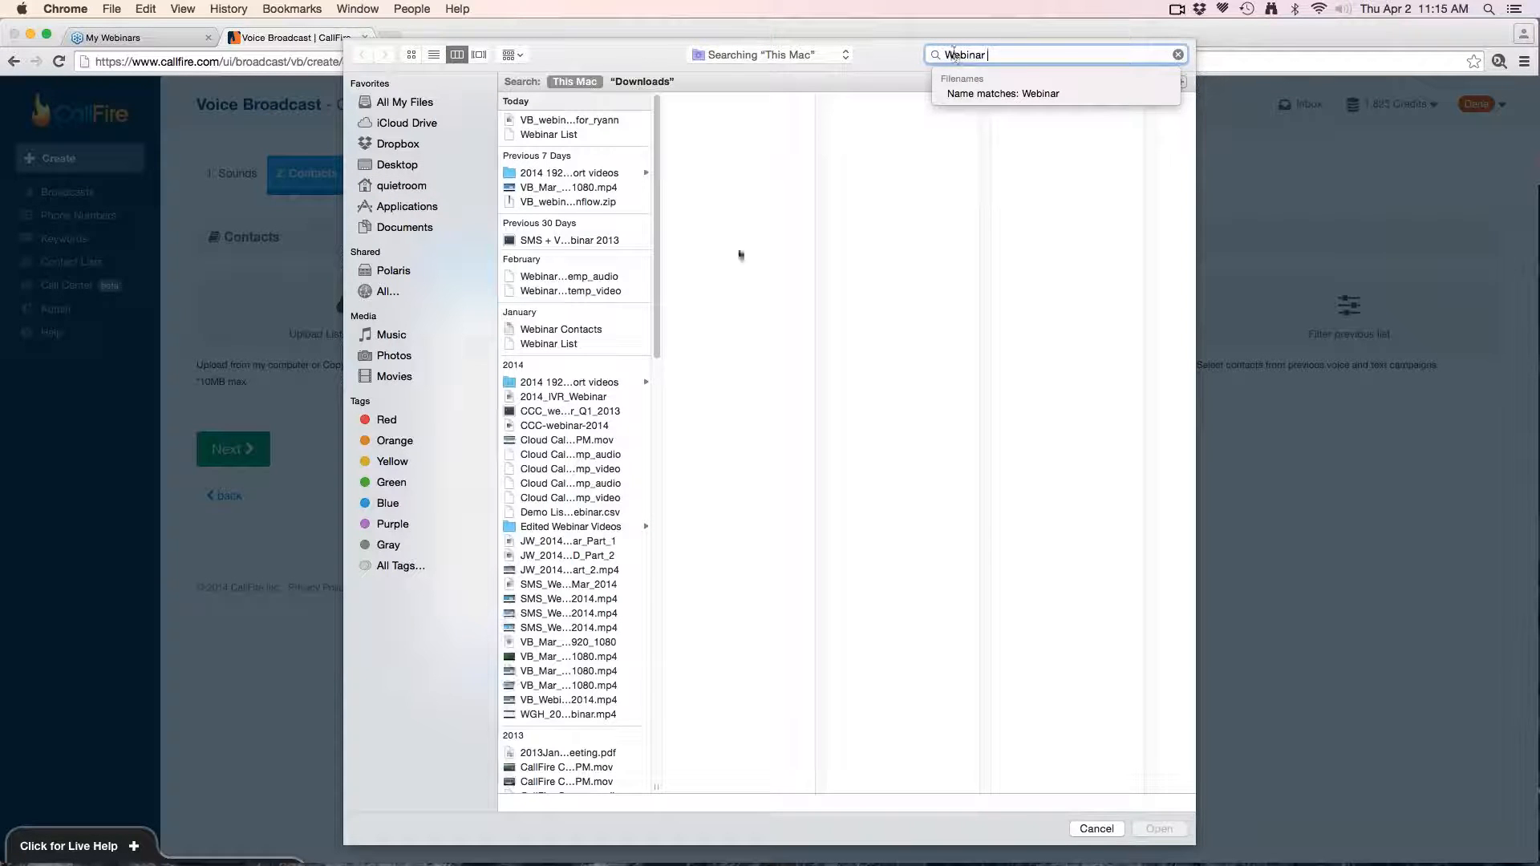
{"action": "left_click", "coordinate": [548, 343]}
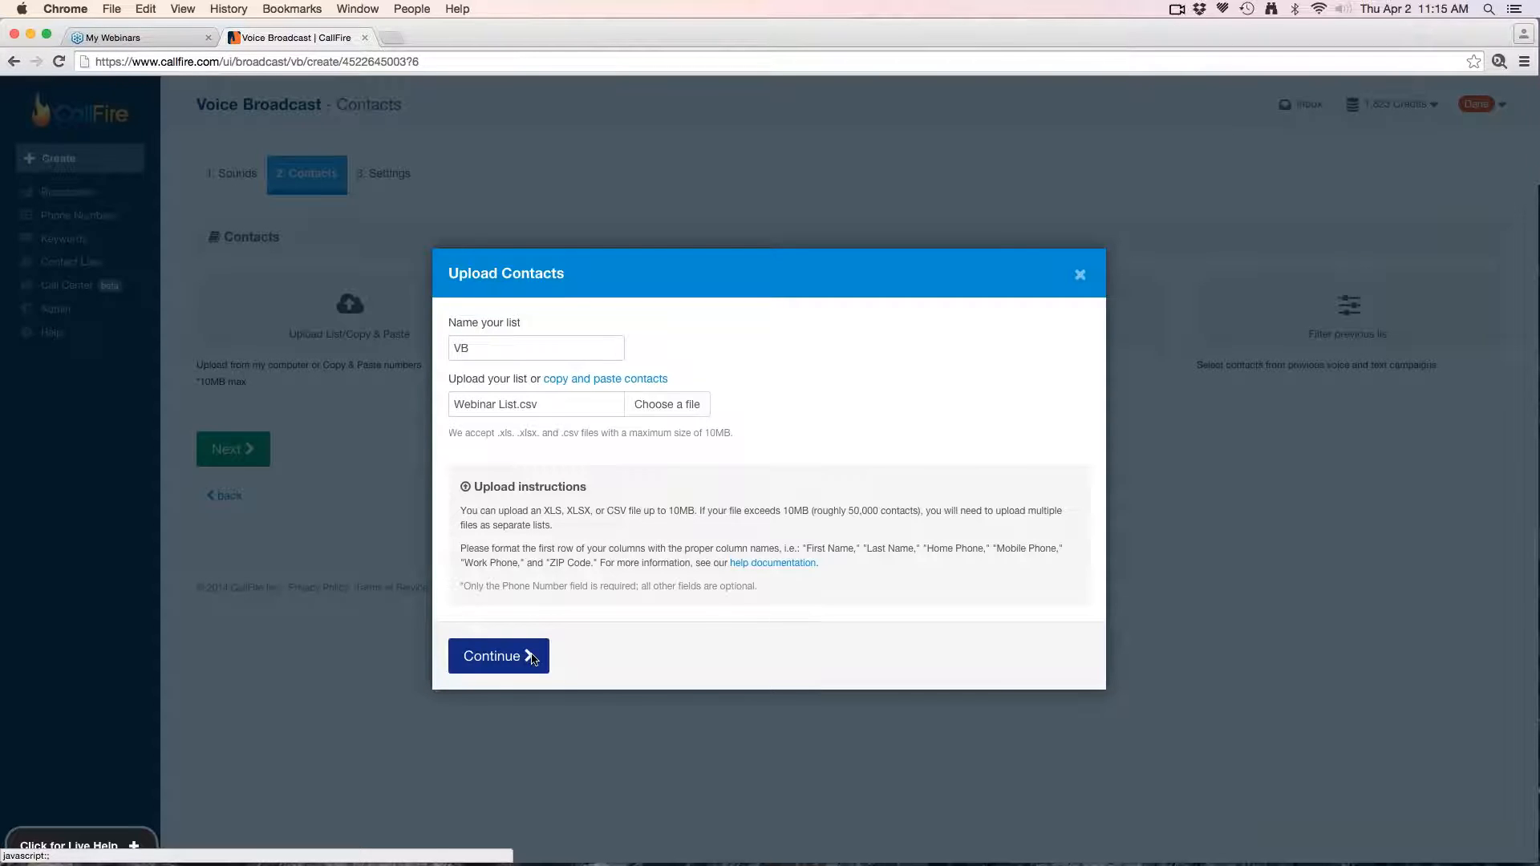
{"action": "left_click", "coordinate": [497, 656]}
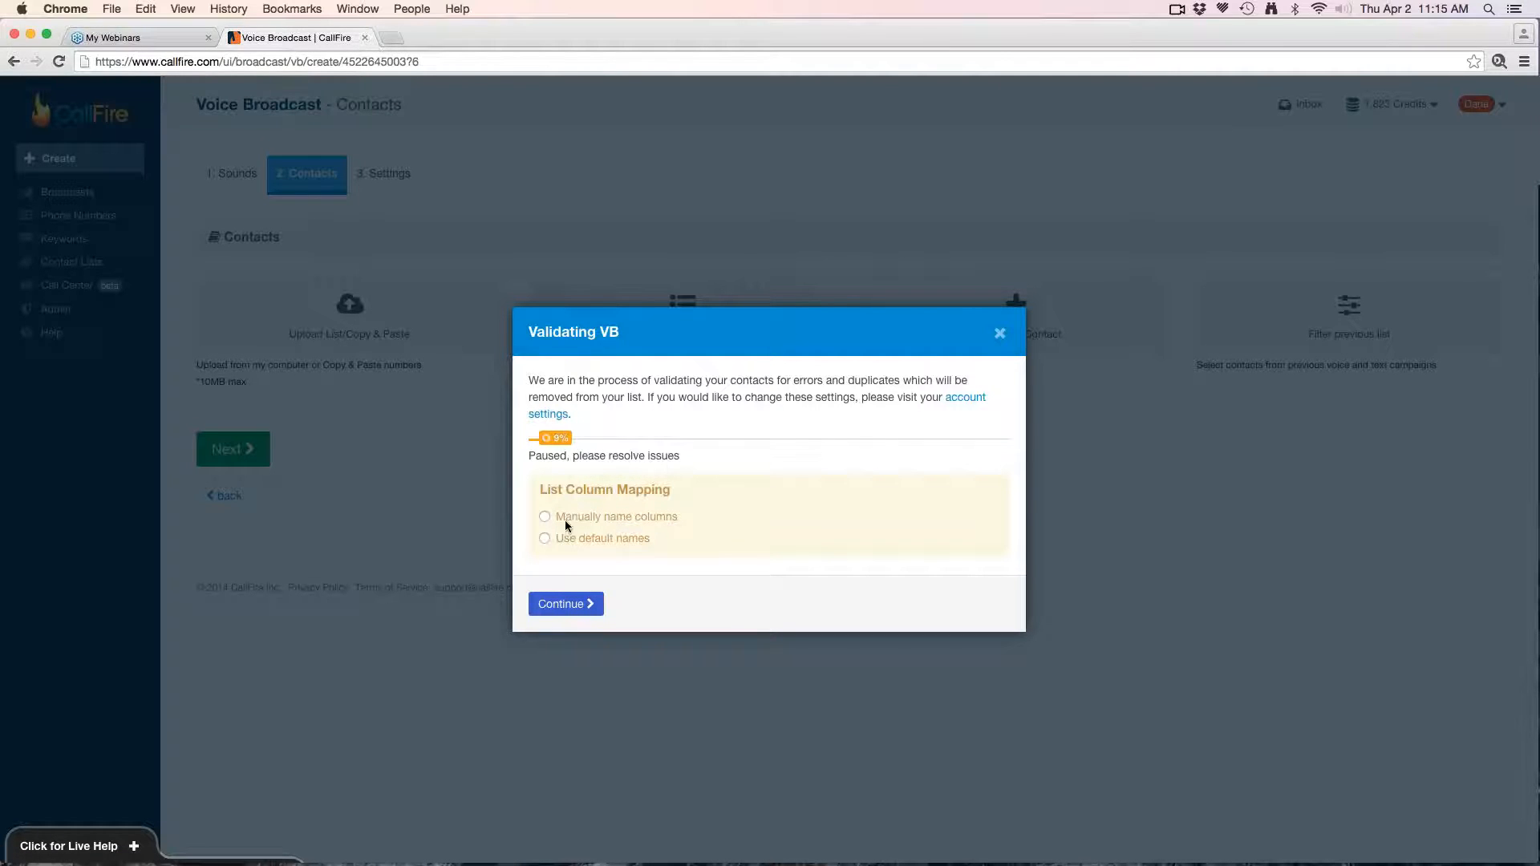
Choose manual column naming so the editor shows homePhone, firstName and lastName titles
{"action": "left_click", "coordinate": [544, 515]}
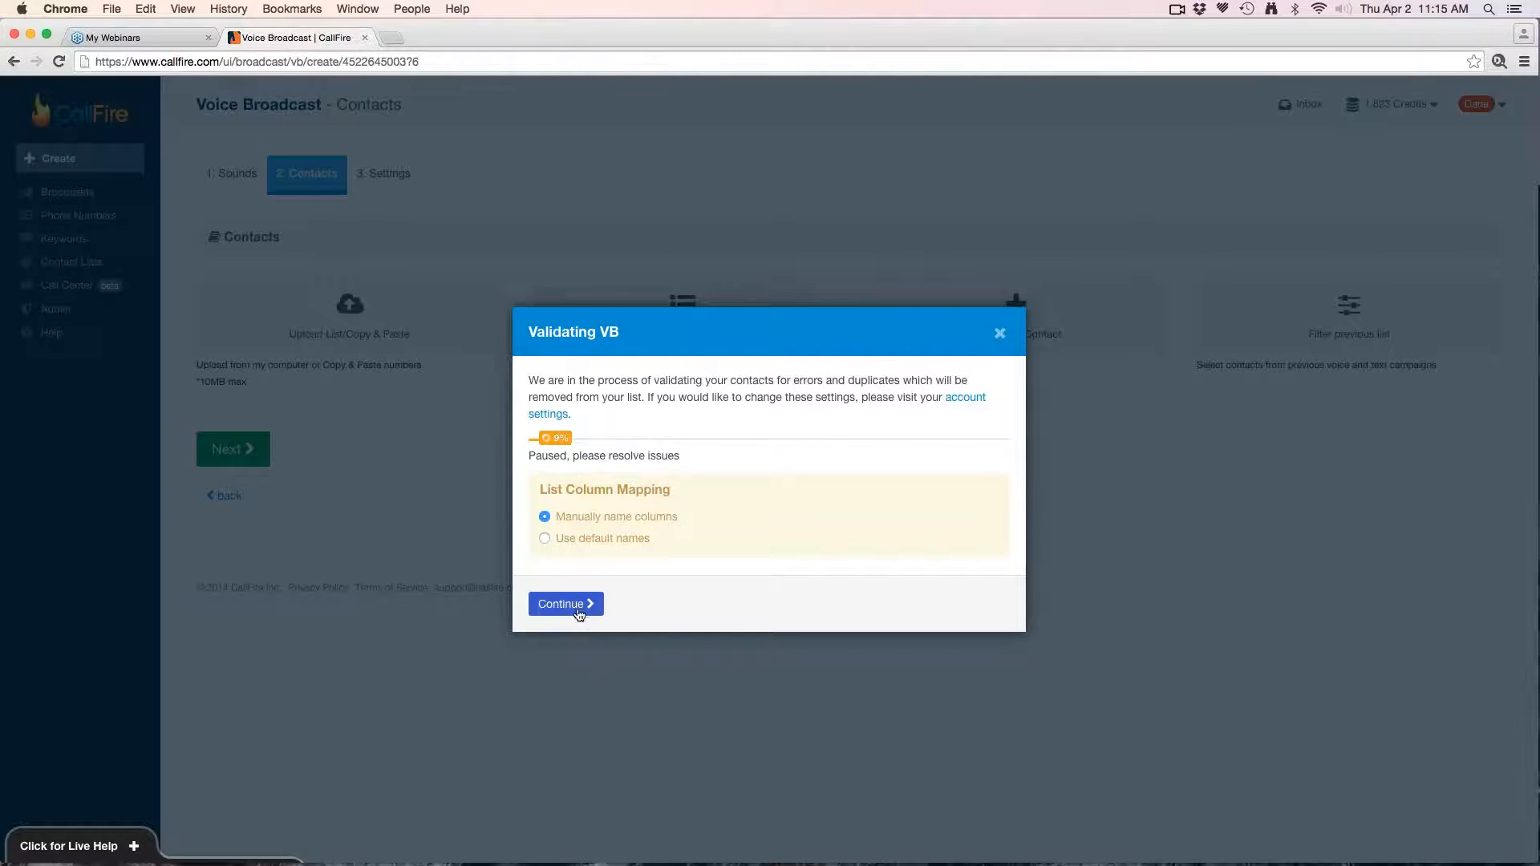
{"action": "left_click", "coordinate": [565, 603]}
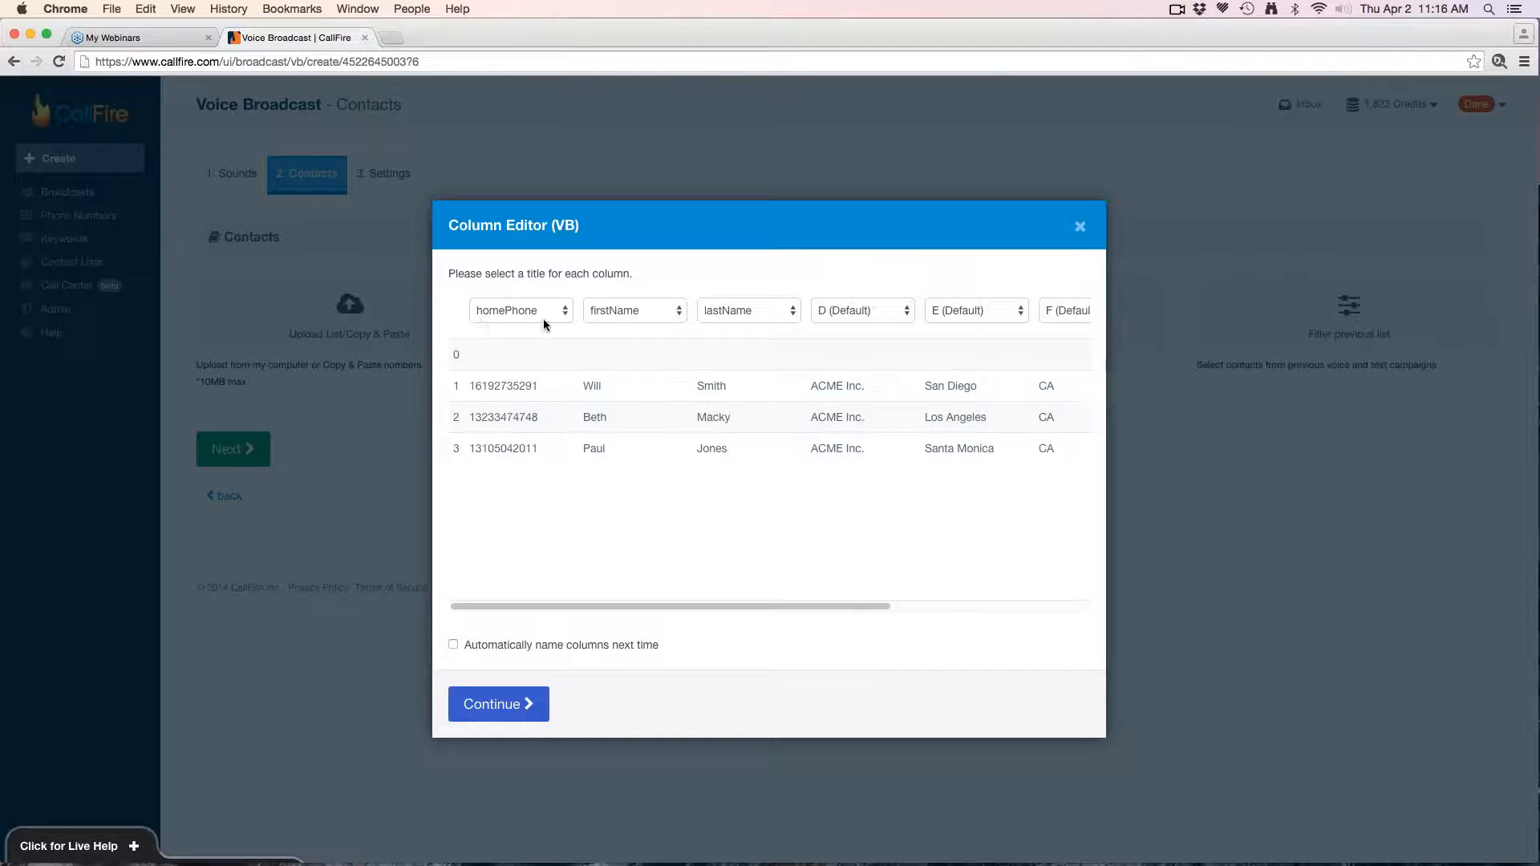
{"action": "mouse_move", "coordinate": [557, 566]}
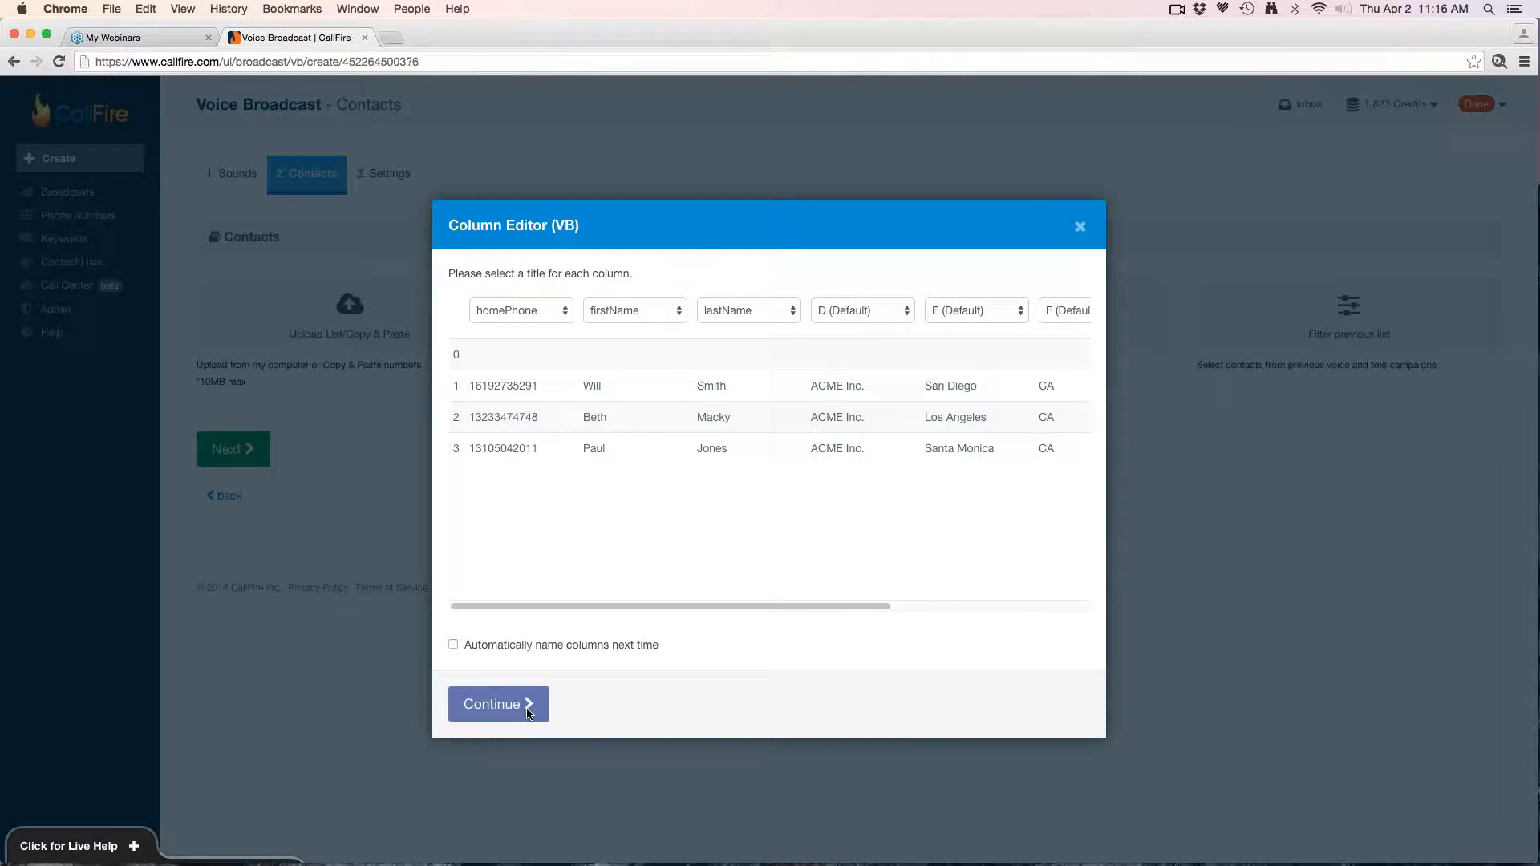
Accept the column titles, keep the existing conflicting contacts and agree to the Terms of Service
{"action": "left_click", "coordinate": [491, 704]}
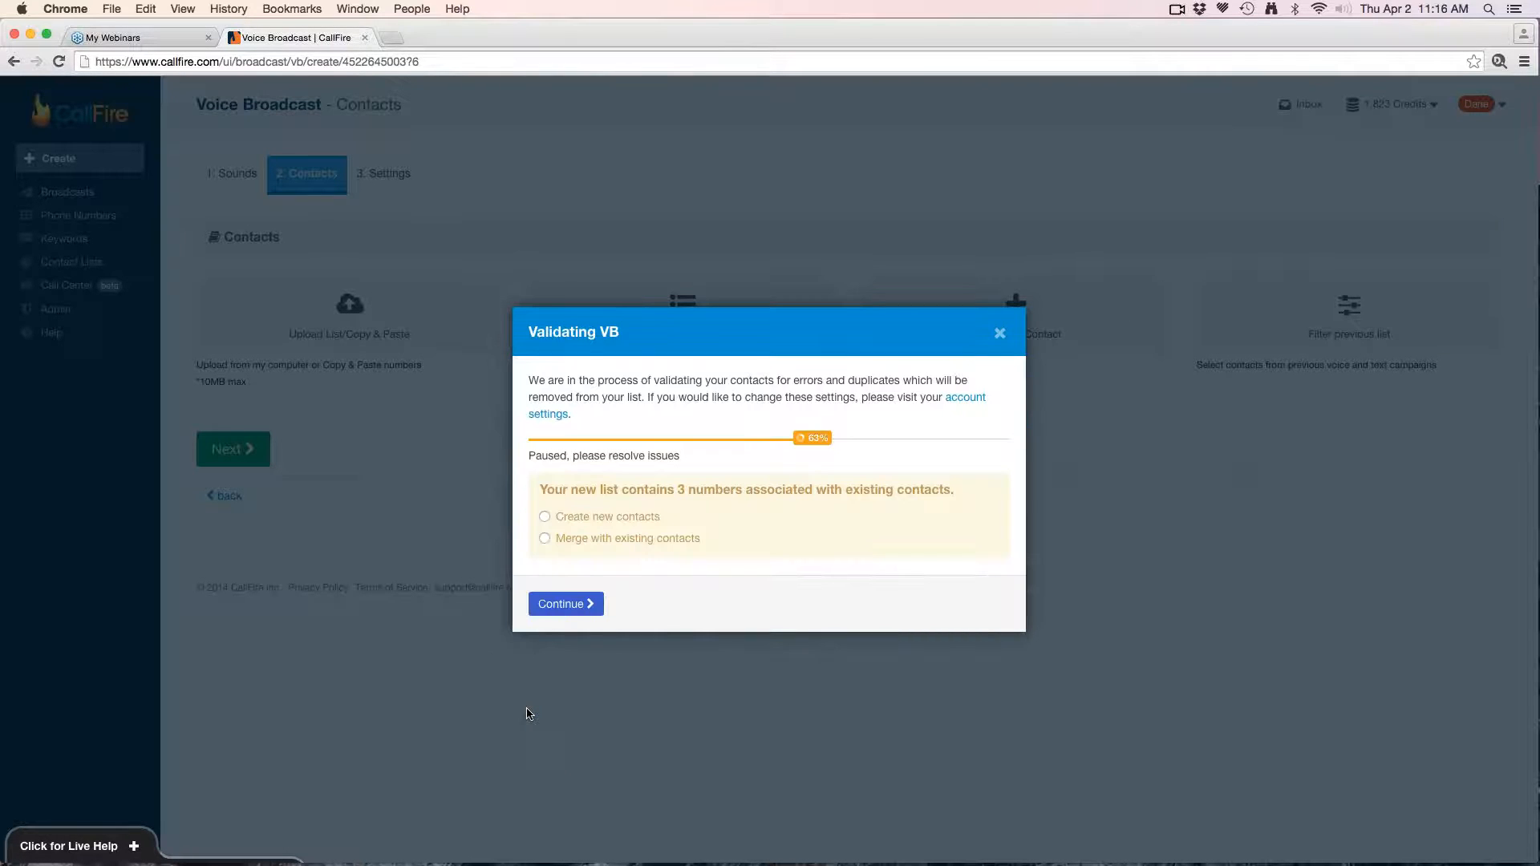
{"action": "mouse_move", "coordinate": [545, 684]}
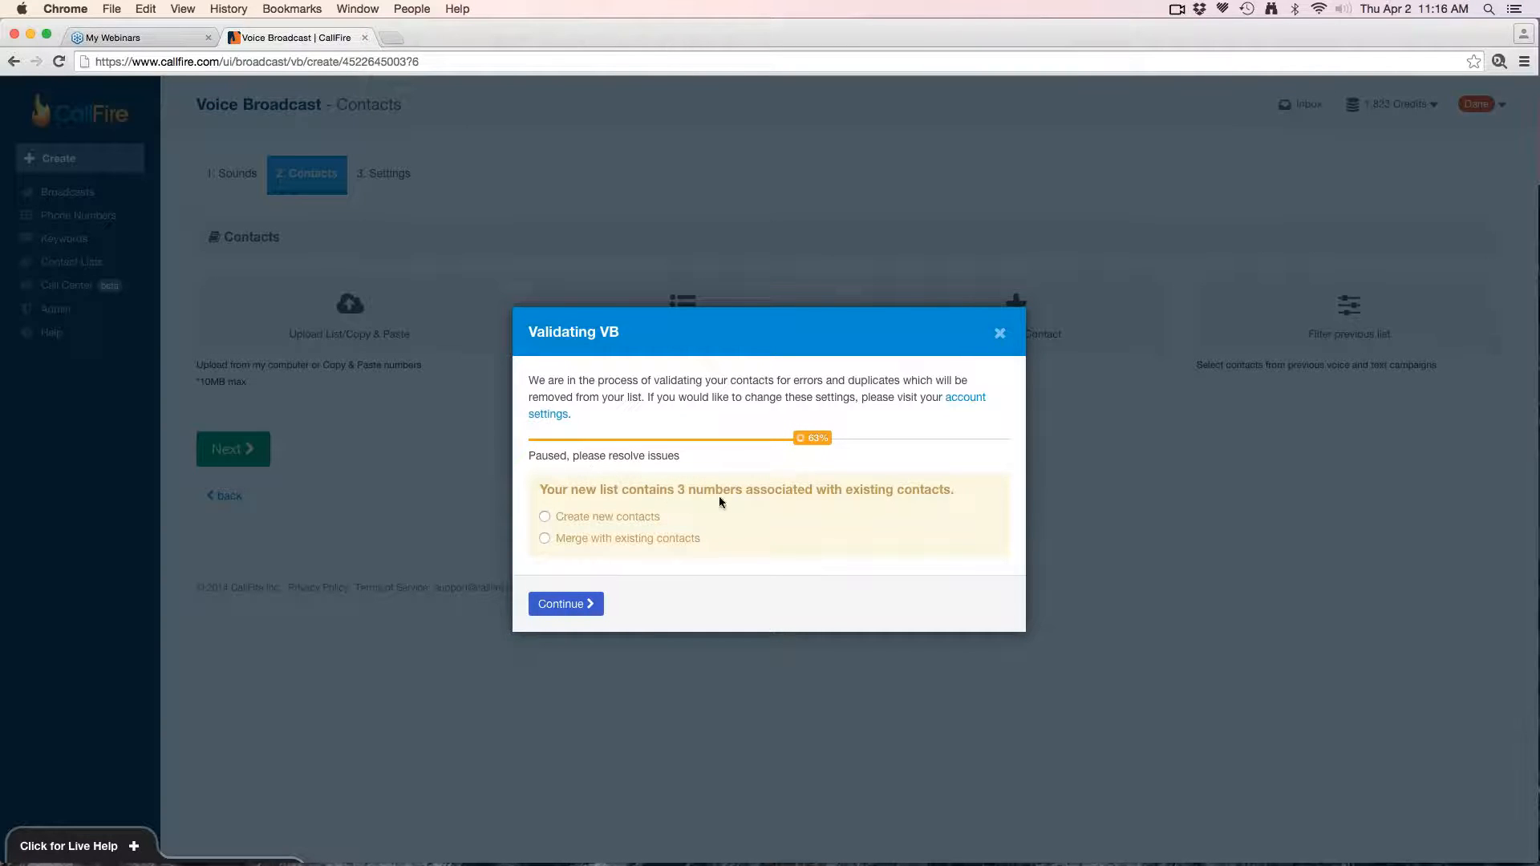
{"action": "mouse_move", "coordinate": [893, 480]}
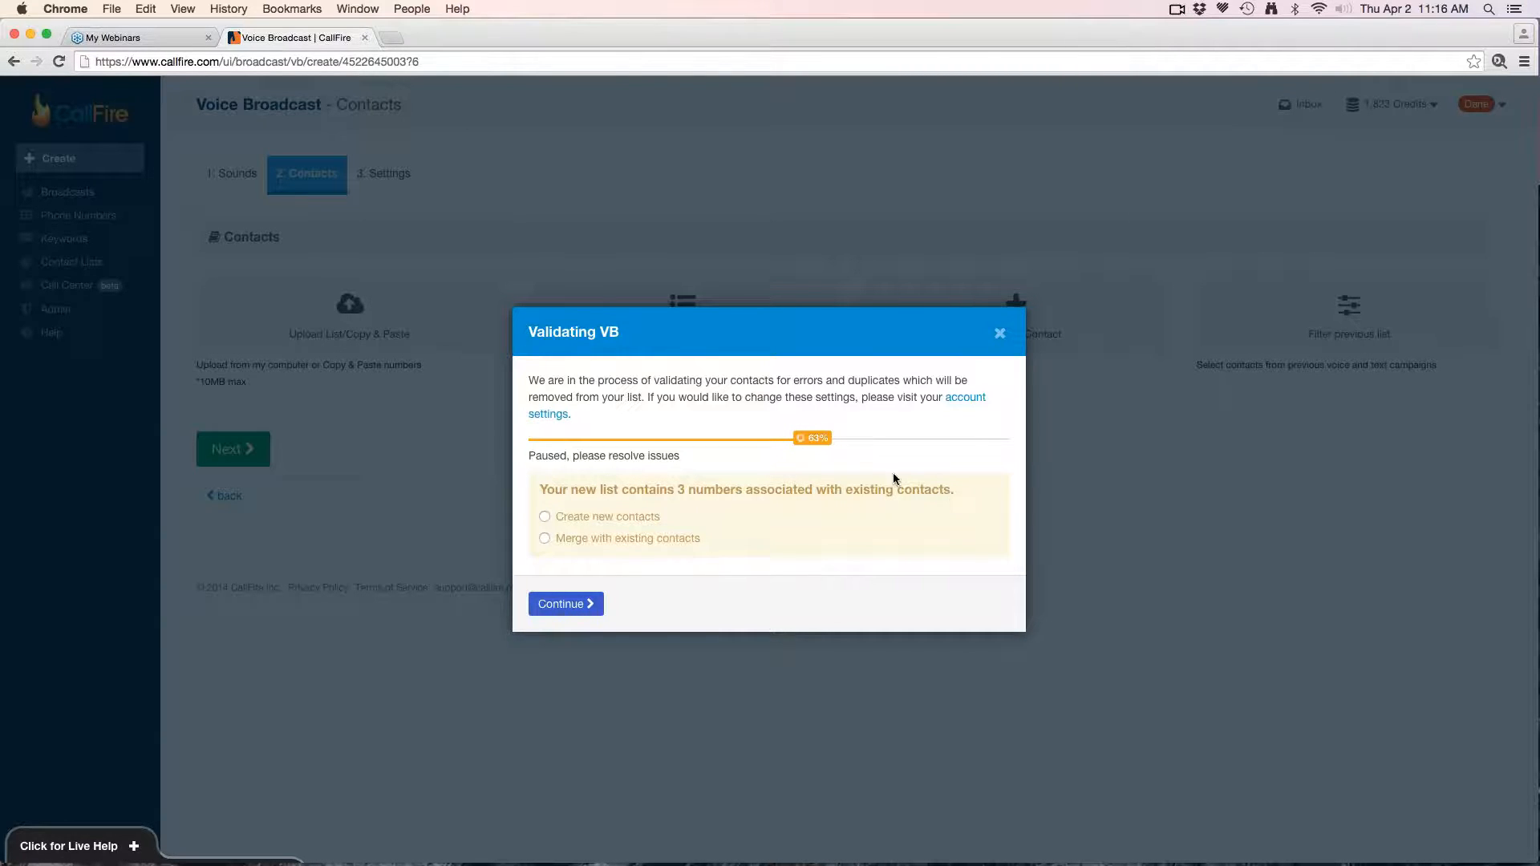
{"action": "mouse_move", "coordinate": [535, 480]}
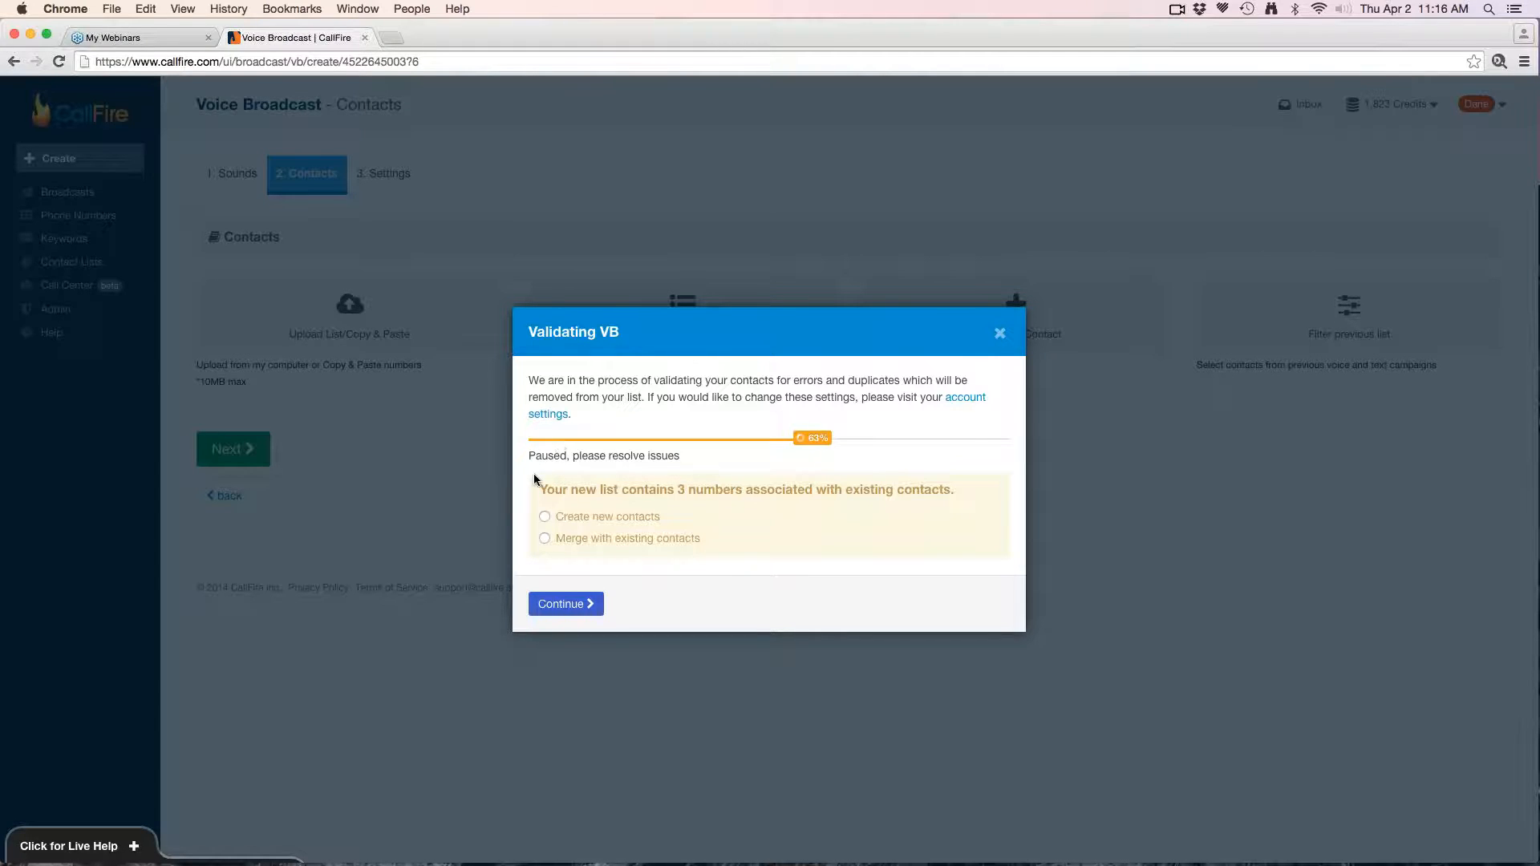
{"action": "left_click", "coordinate": [544, 516]}
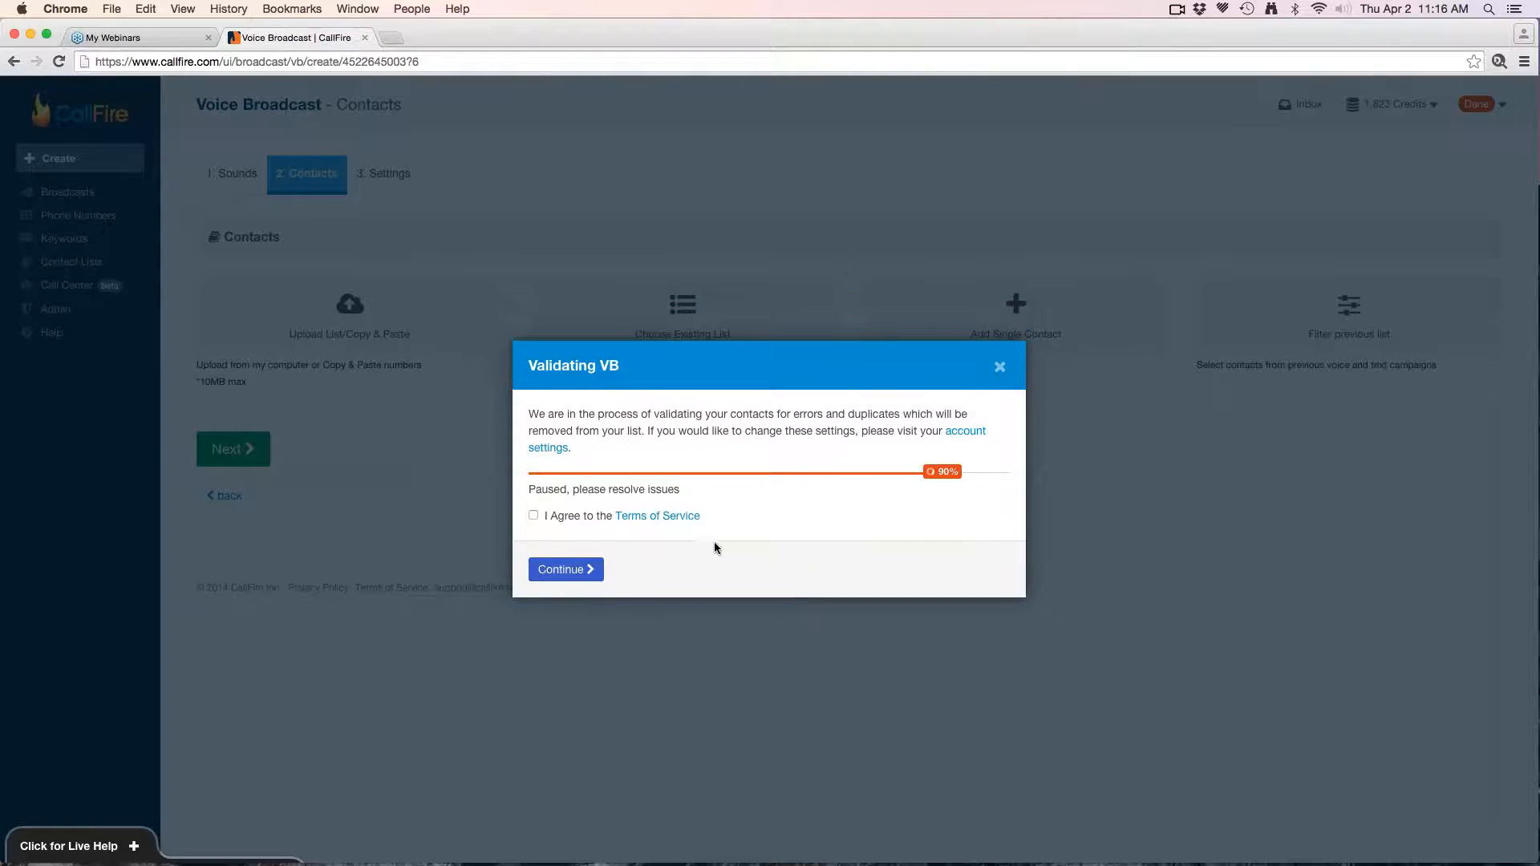
{"action": "mouse_move", "coordinate": [790, 406]}
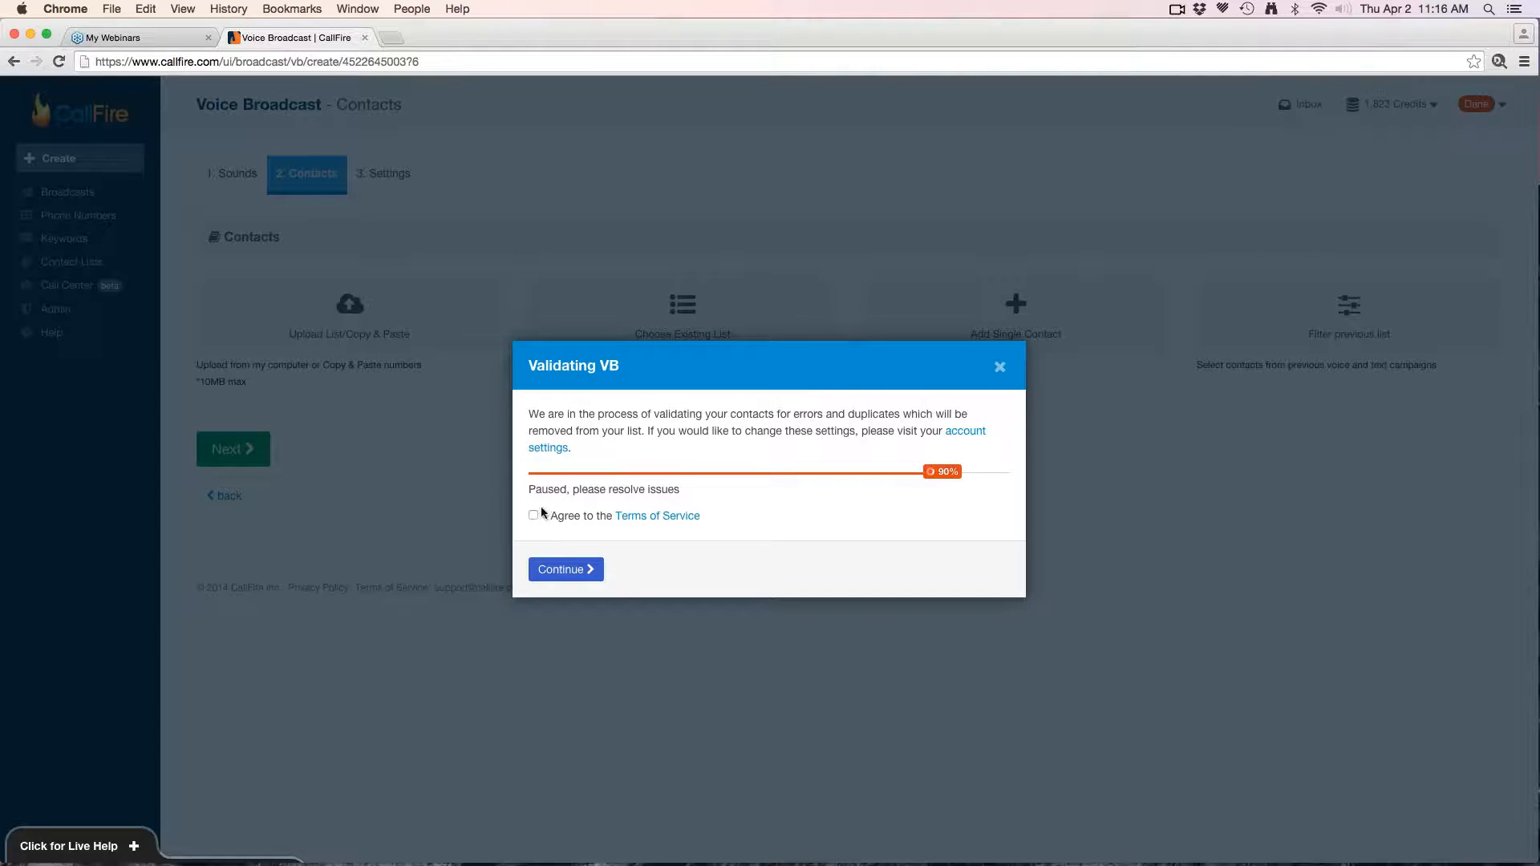
{"action": "left_click", "coordinate": [532, 515]}
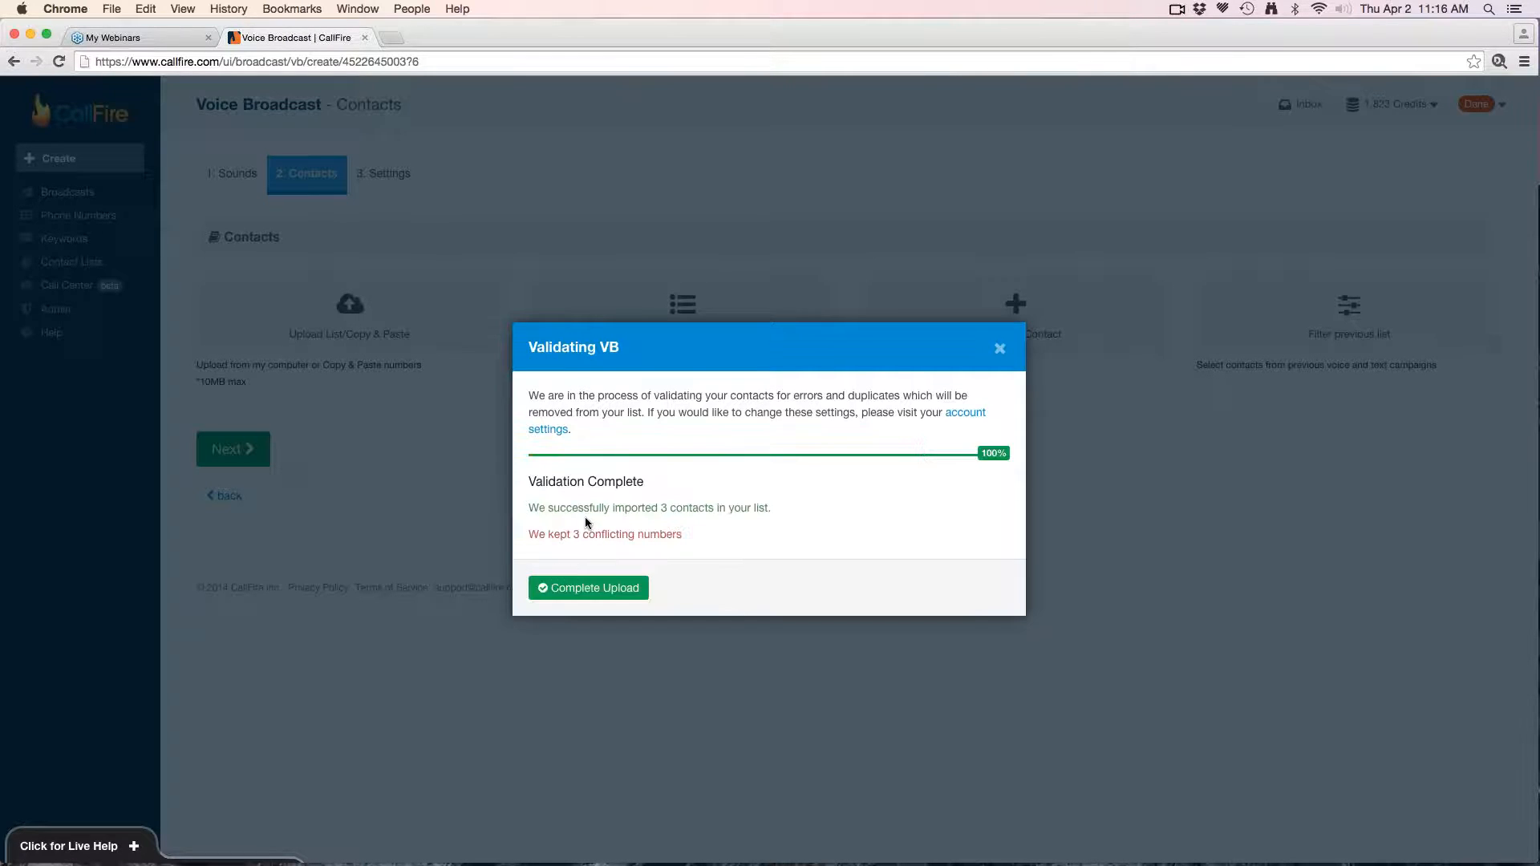
Complete the VB list upload of 3 contacts and move to the Settings step
{"action": "left_click", "coordinate": [589, 588]}
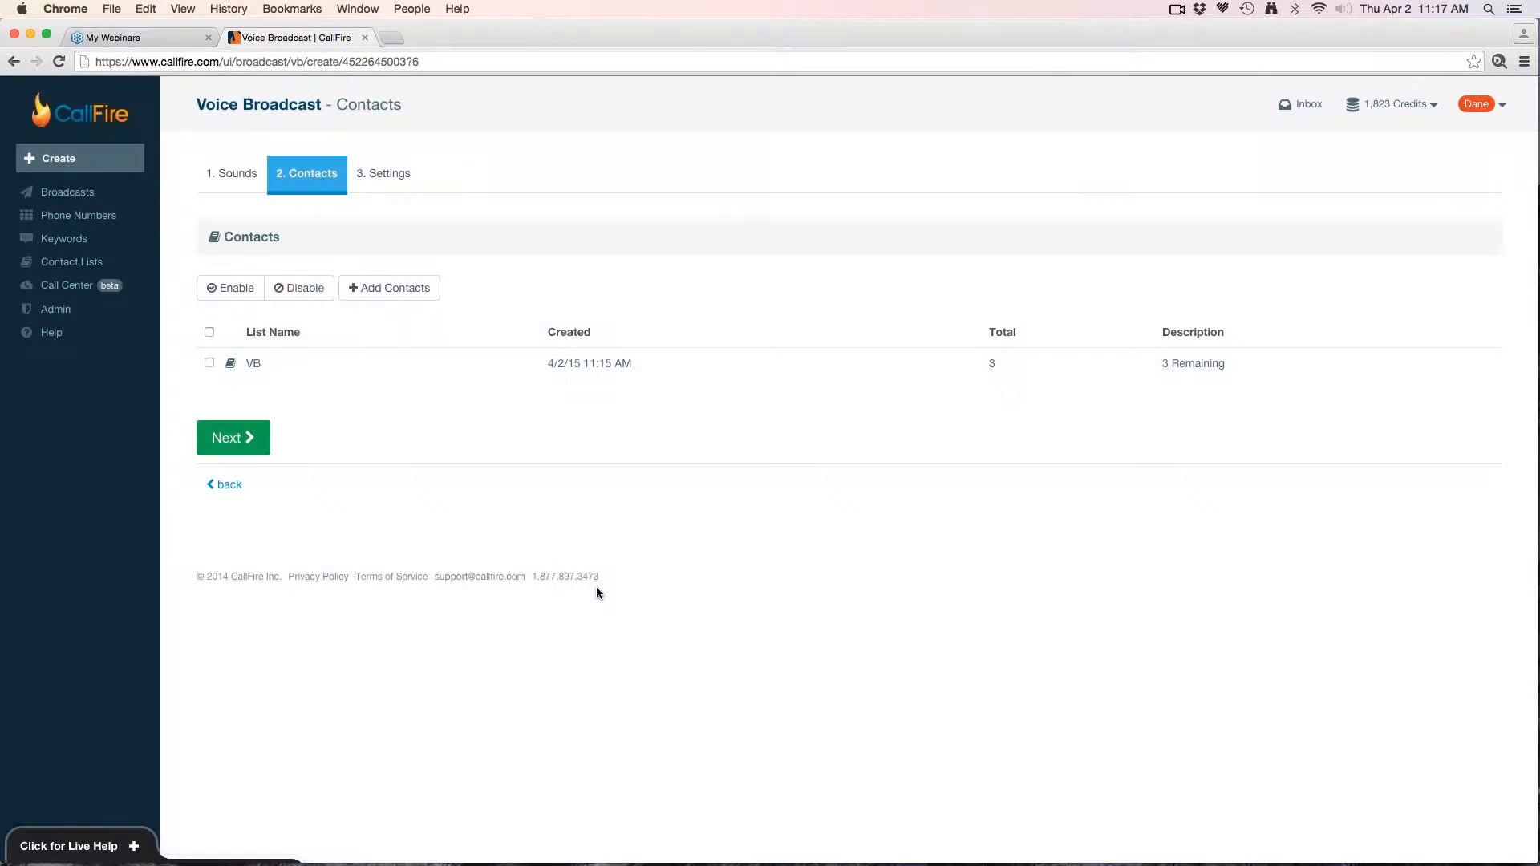
{"action": "mouse_move", "coordinate": [398, 551]}
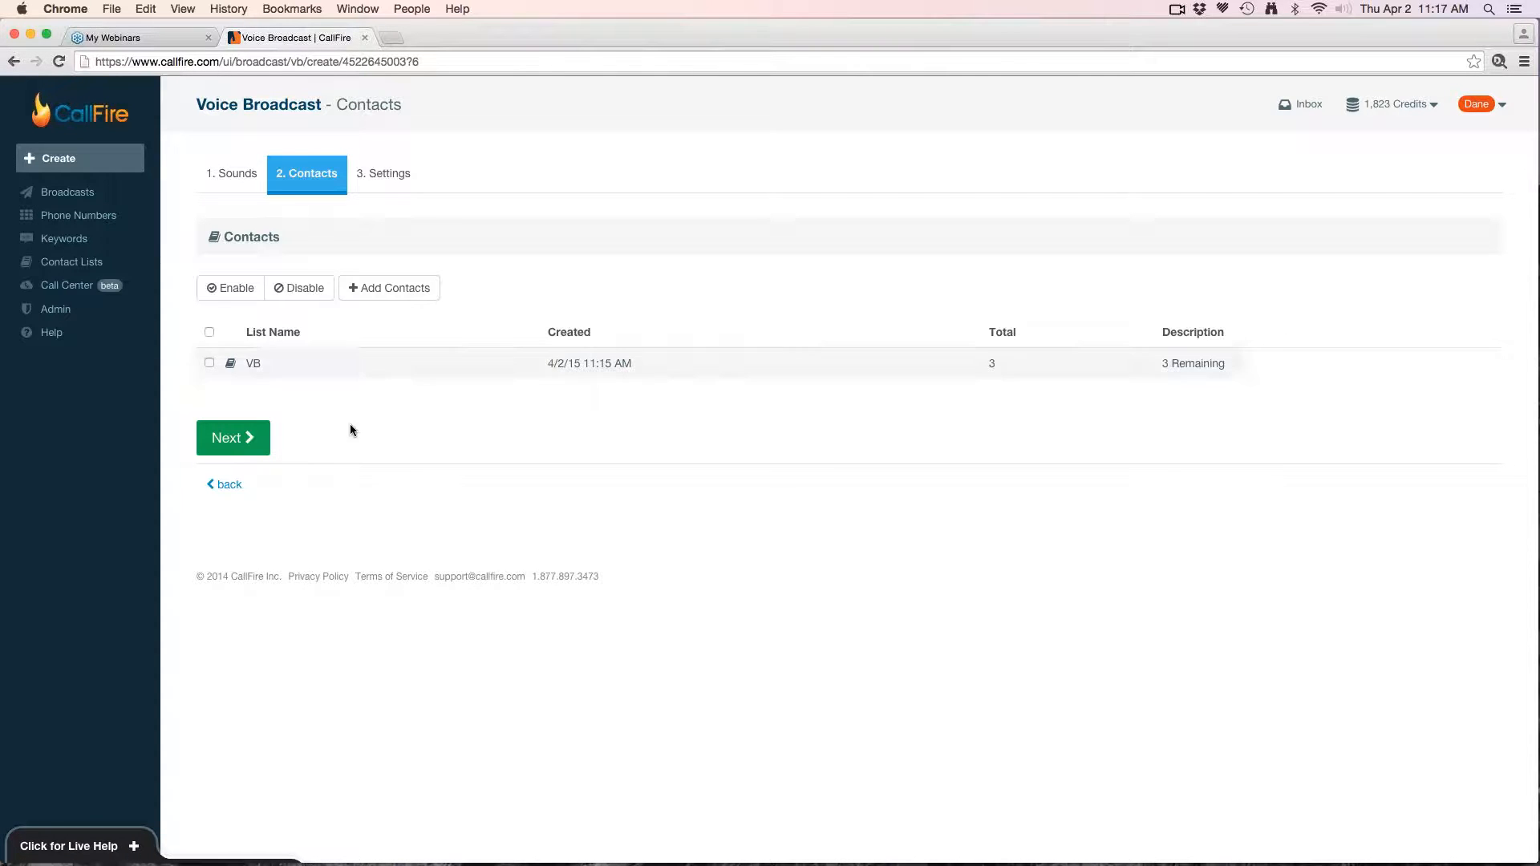
{"action": "left_click", "coordinate": [231, 436]}
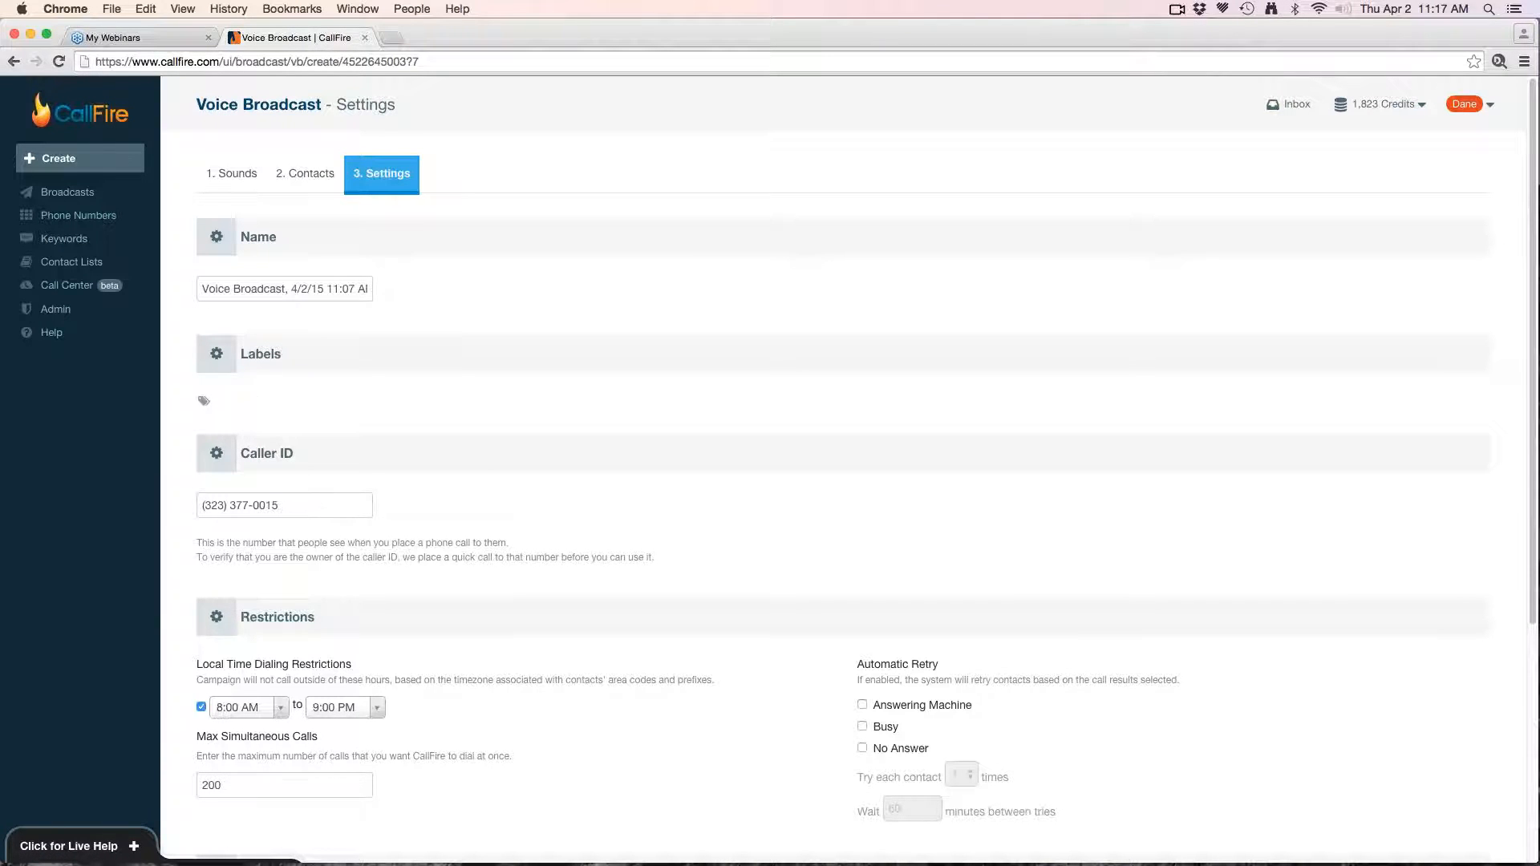
Replace the default date-stamped broadcast name with 'VB Tutorial'
{"action": "triple_click", "coordinate": [284, 289]}
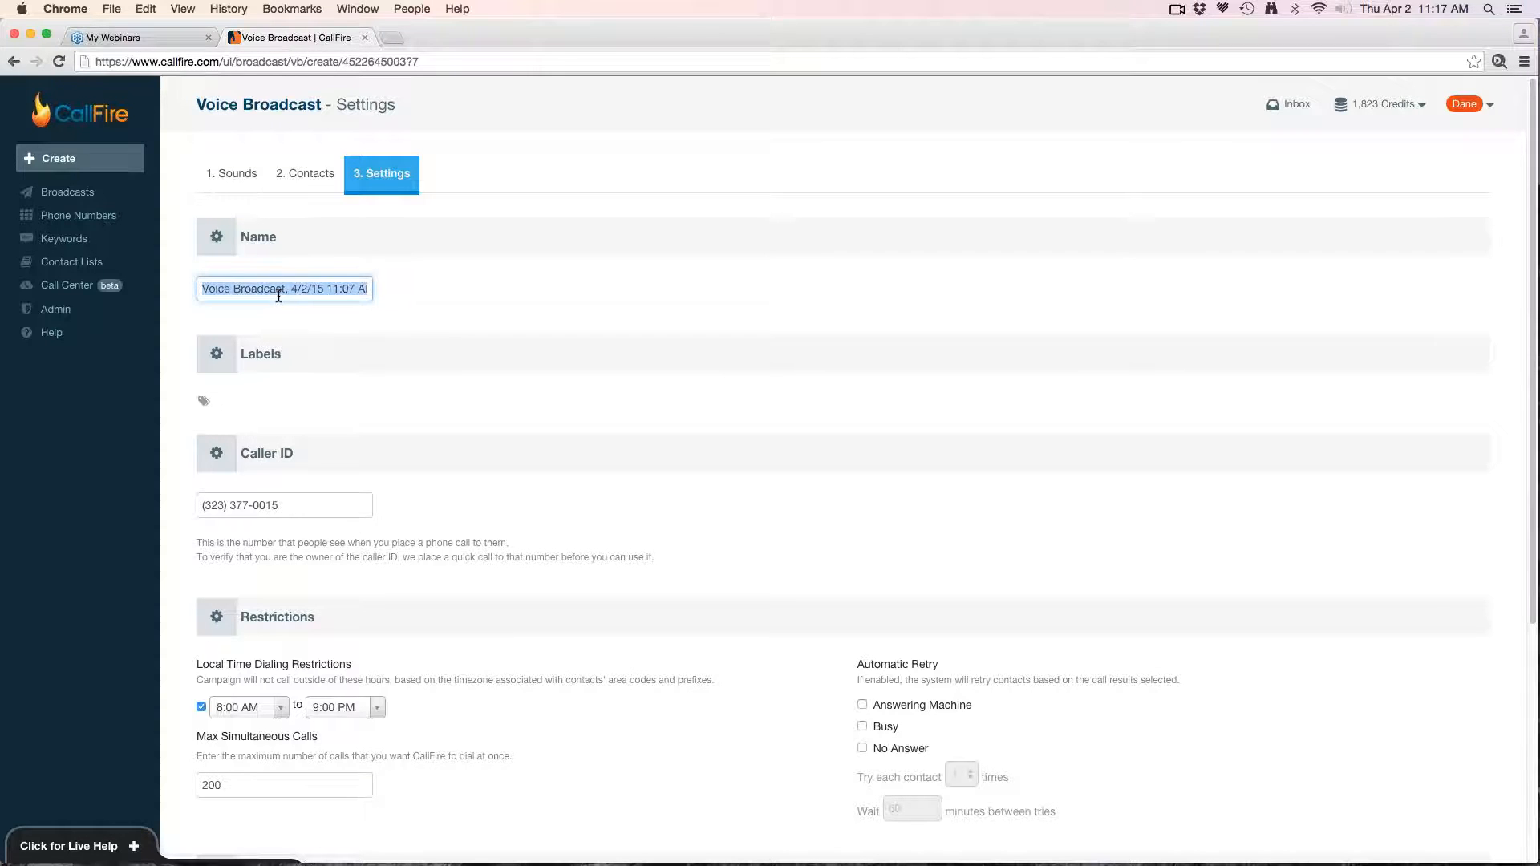
{"action": "type", "text": "V"}
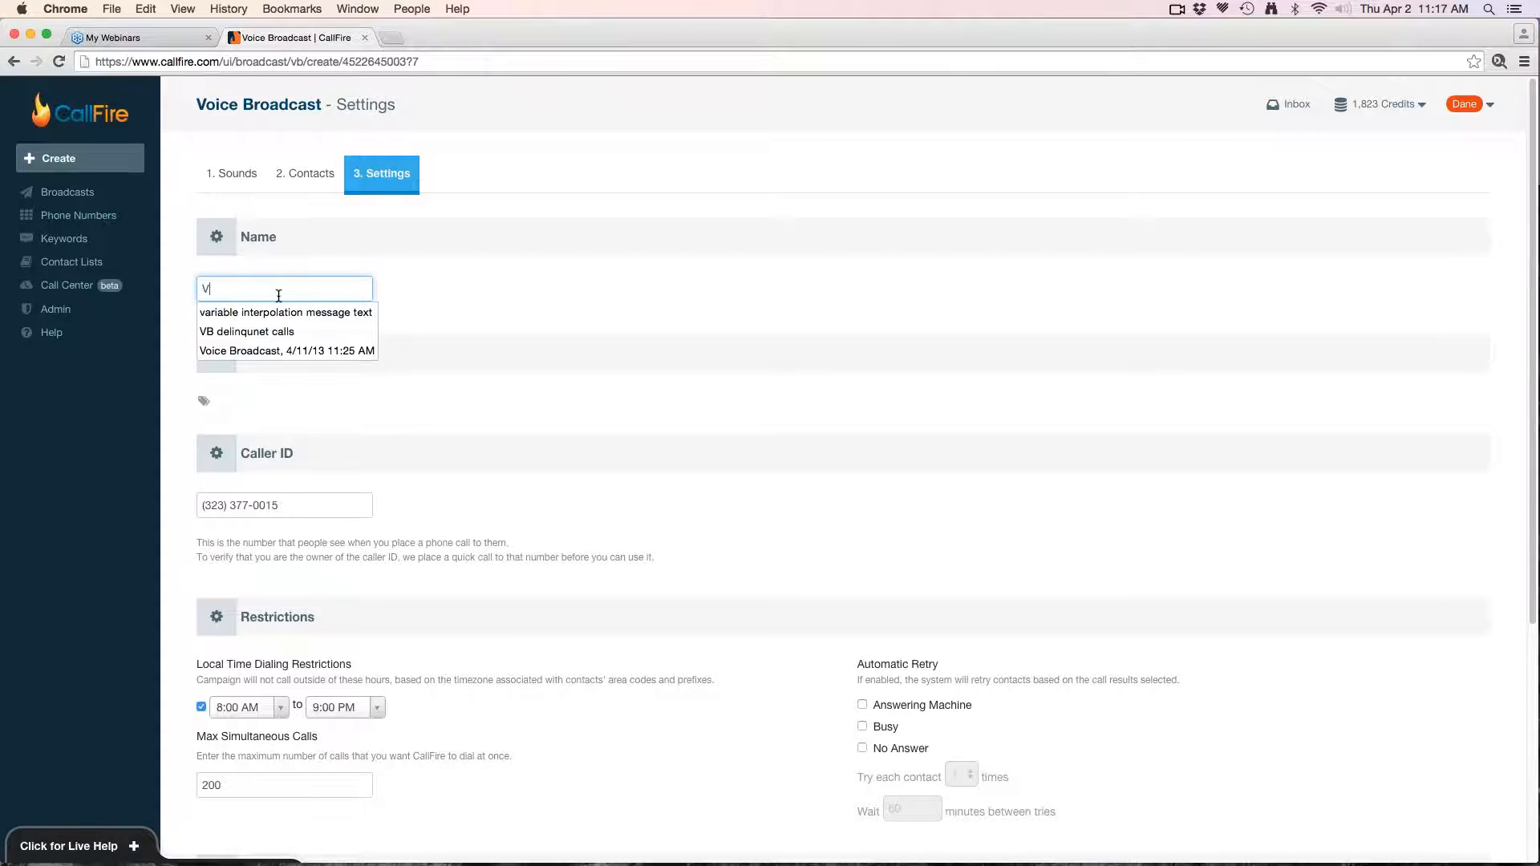
{"action": "type", "text": "B 4/"}
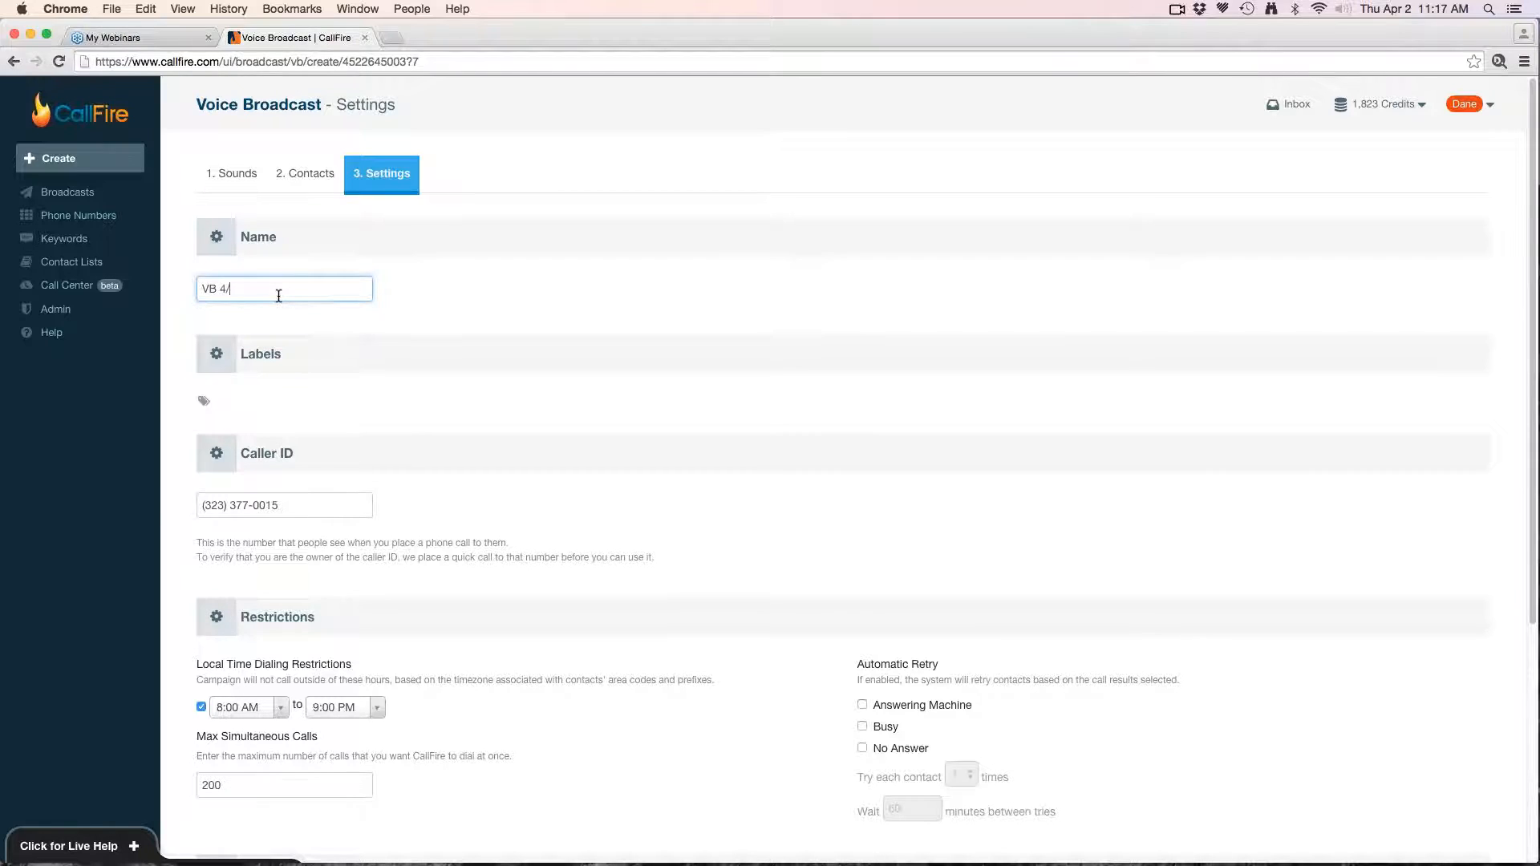
{"action": "type", "text": "2"}
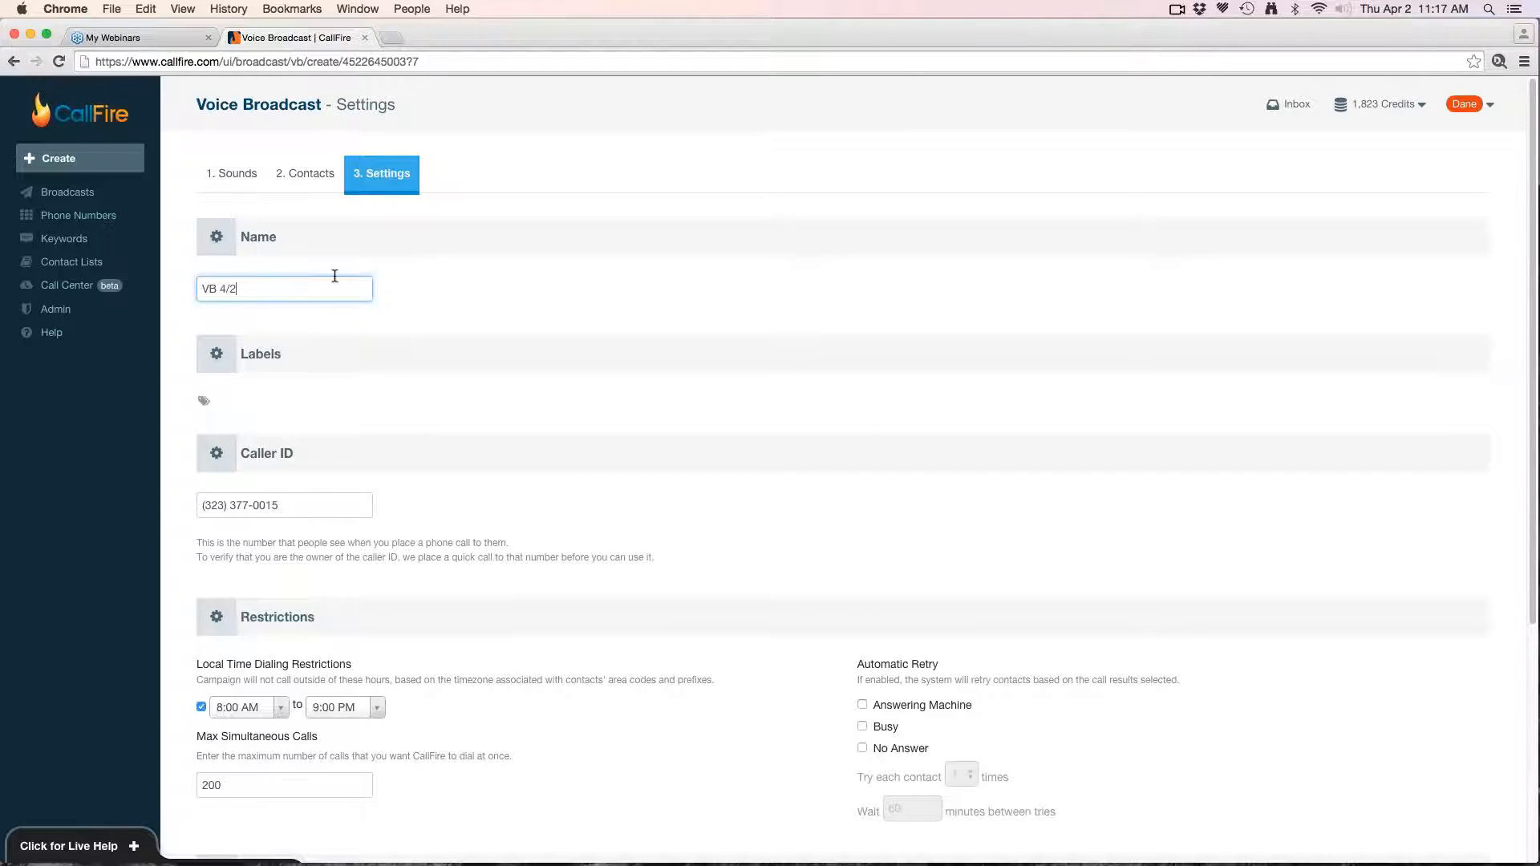
{"action": "type", "text": "VB T"}
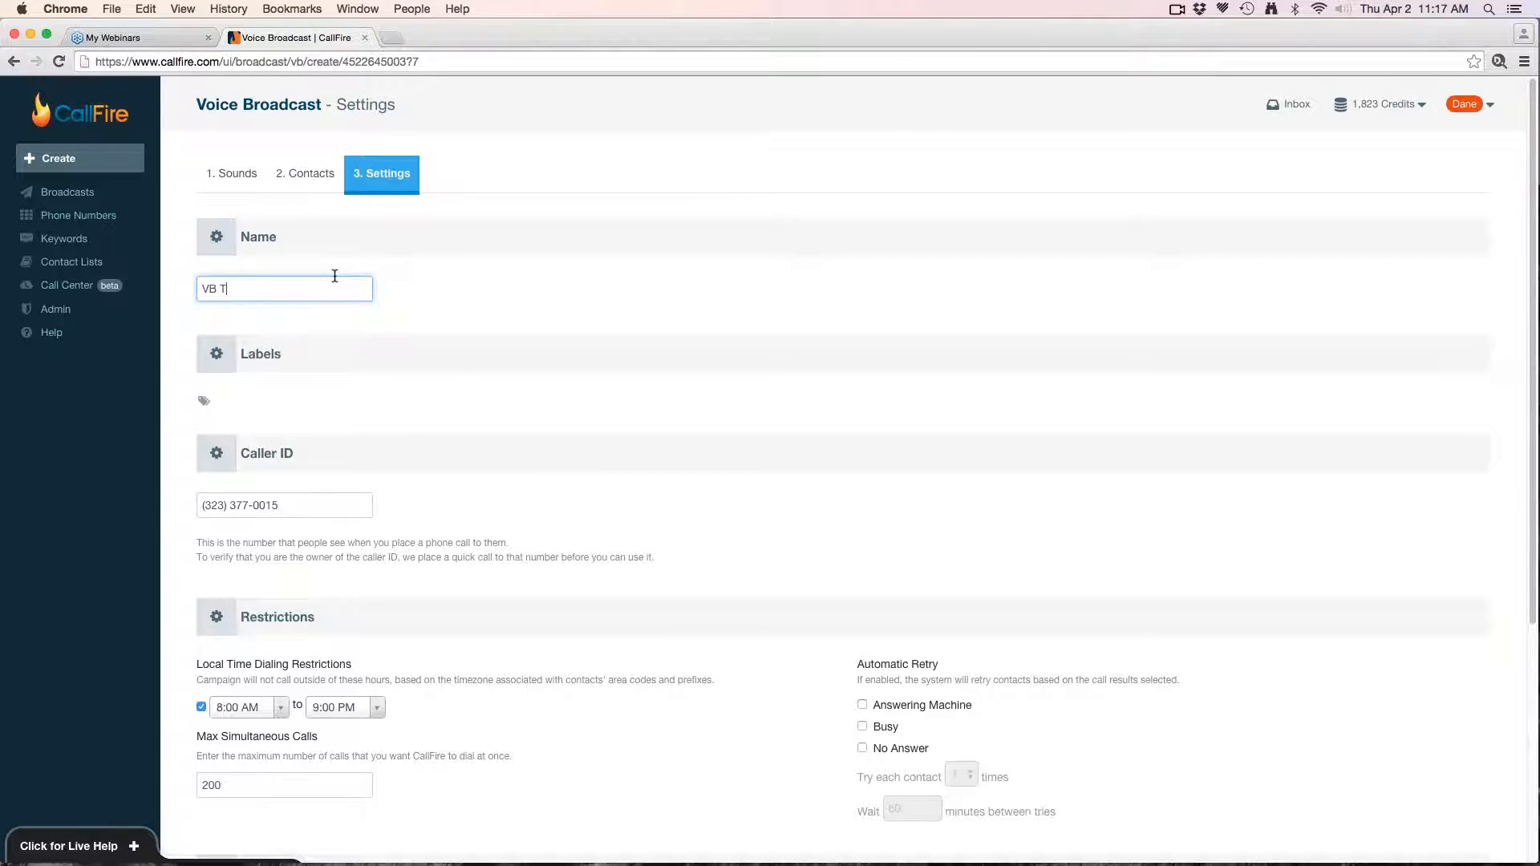
{"action": "type", "text": "utorial"}
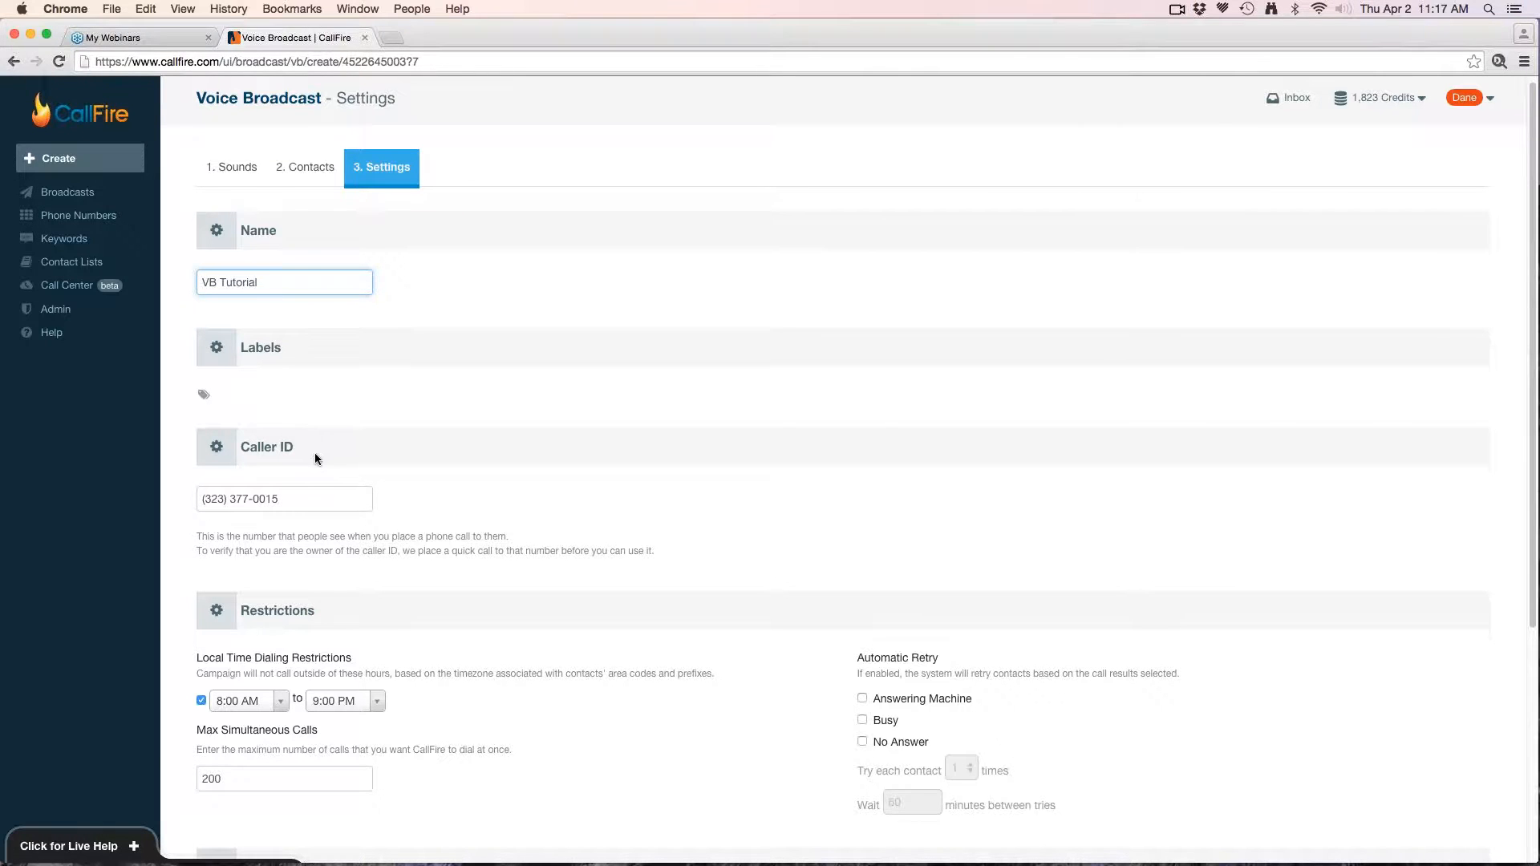
{"action": "scroll", "scroll_direction": "down", "scroll_amount": 3}
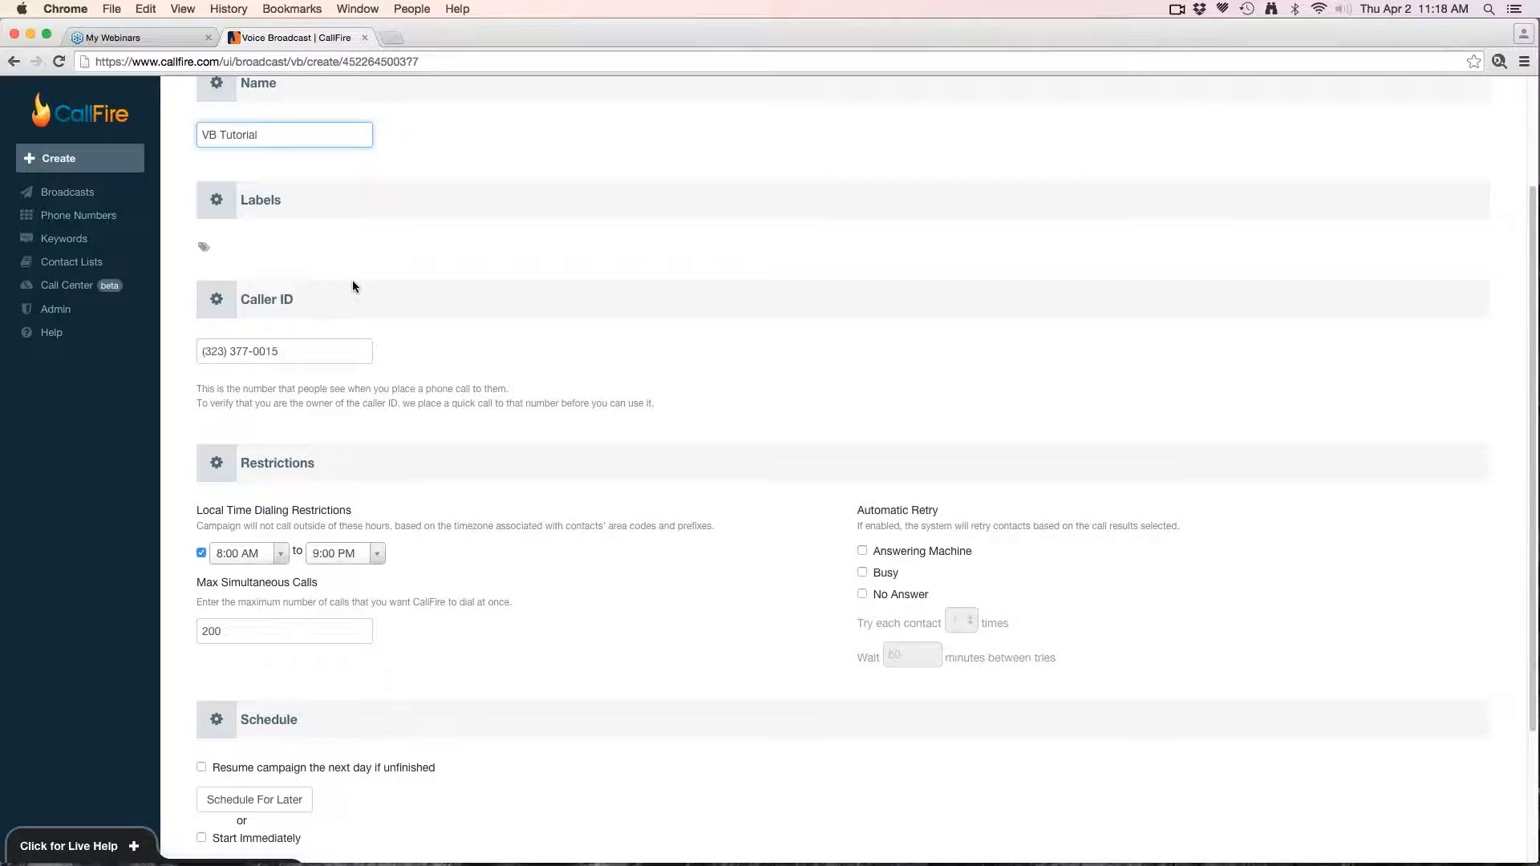
{"action": "mouse_move", "coordinate": [327, 343]}
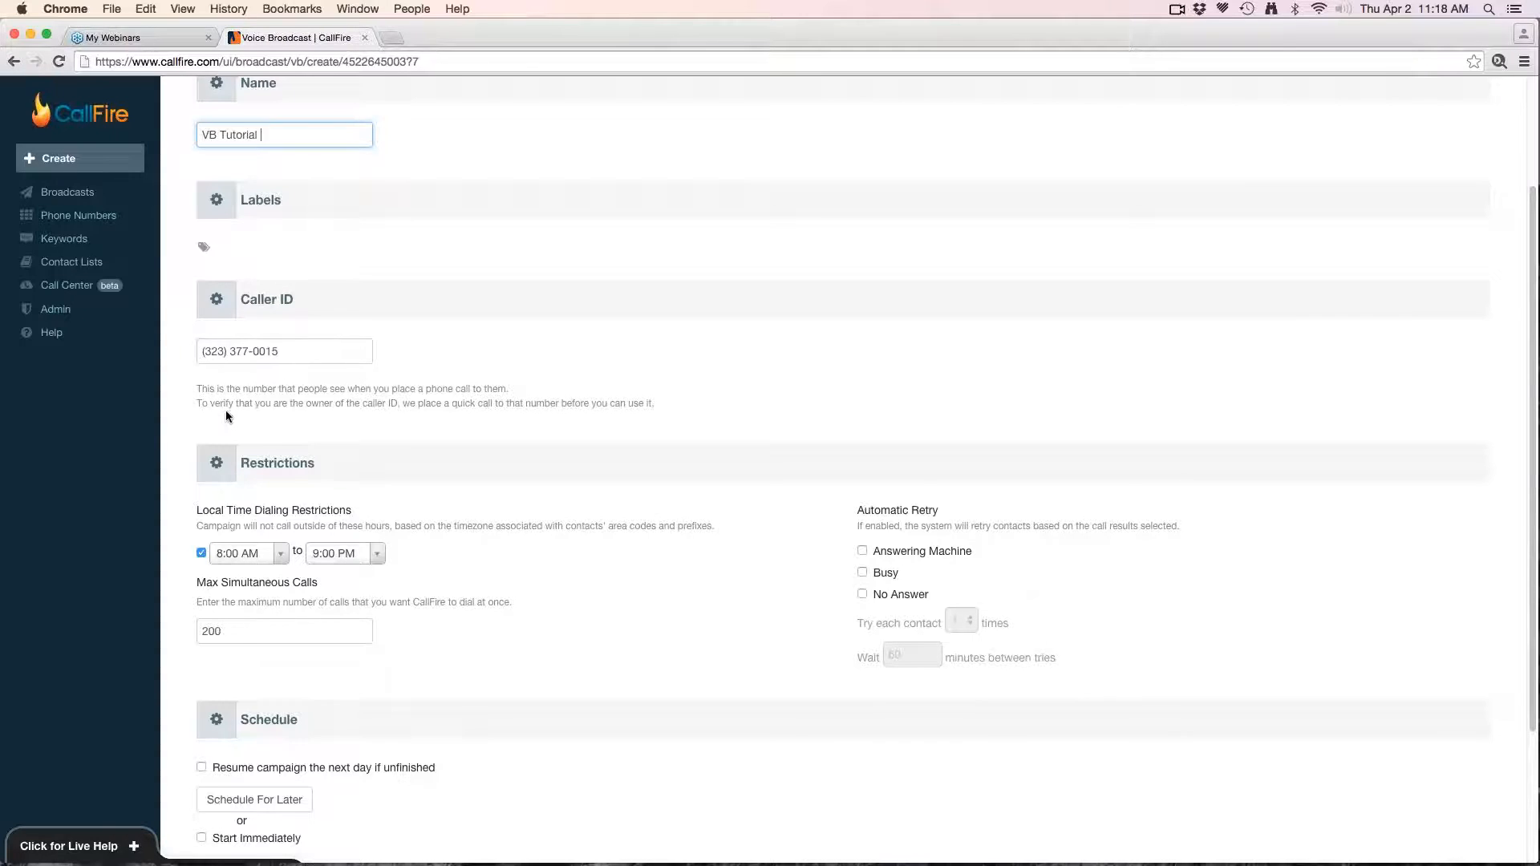
{"action": "scroll", "scroll_direction": "down", "scroll_amount": 3}
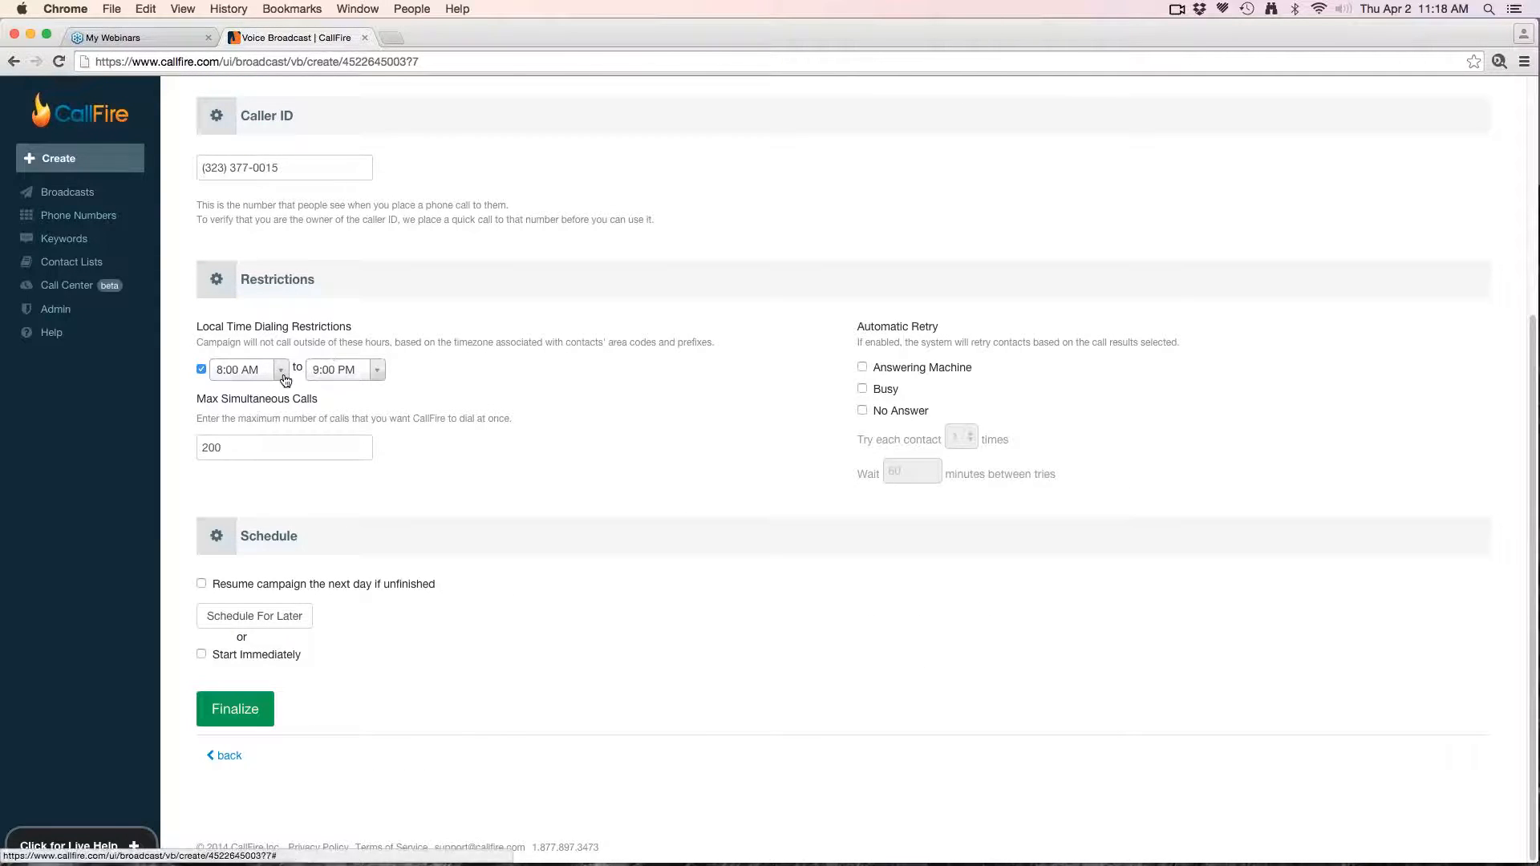
Set the local dialing hours to 9:00 AM through 8:00 PM
{"action": "left_click", "coordinate": [281, 369]}
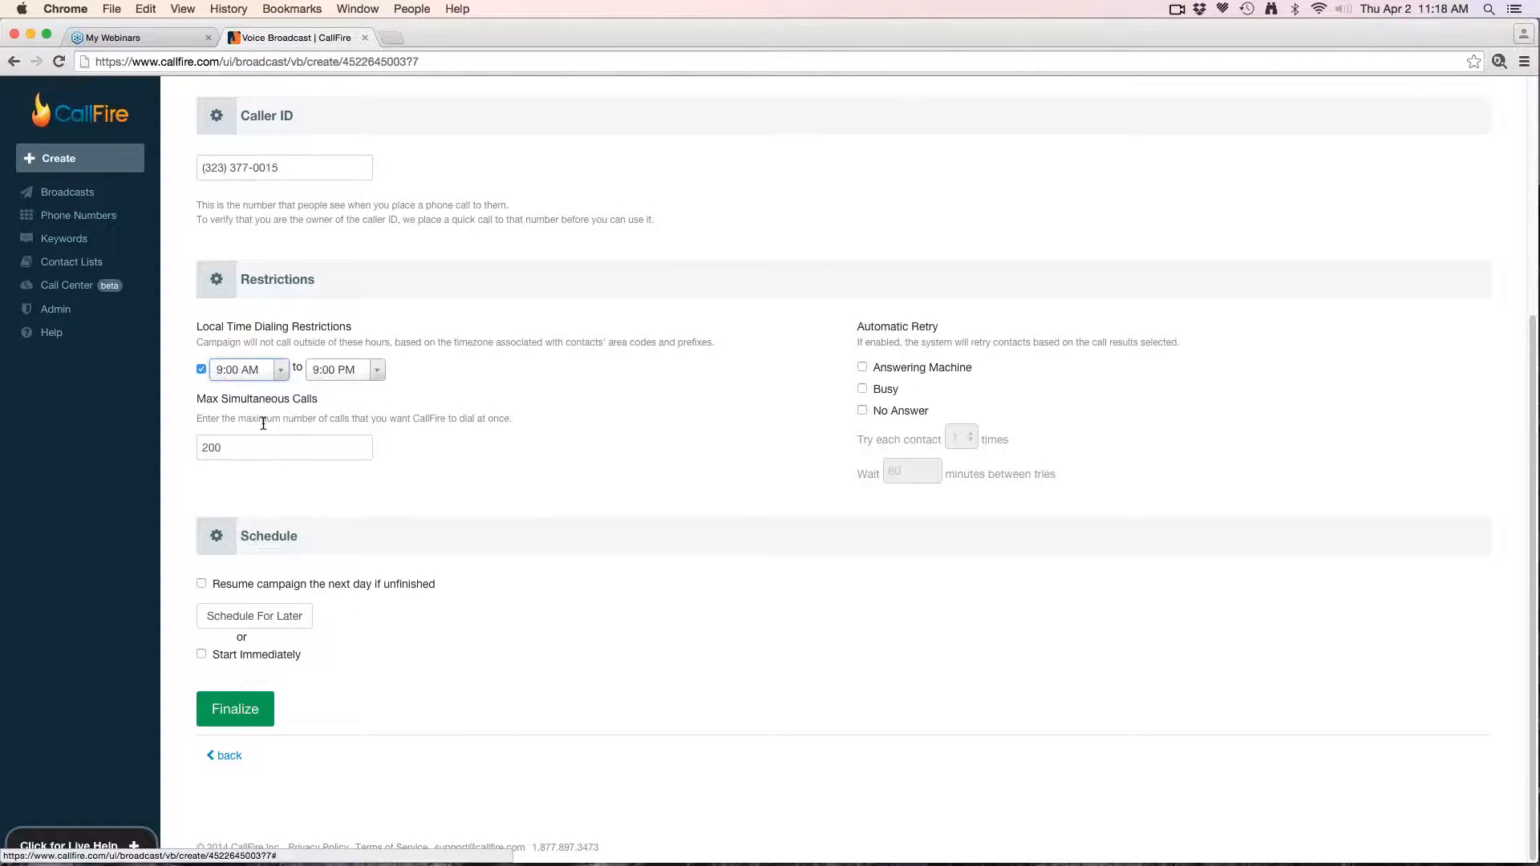
{"action": "left_click", "coordinate": [345, 369]}
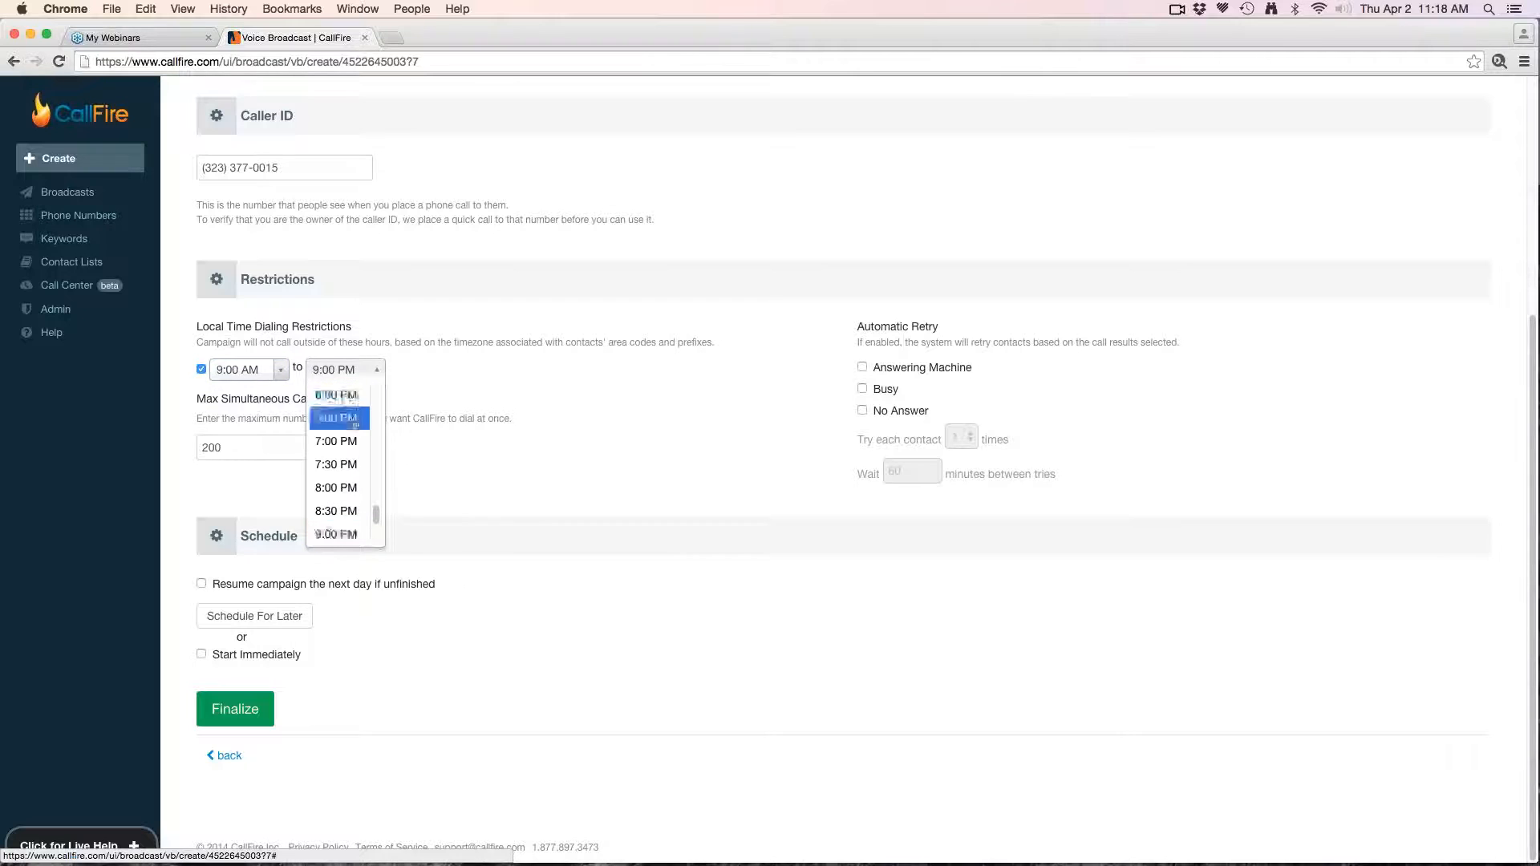
{"action": "left_click", "coordinate": [335, 487]}
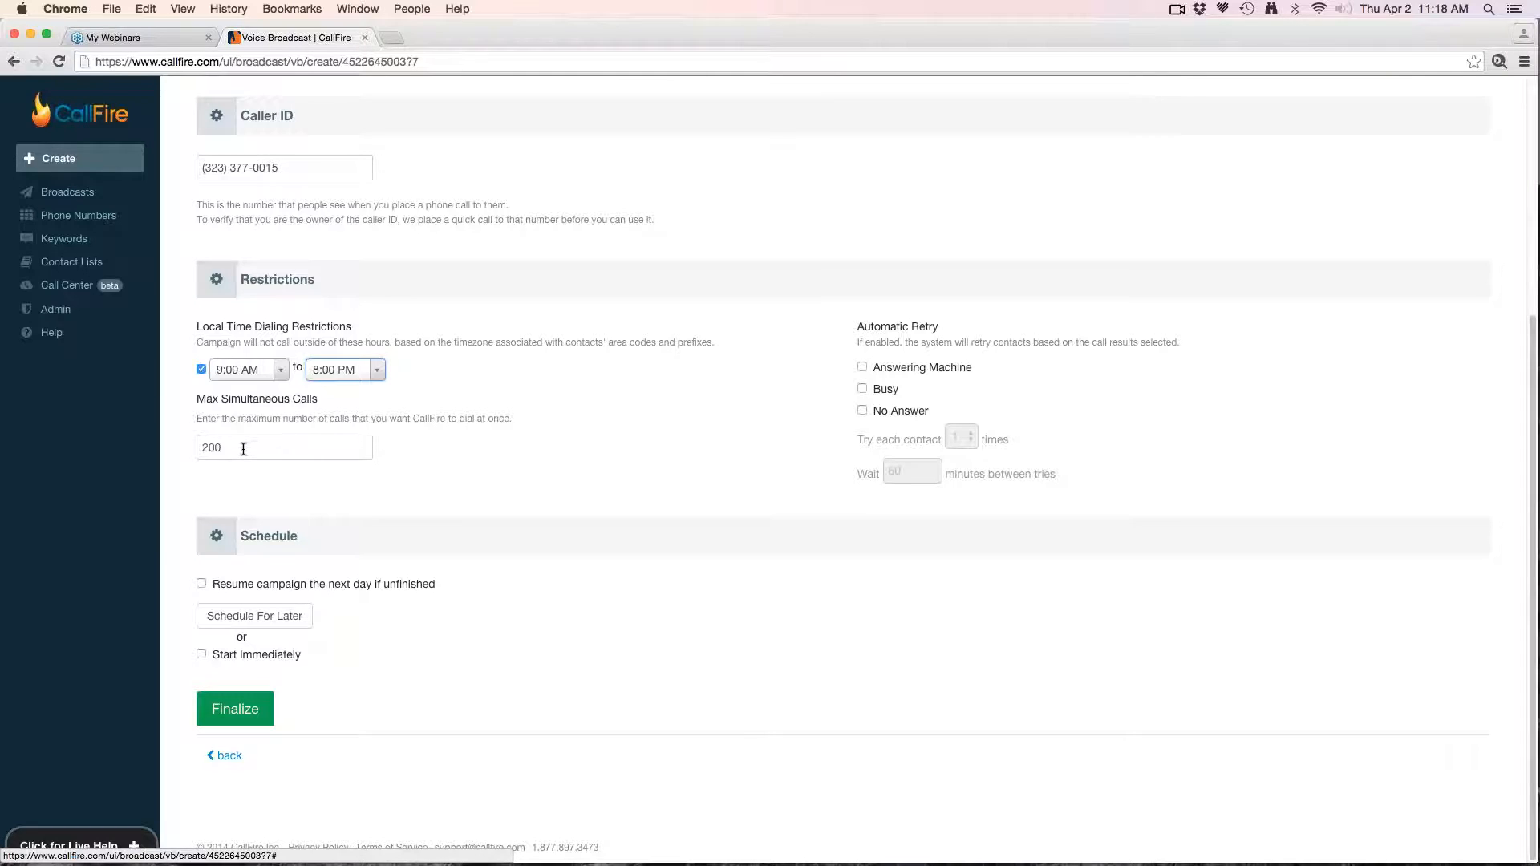
Set Max Simultaneous Calls to 10
{"action": "left_click", "coordinate": [284, 447]}
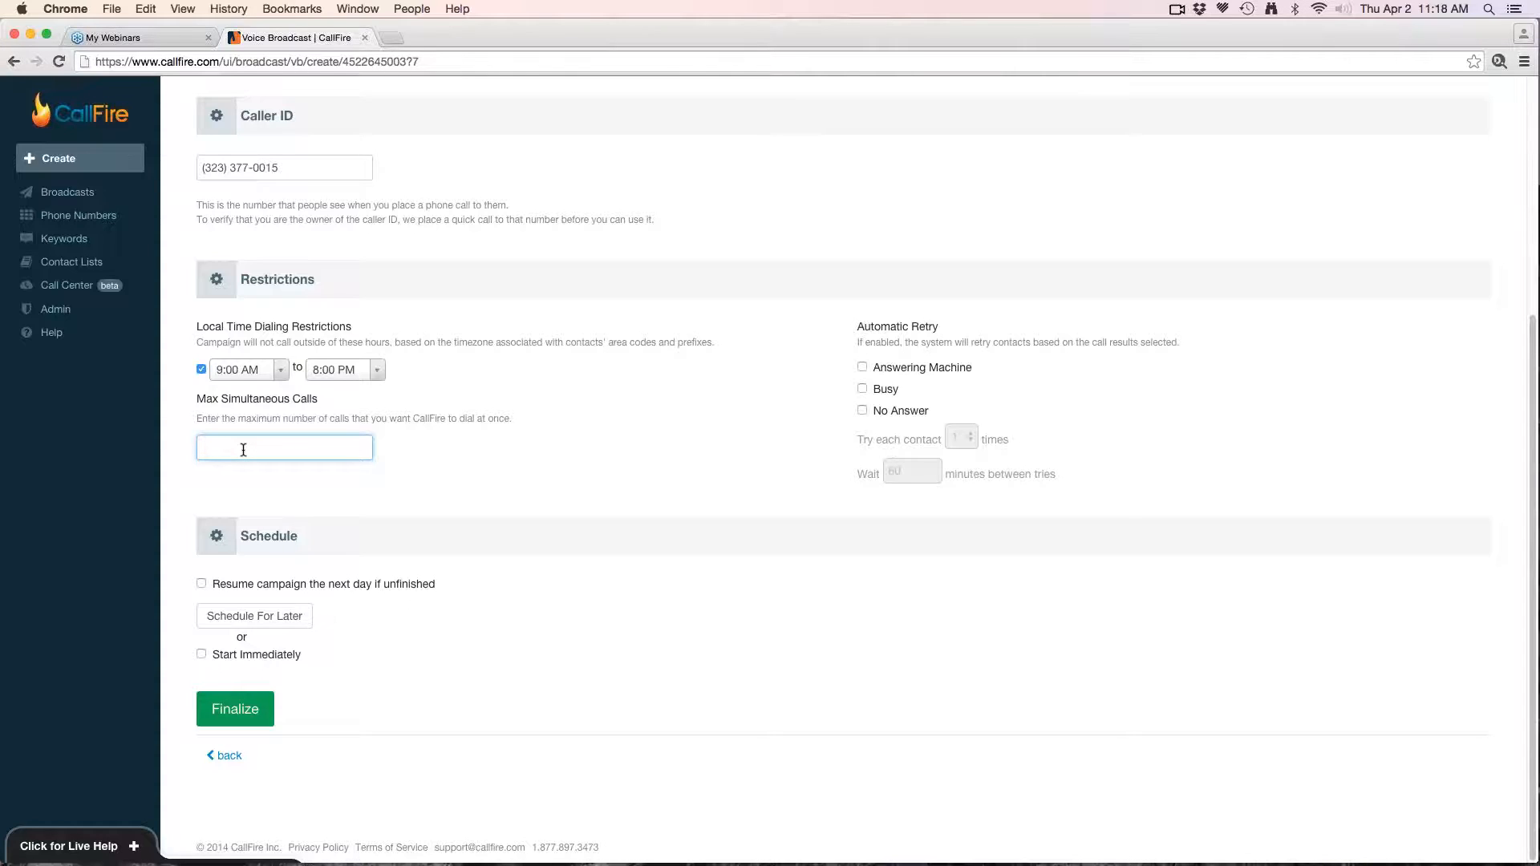
{"action": "left_click", "coordinate": [284, 447]}
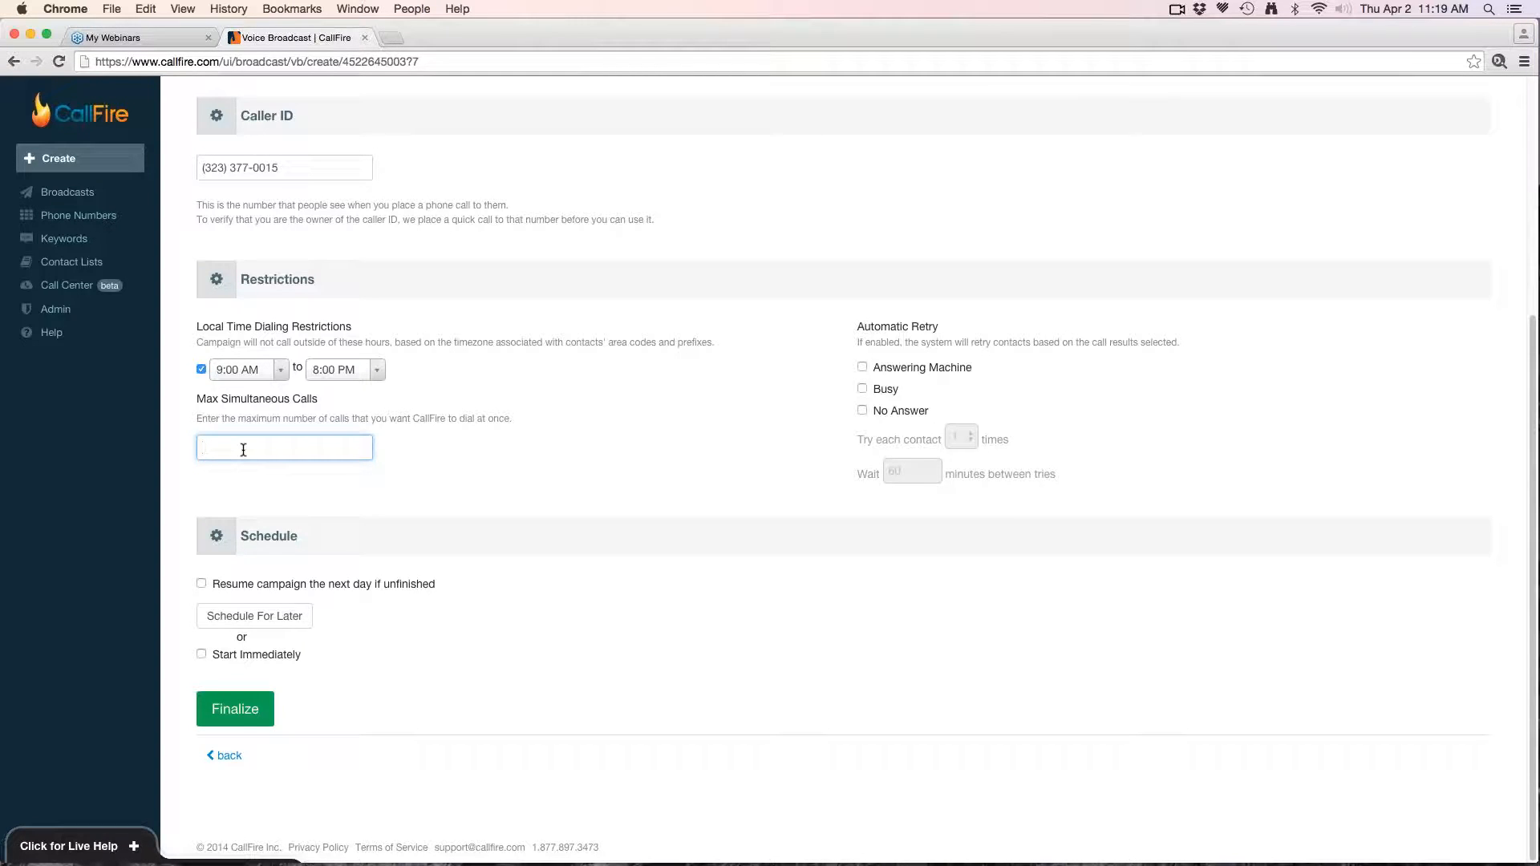
{"action": "left_click", "coordinate": [284, 447]}
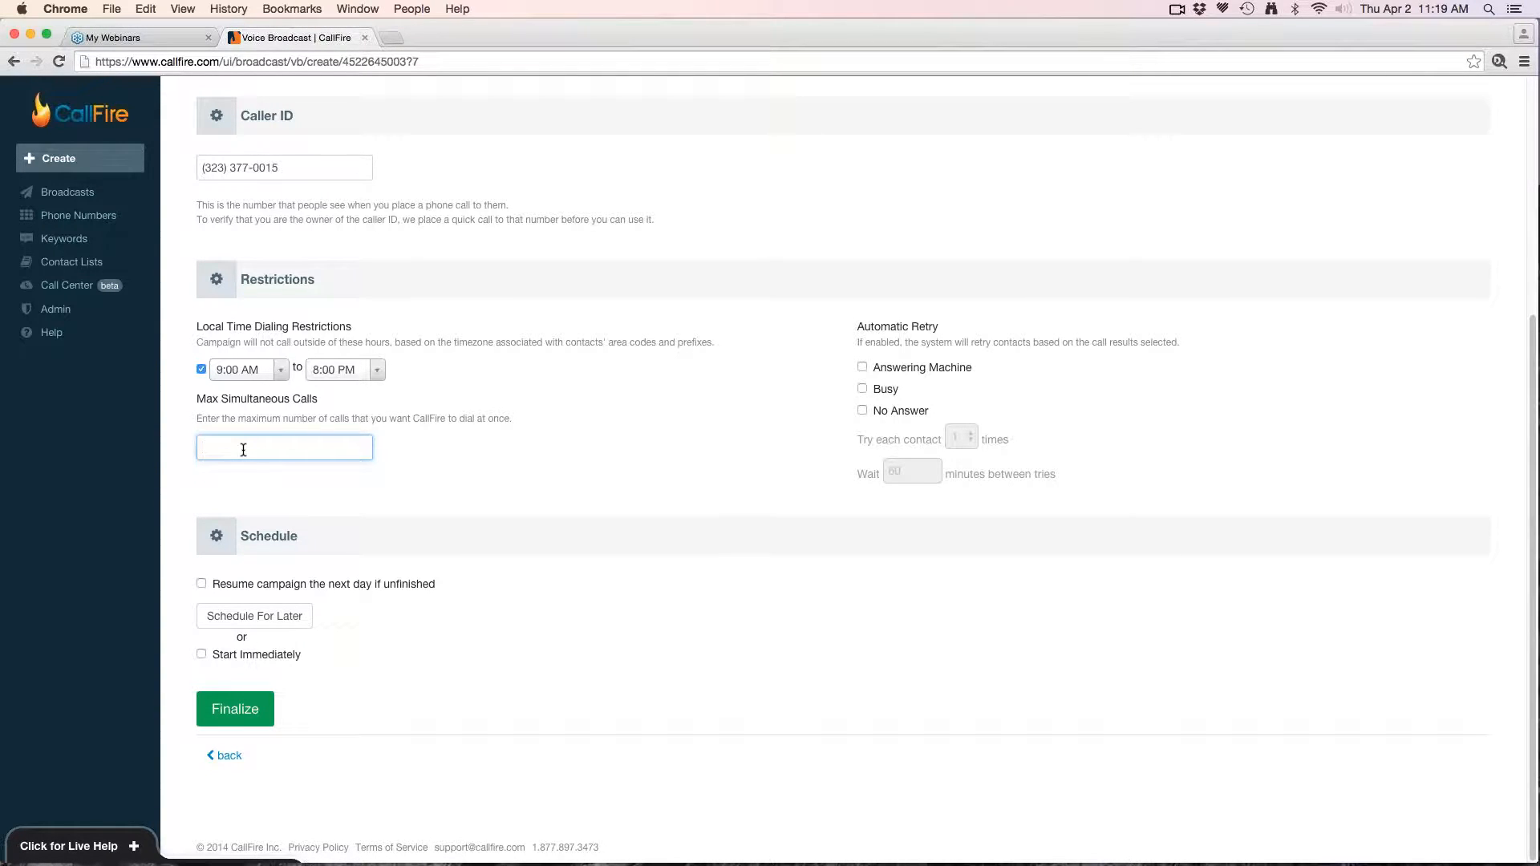
{"action": "left_click", "coordinate": [284, 447]}
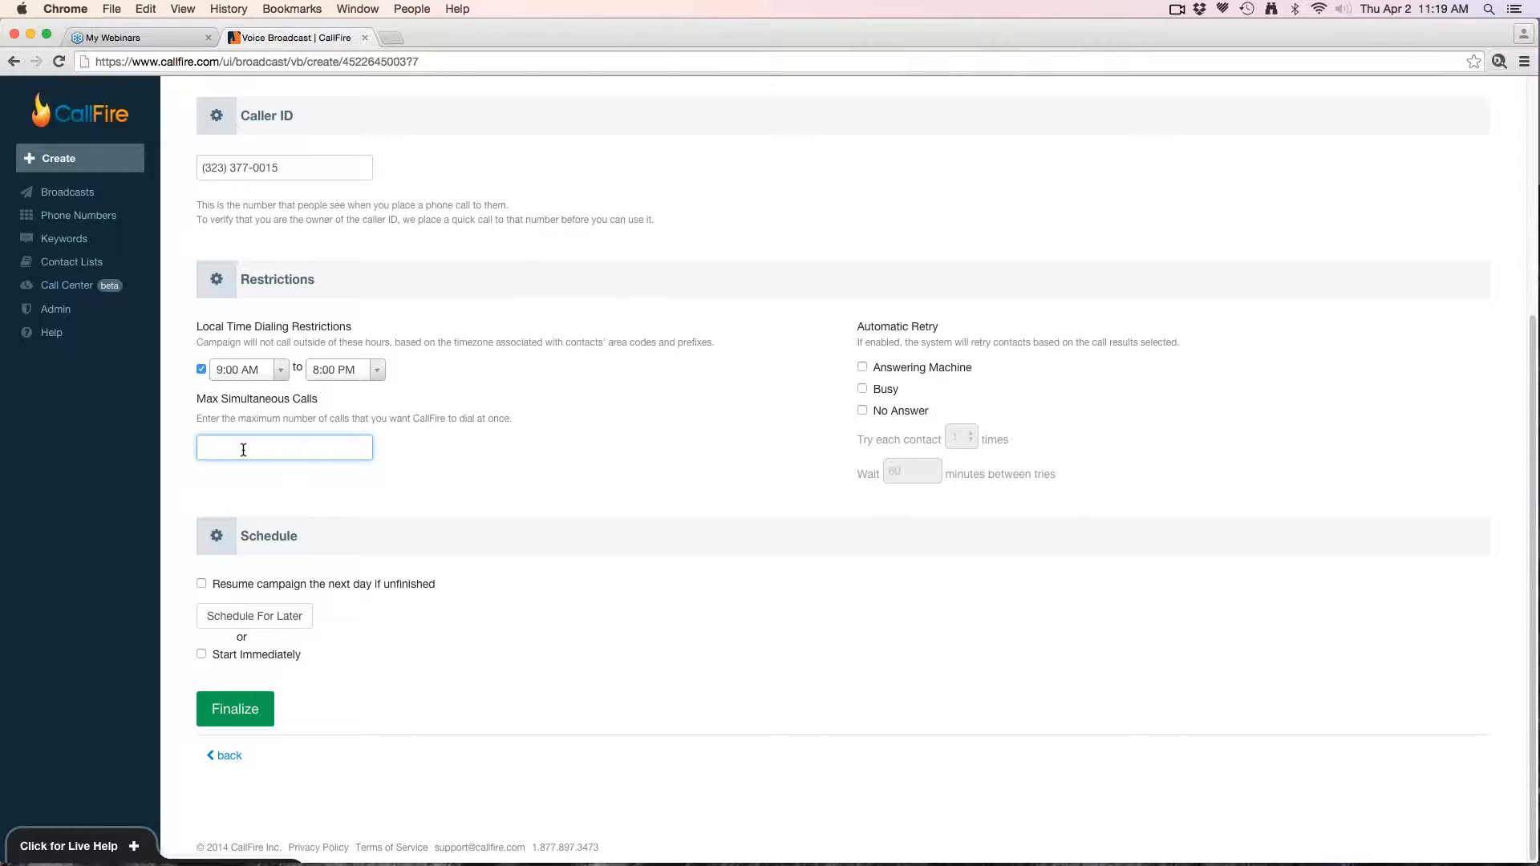
{"action": "left_click", "coordinate": [284, 448]}
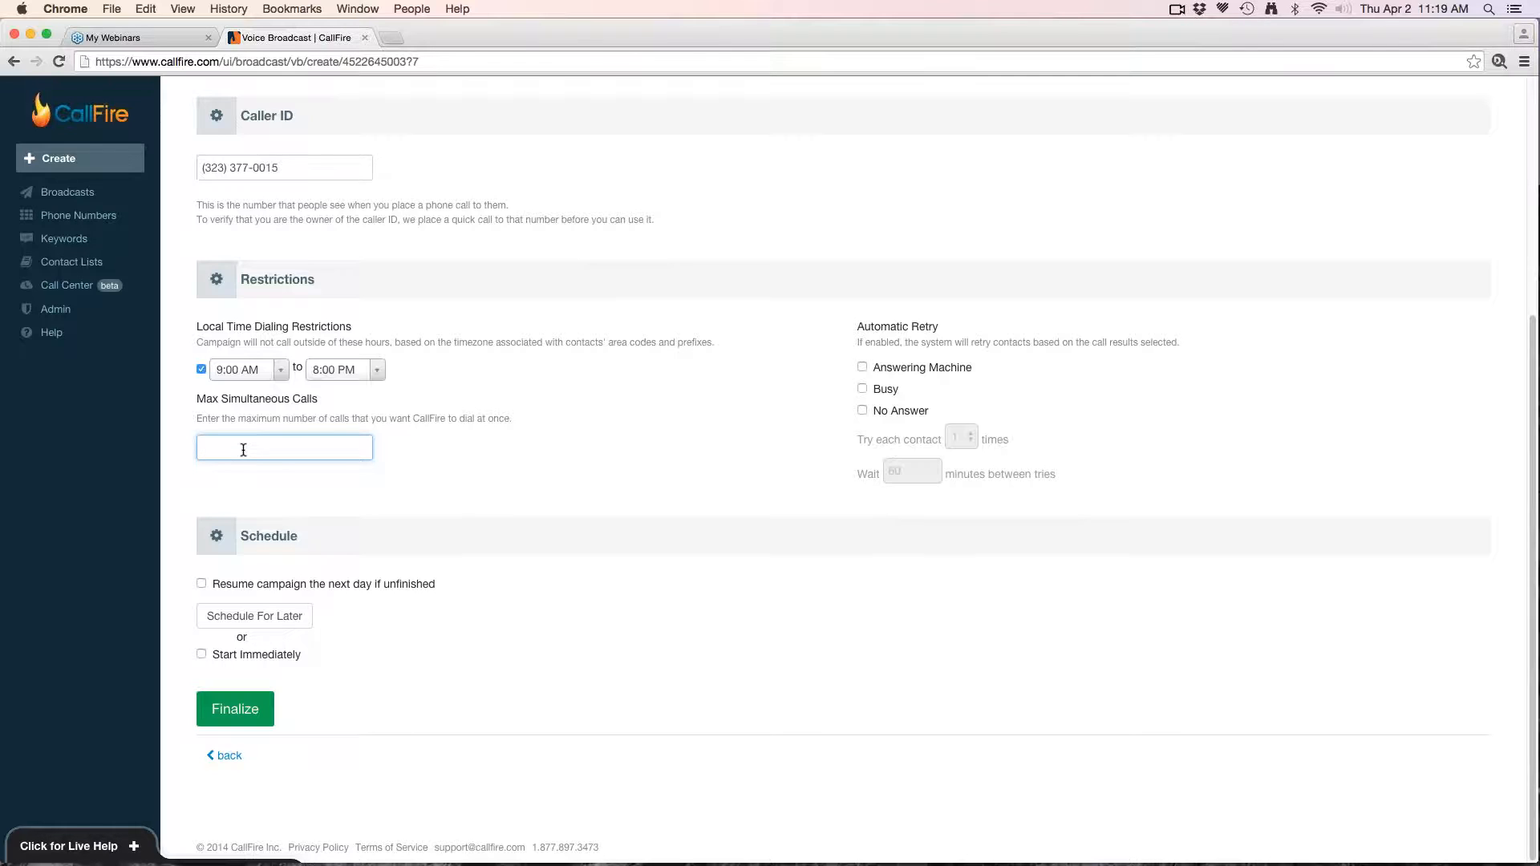
{"action": "type", "text": "10"}
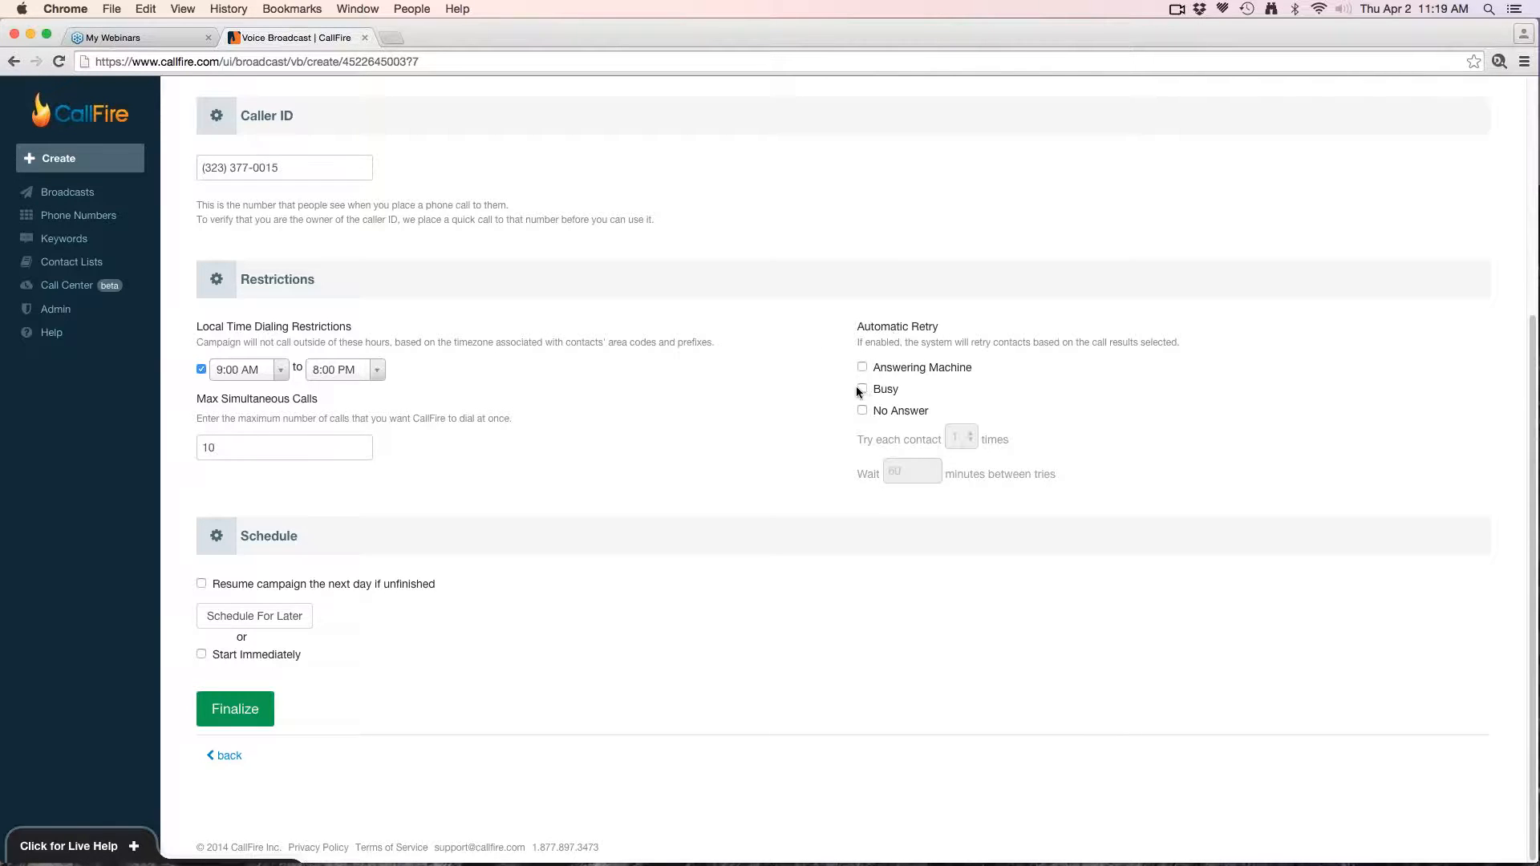
{"action": "left_click", "coordinate": [863, 388]}
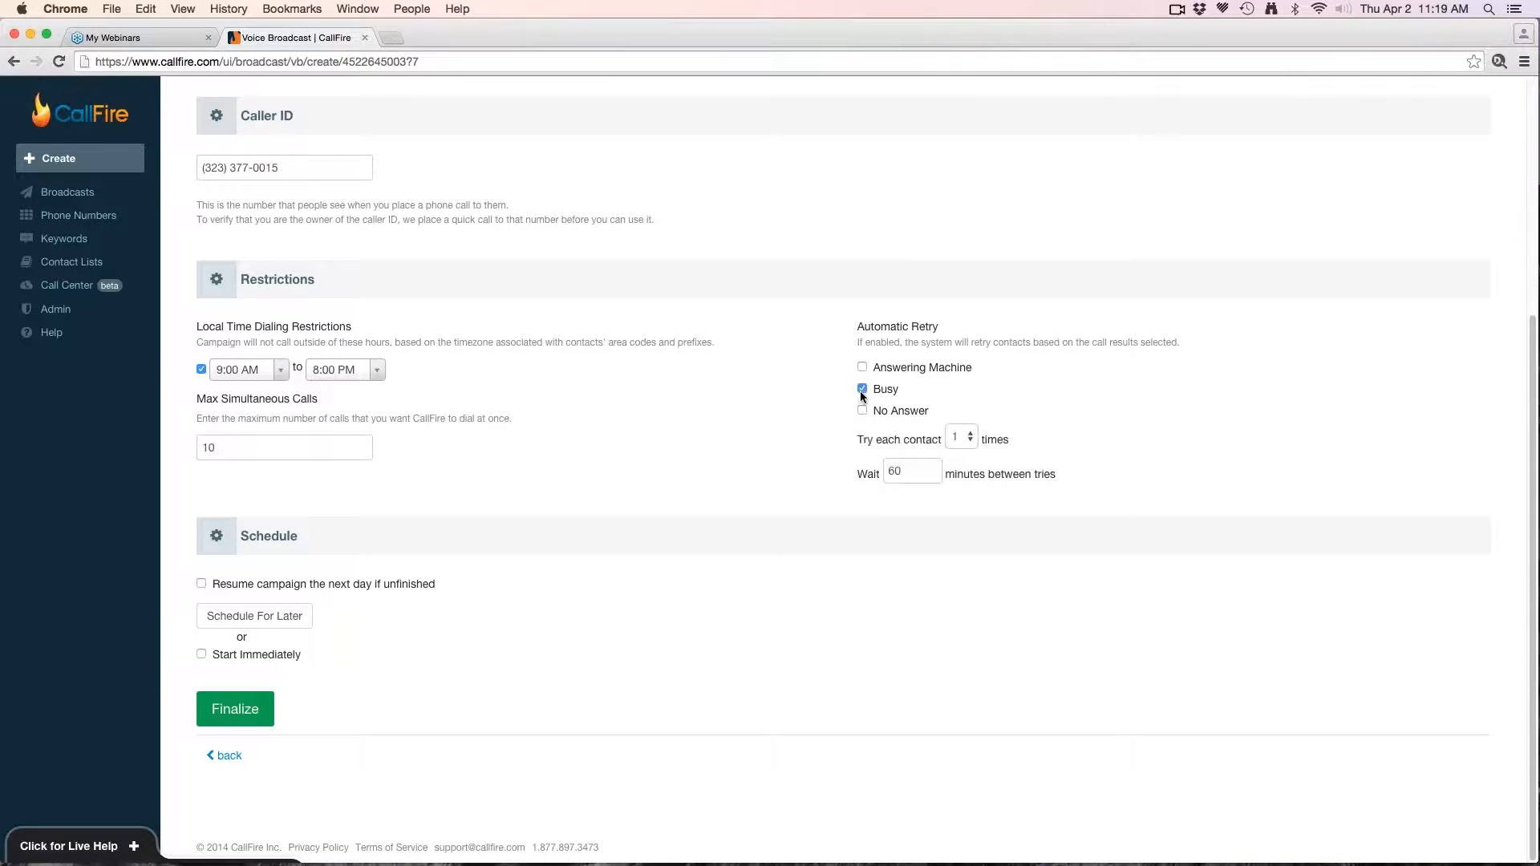
{"action": "left_click", "coordinate": [863, 409]}
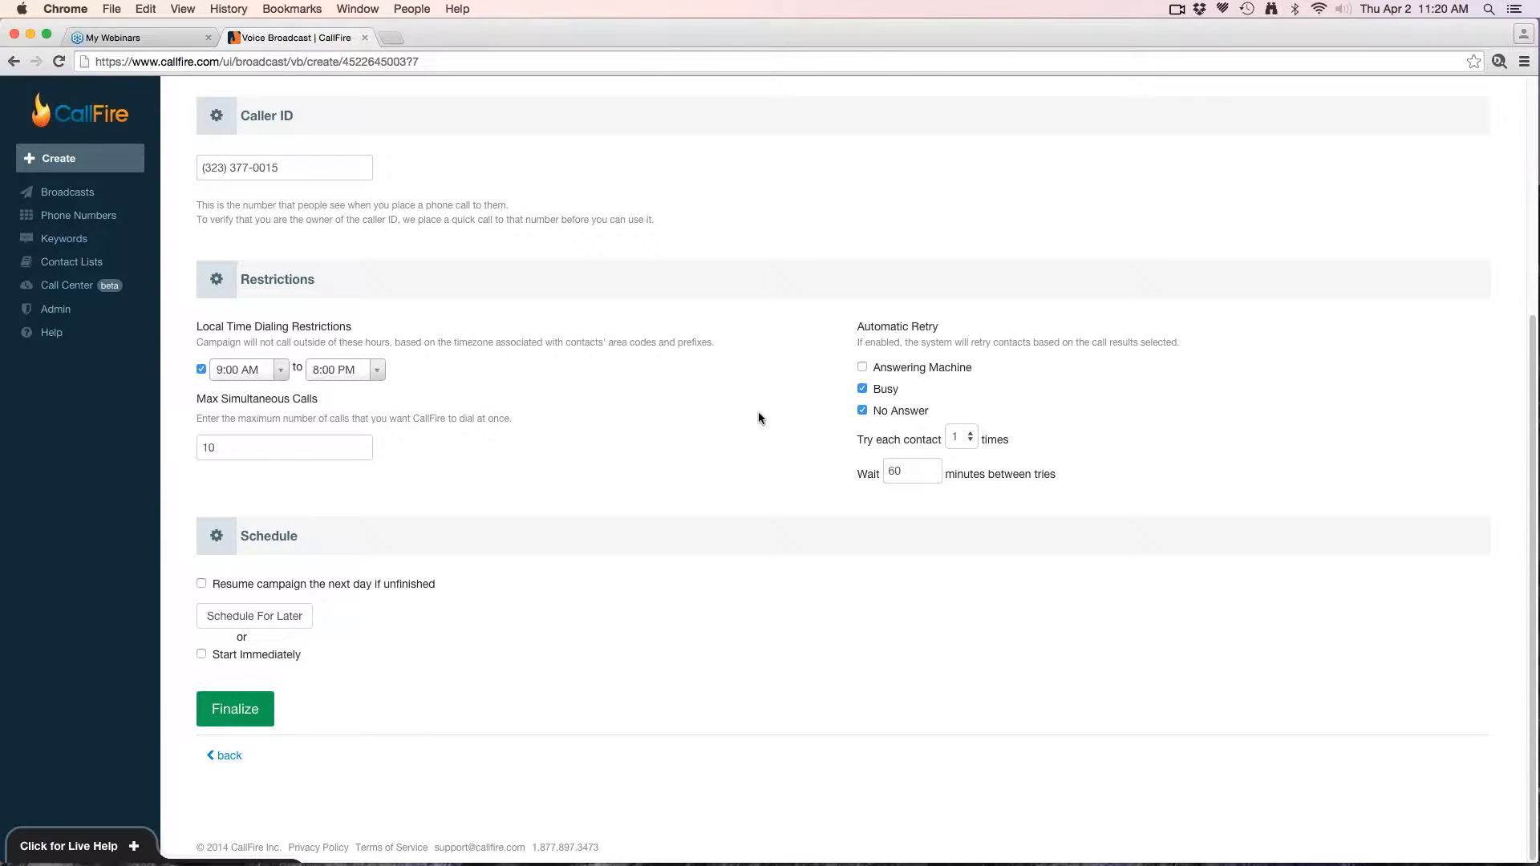
{"action": "mouse_move", "coordinate": [866, 423]}
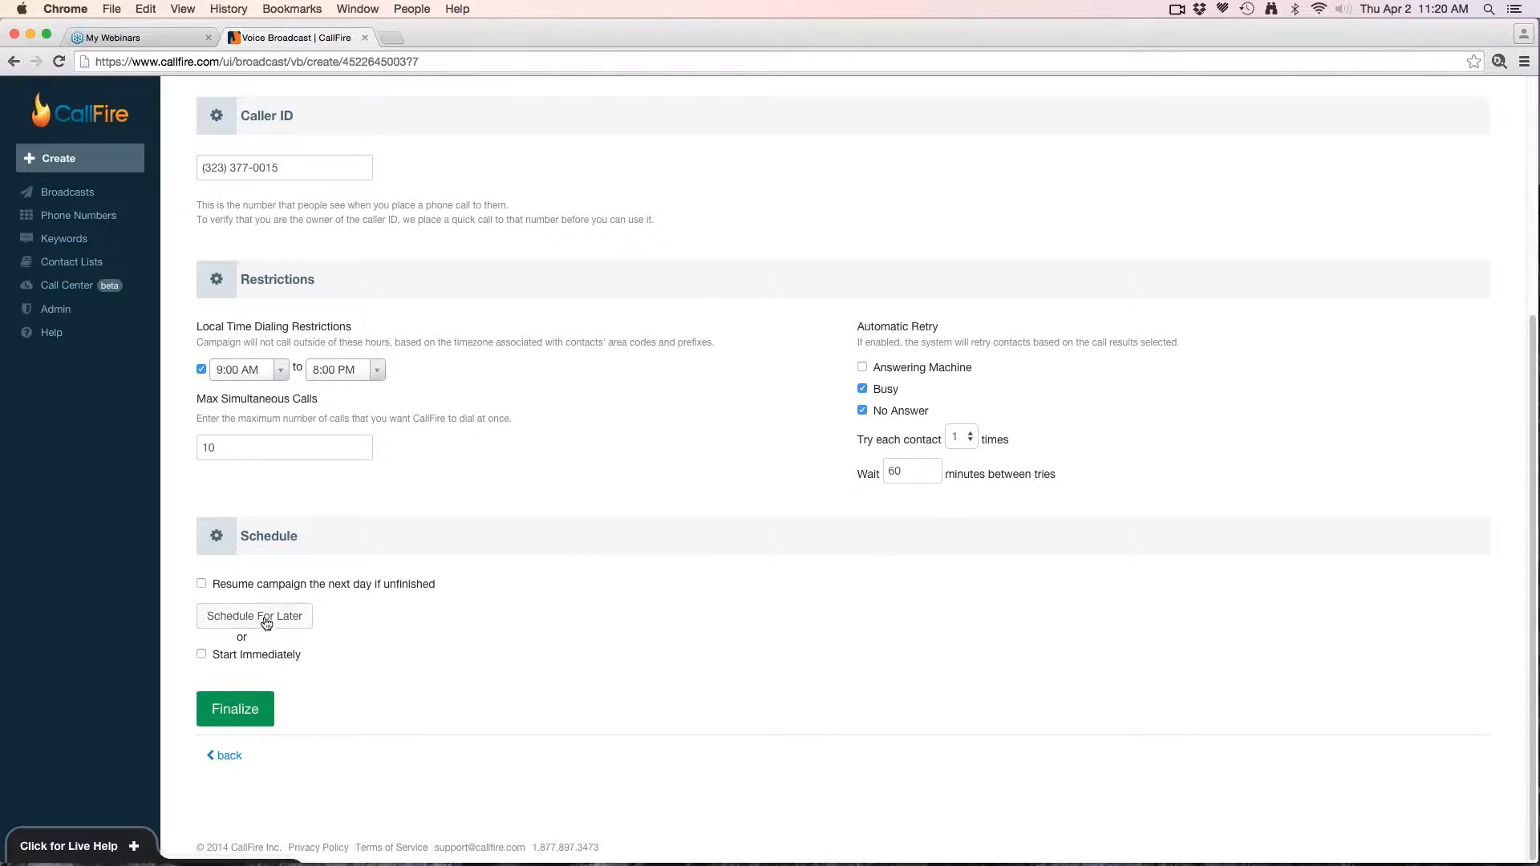
{"action": "mouse_move", "coordinate": [447, 629]}
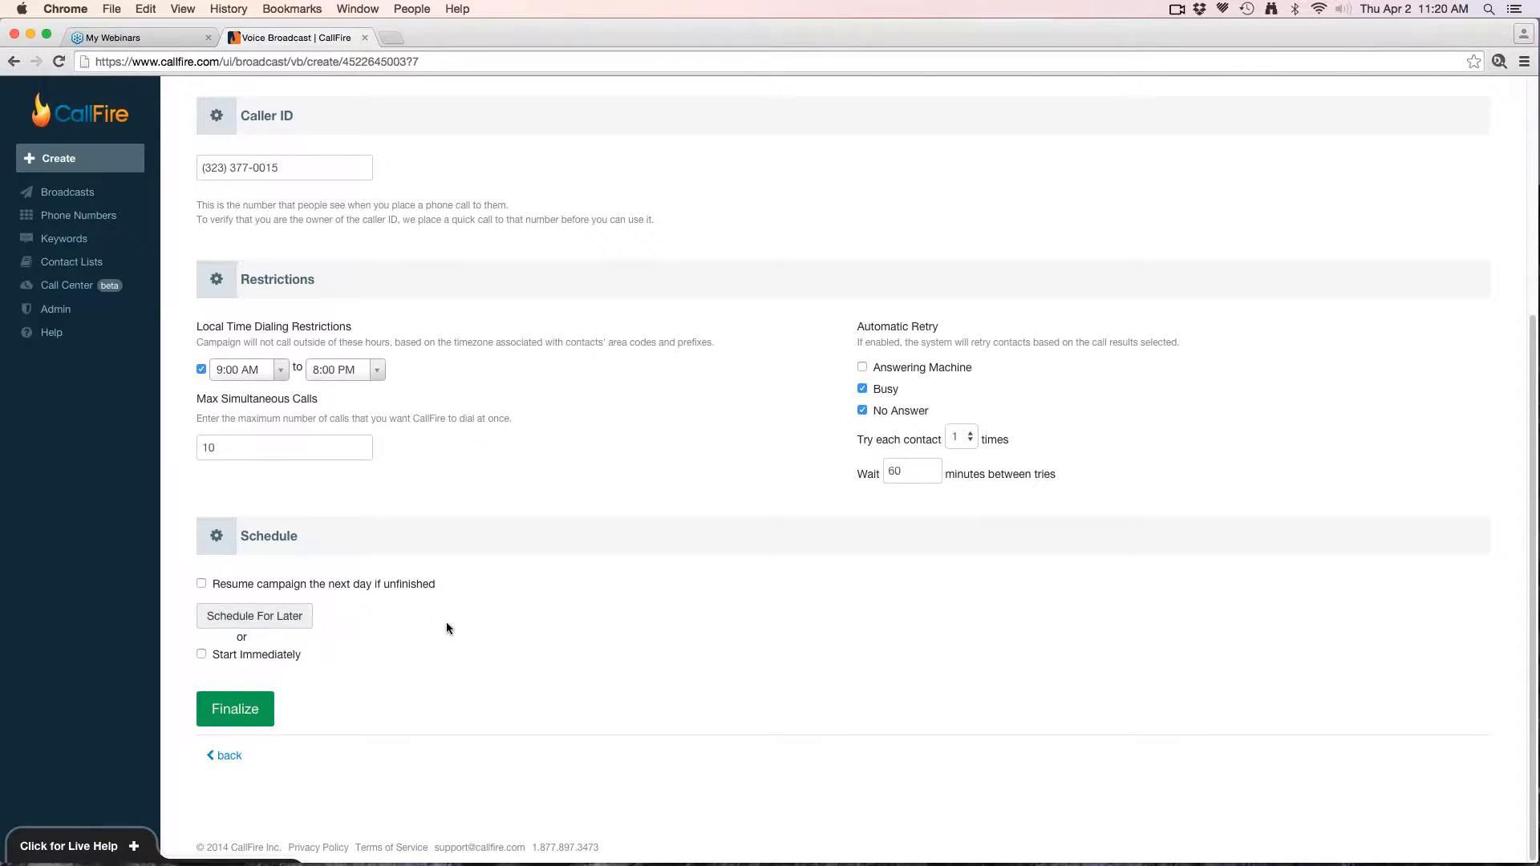
{"action": "mouse_move", "coordinate": [452, 573]}
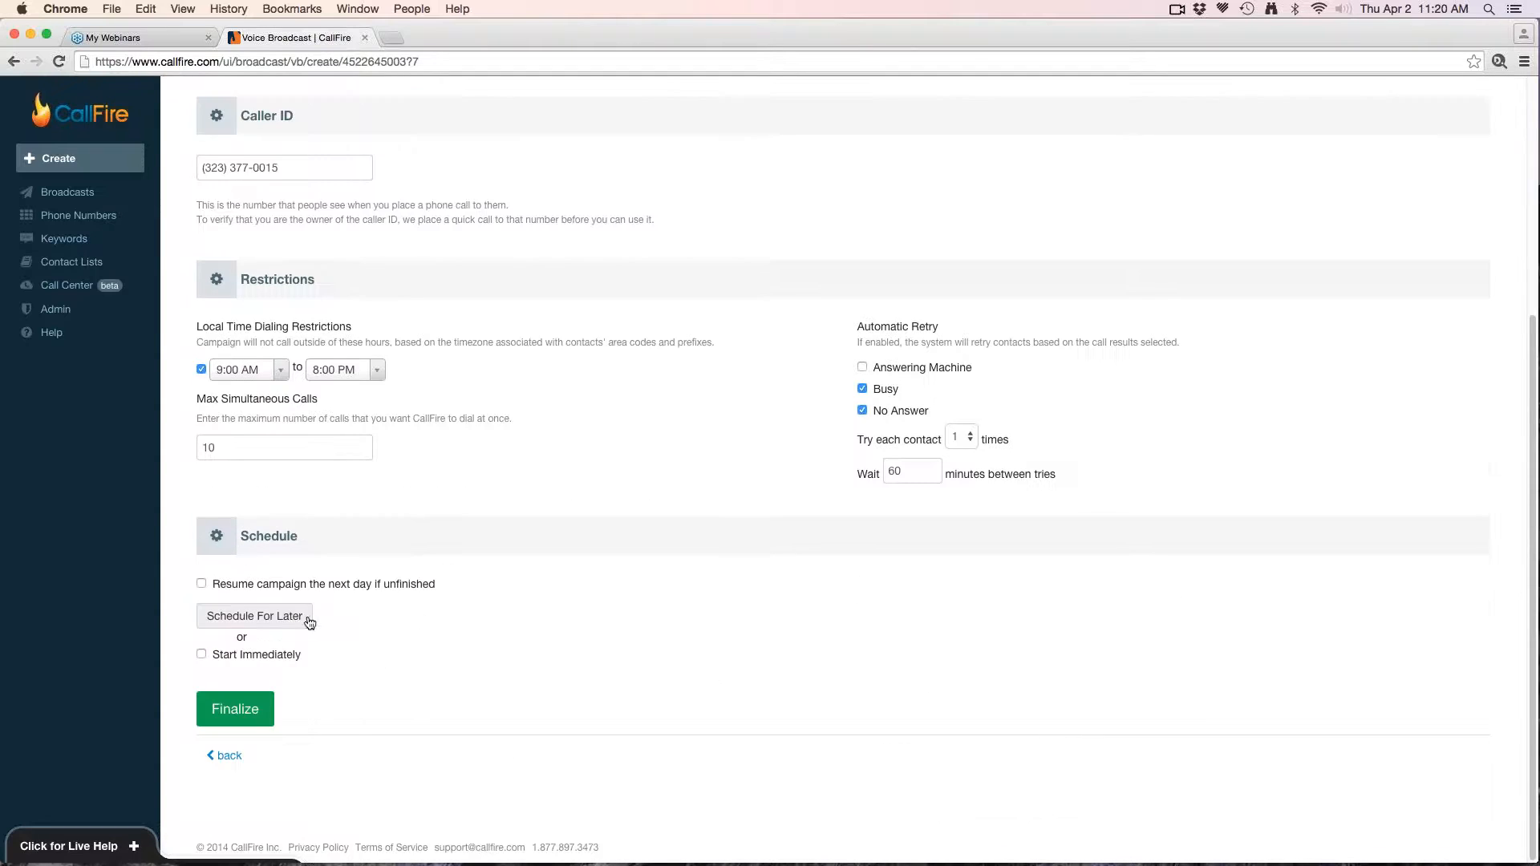
Schedule the broadcast for later and review the advanced weekday time-range options
{"action": "left_click", "coordinate": [254, 616]}
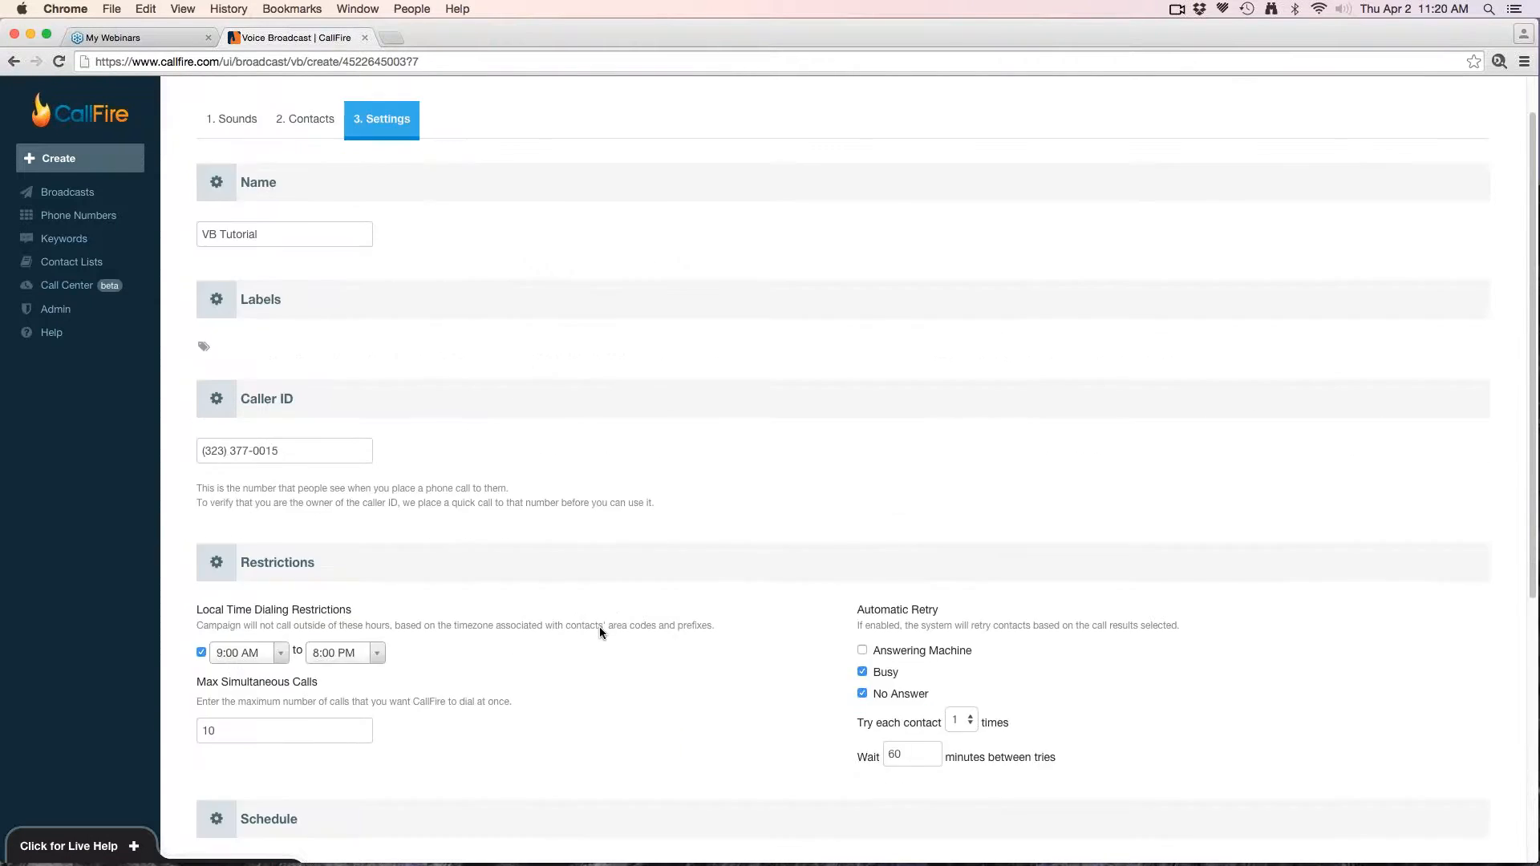
{"action": "scroll", "scroll_direction": "down", "scroll_amount": 3}
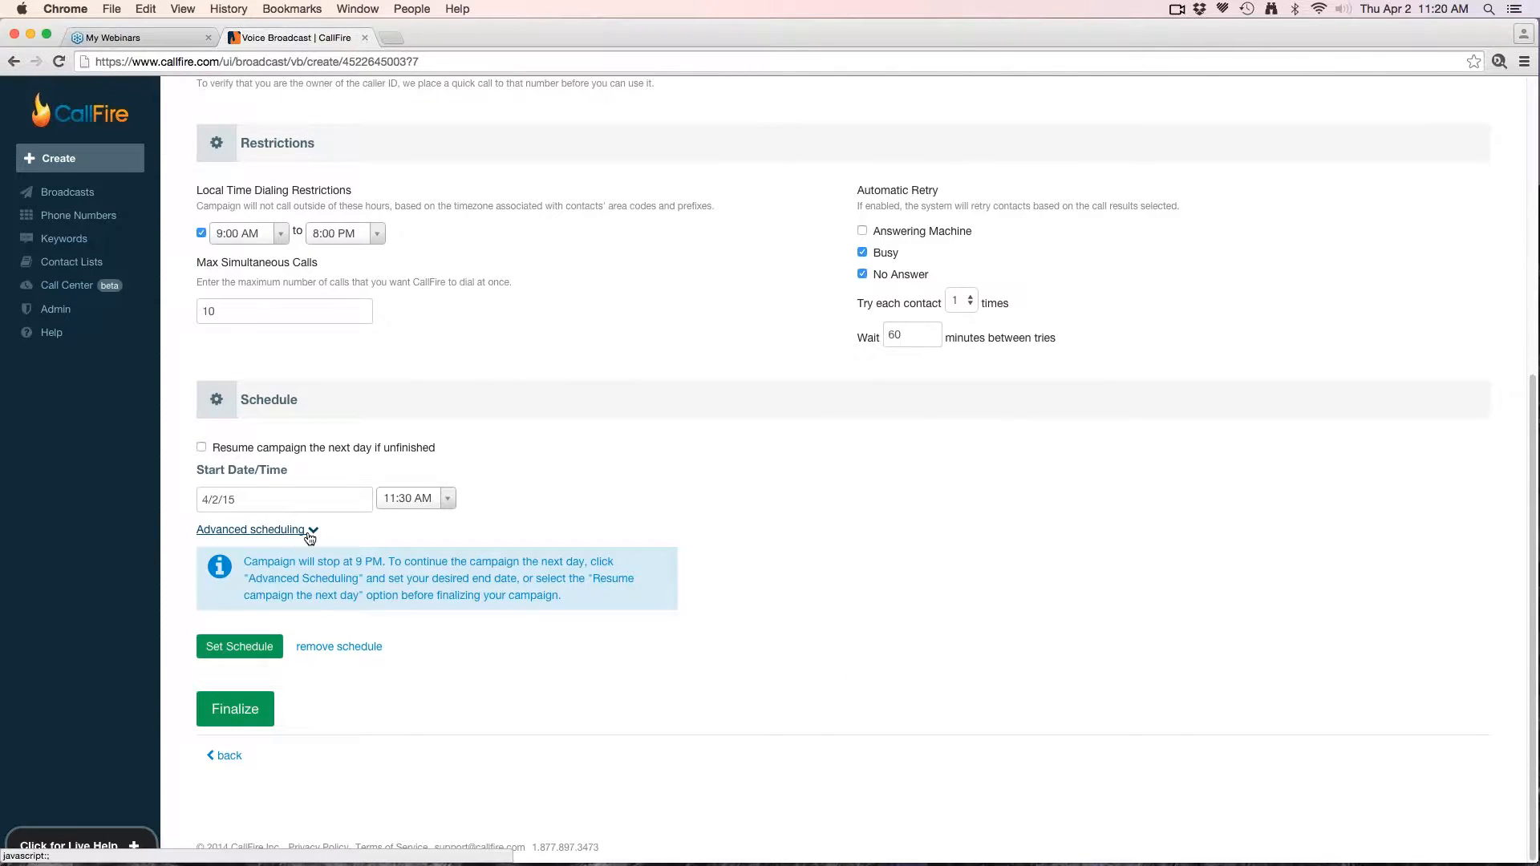
{"action": "left_click", "coordinate": [252, 529]}
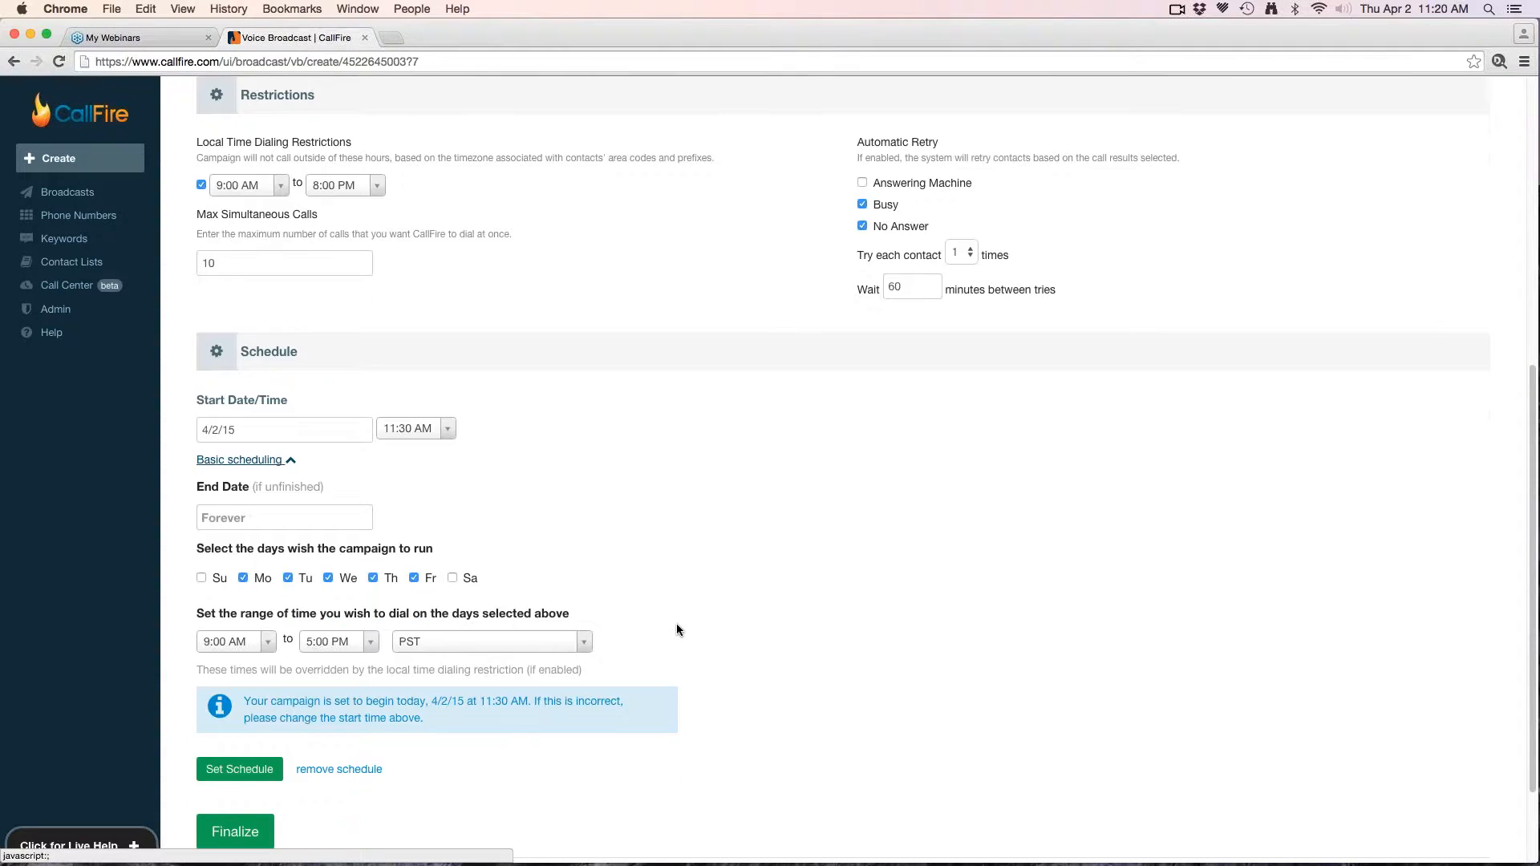
{"action": "scroll", "scroll_direction": "down", "scroll_amount": 3}
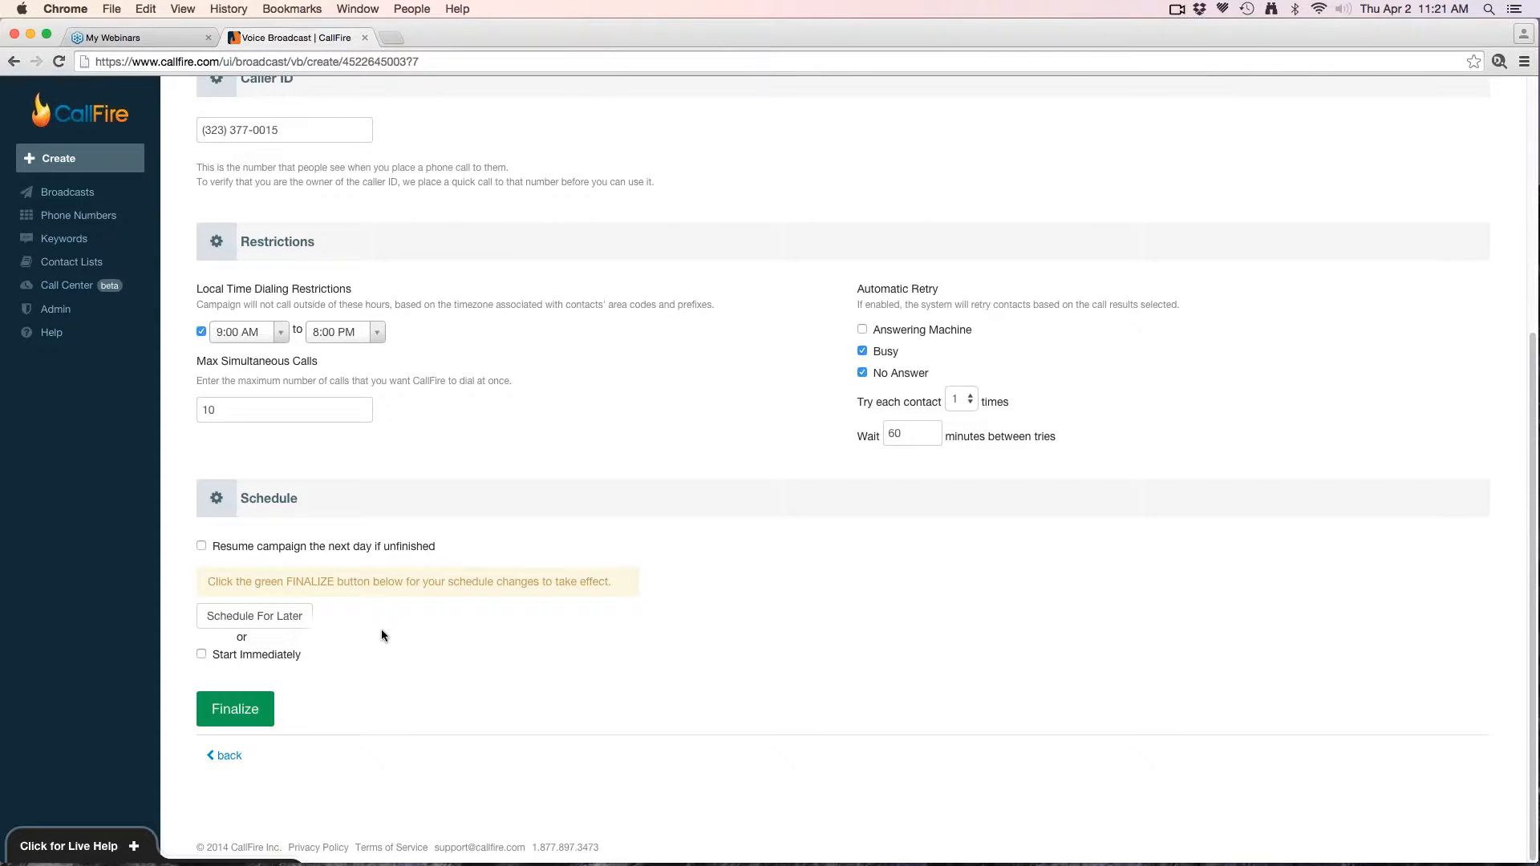
{"action": "mouse_move", "coordinate": [399, 574]}
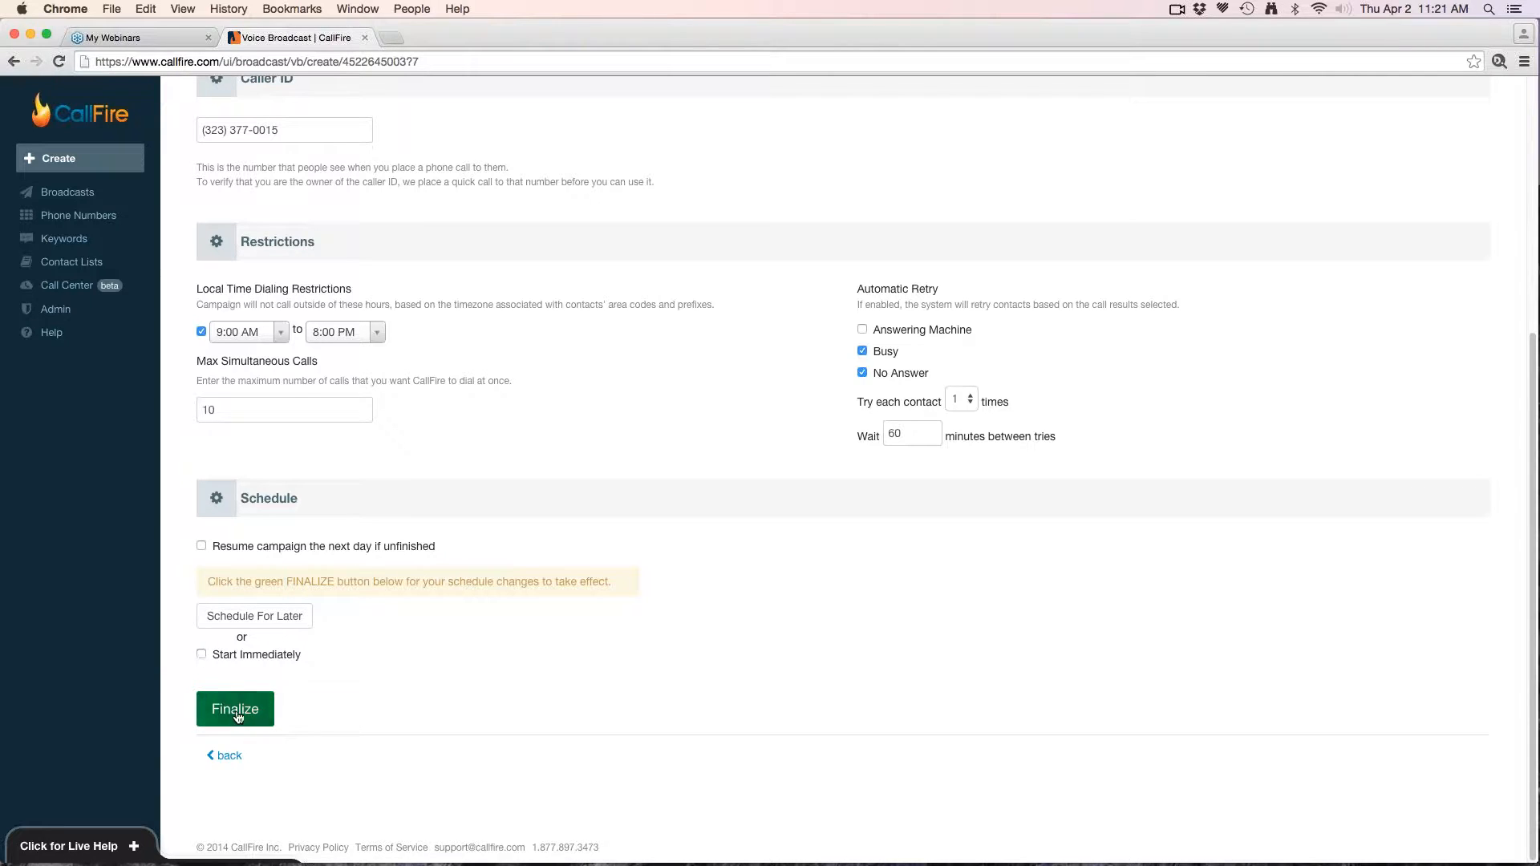
Finalize the VB Tutorial broadcast and go to the campaigns dashboard from the success page
{"action": "left_click", "coordinate": [234, 707]}
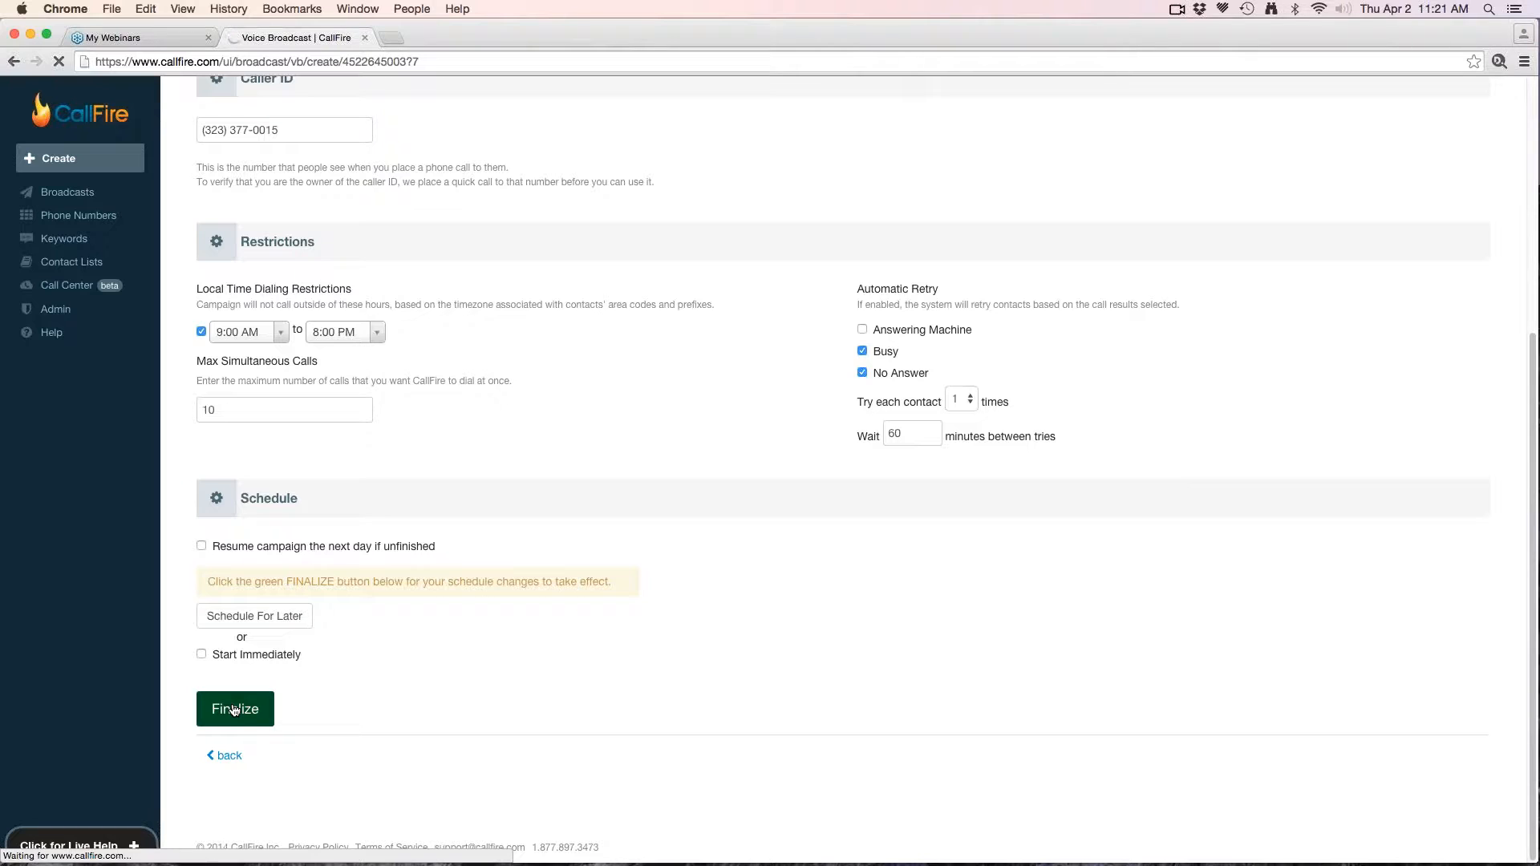
{"action": "left_click", "coordinate": [235, 707]}
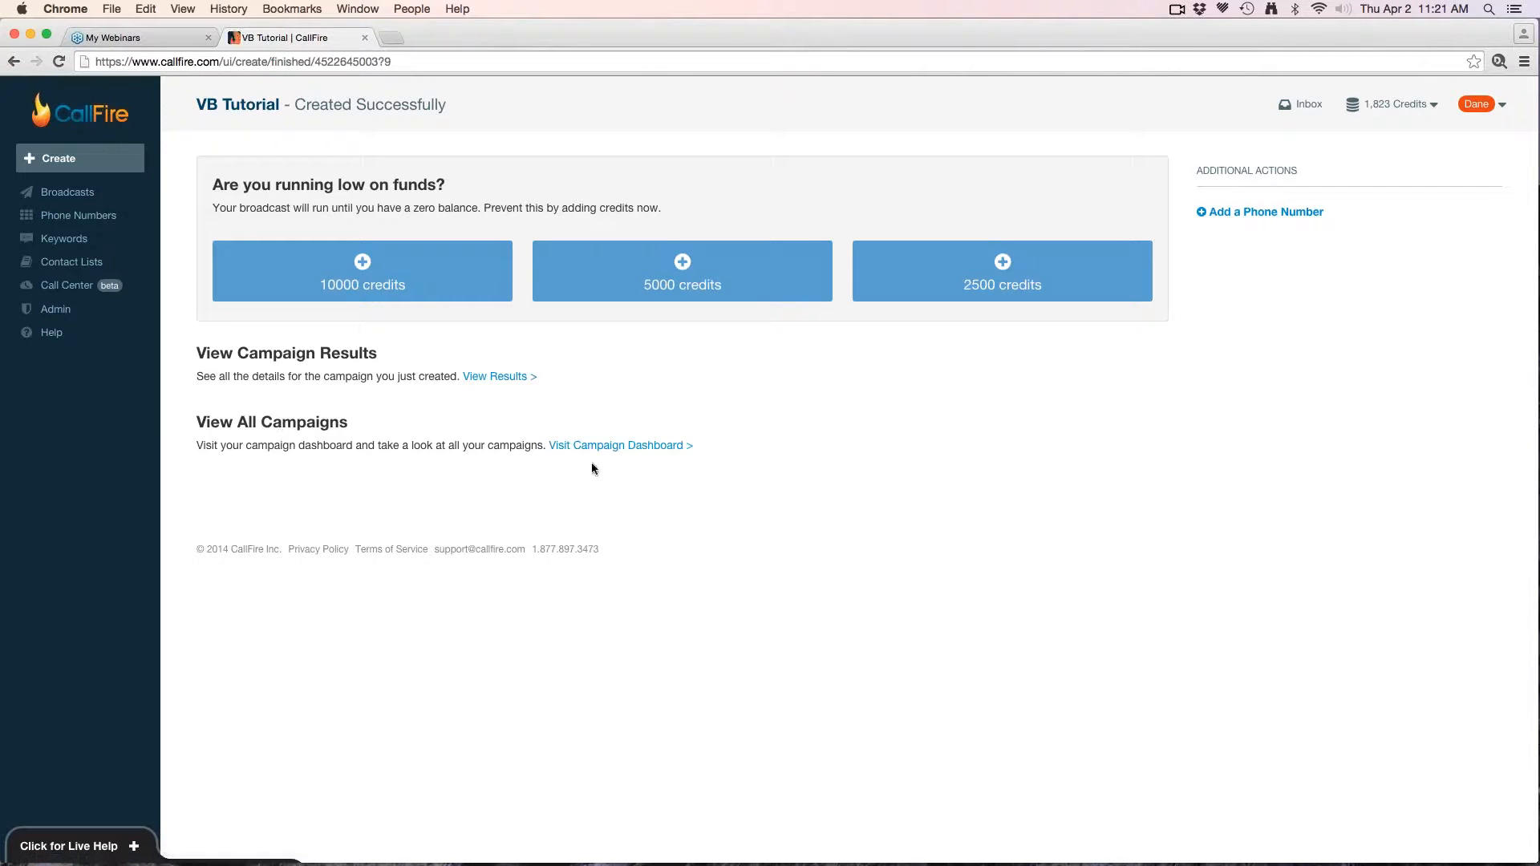
{"action": "left_click", "coordinate": [619, 445]}
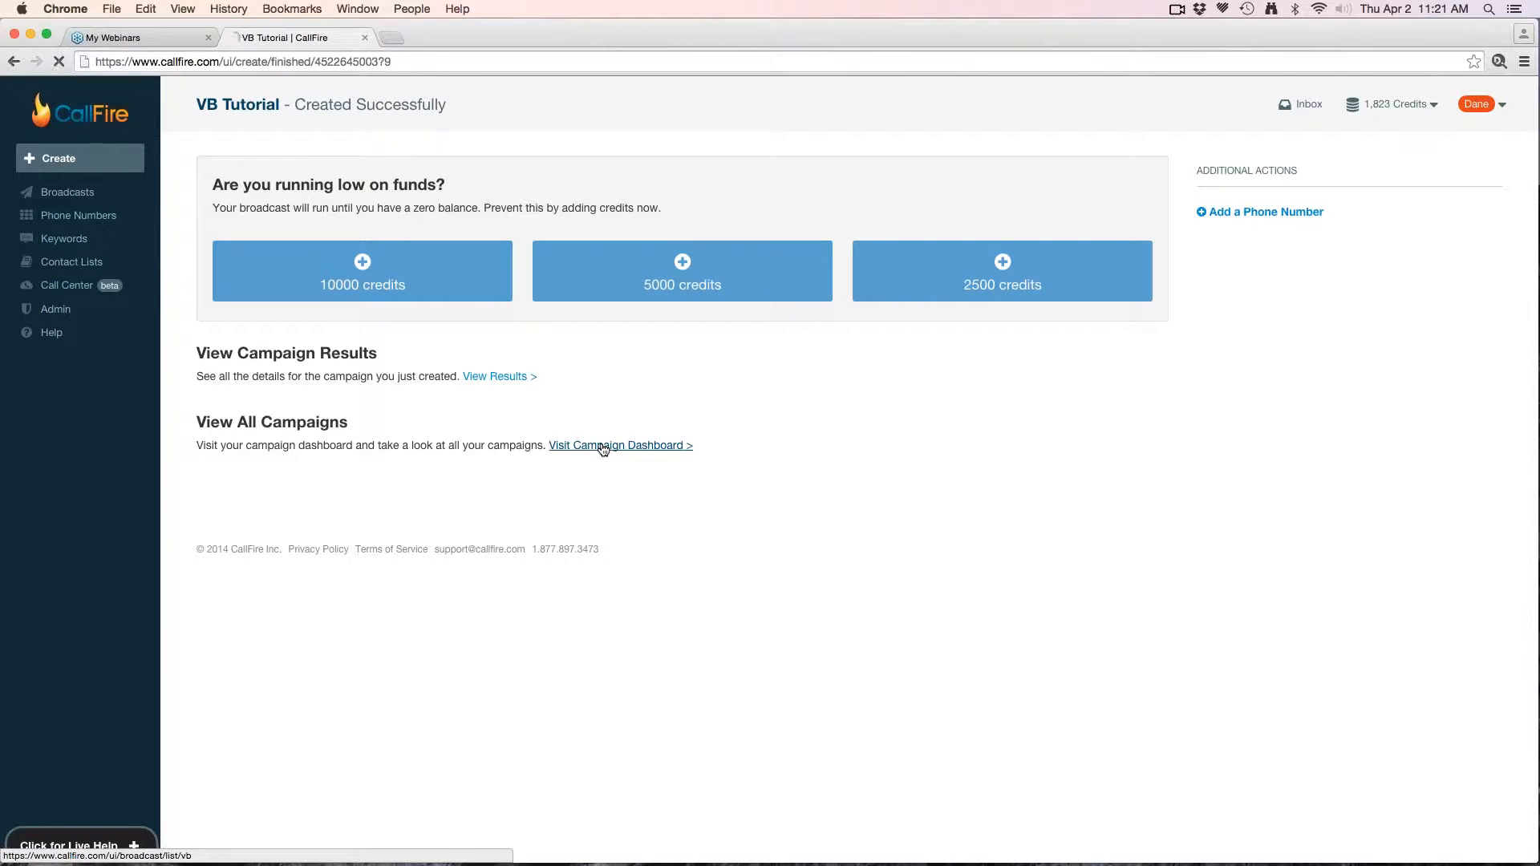
From the campaign dashboard, select VB Tutorial and bring up its Overview via the Edit menu
{"action": "left_click", "coordinate": [619, 444]}
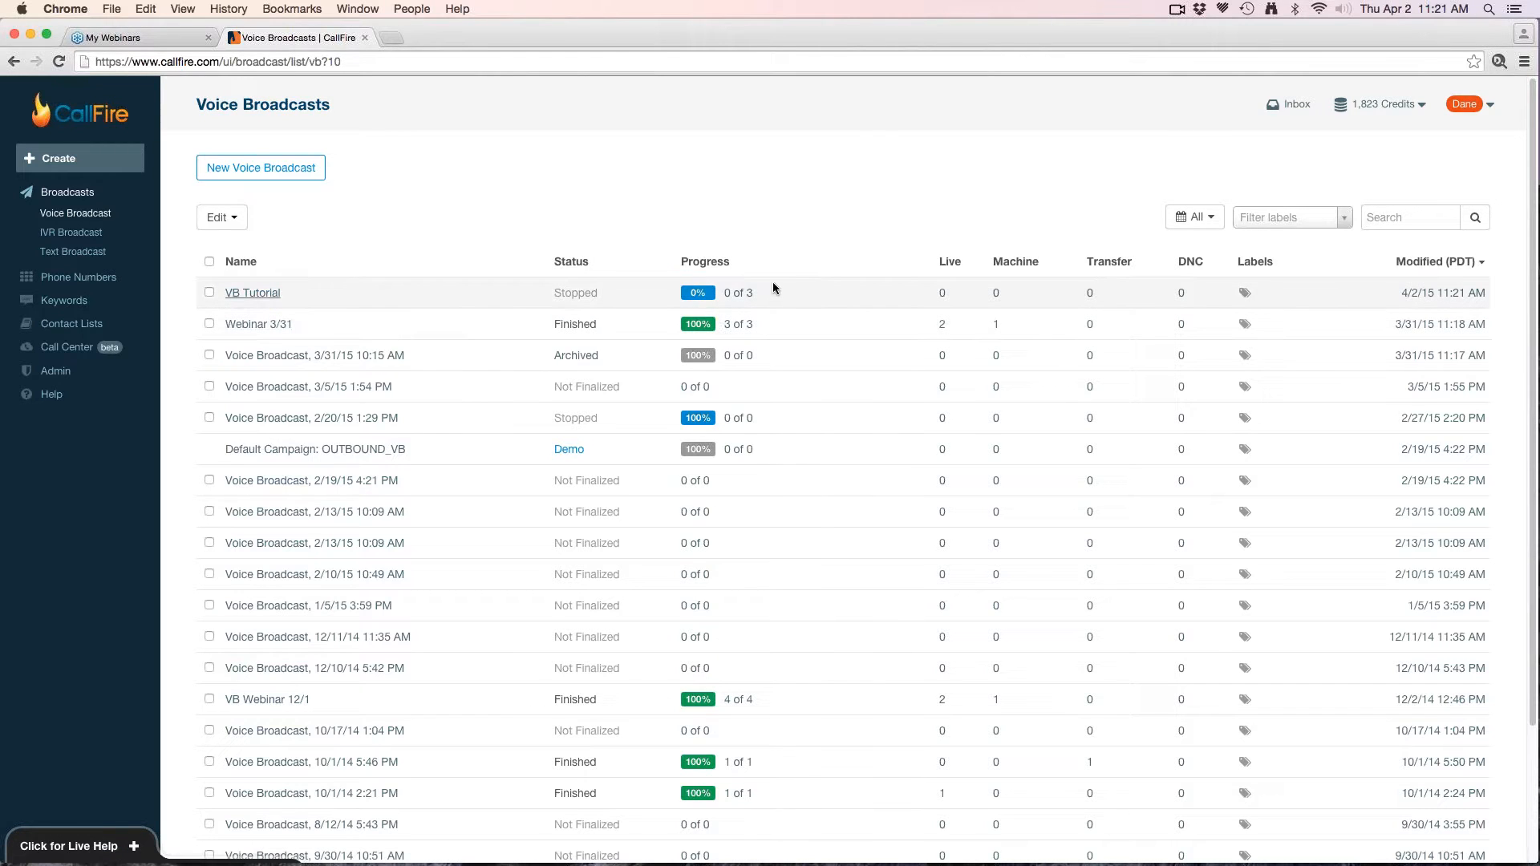
{"action": "mouse_move", "coordinate": [786, 285]}
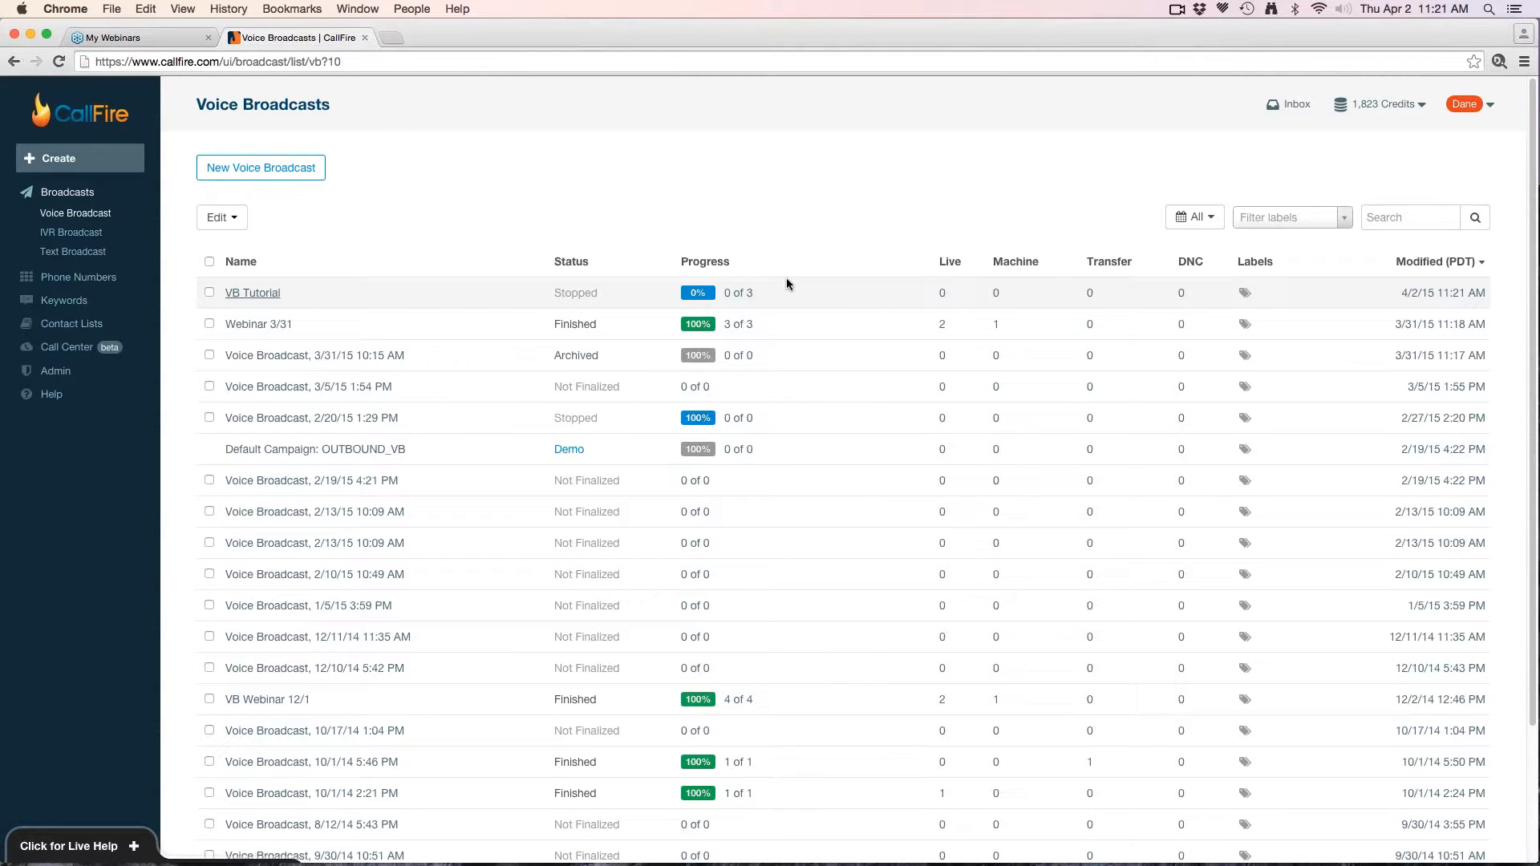
{"action": "mouse_move", "coordinate": [768, 286]}
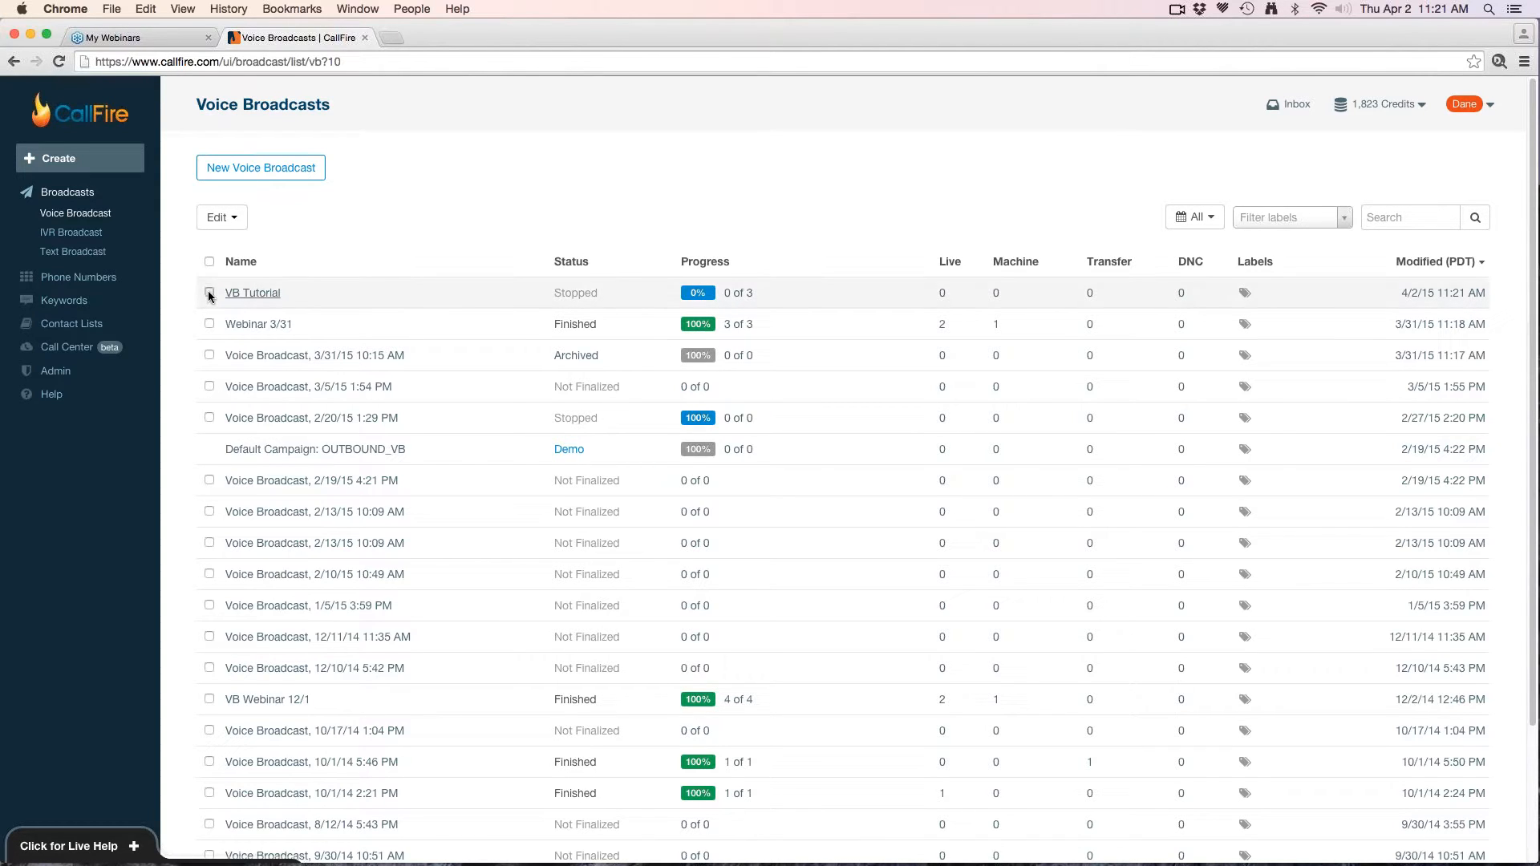
{"action": "left_click", "coordinate": [209, 292]}
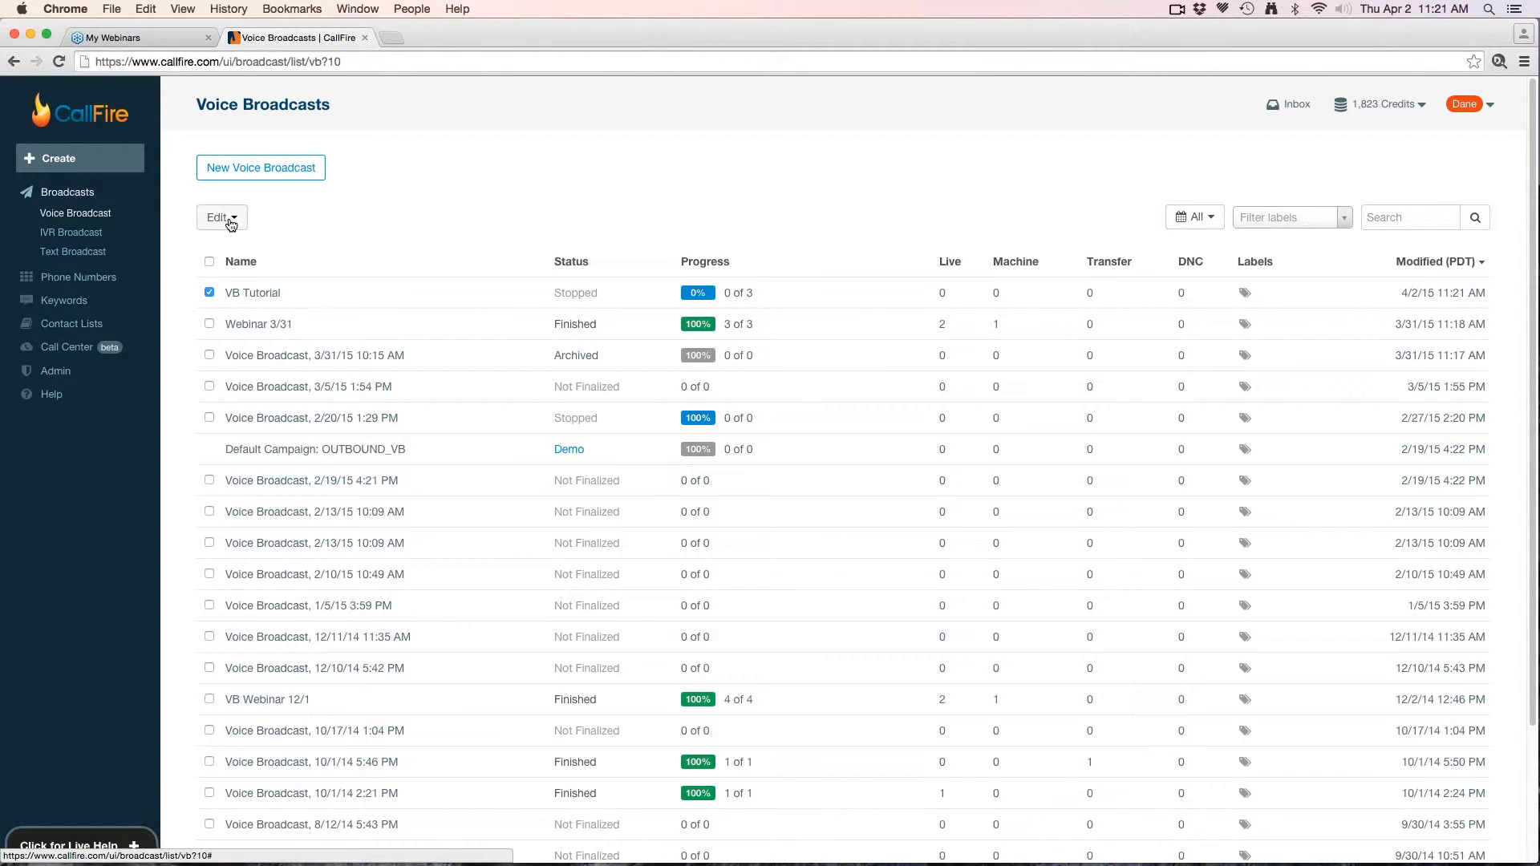
{"action": "left_click", "coordinate": [219, 216]}
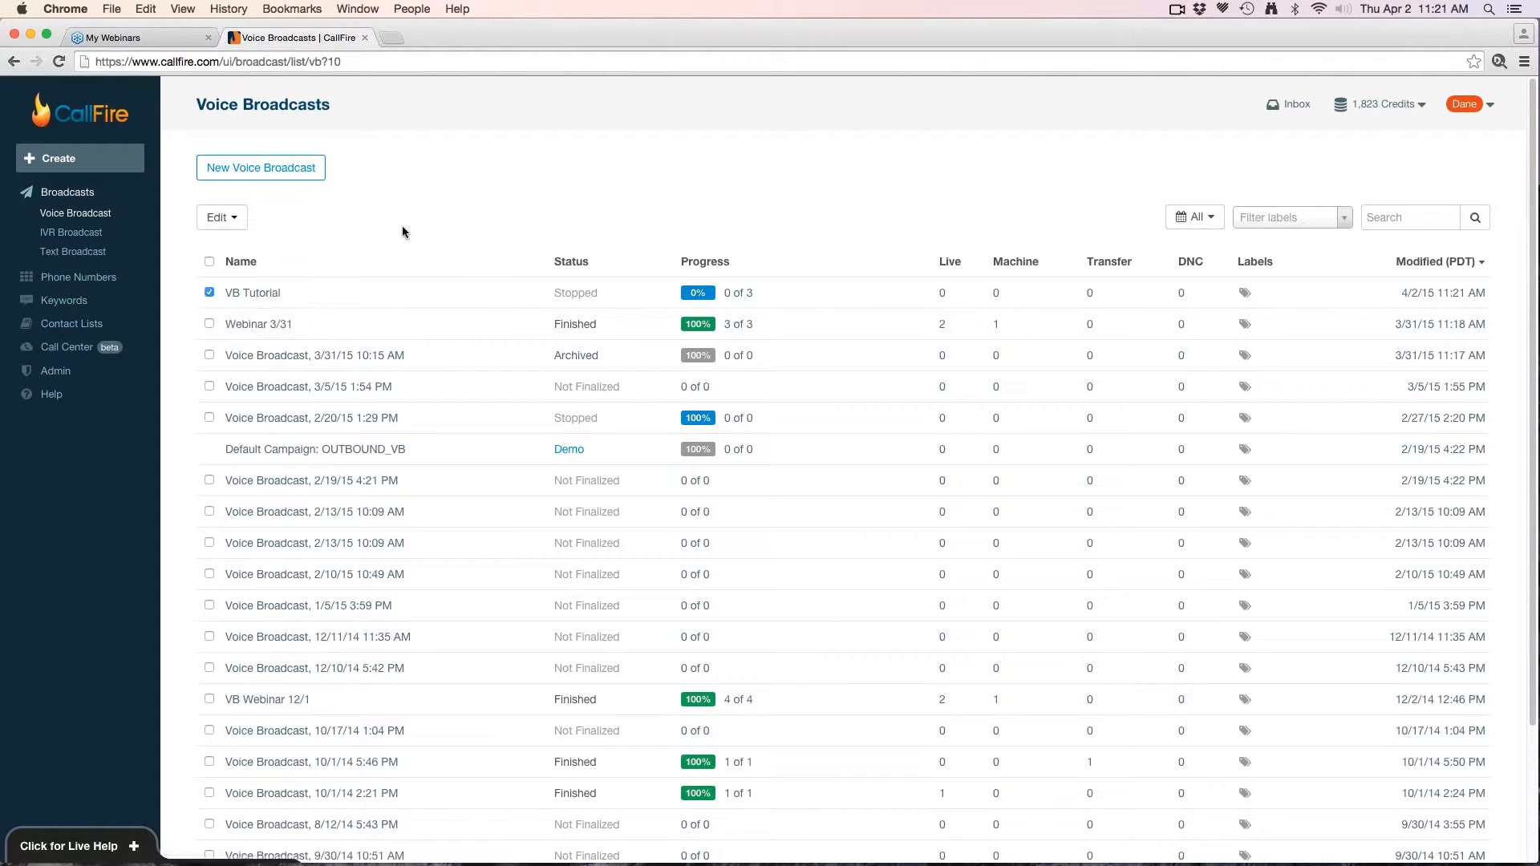
{"action": "left_click", "coordinate": [252, 292]}
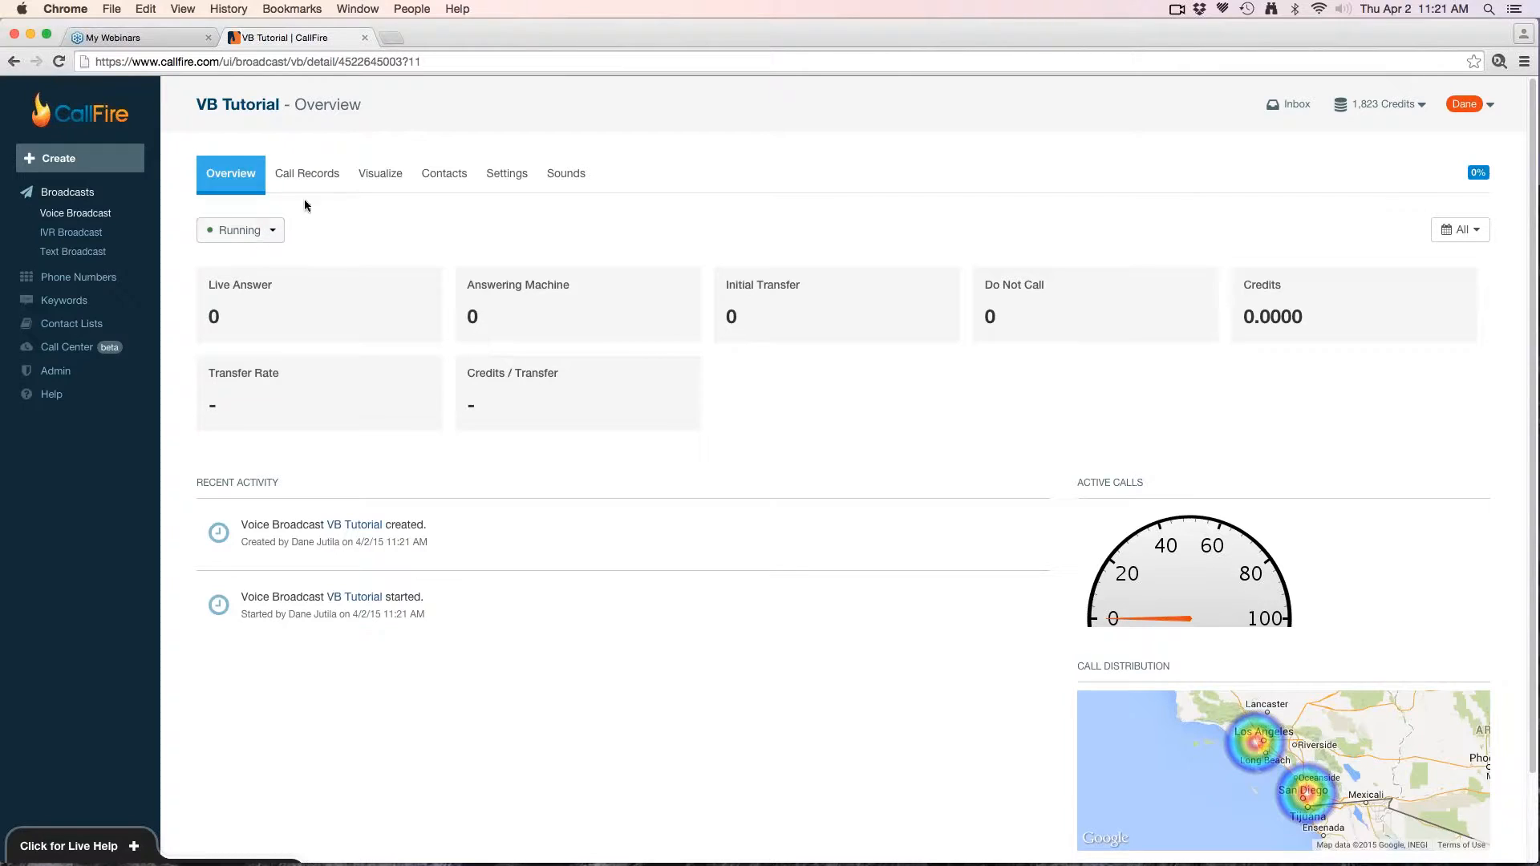
{"action": "mouse_move", "coordinate": [231, 286]}
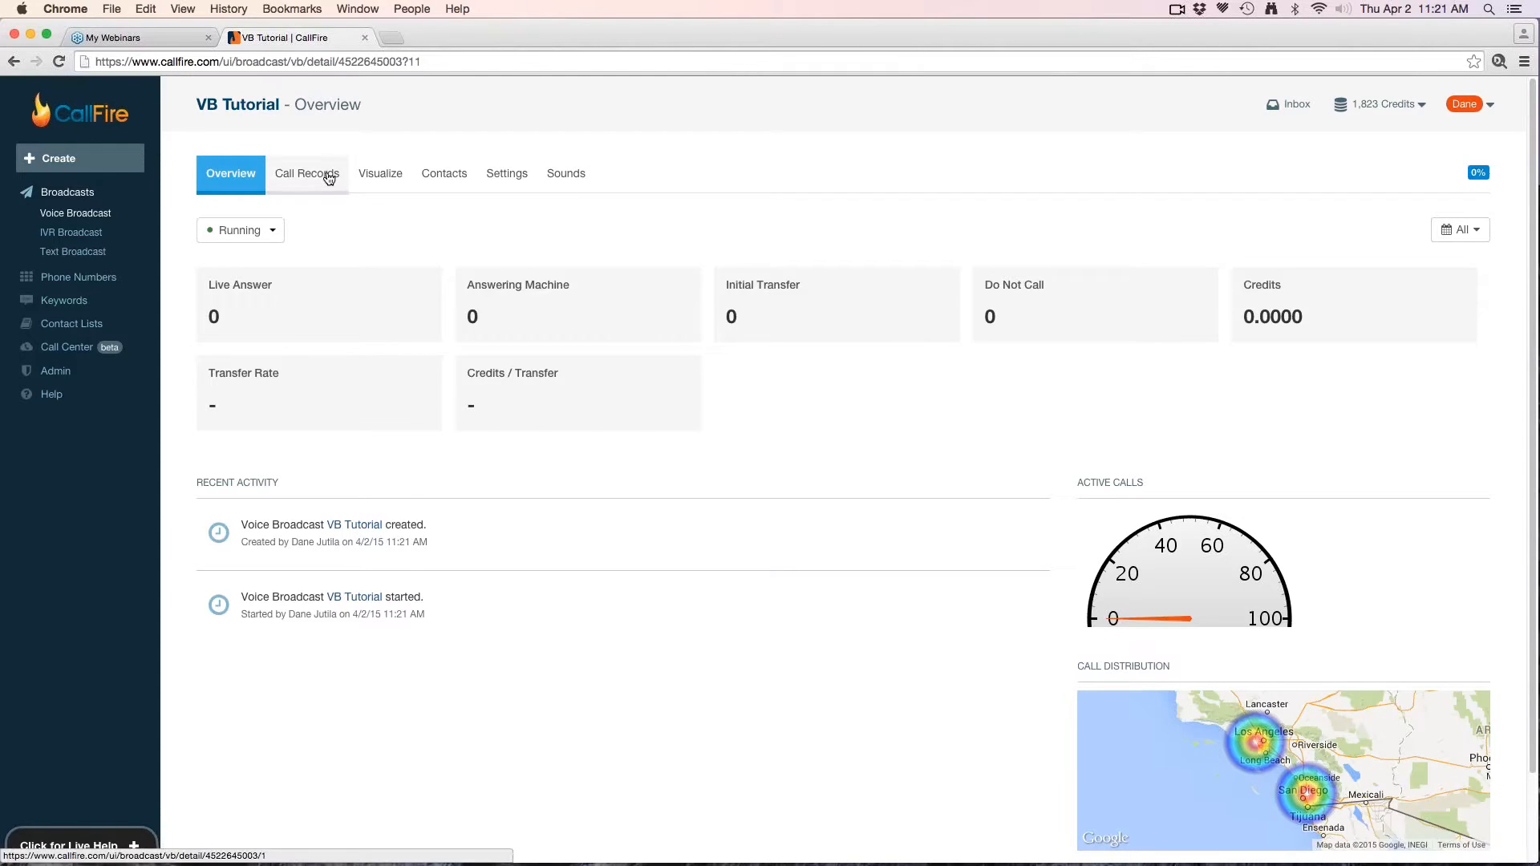
Review VB Tutorial's call records, call-distribution map and contact lists
{"action": "left_click", "coordinate": [306, 173]}
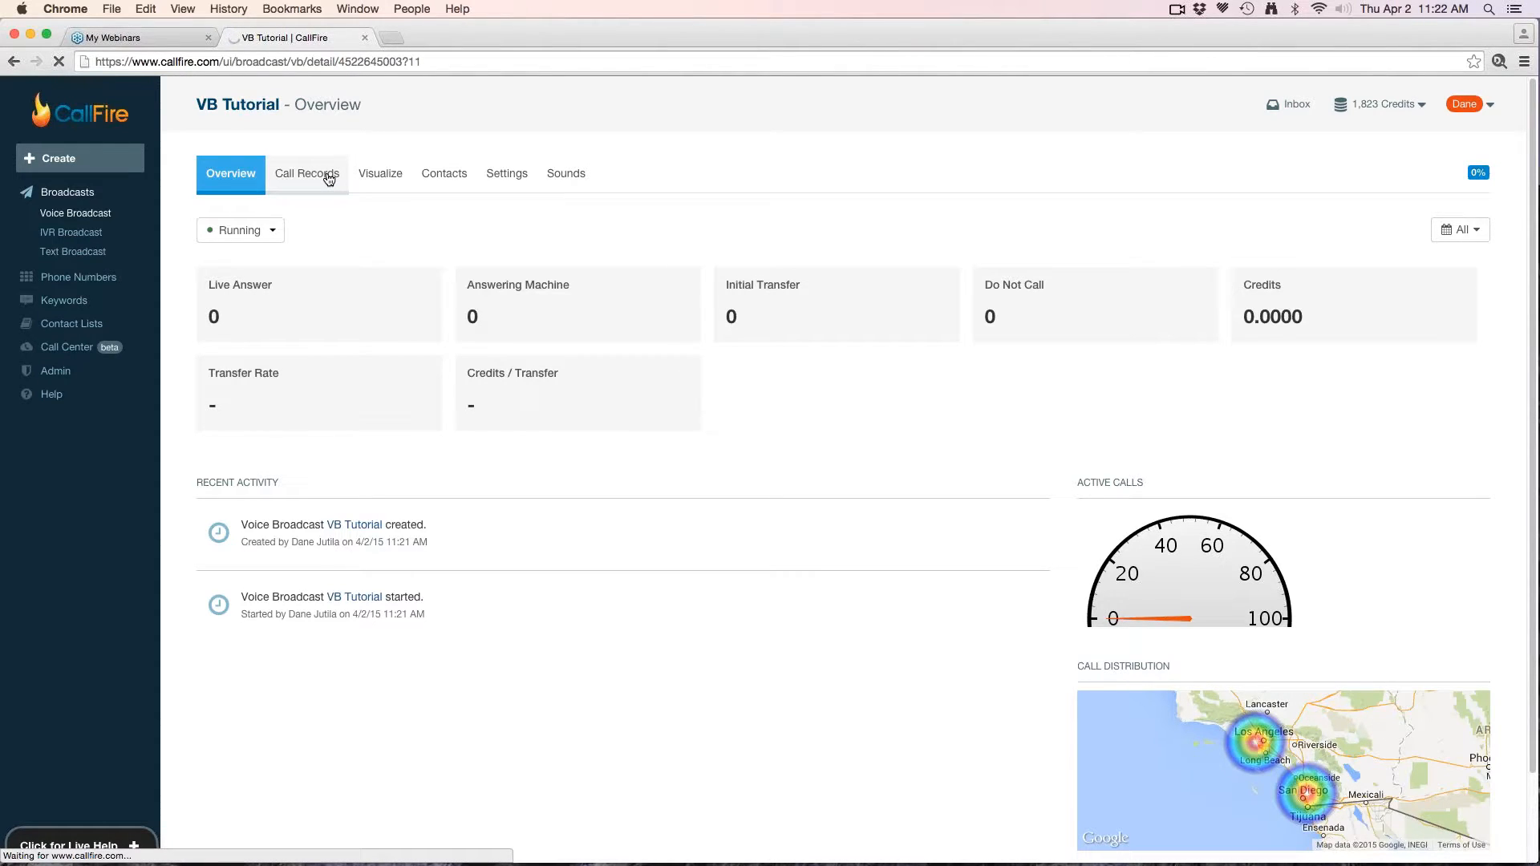
{"action": "left_click", "coordinate": [305, 173]}
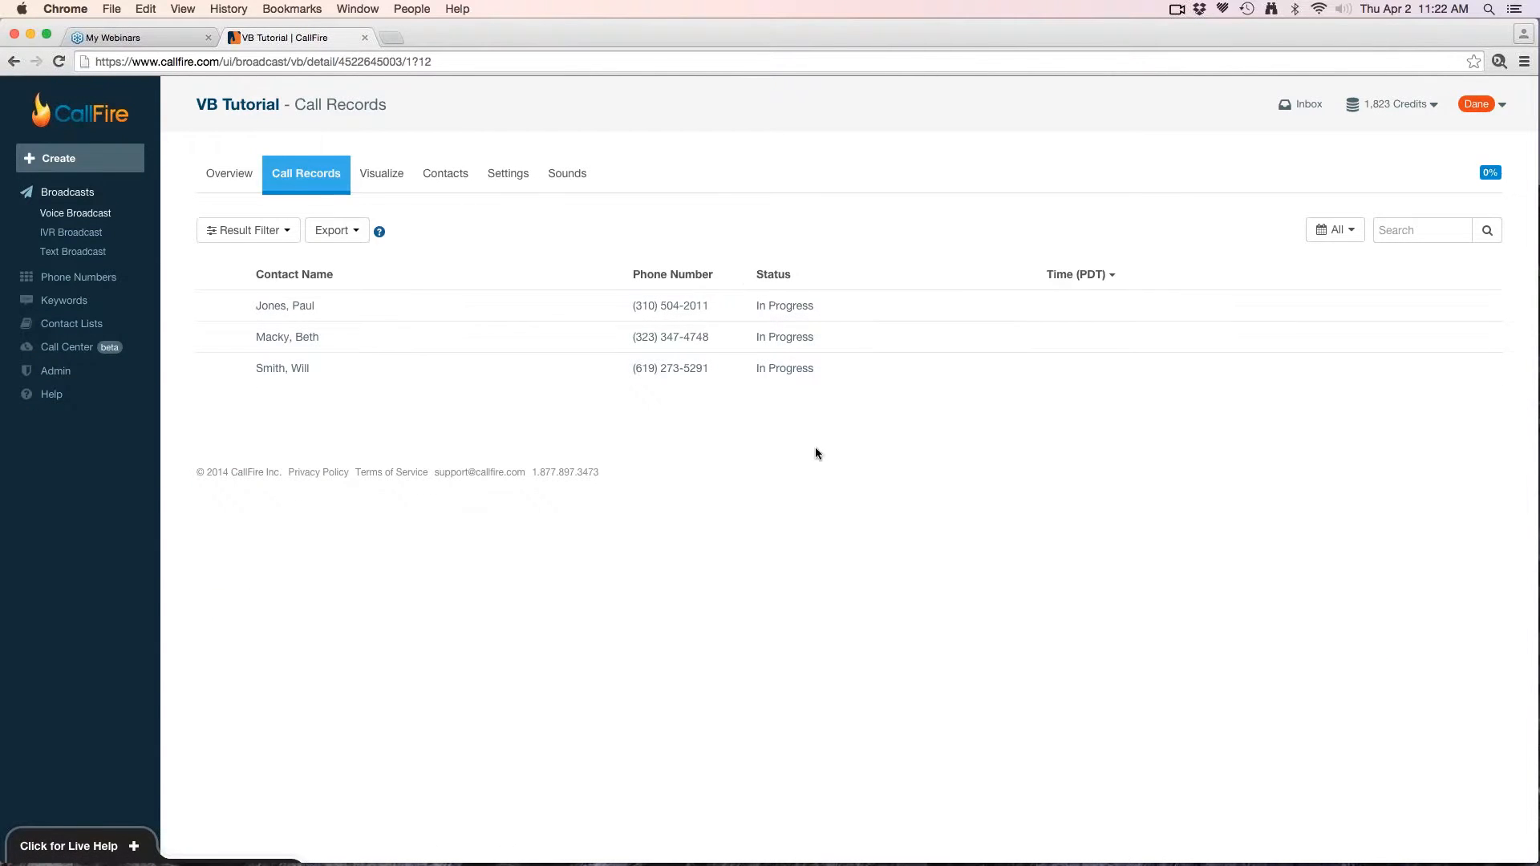
{"action": "left_click", "coordinate": [382, 174]}
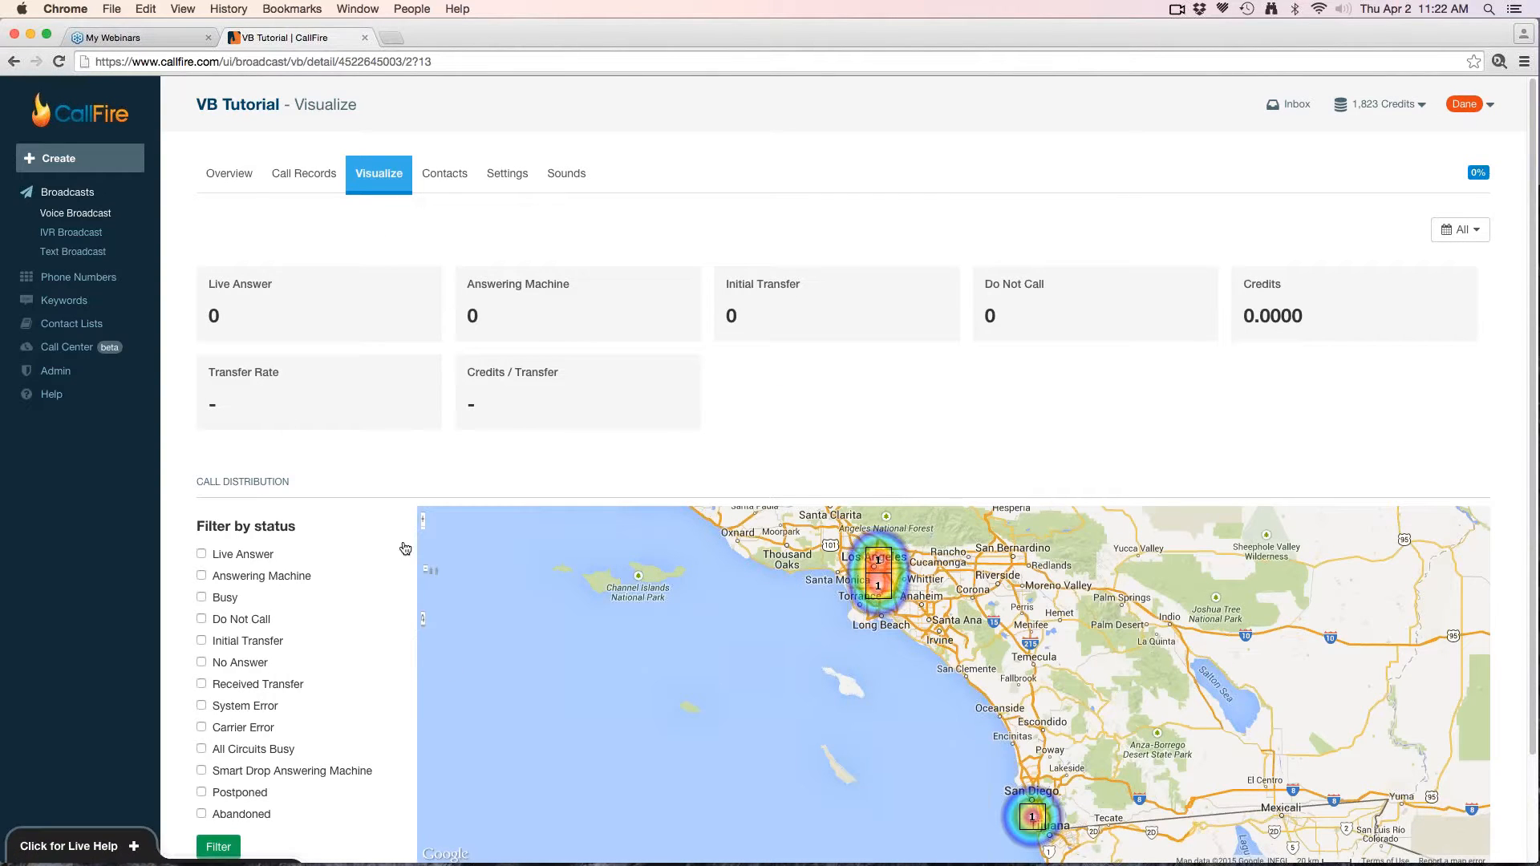
{"action": "left_click", "coordinate": [444, 173]}
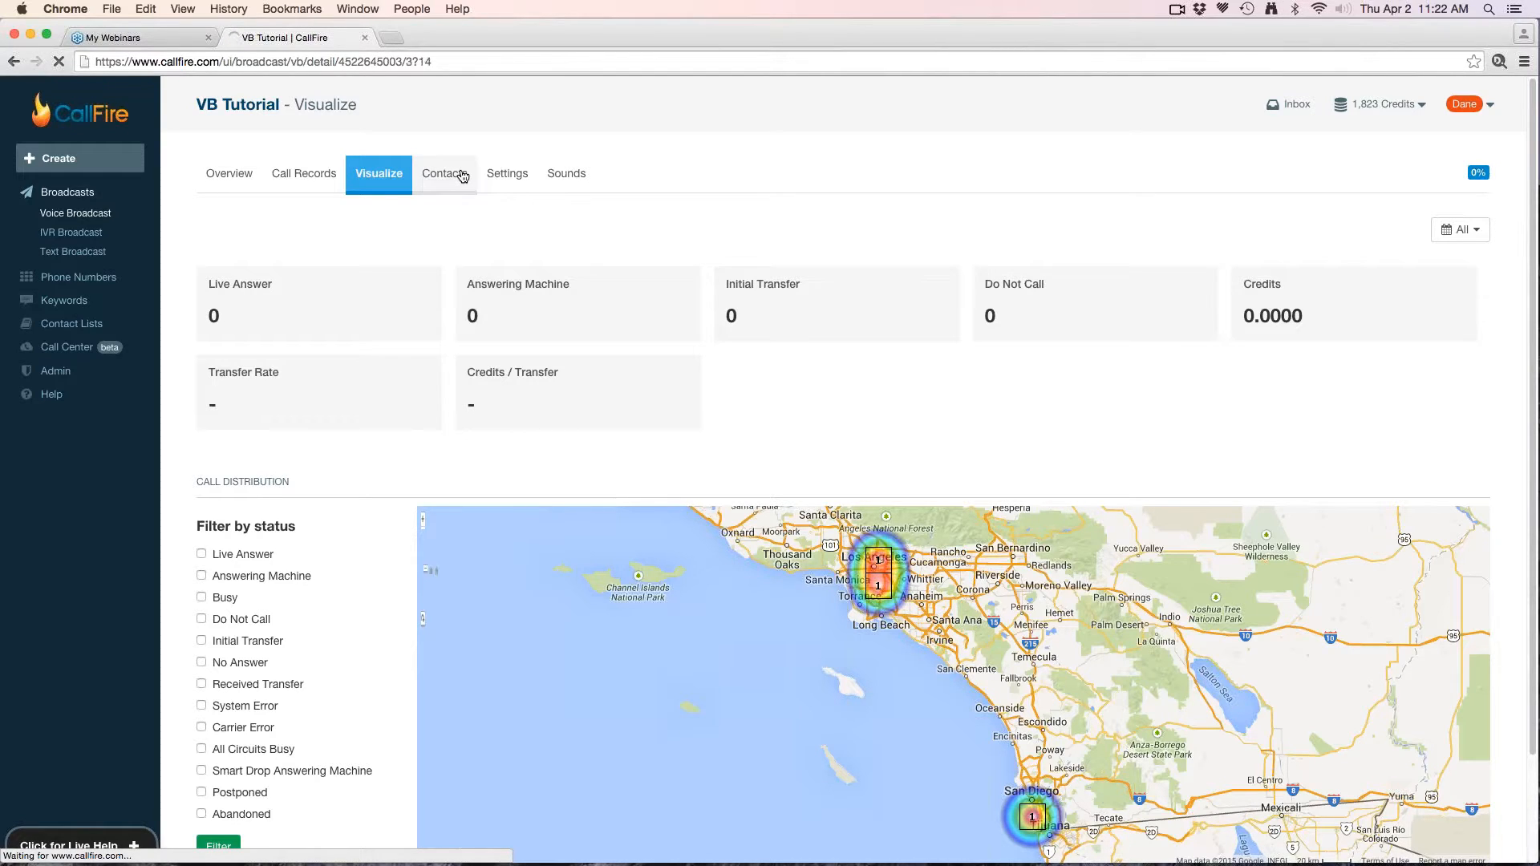
Review the broadcast's settings and recorded messages, then return to the Broadcasts list
{"action": "left_click", "coordinate": [443, 173]}
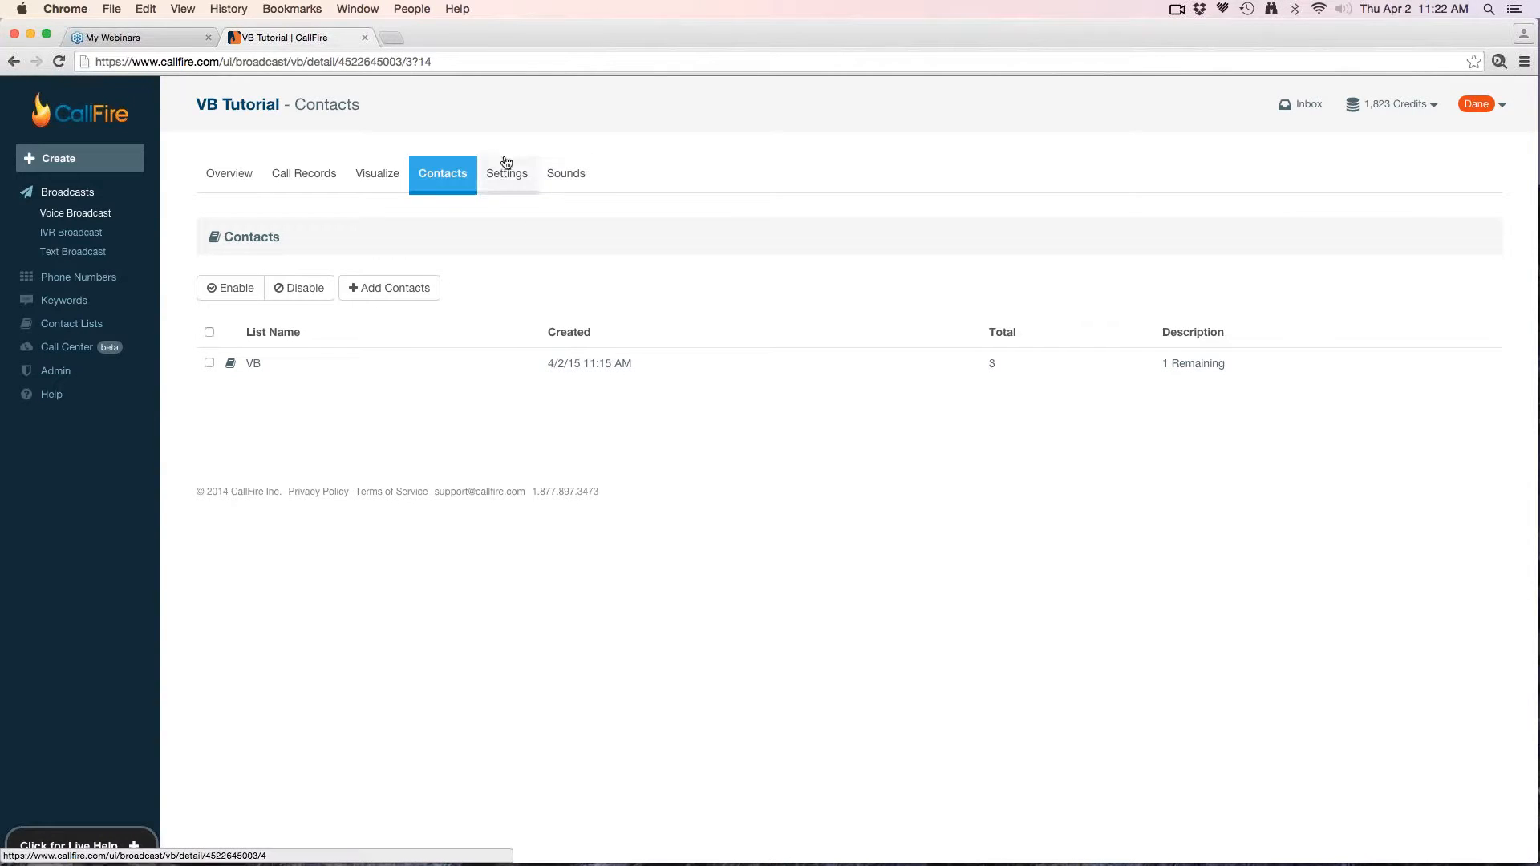
{"action": "left_click", "coordinate": [505, 173]}
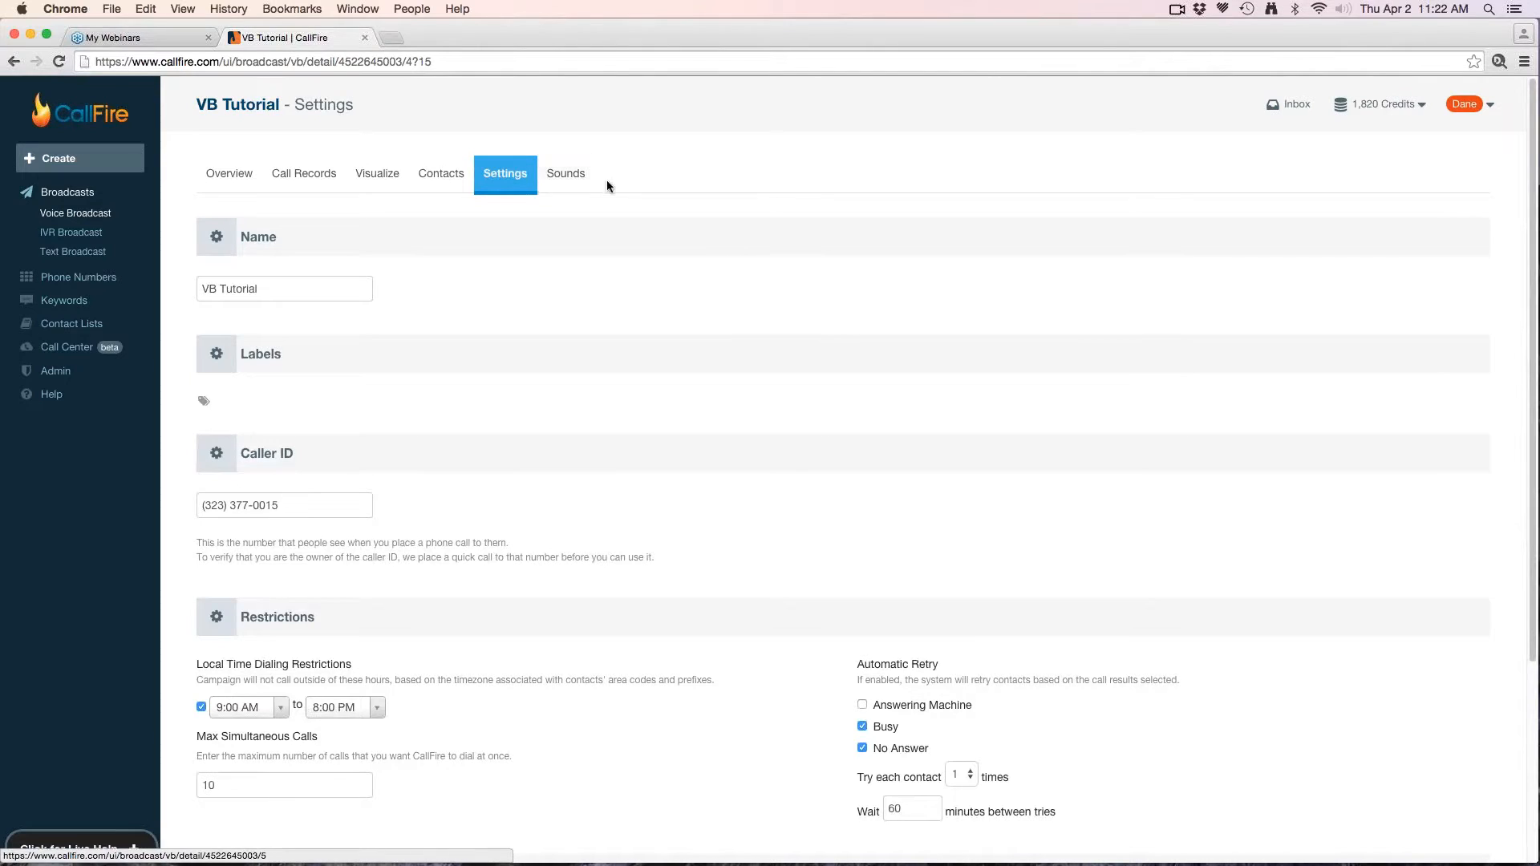
{"action": "left_click", "coordinate": [566, 173]}
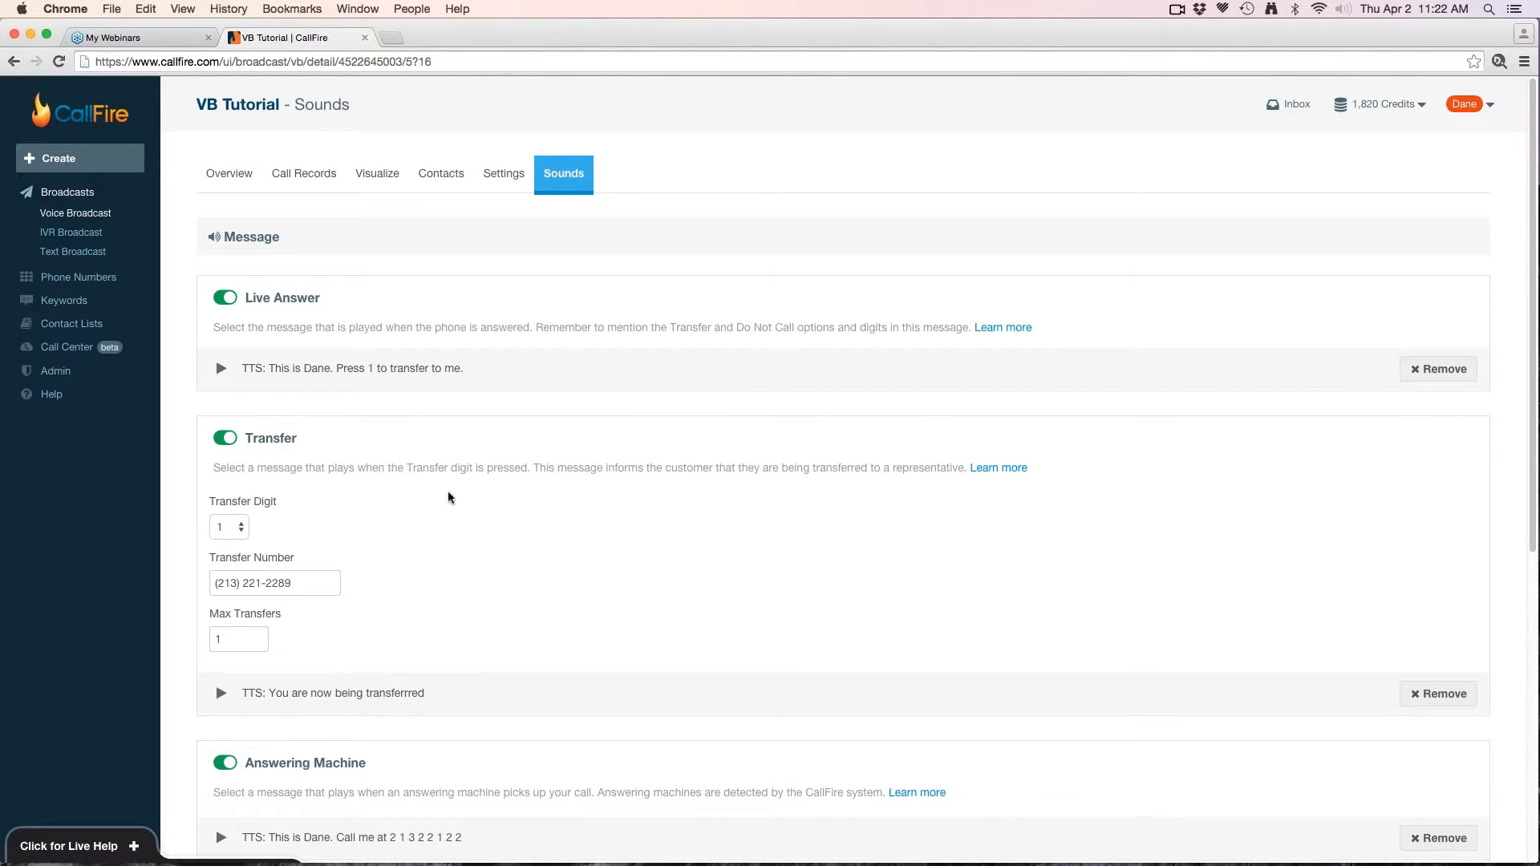
{"action": "mouse_move", "coordinate": [370, 601]}
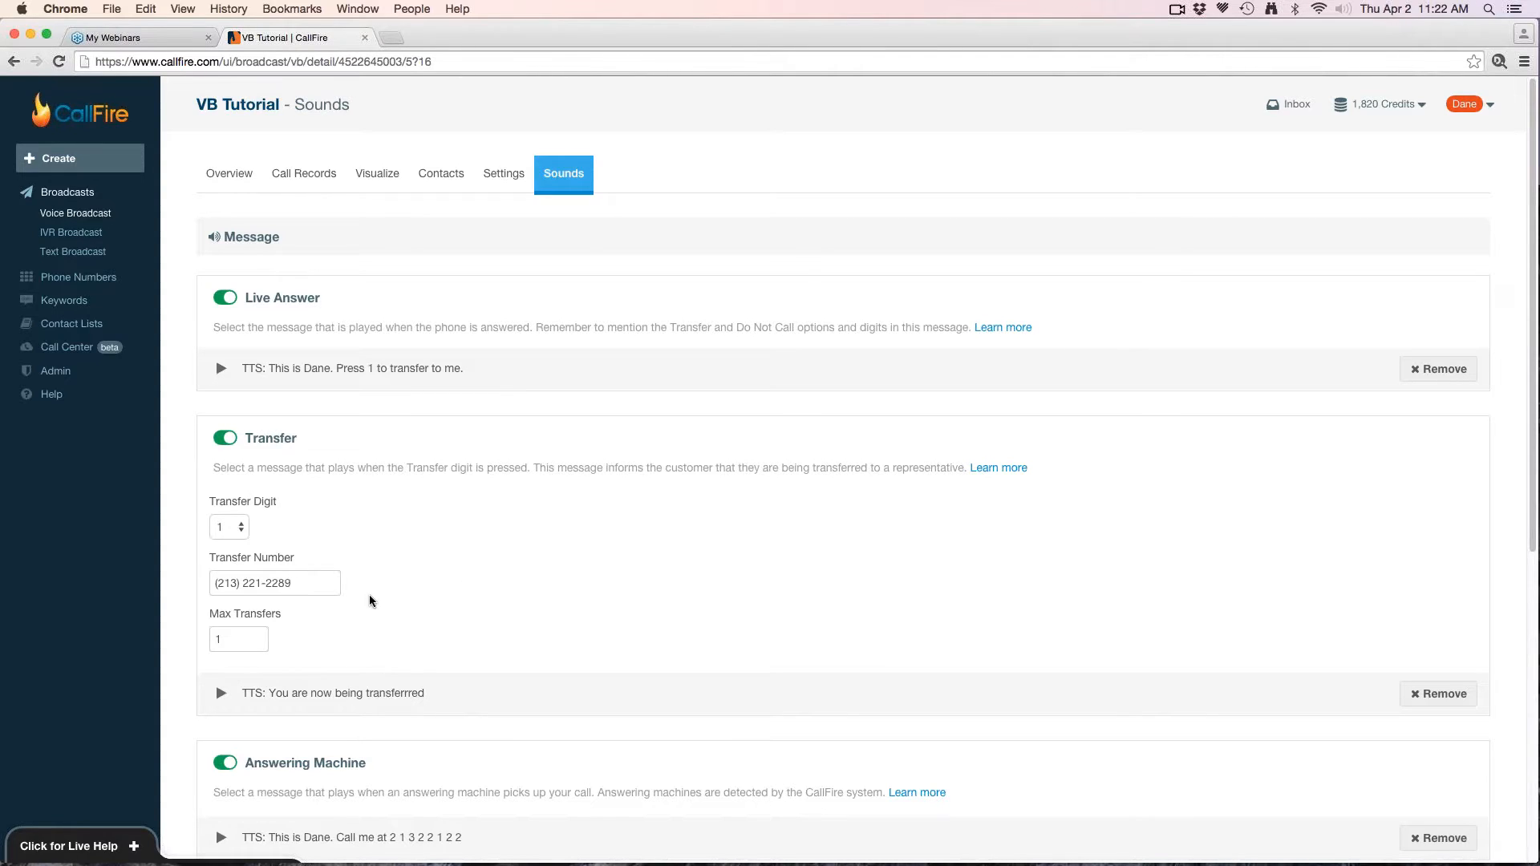
{"action": "mouse_move", "coordinate": [412, 591]}
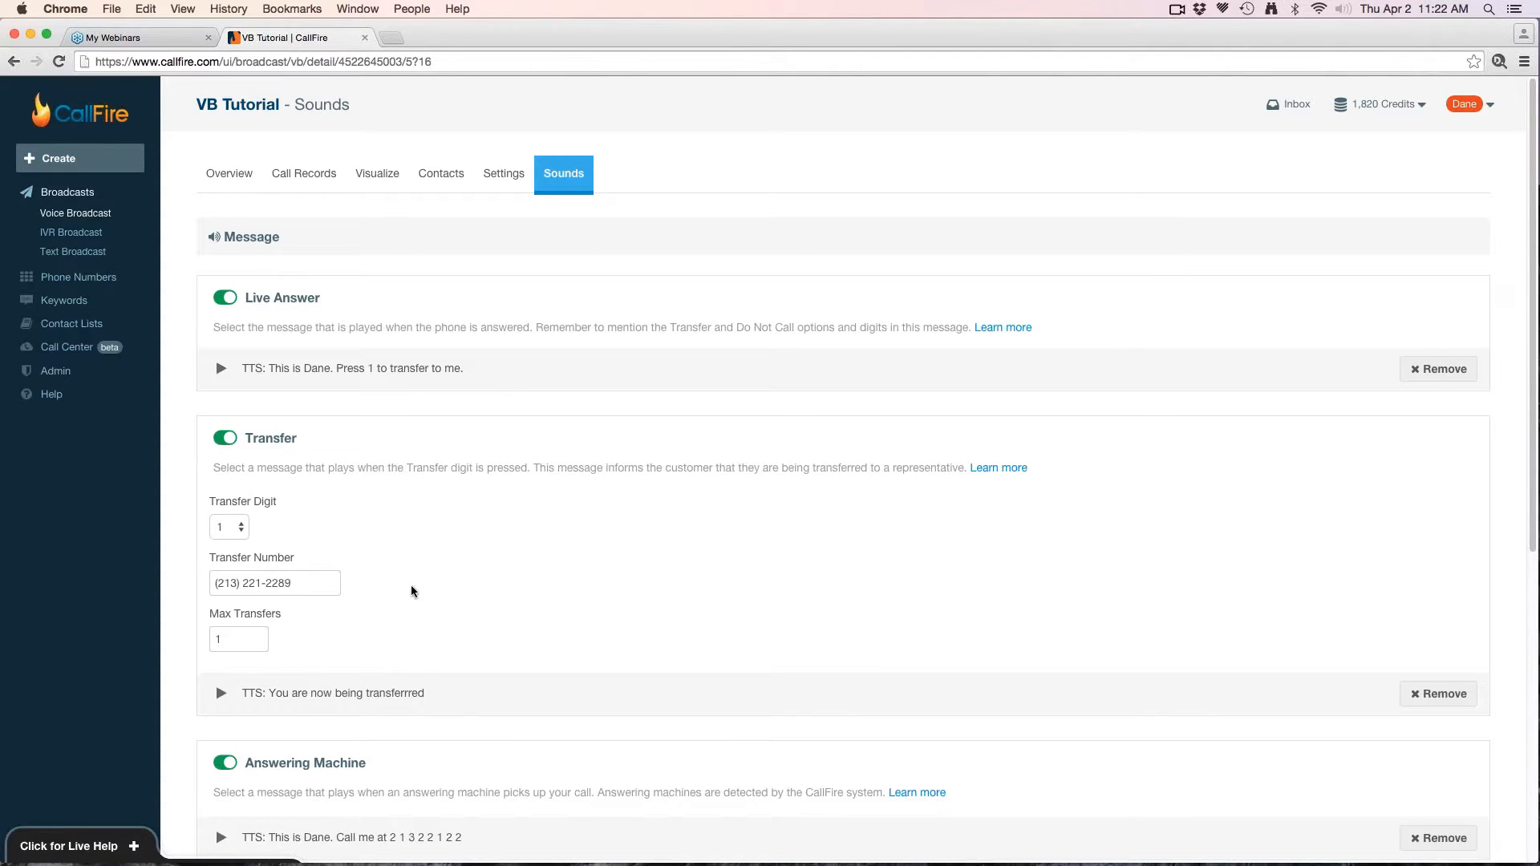
{"action": "left_click", "coordinate": [67, 191]}
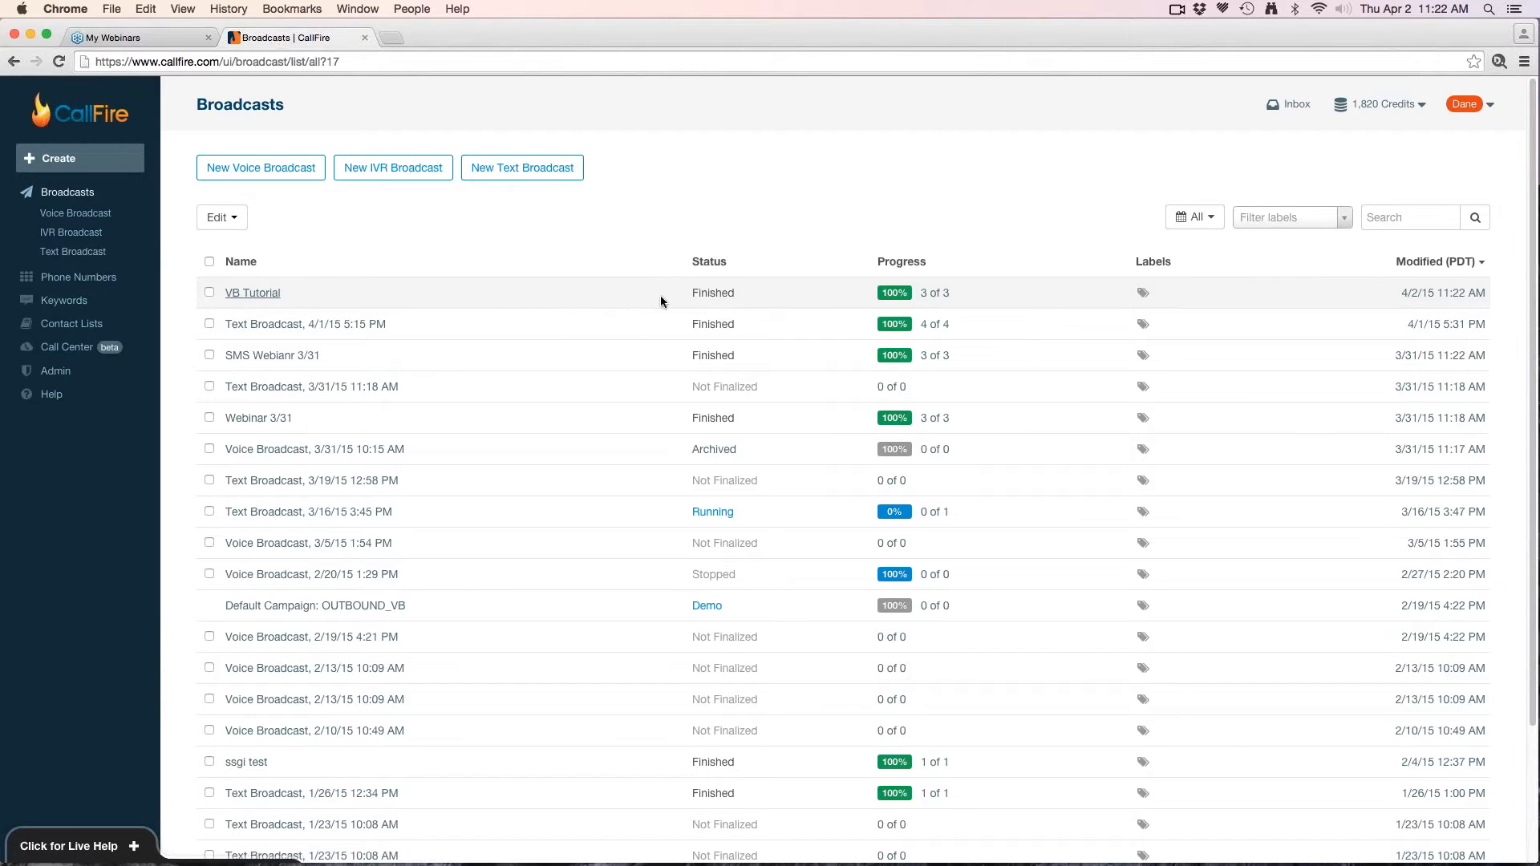
{"action": "mouse_move", "coordinate": [850, 300]}
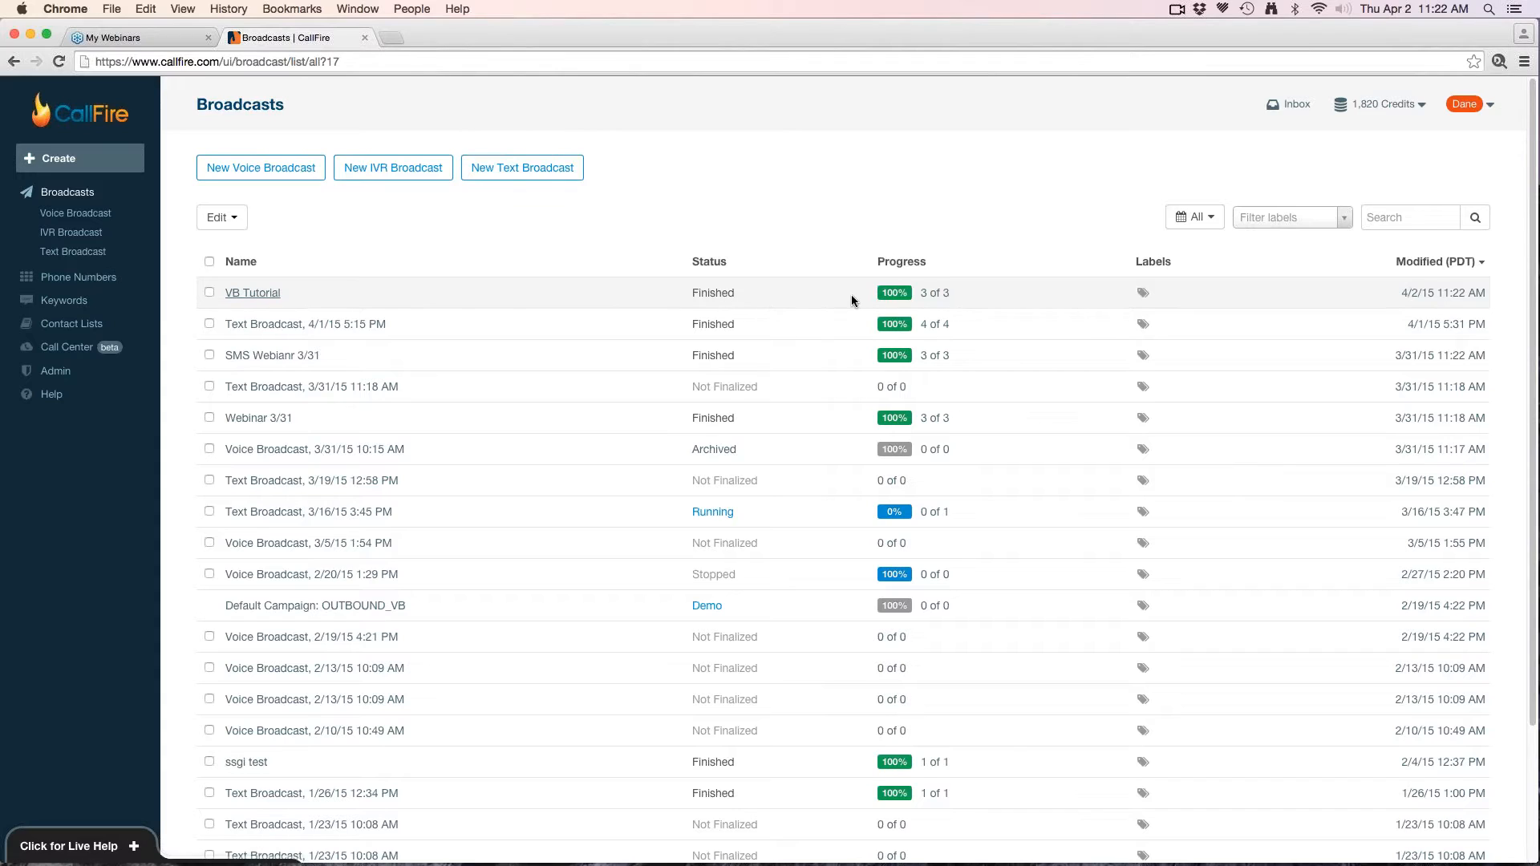
{"action": "mouse_move", "coordinate": [905, 305]}
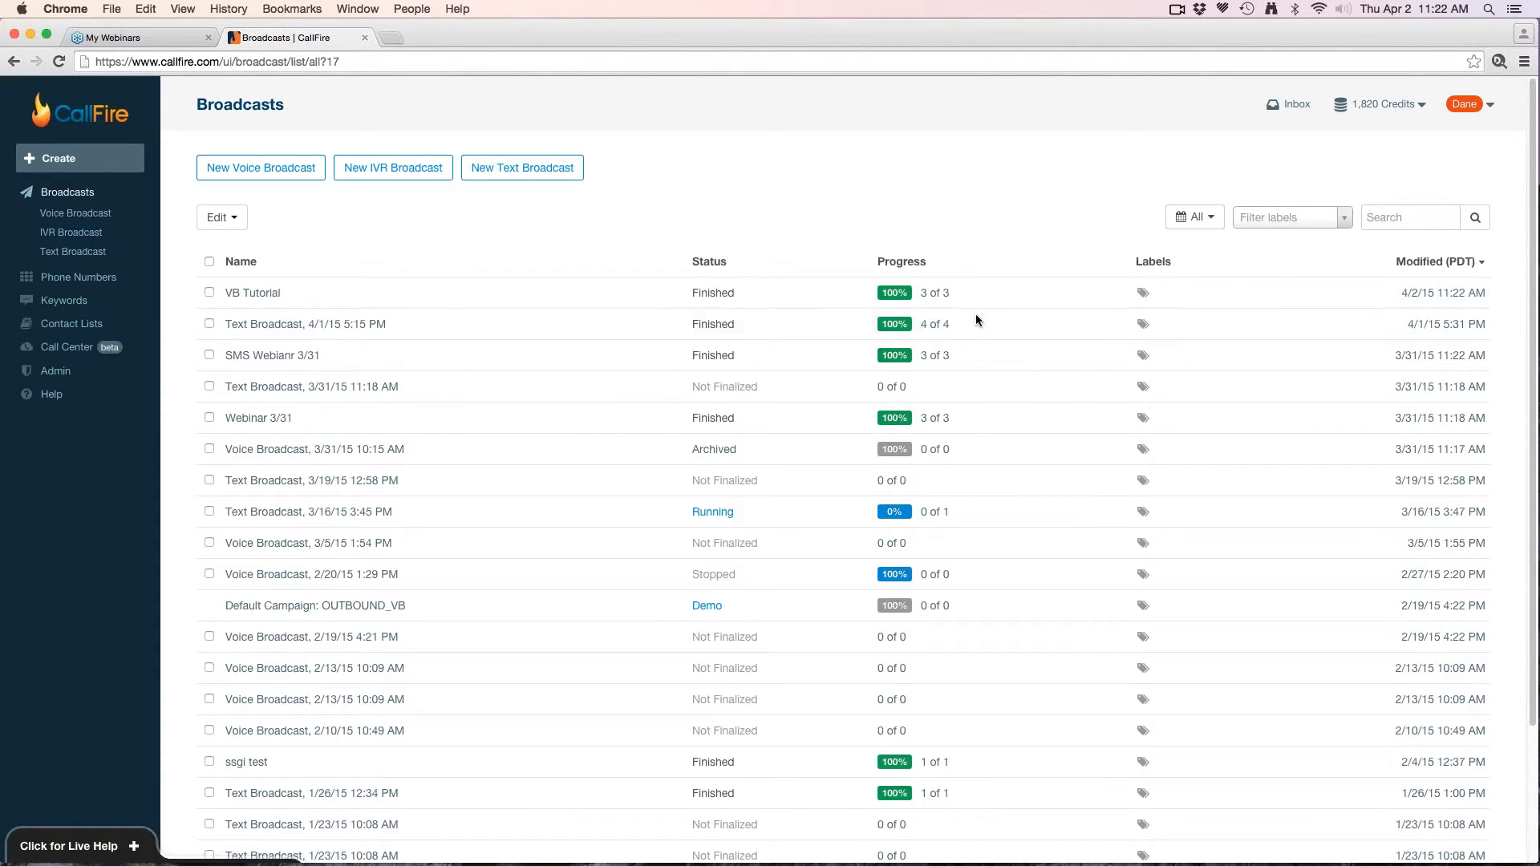
{"action": "mouse_move", "coordinate": [251, 292]}
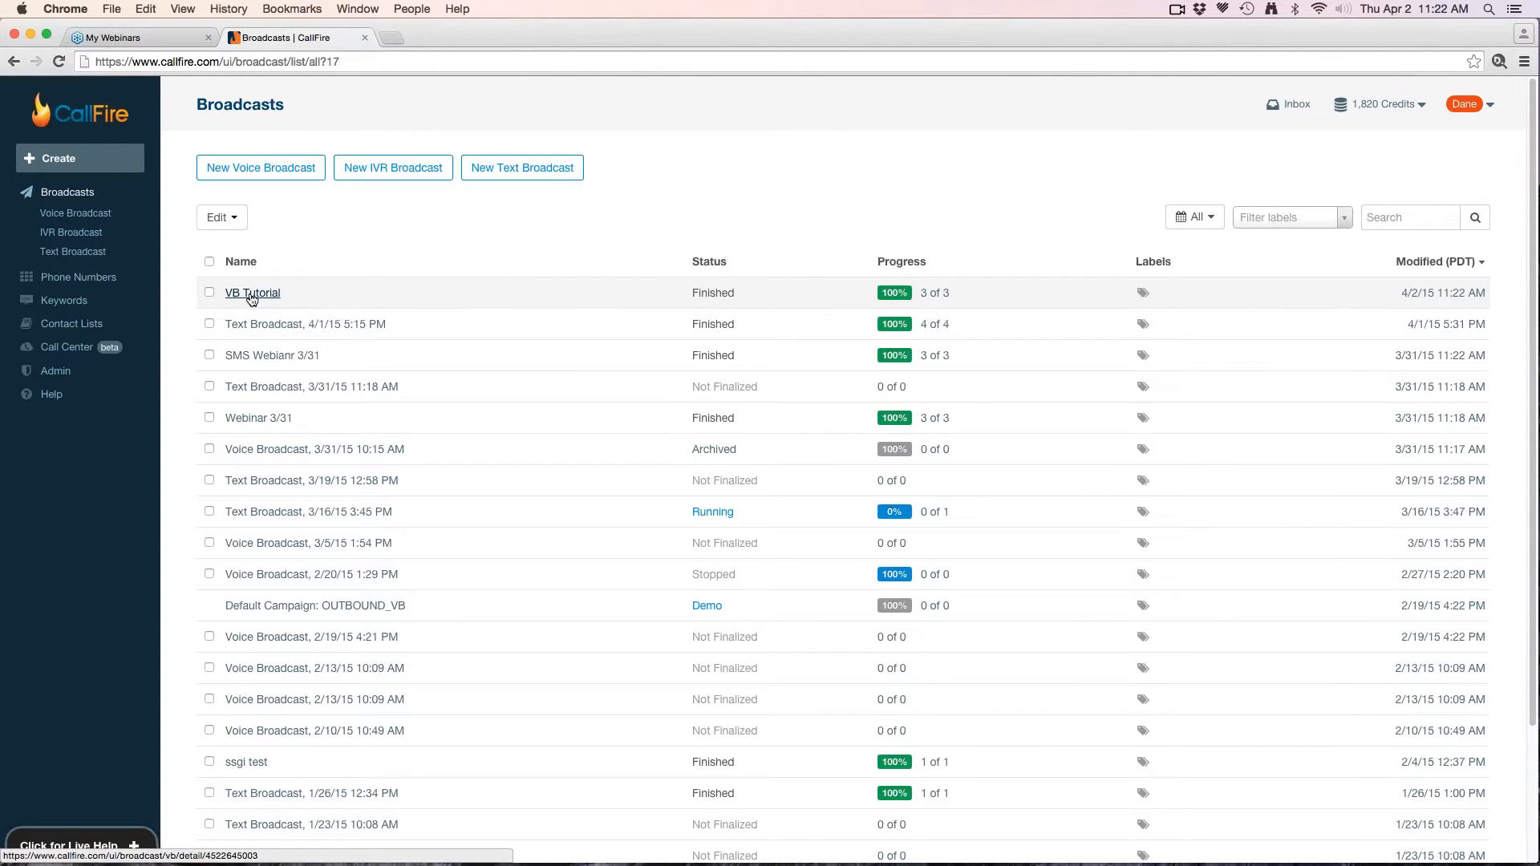
View the finished VB Tutorial broadcast's Overview and its individual call records
{"action": "left_click", "coordinate": [252, 292]}
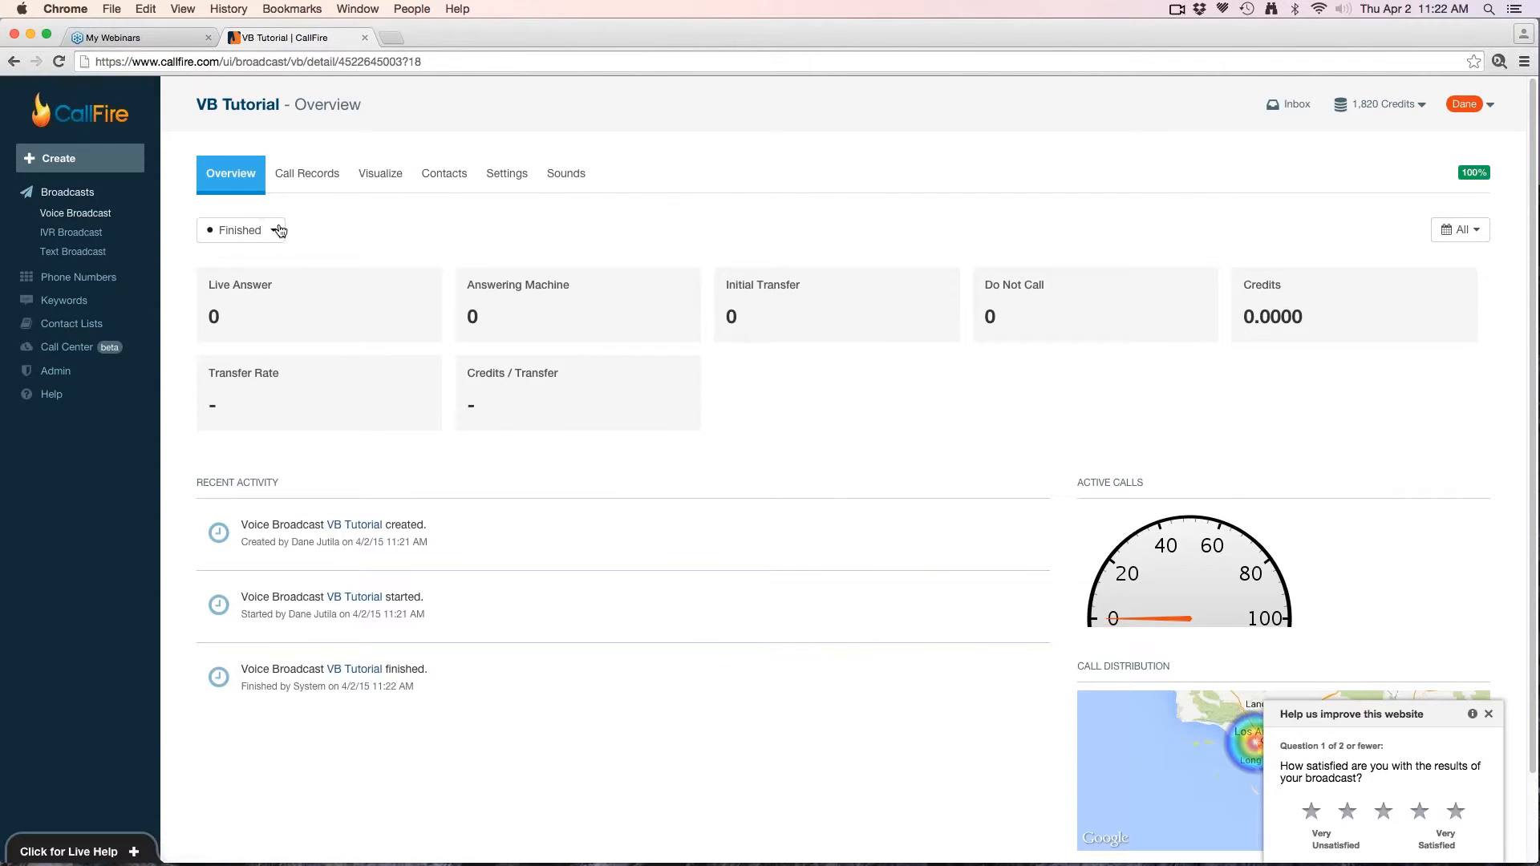
{"action": "left_click", "coordinate": [307, 173]}
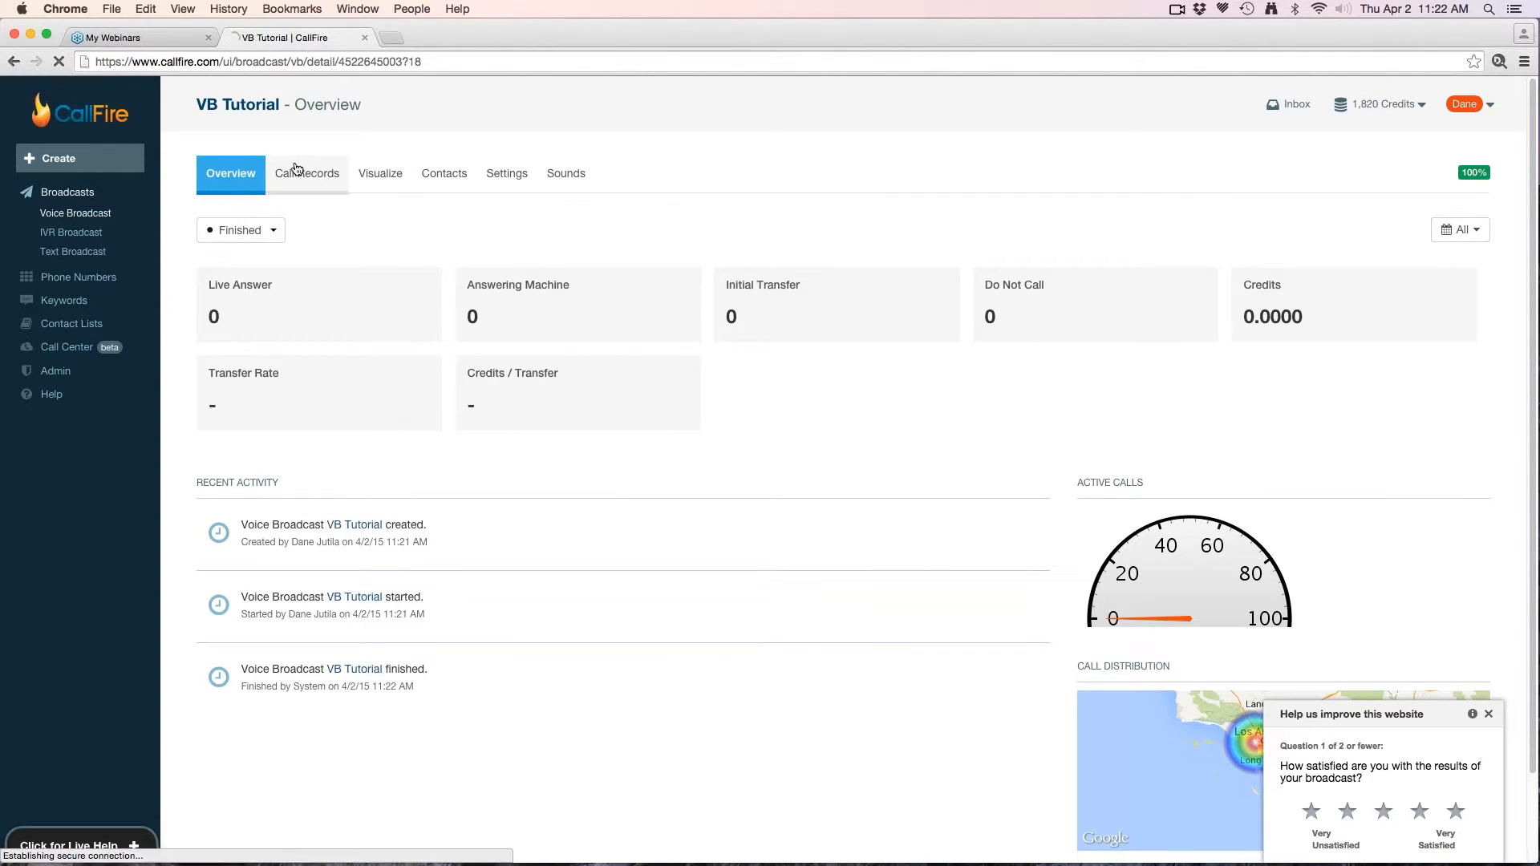
{"action": "left_click", "coordinate": [305, 174]}
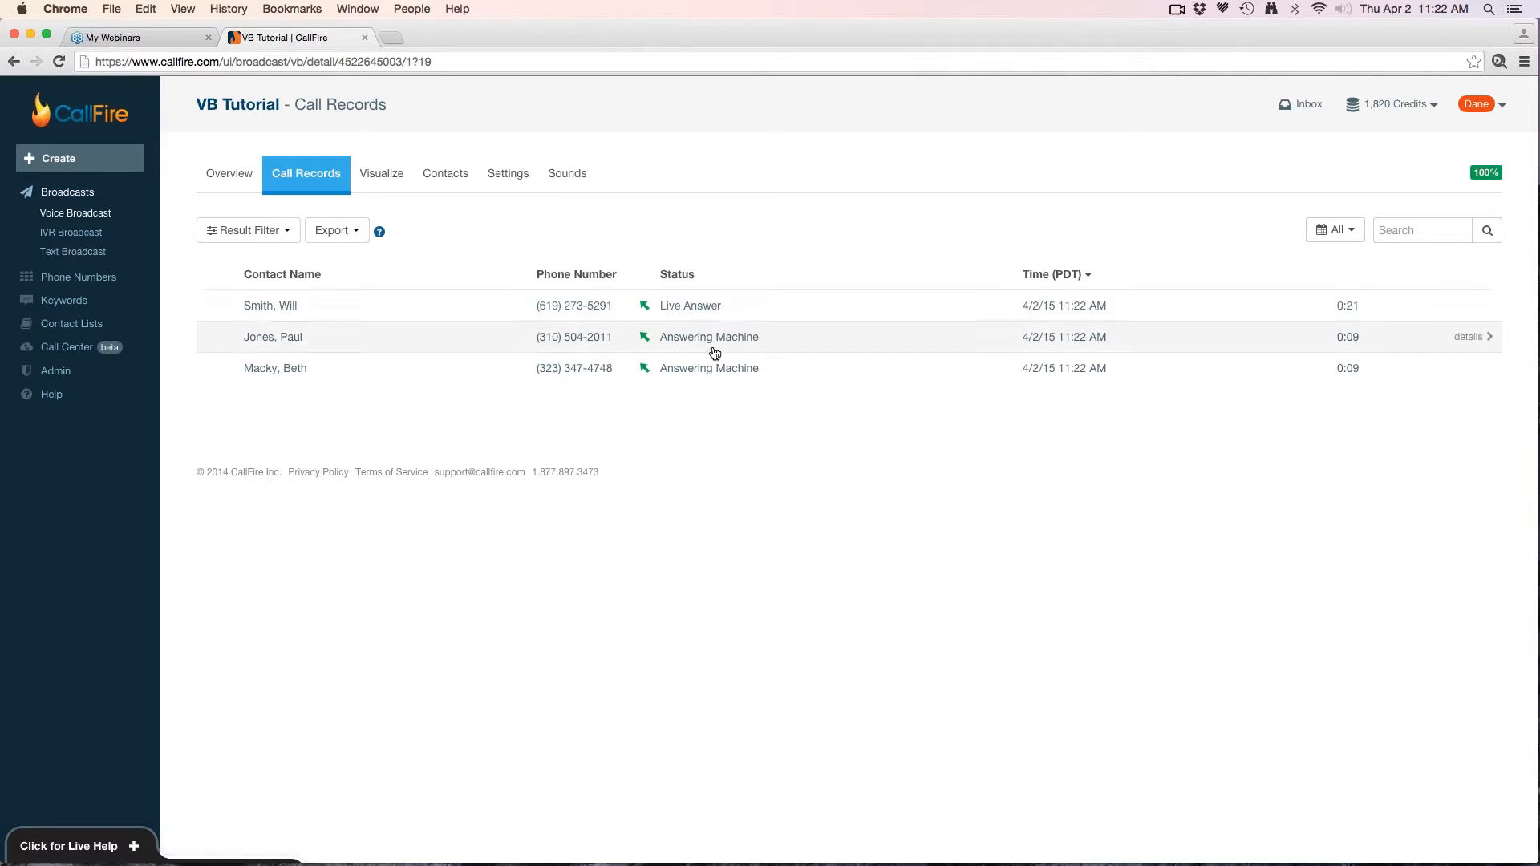
{"action": "mouse_move", "coordinate": [1187, 283]}
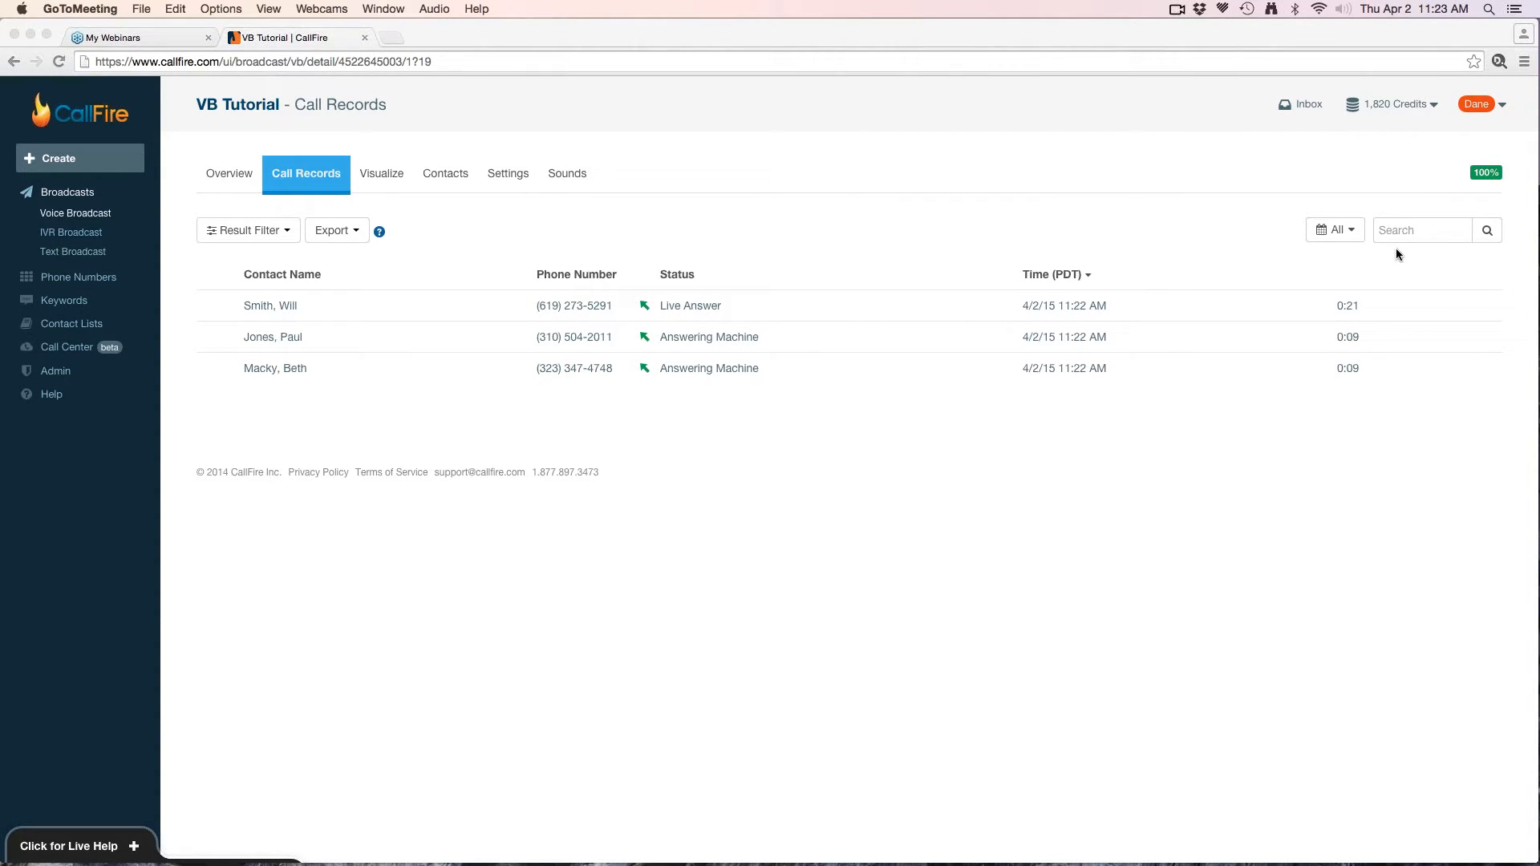
Check the first and third contacts' call responses, then export Call Details
{"action": "left_click", "coordinate": [269, 304]}
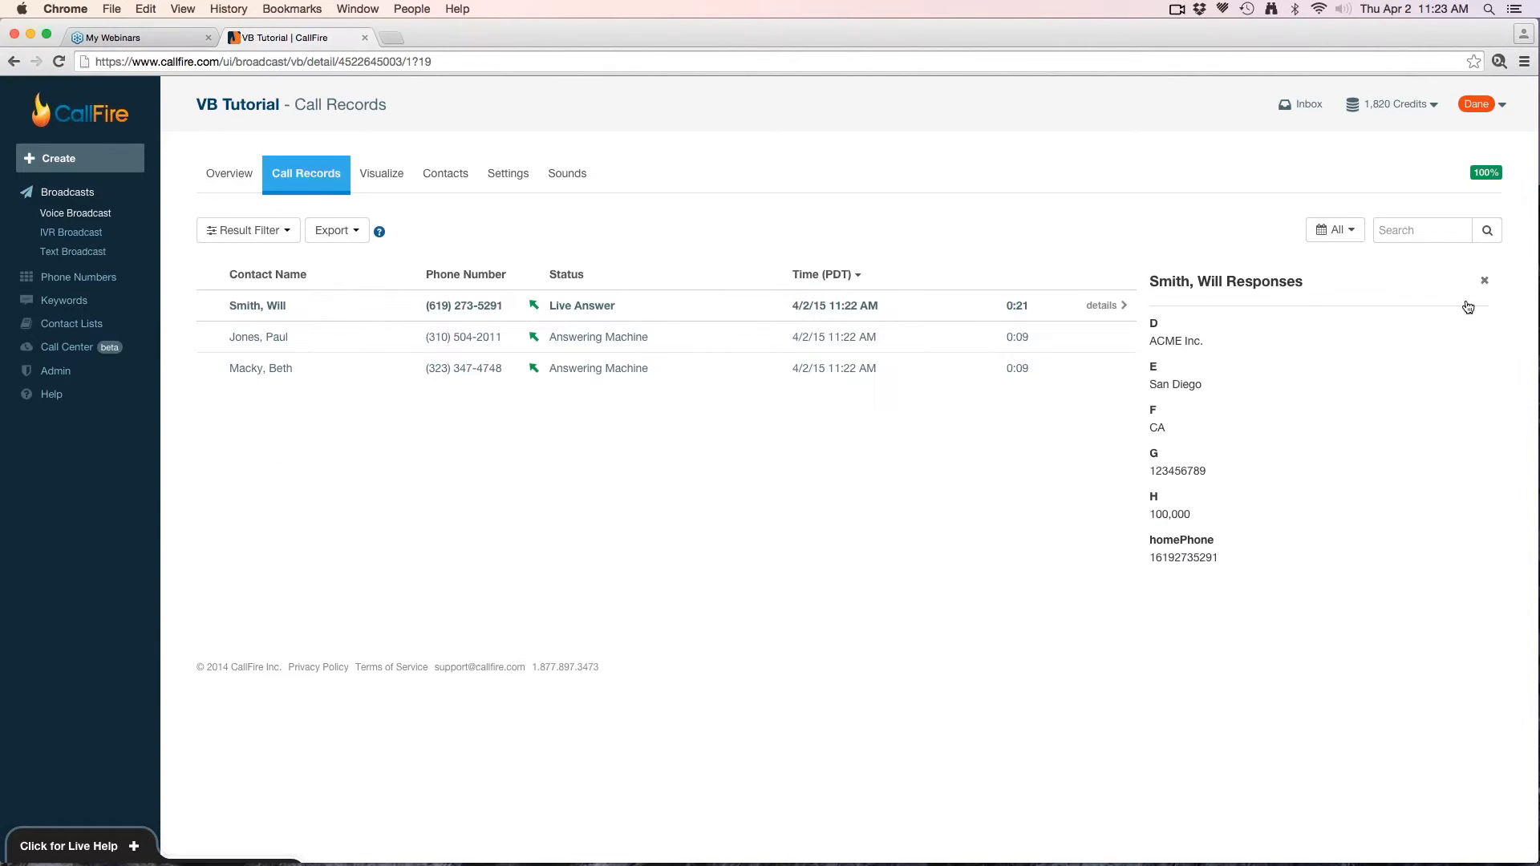
{"action": "mouse_move", "coordinate": [1019, 337]}
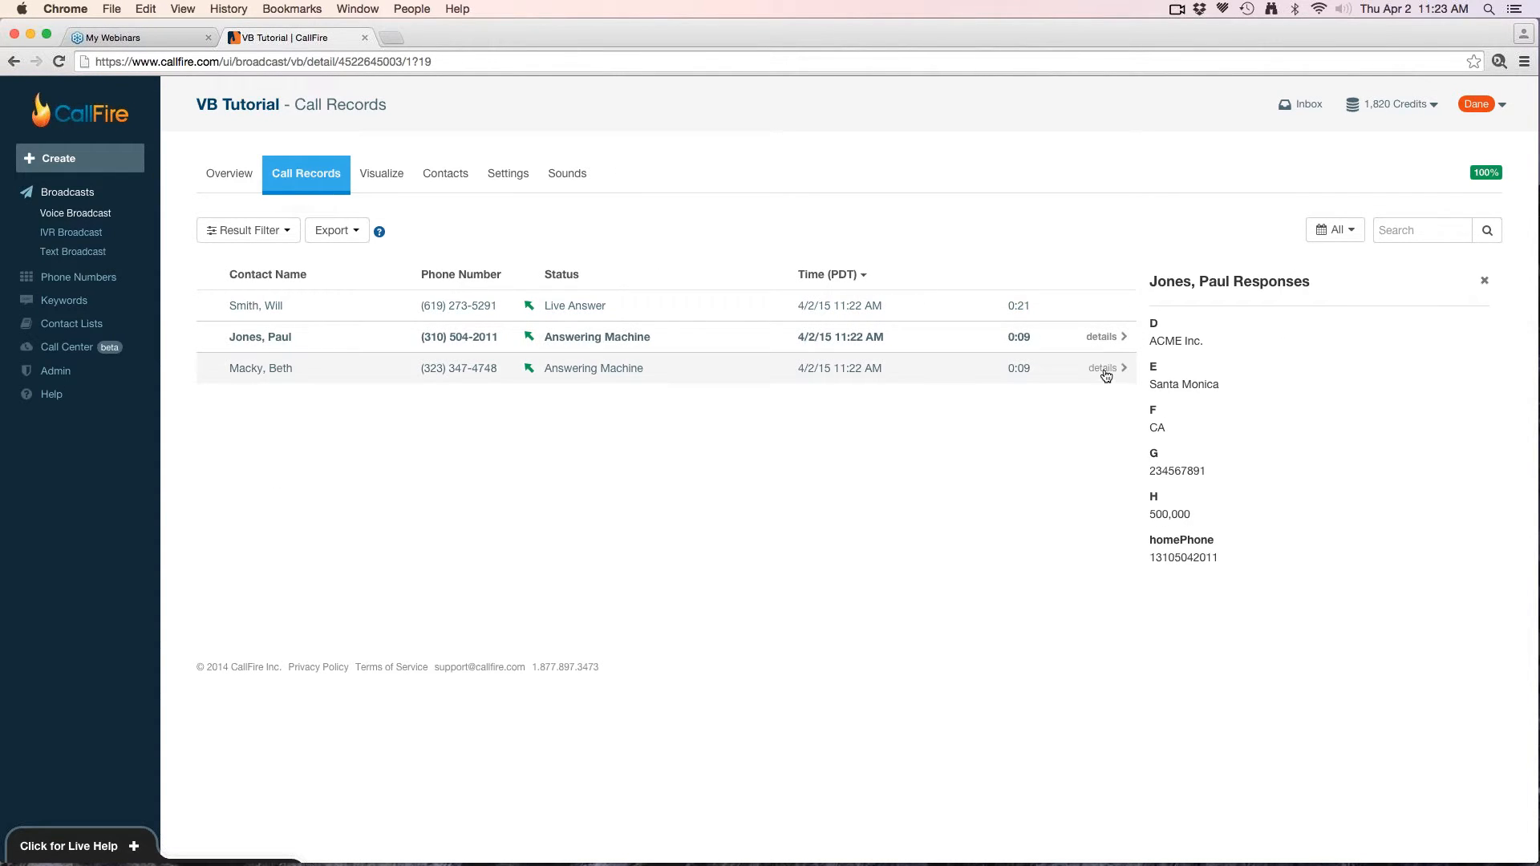
{"action": "left_click", "coordinate": [335, 230]}
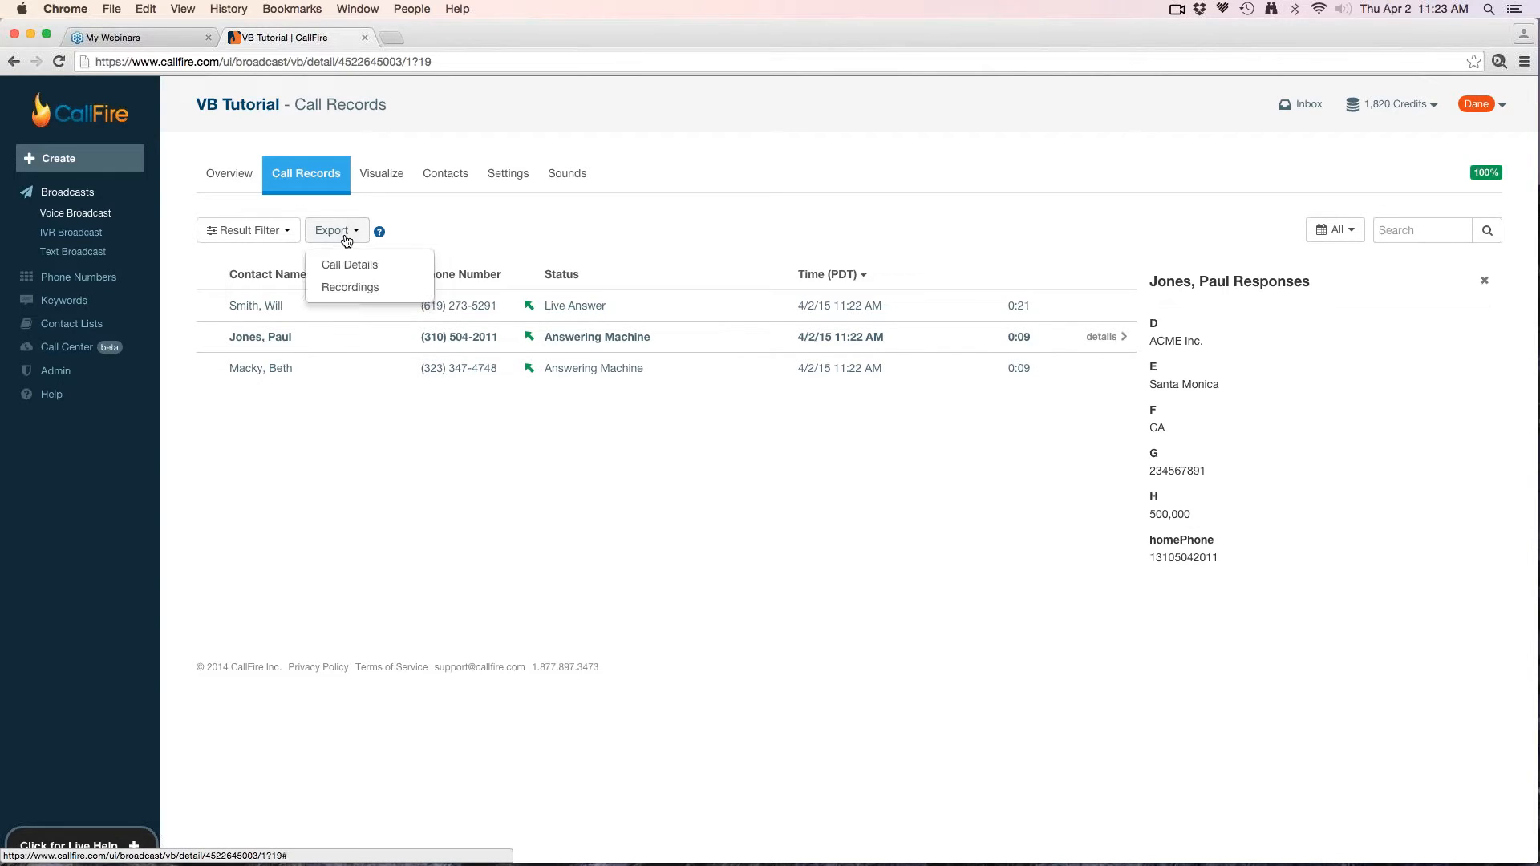
{"action": "left_click", "coordinate": [348, 265]}
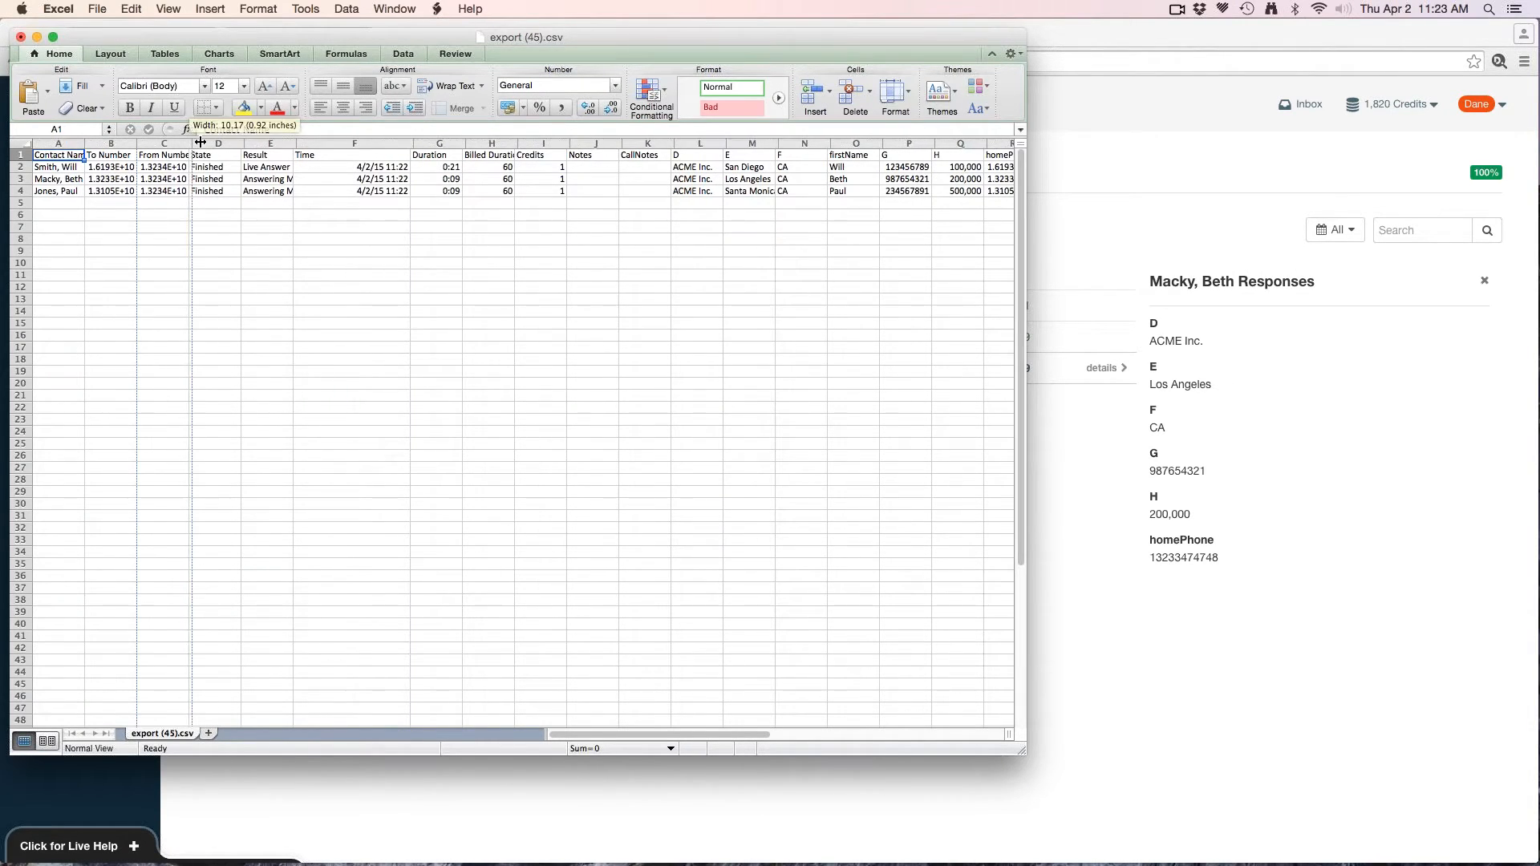
Widen the CSV columns so phone numbers show fully, then close Excel without saving
{"action": "left_click_drag", "start_coordinate": [191, 142], "coordinate": [173, 143]}
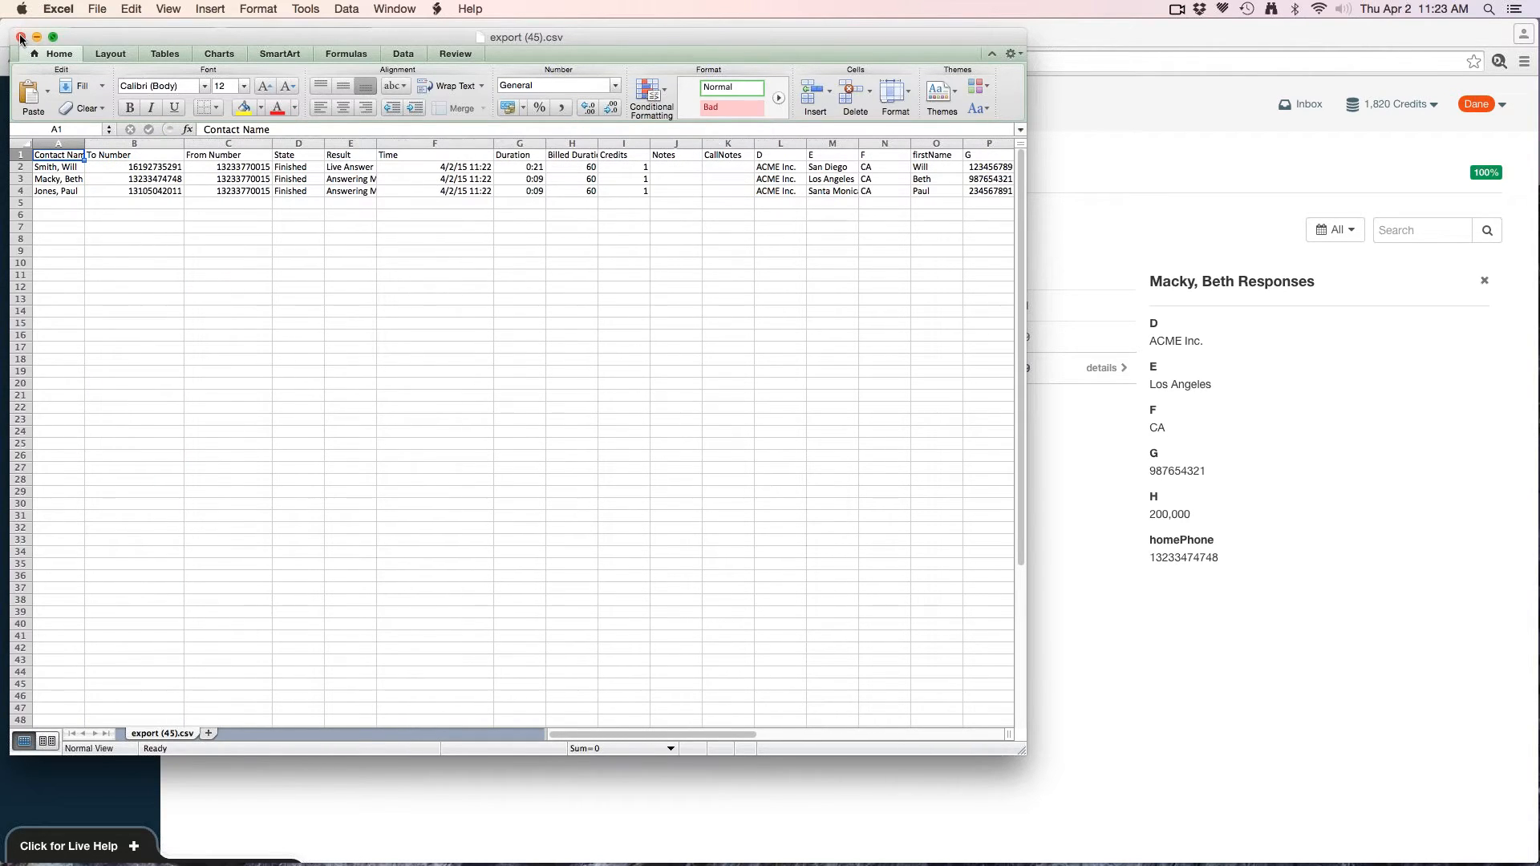
{"action": "left_click", "coordinate": [19, 37]}
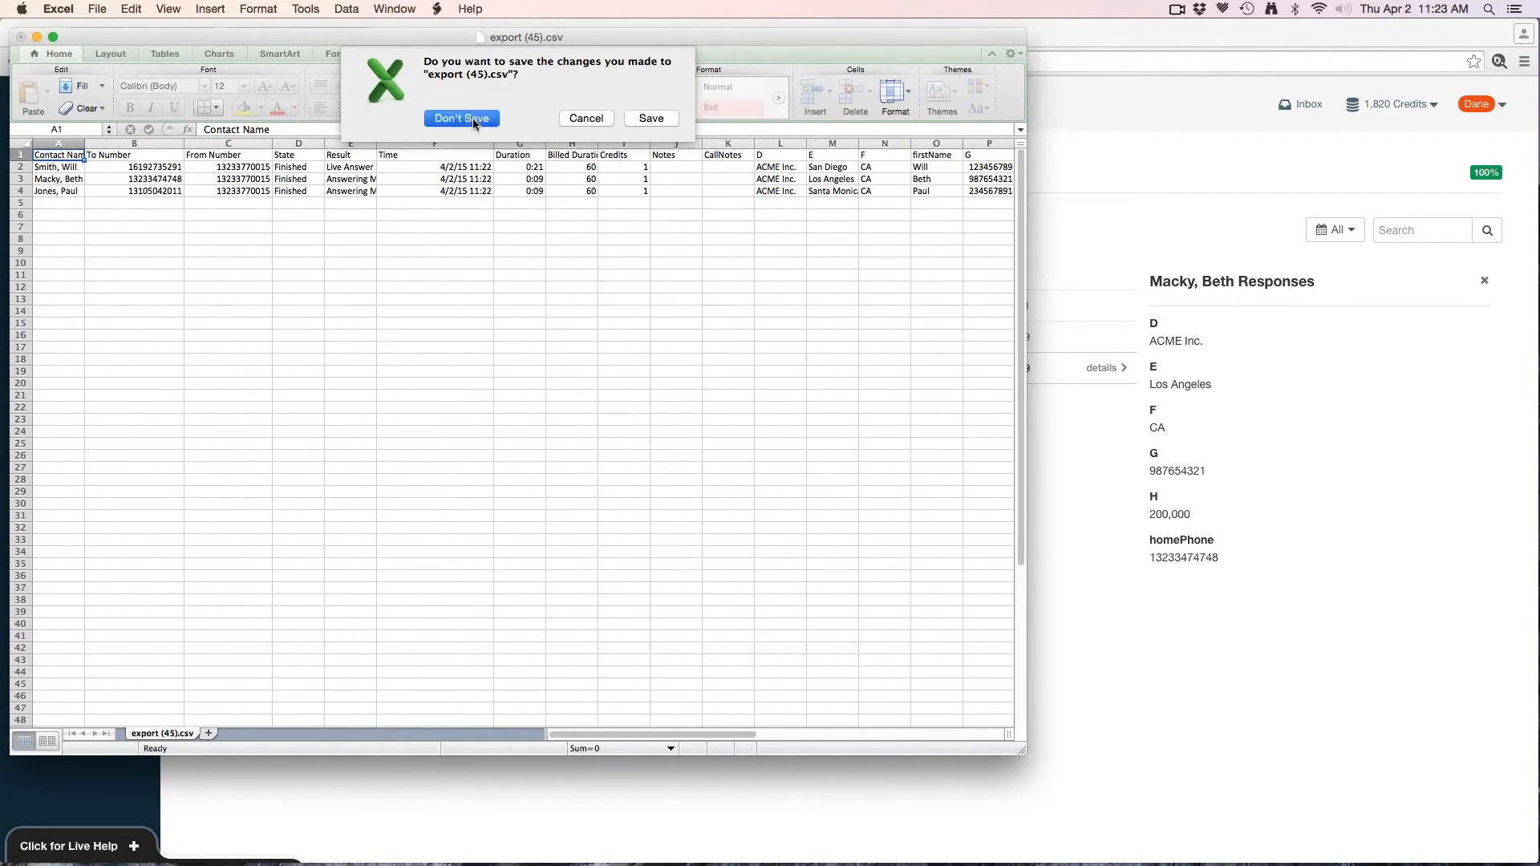
{"action": "left_click", "coordinate": [462, 117]}
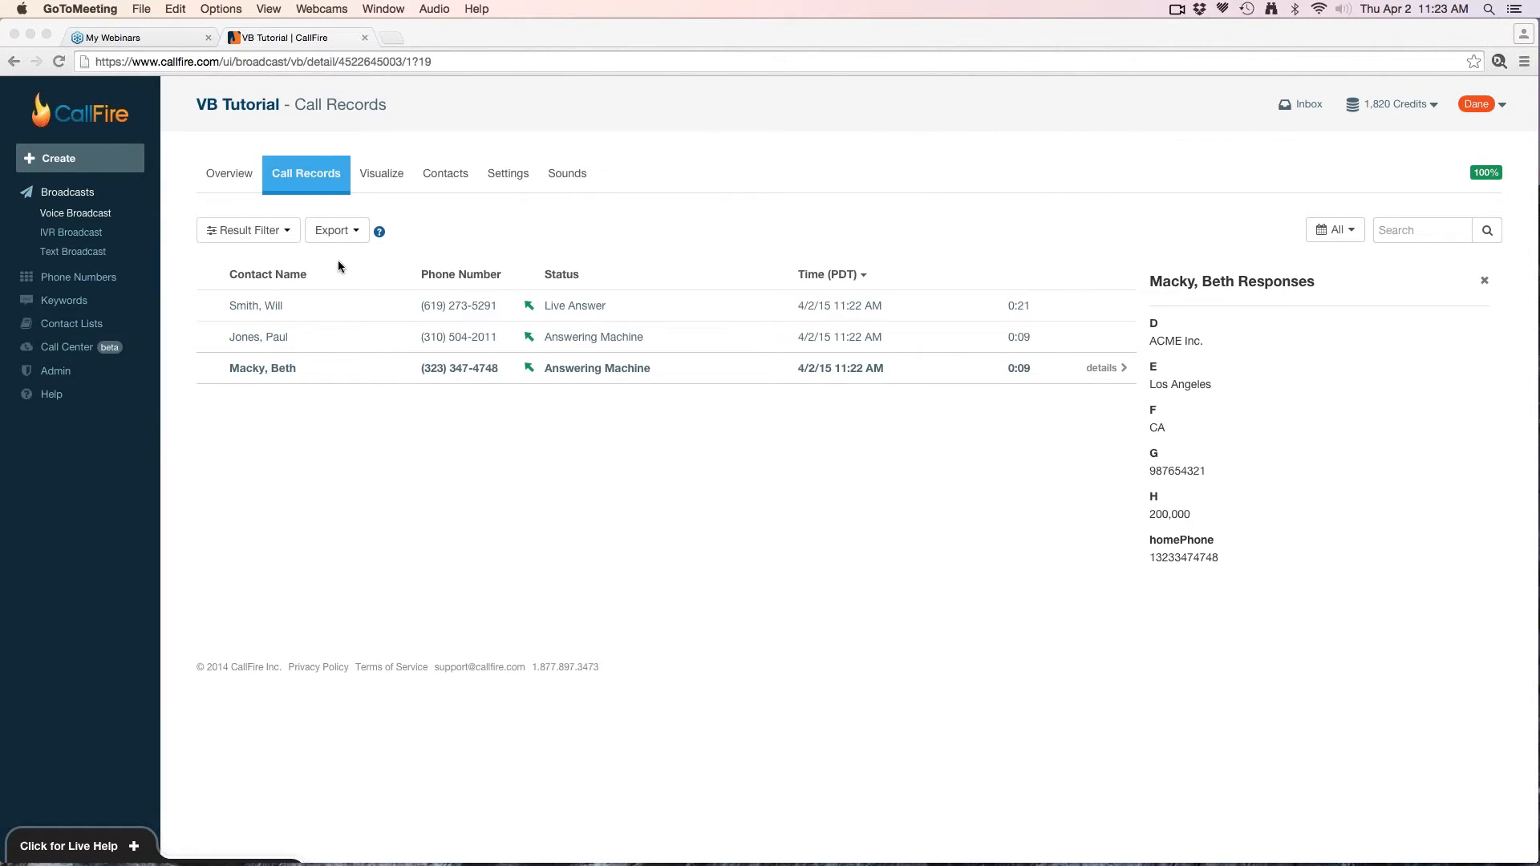
{"action": "mouse_move", "coordinate": [656, 594]}
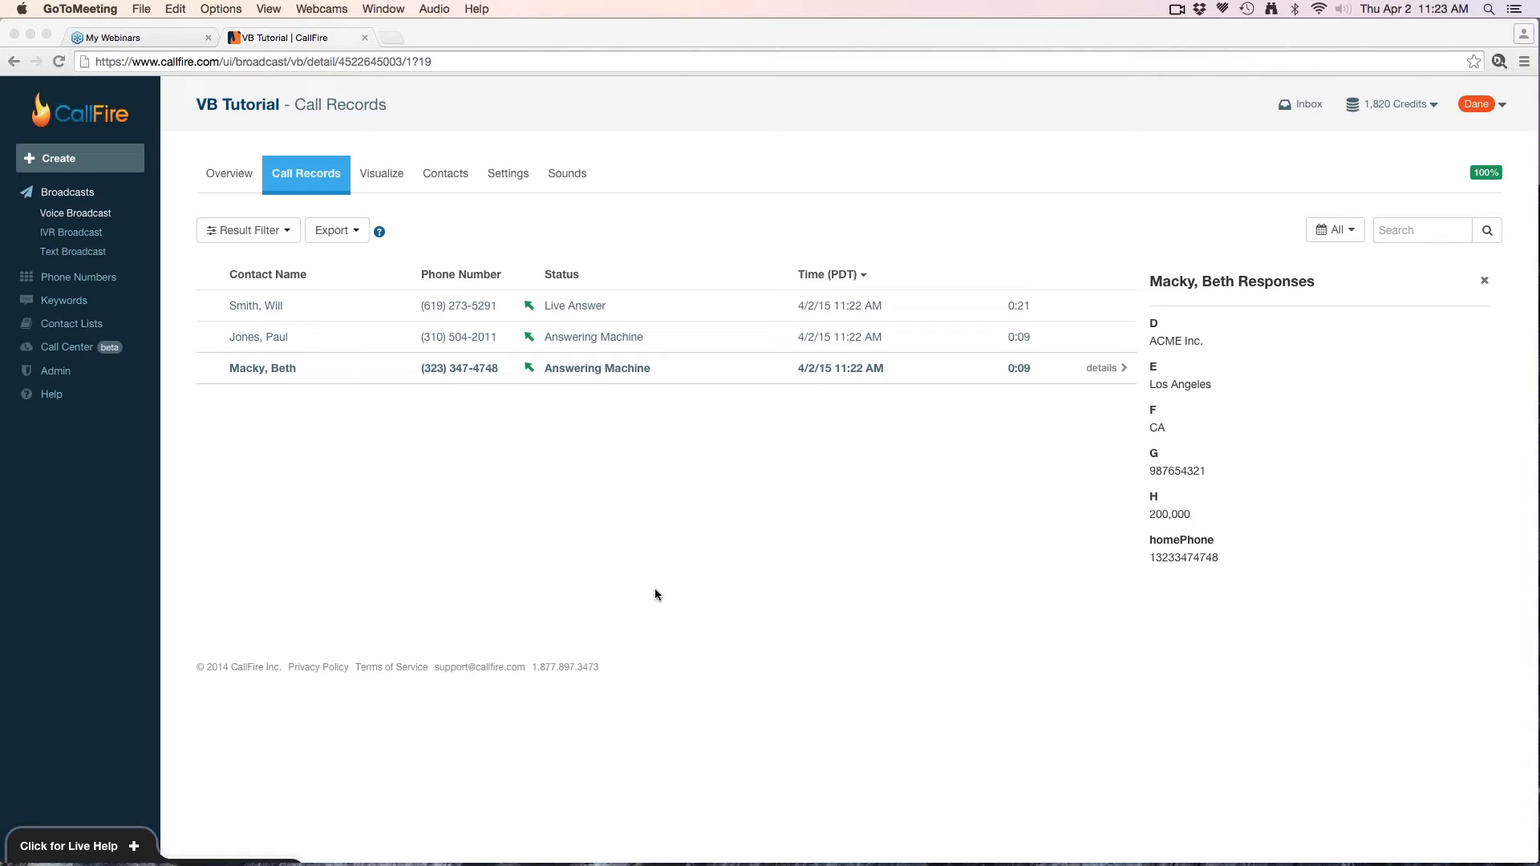
{"action": "mouse_move", "coordinate": [598, 662]}
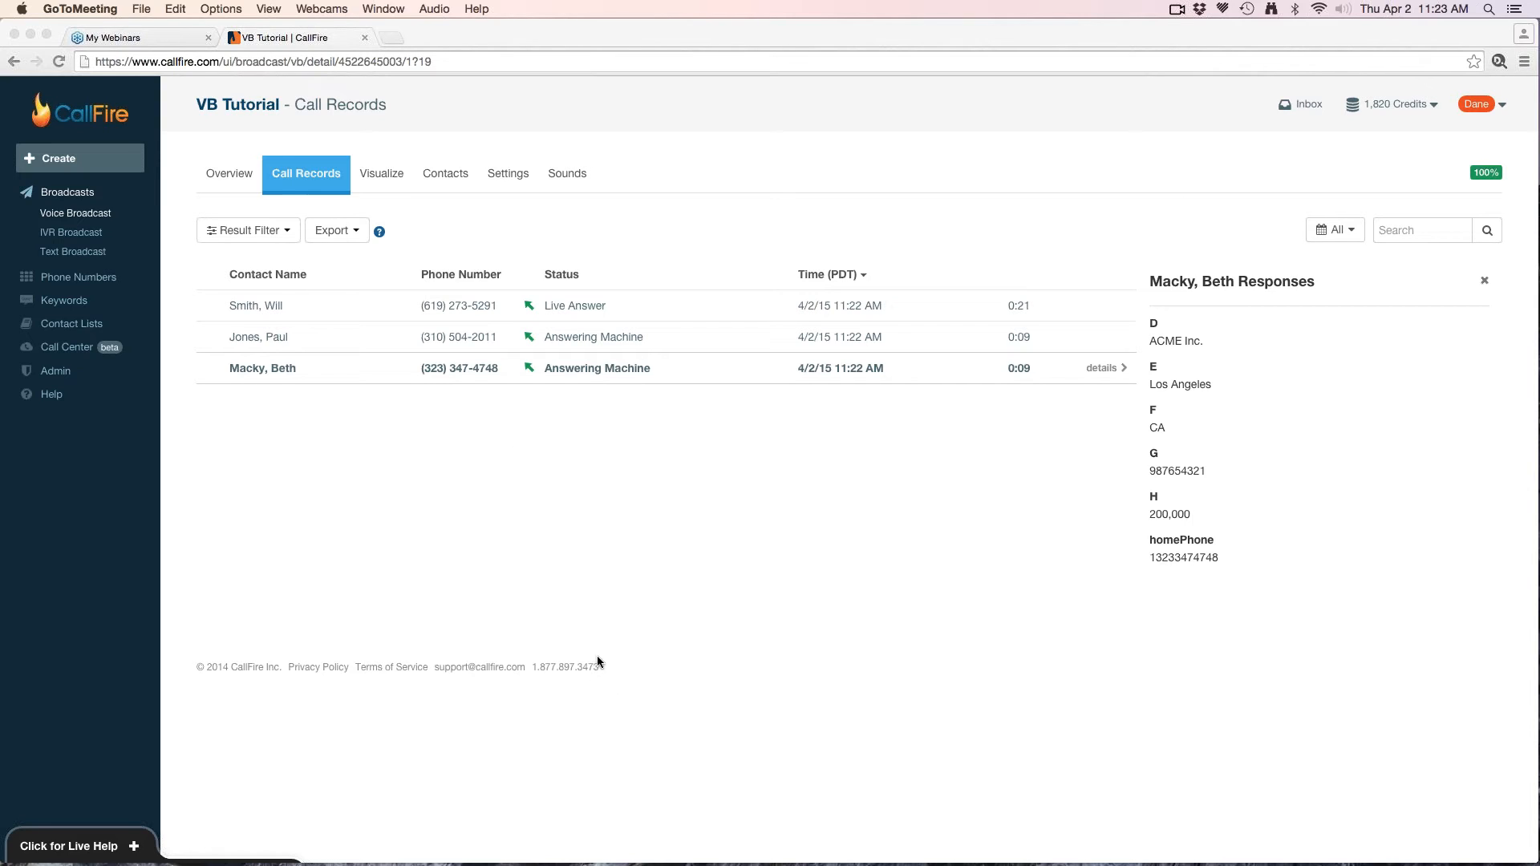
{"action": "mouse_move", "coordinate": [539, 684]}
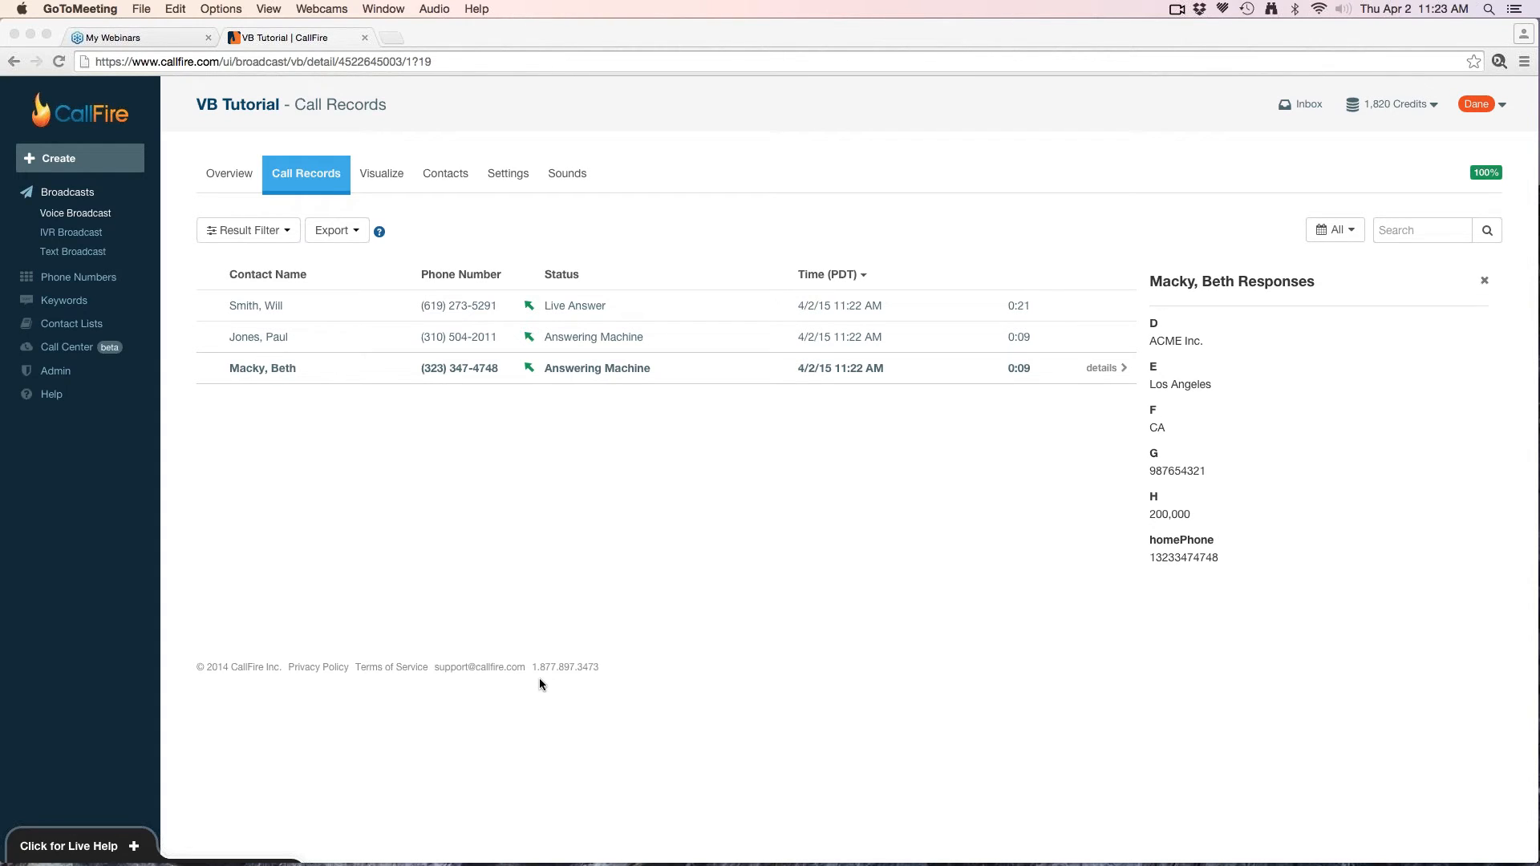
{"action": "mouse_move", "coordinate": [558, 690]}
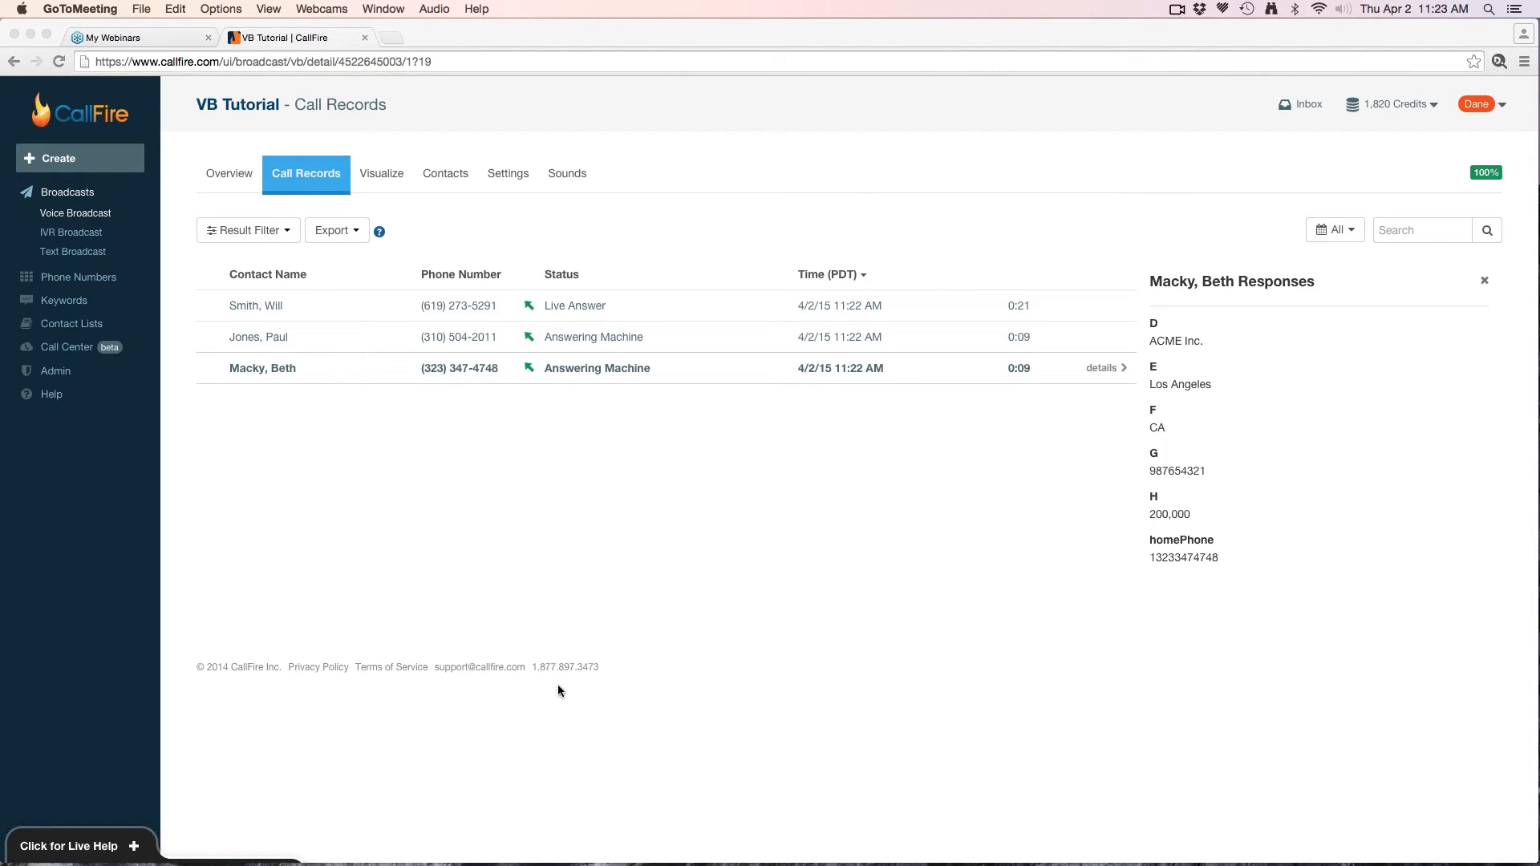
{"action": "mouse_move", "coordinate": [553, 688]}
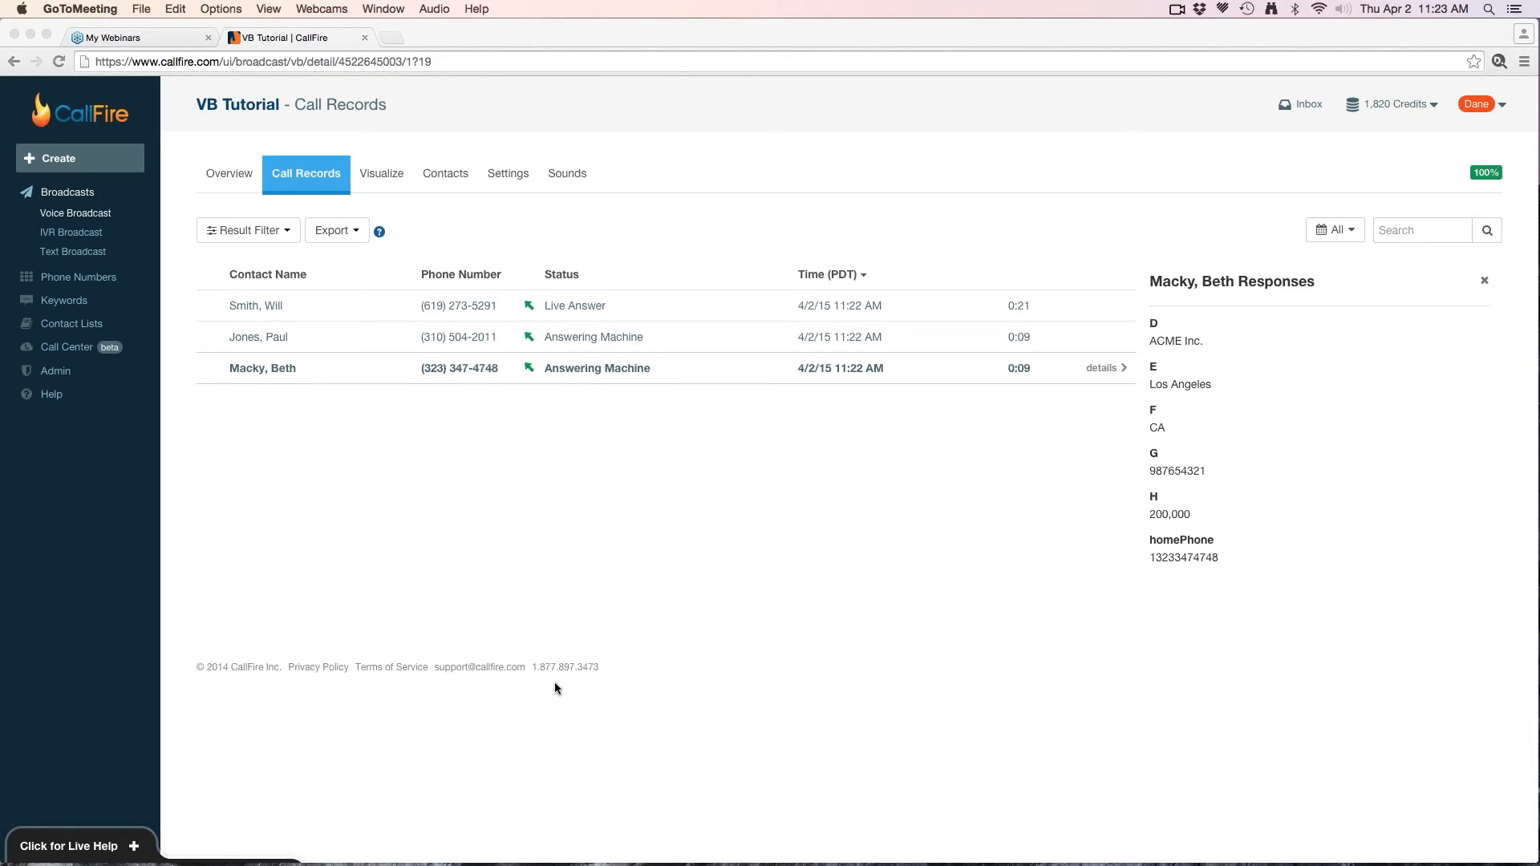
{"action": "mouse_move", "coordinate": [444, 682]}
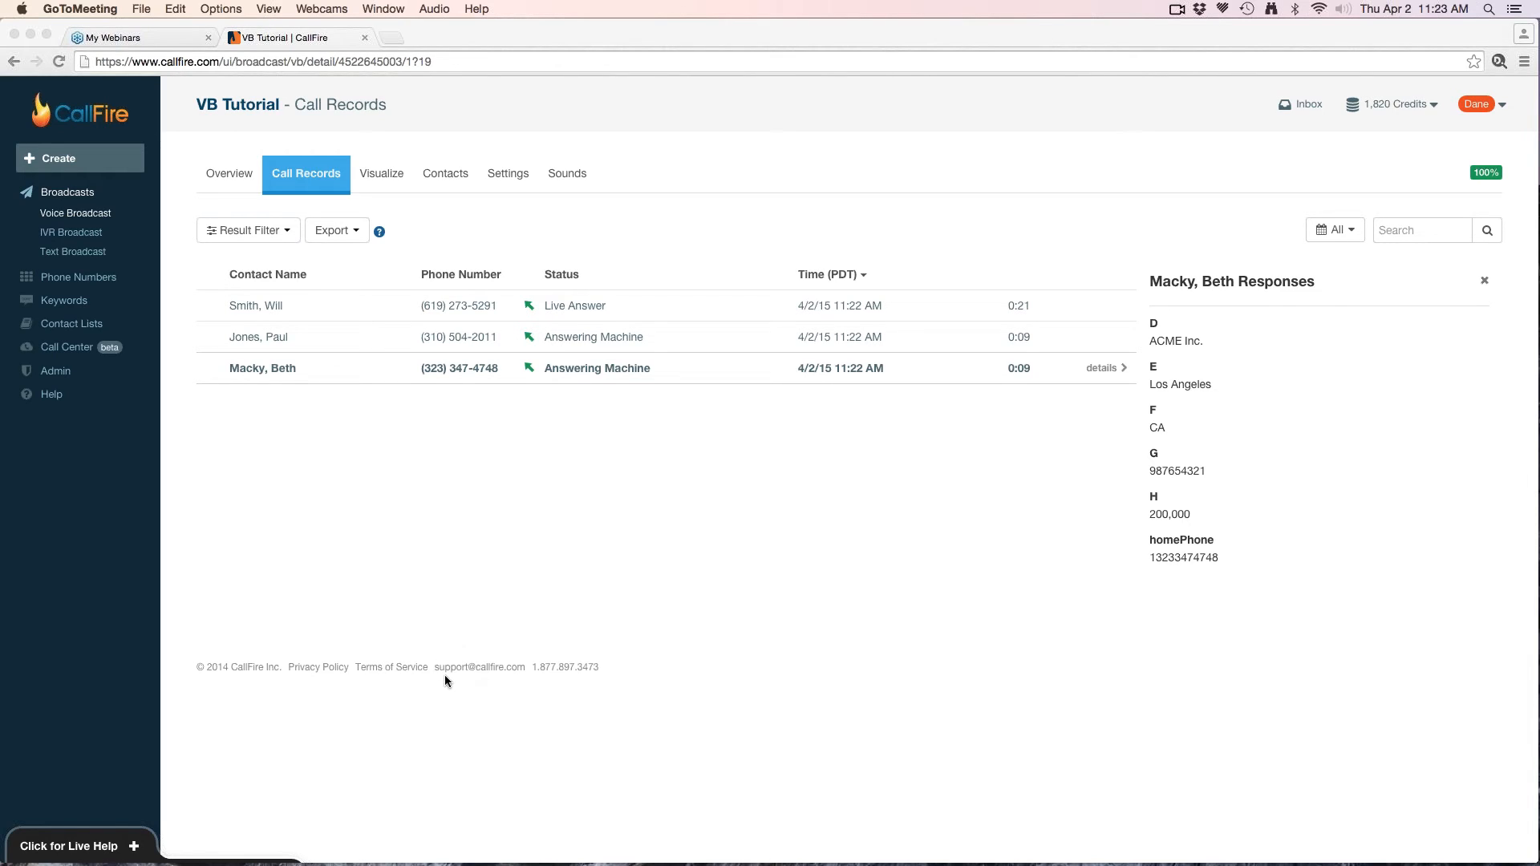
{"action": "mouse_move", "coordinate": [426, 704]}
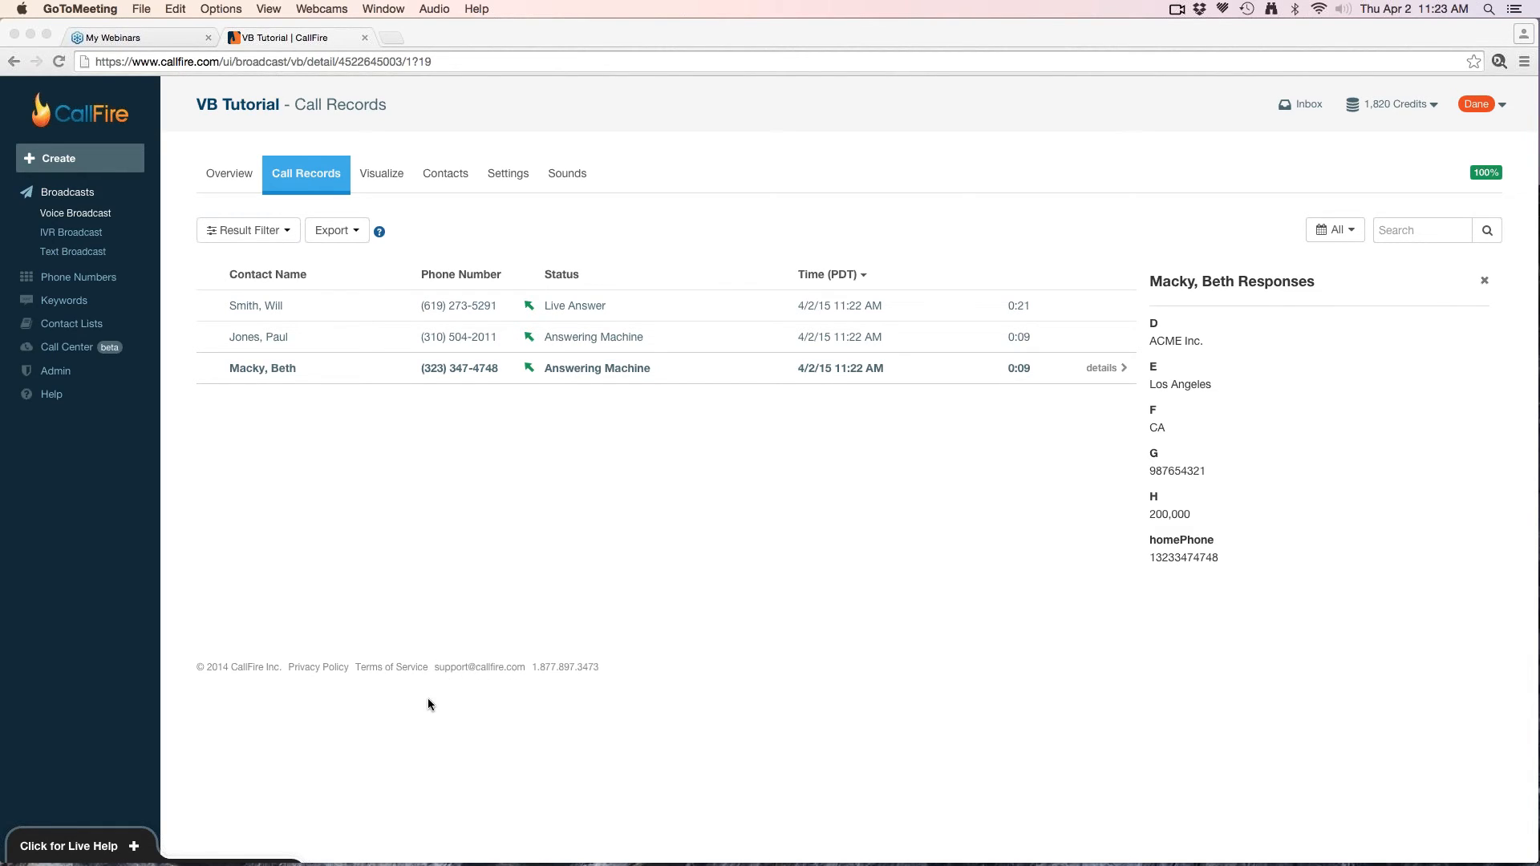
{"action": "mouse_move", "coordinate": [153, 803]}
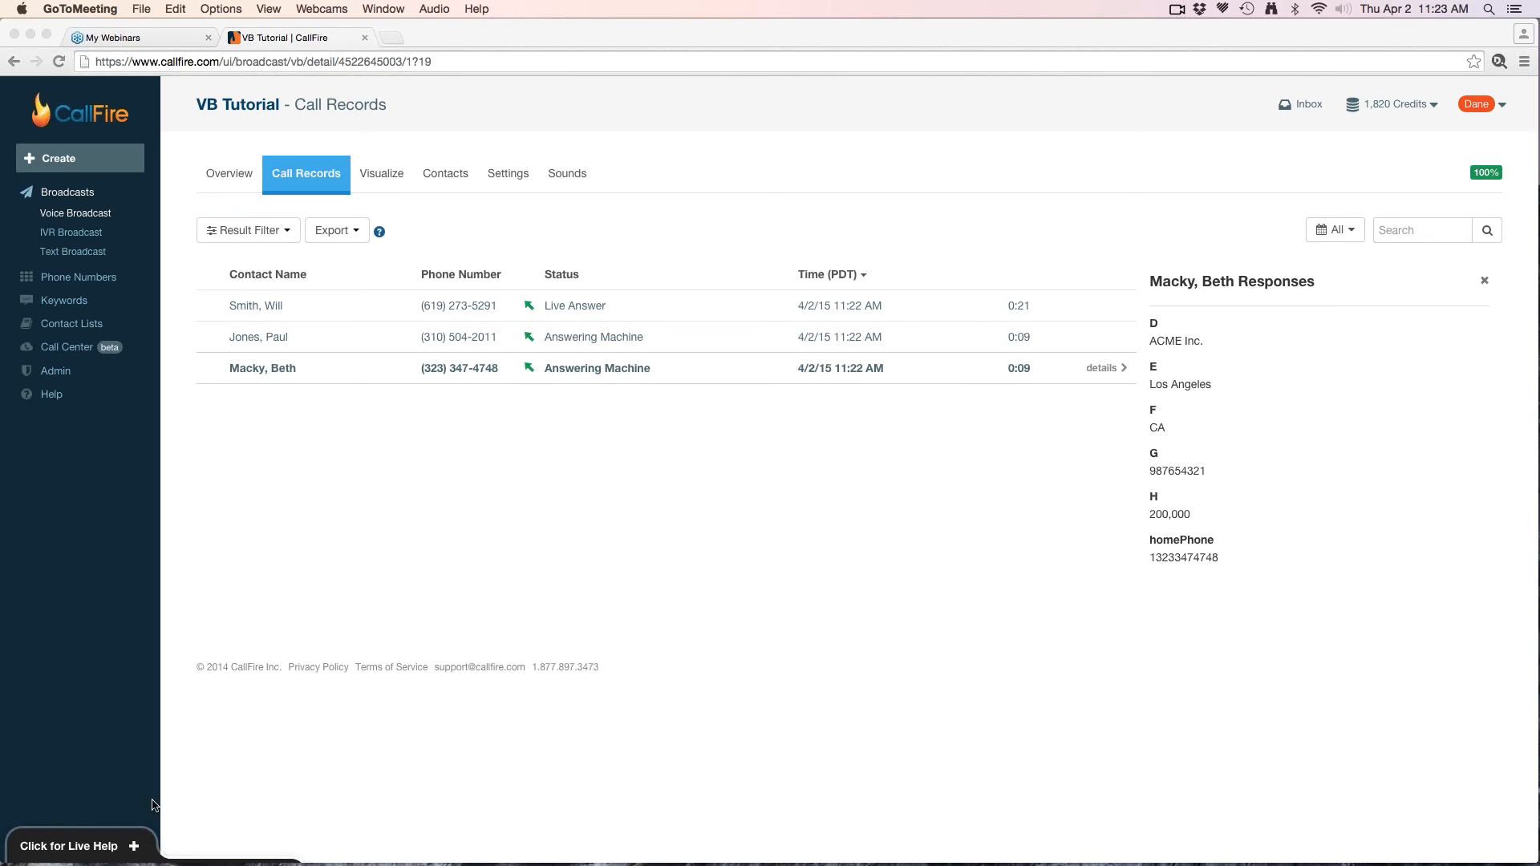
{"action": "mouse_move", "coordinate": [452, 540]}
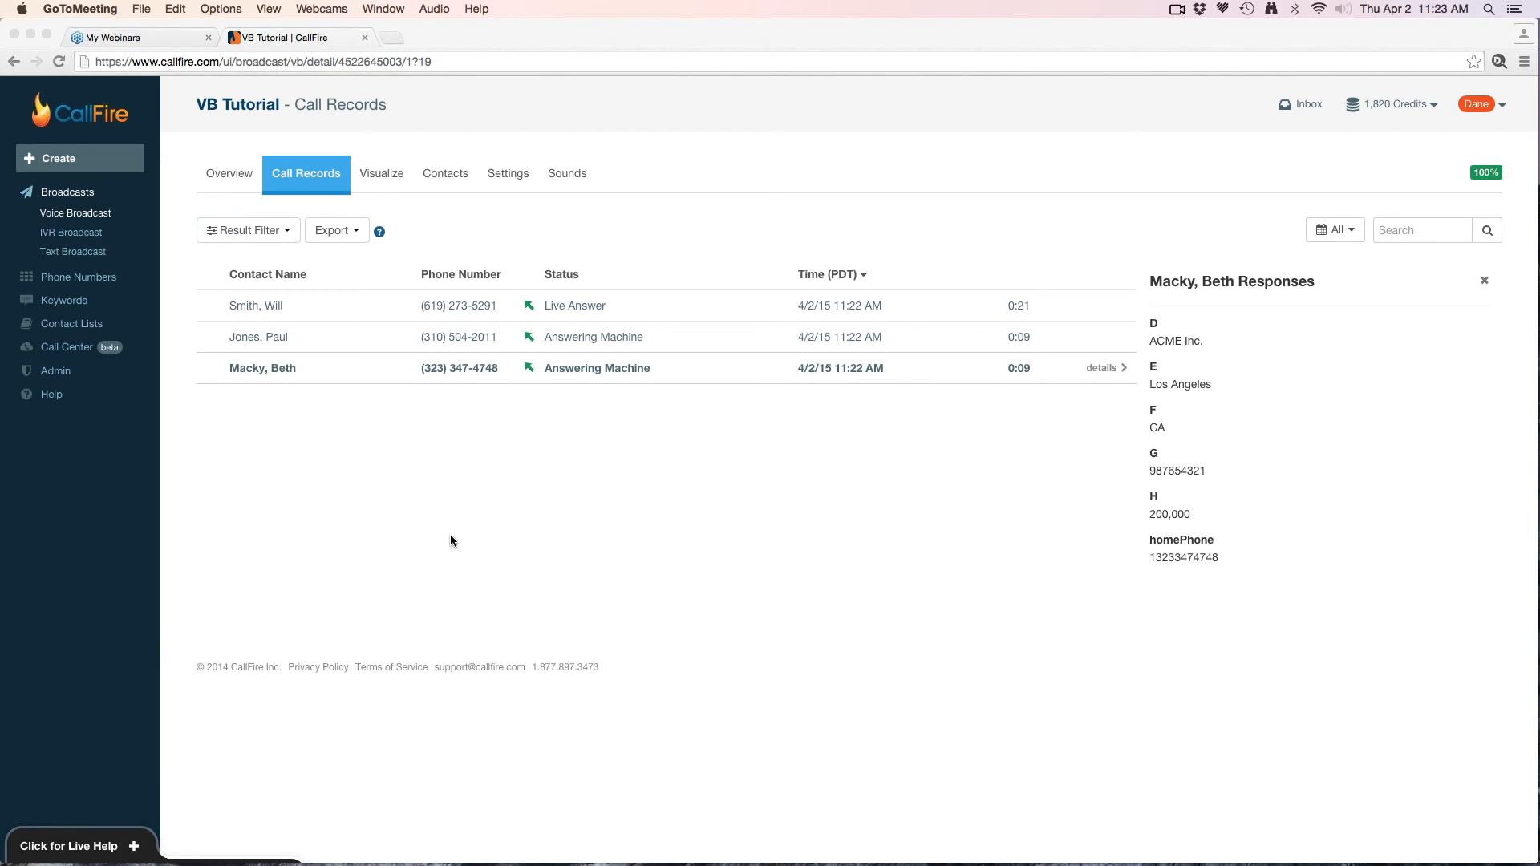
{"action": "mouse_move", "coordinate": [479, 533]}
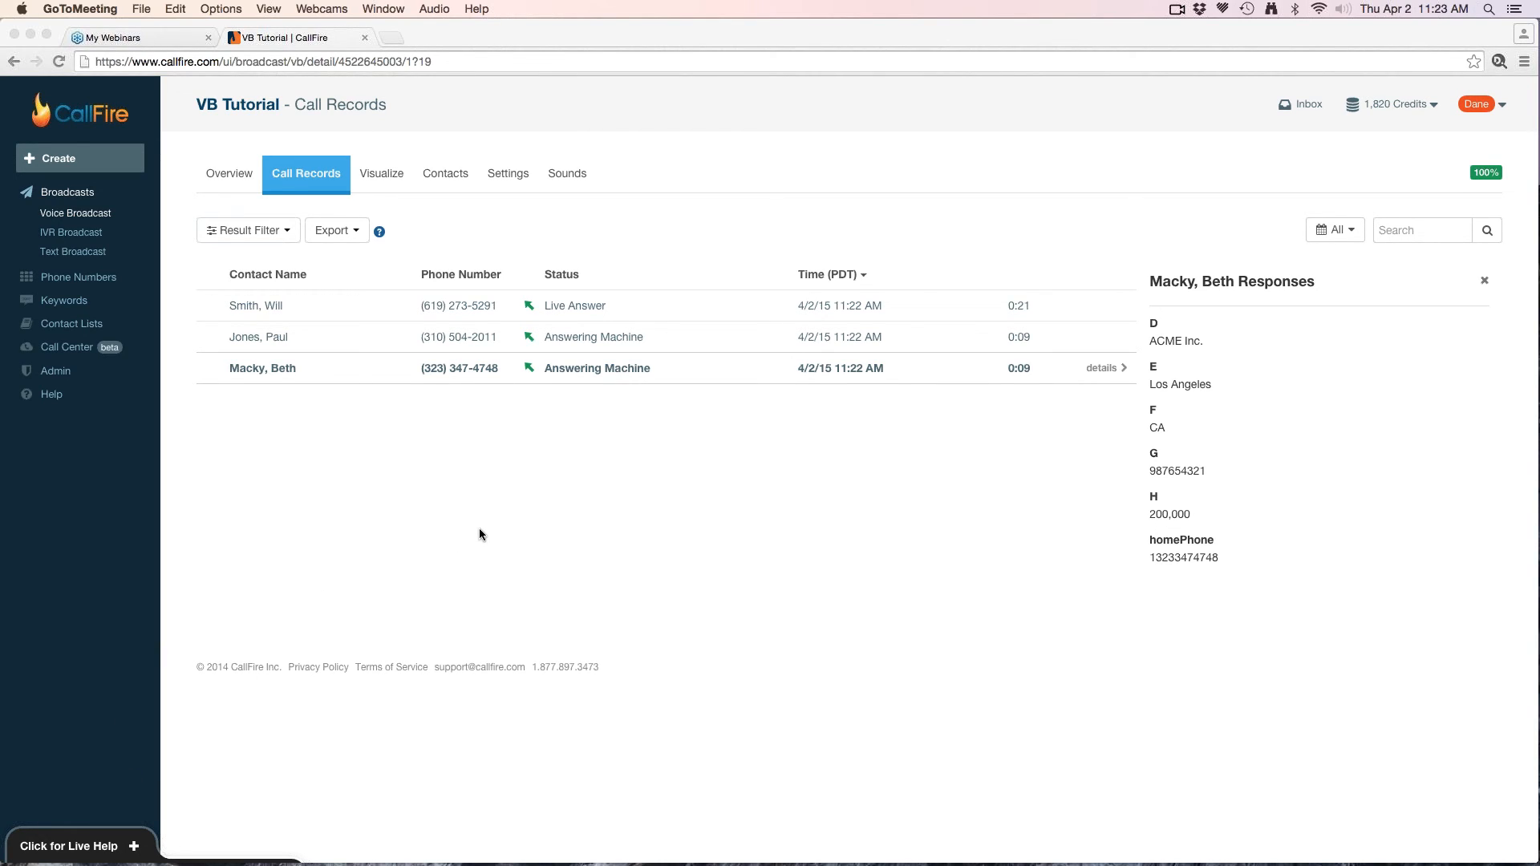
{"action": "mouse_move", "coordinate": [55, 186]}
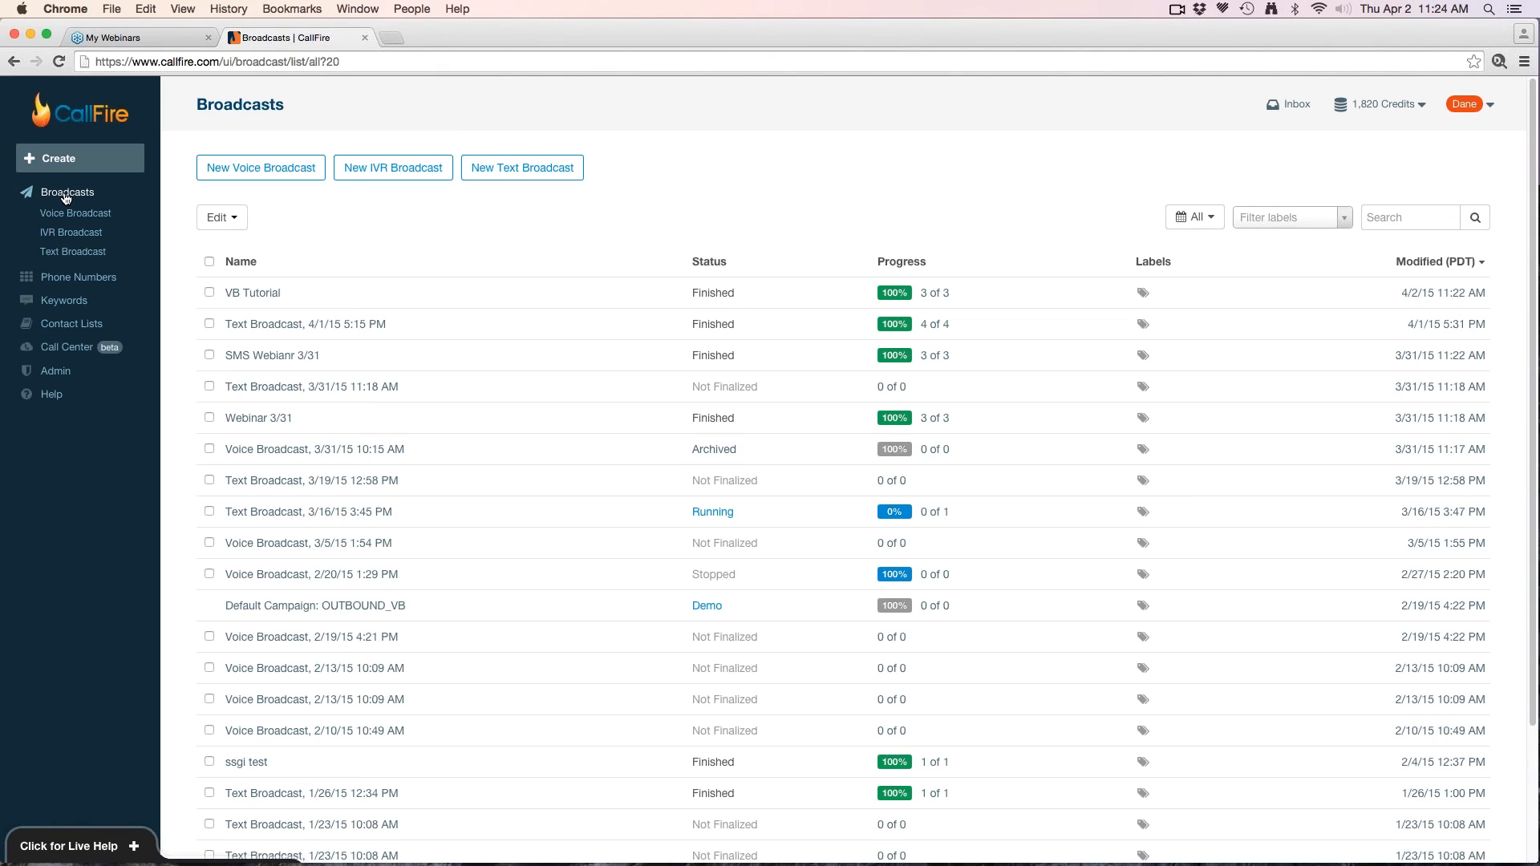
{"action": "mouse_move", "coordinate": [453, 242]}
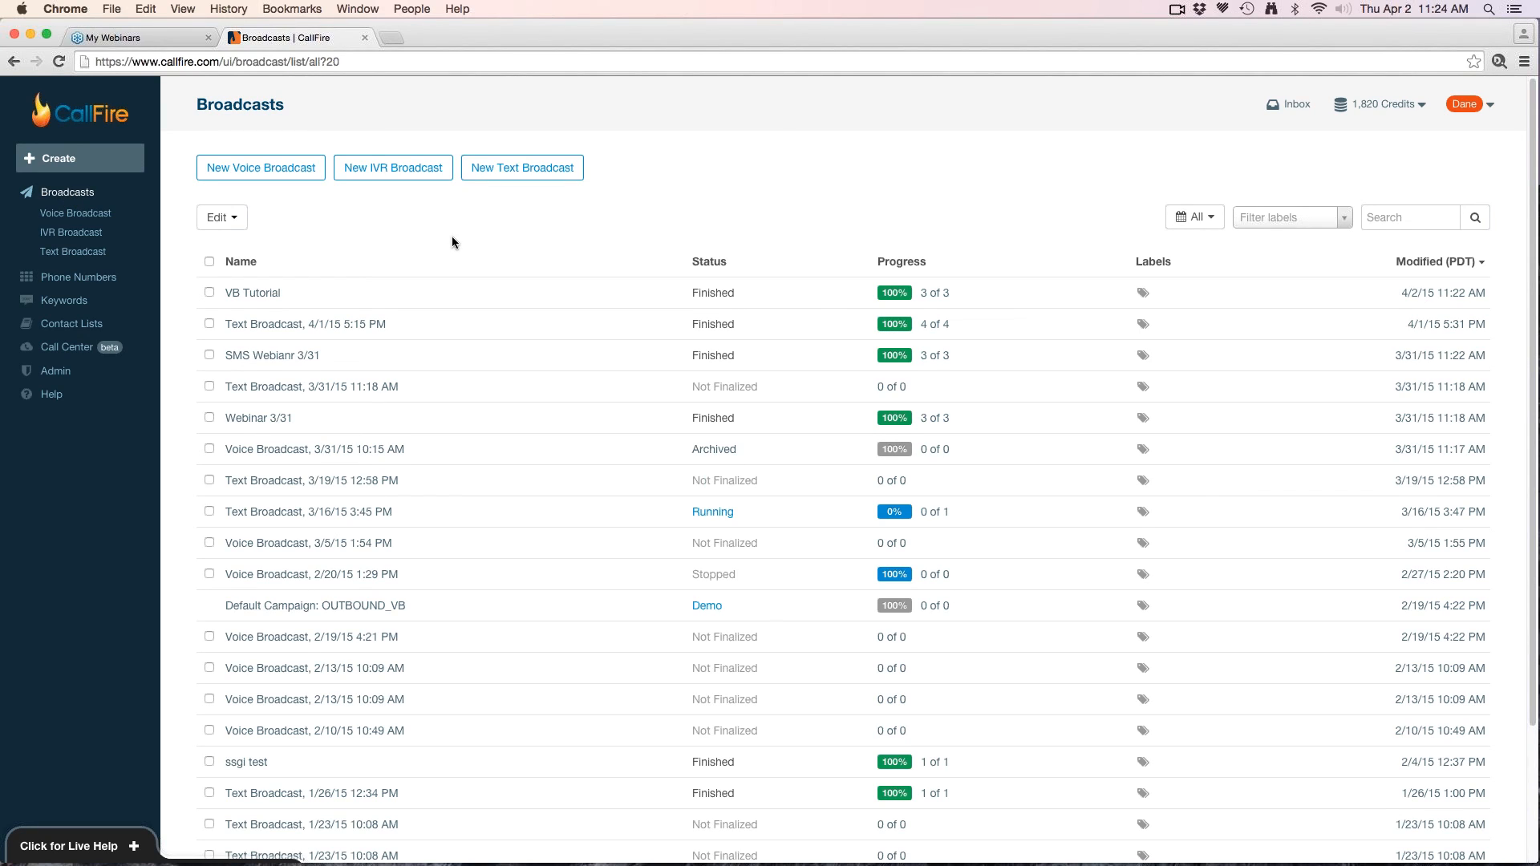
{"action": "mouse_move", "coordinate": [1249, 199]}
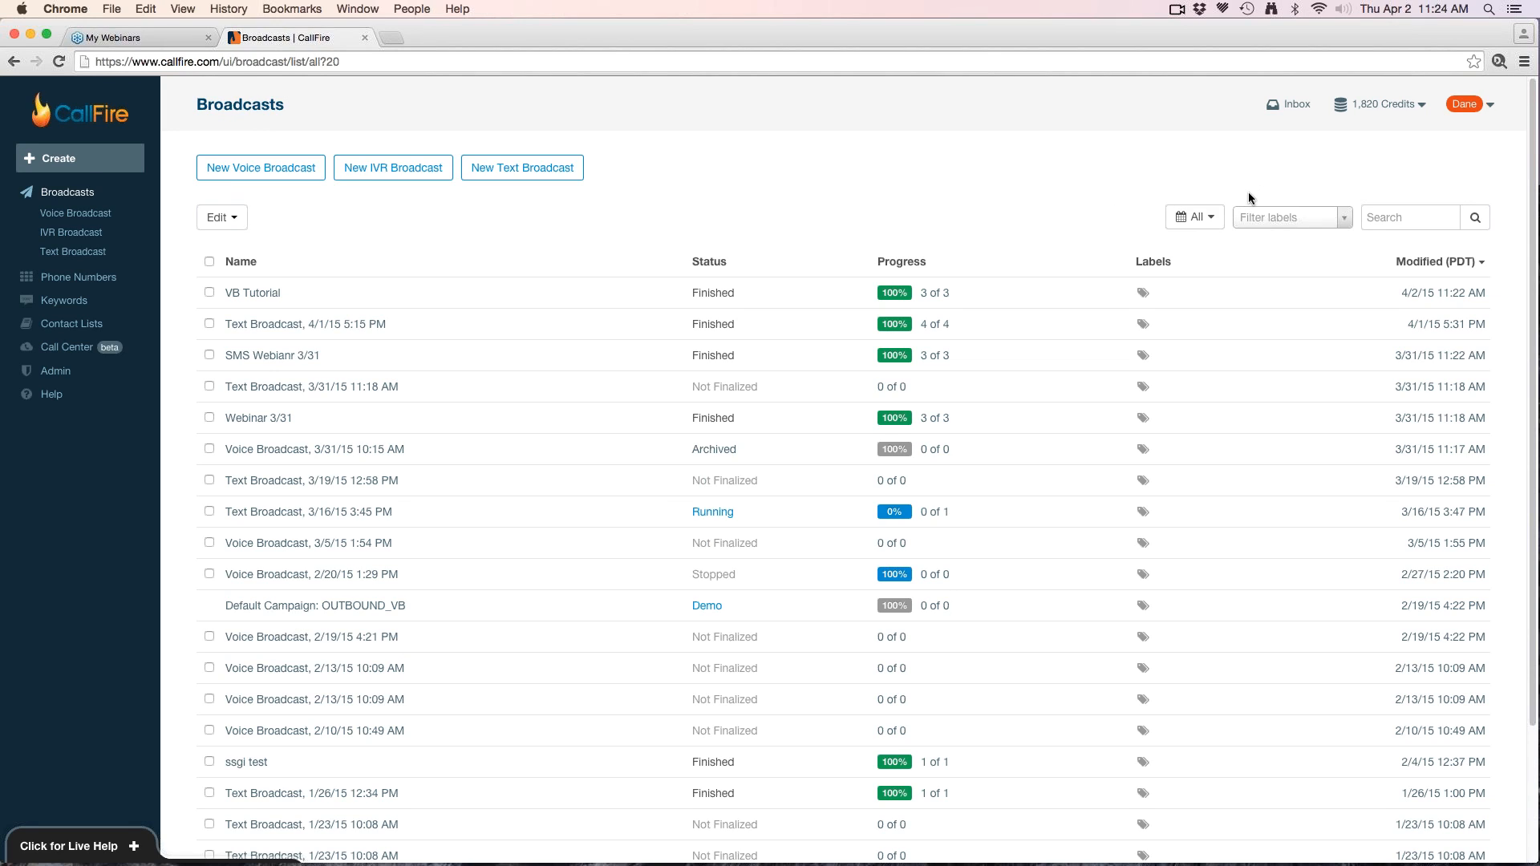